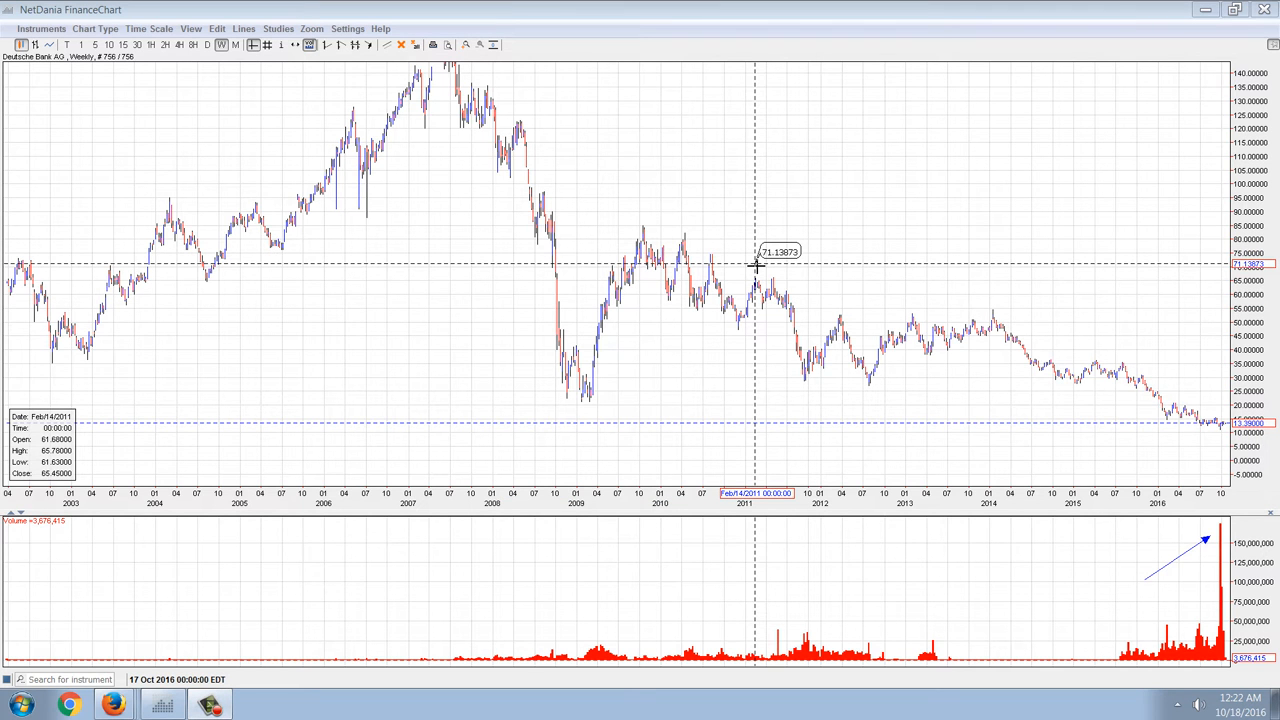
{"action": "mouse_move", "coordinate": [836, 262]}
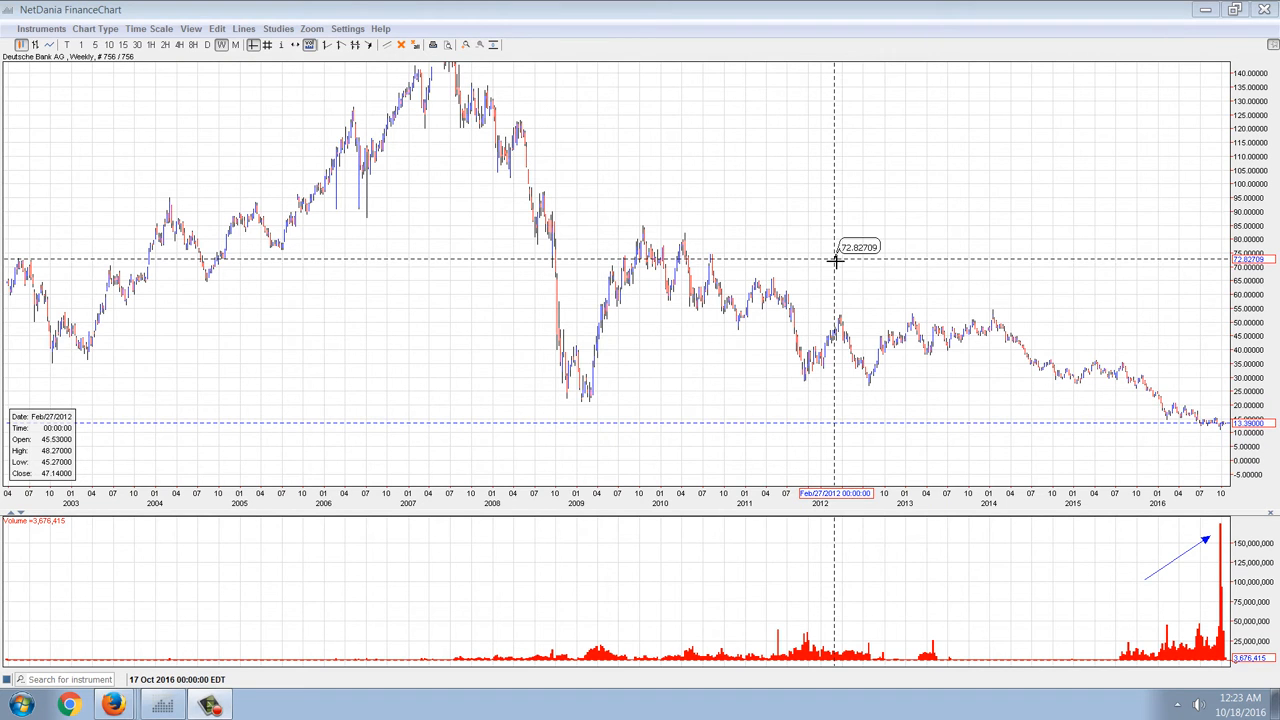
{"action": "mouse_move", "coordinate": [510, 476]}
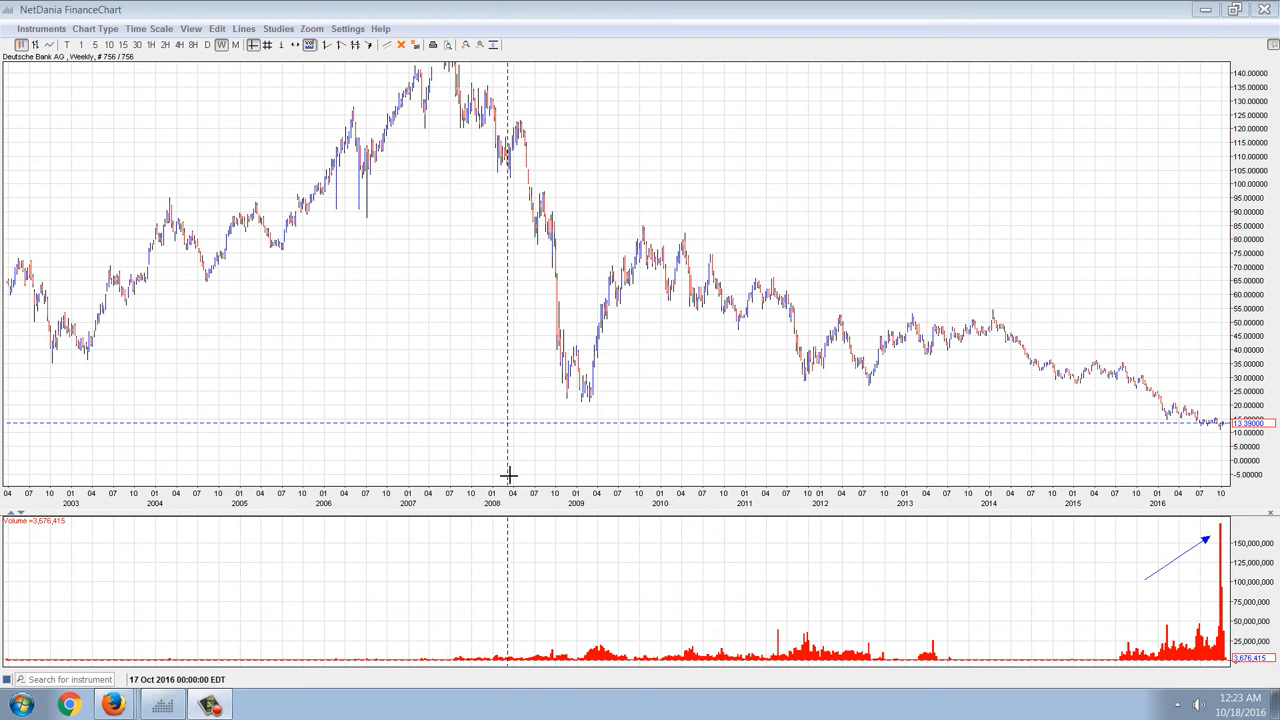
{"action": "mouse_move", "coordinate": [430, 270]}
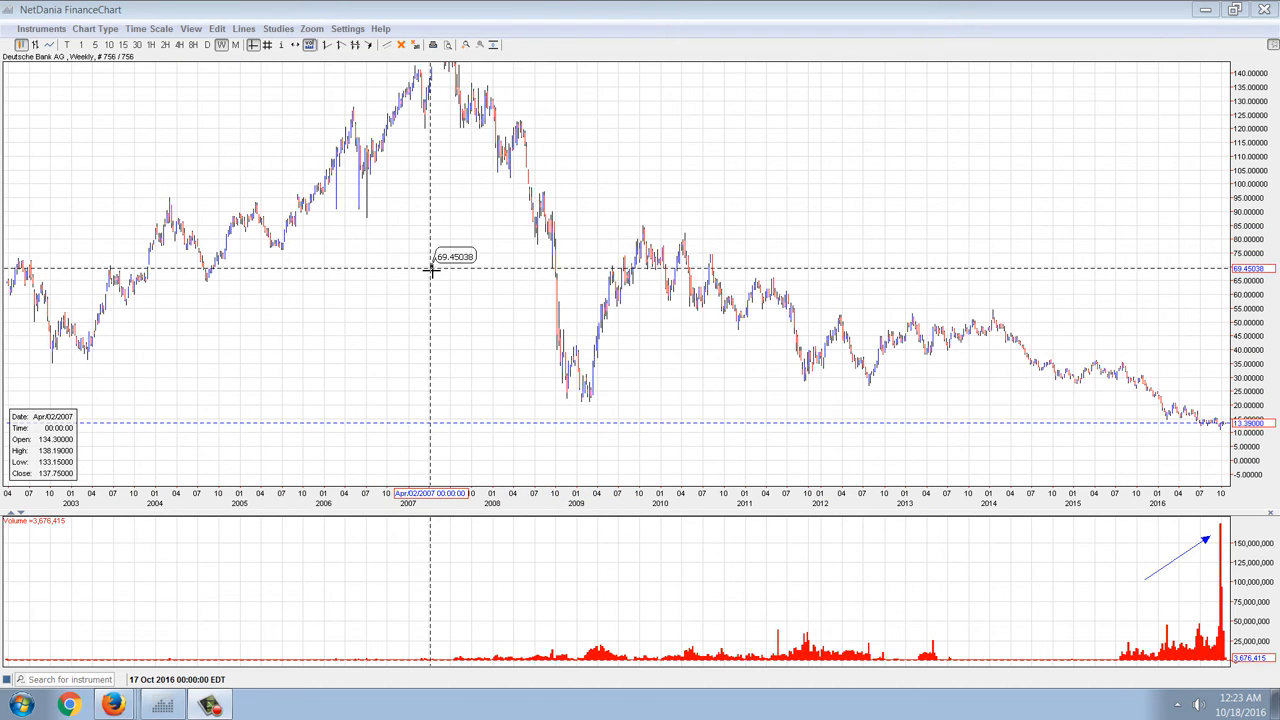
{"action": "mouse_move", "coordinate": [336, 292]}
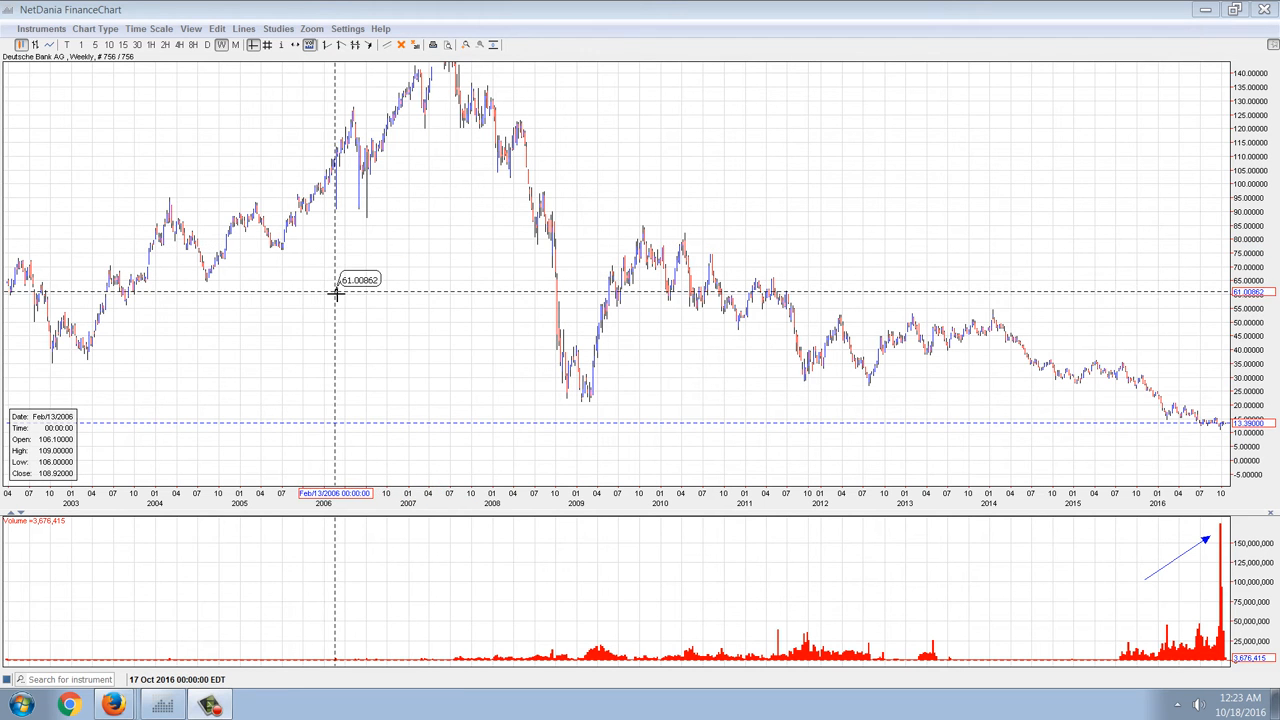
{"action": "mouse_move", "coordinate": [82, 578]}
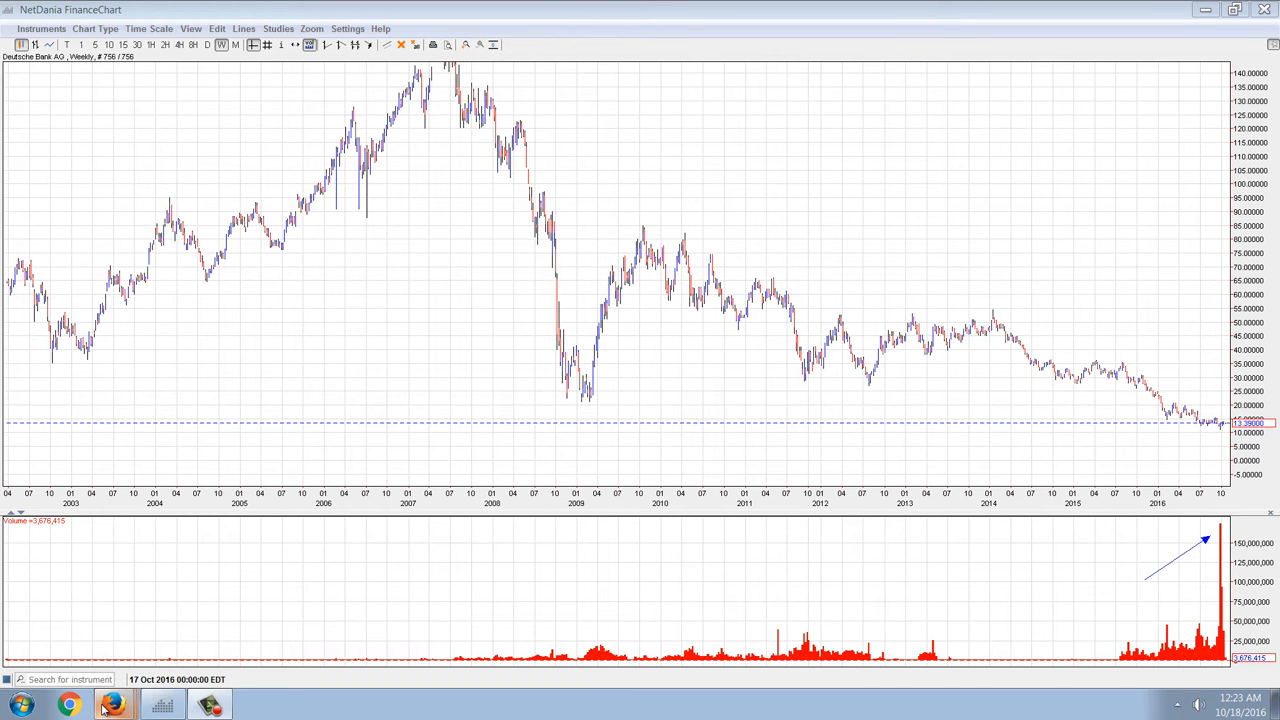
Step: Switch to the Poloniex FLO/BTC exchange page with its candlestick chart
{"action": "left_click", "coordinate": [112, 704]}
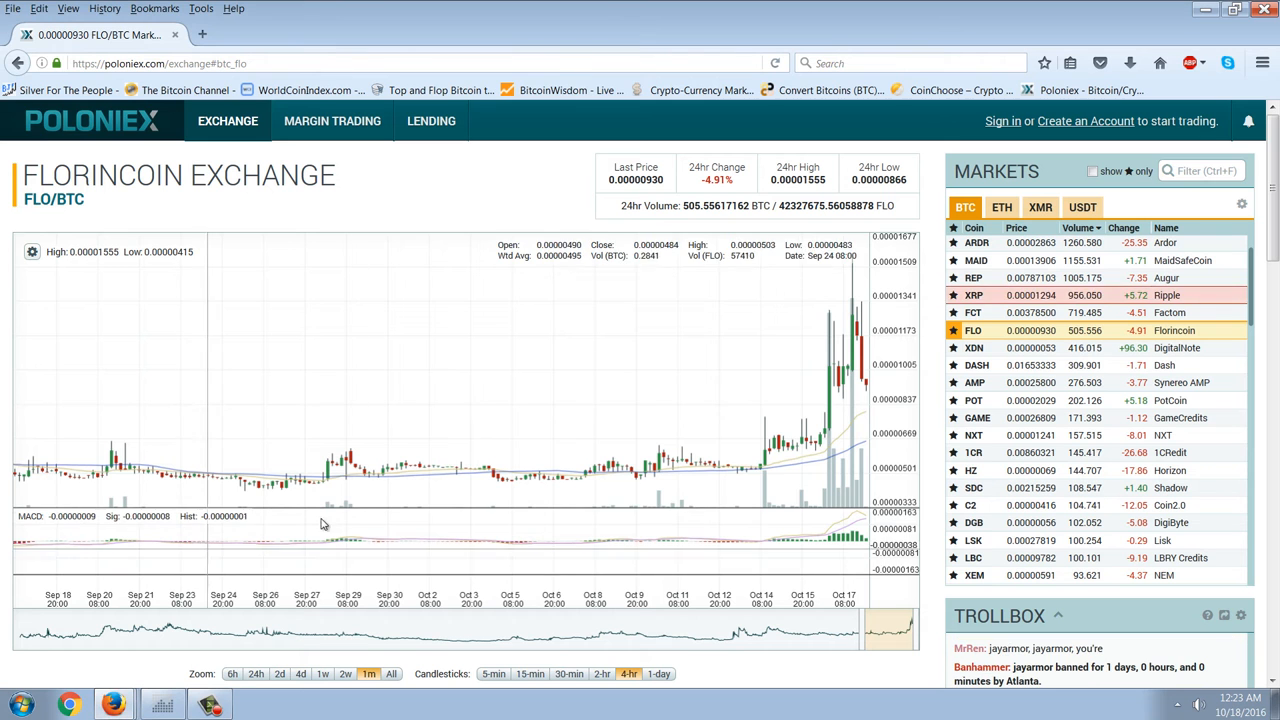
{"action": "mouse_move", "coordinate": [694, 348]}
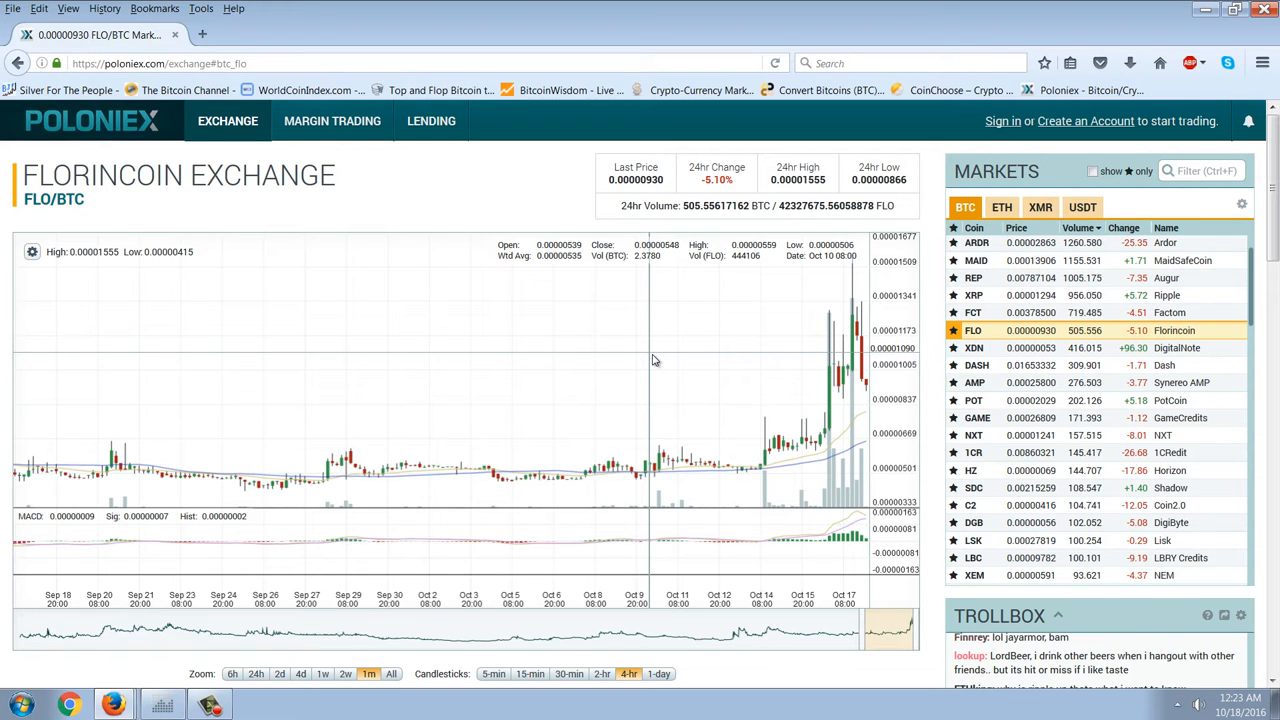
{"action": "mouse_move", "coordinate": [660, 336]}
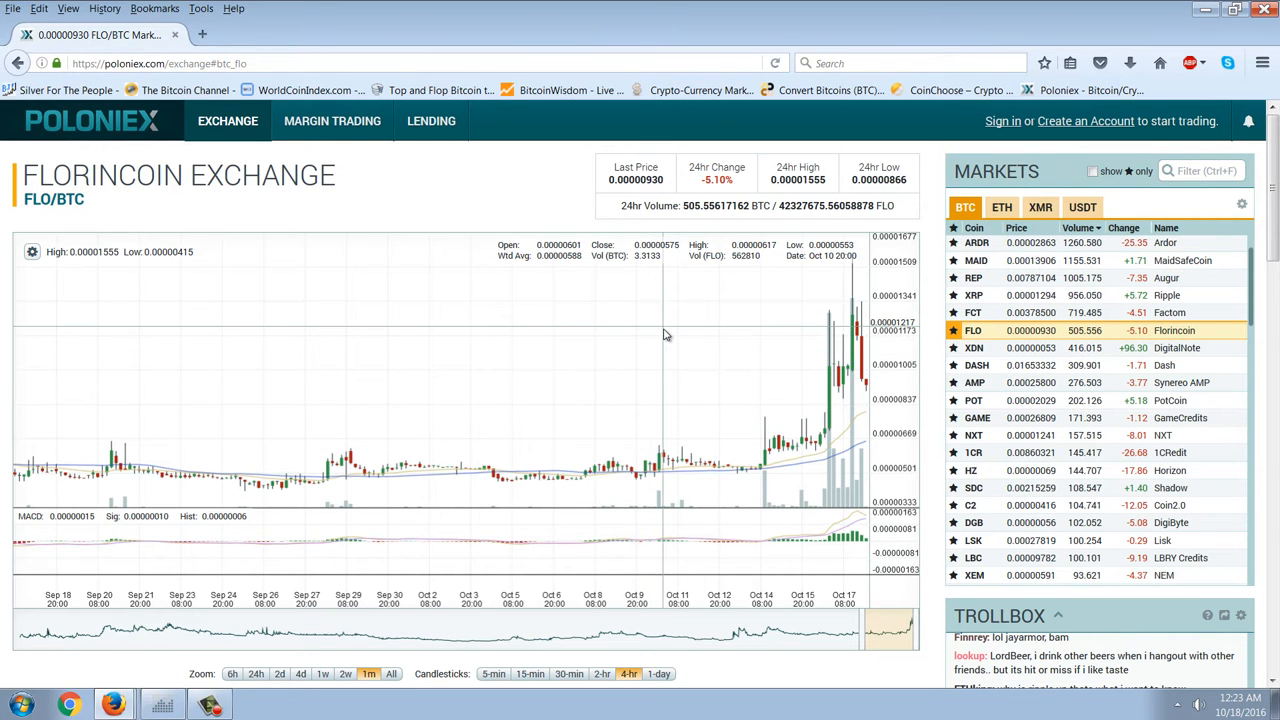
{"action": "mouse_move", "coordinate": [660, 318]}
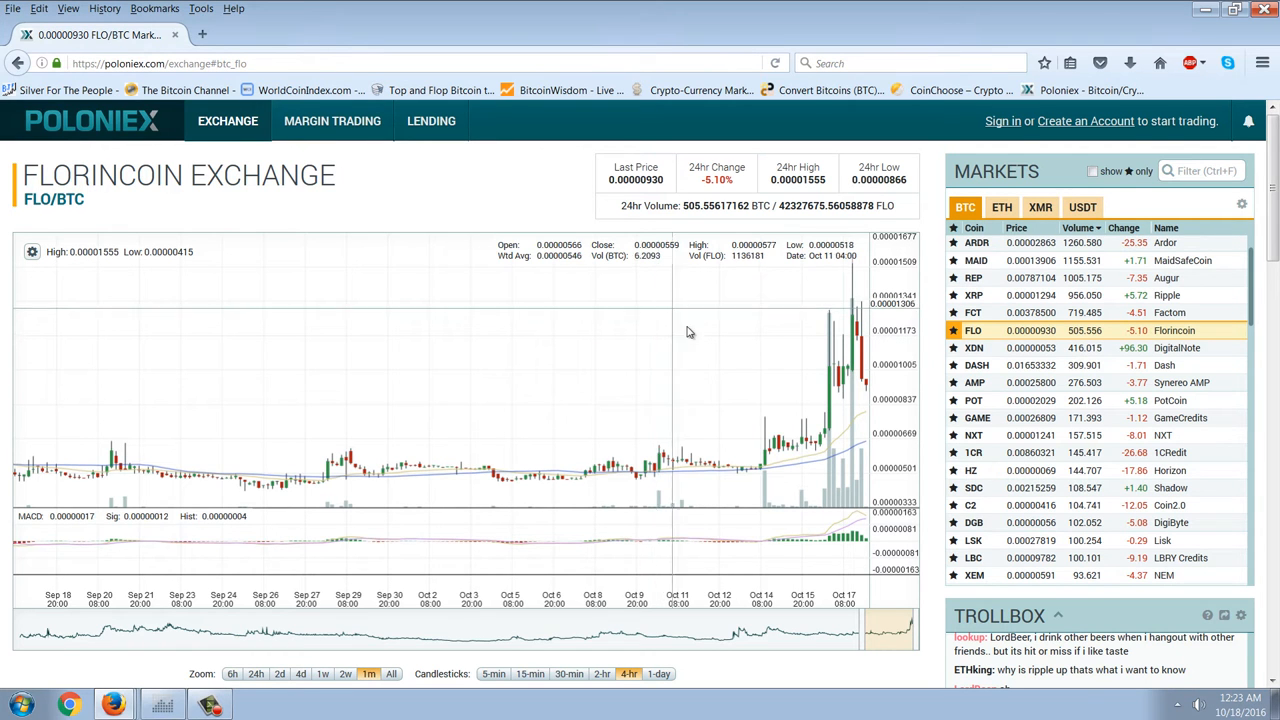
{"action": "mouse_move", "coordinate": [684, 368]}
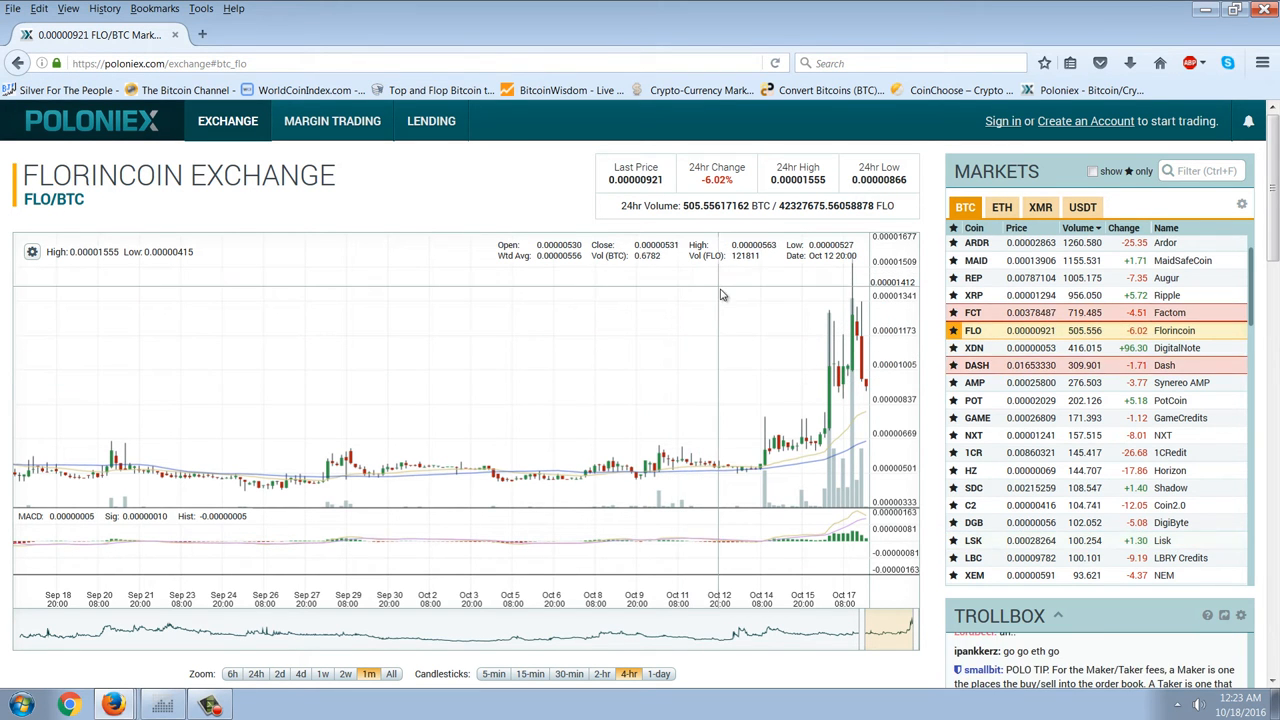
{"action": "mouse_move", "coordinate": [708, 338]}
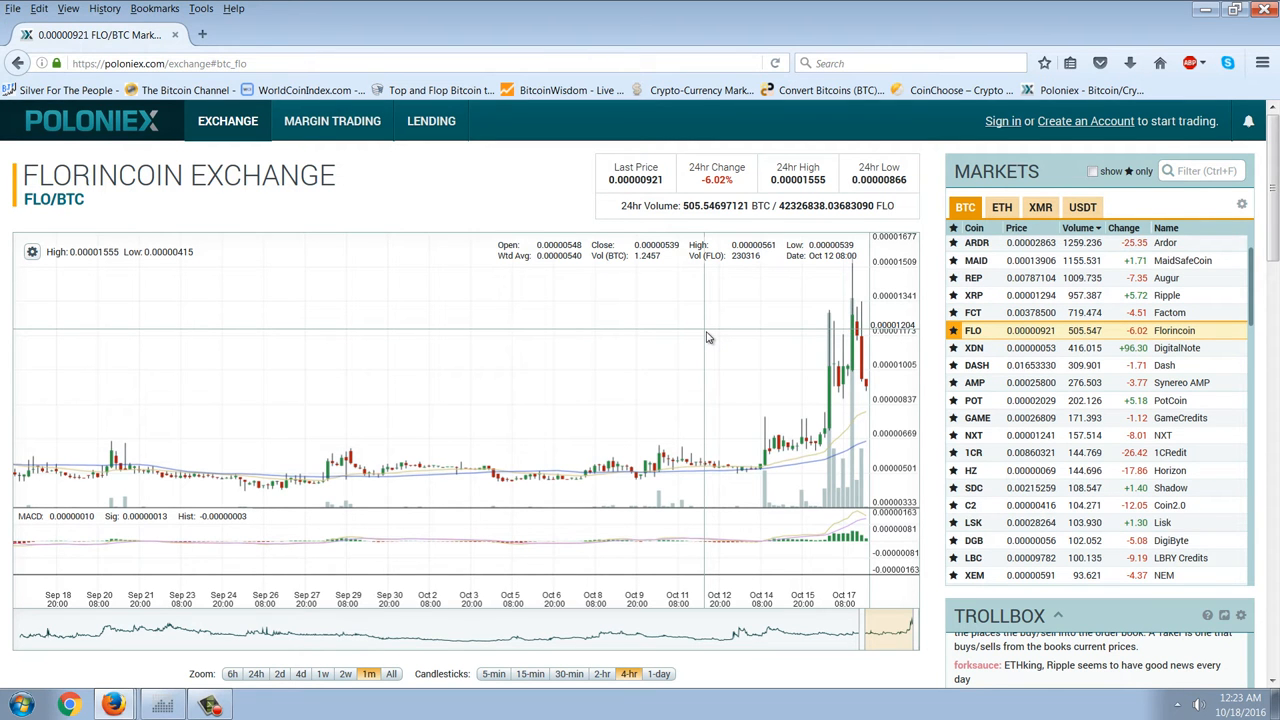
{"action": "mouse_move", "coordinate": [634, 388]}
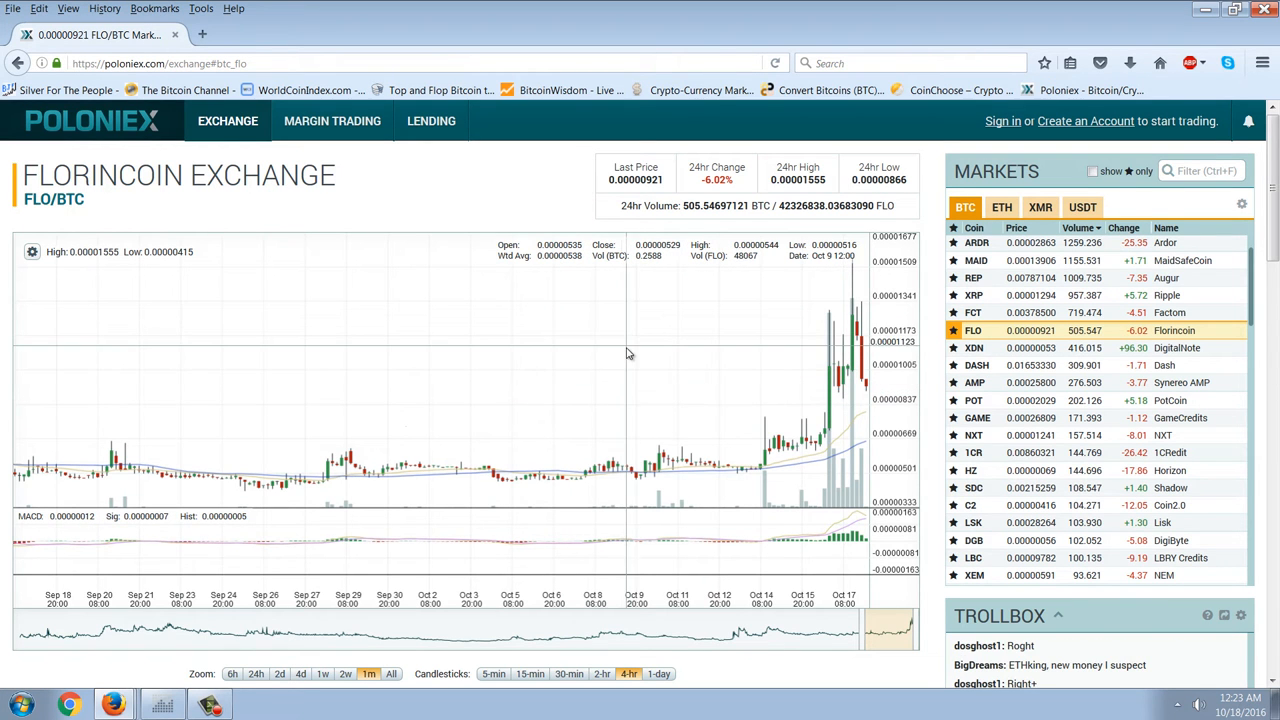
{"action": "mouse_move", "coordinate": [494, 352]}
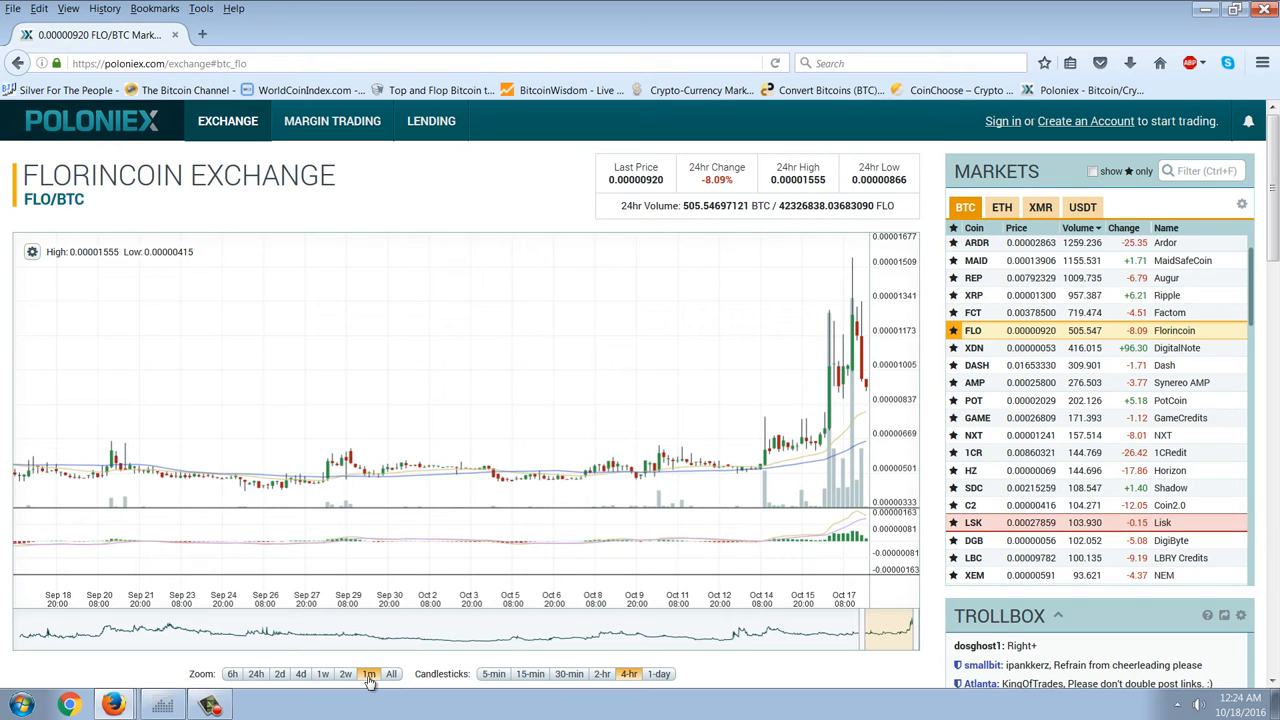
Step: Zoom the Florincoin chart to All, then 6h, then back to the 1m monthly view
{"action": "left_click", "coordinate": [392, 672]}
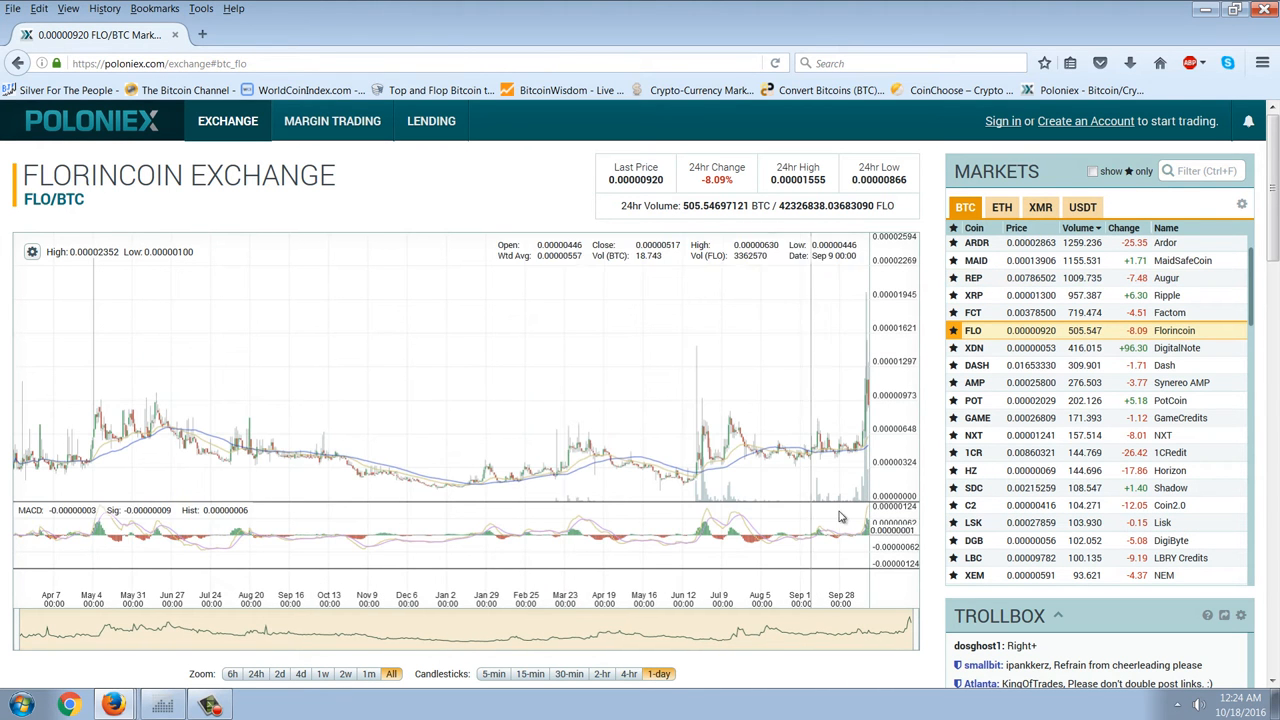
{"action": "mouse_move", "coordinate": [856, 340]}
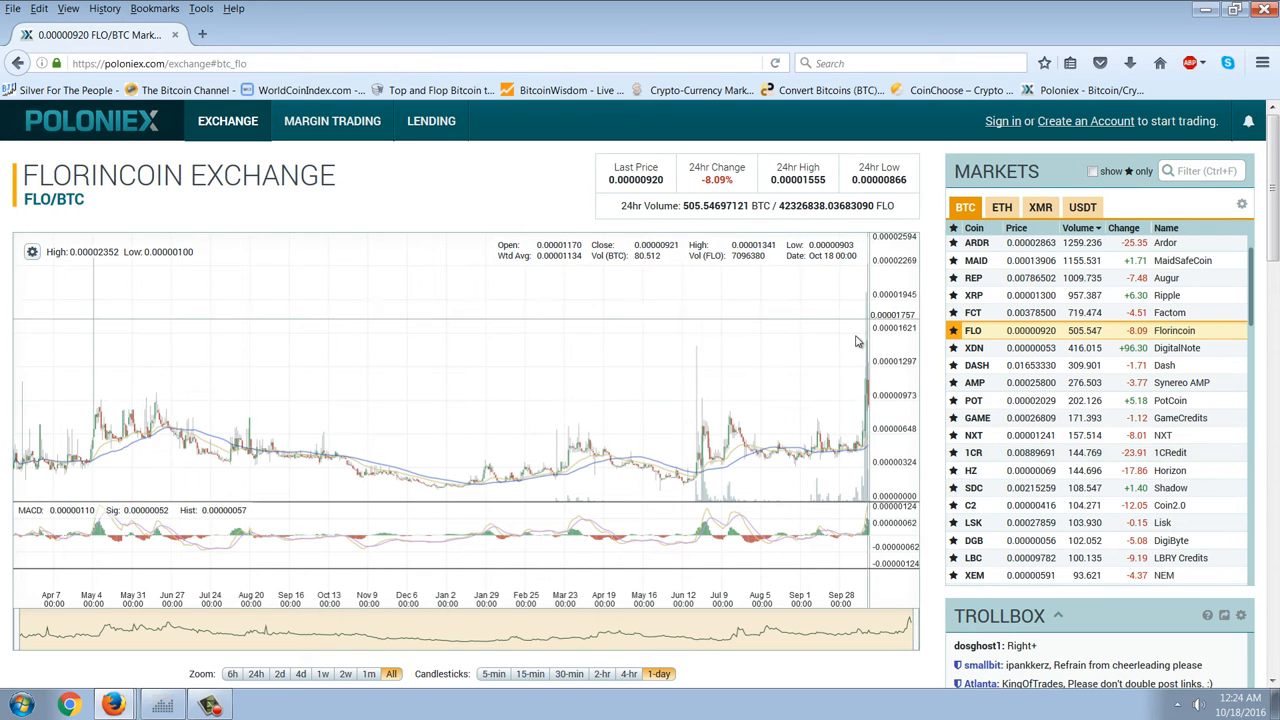
{"action": "mouse_move", "coordinate": [320, 320]}
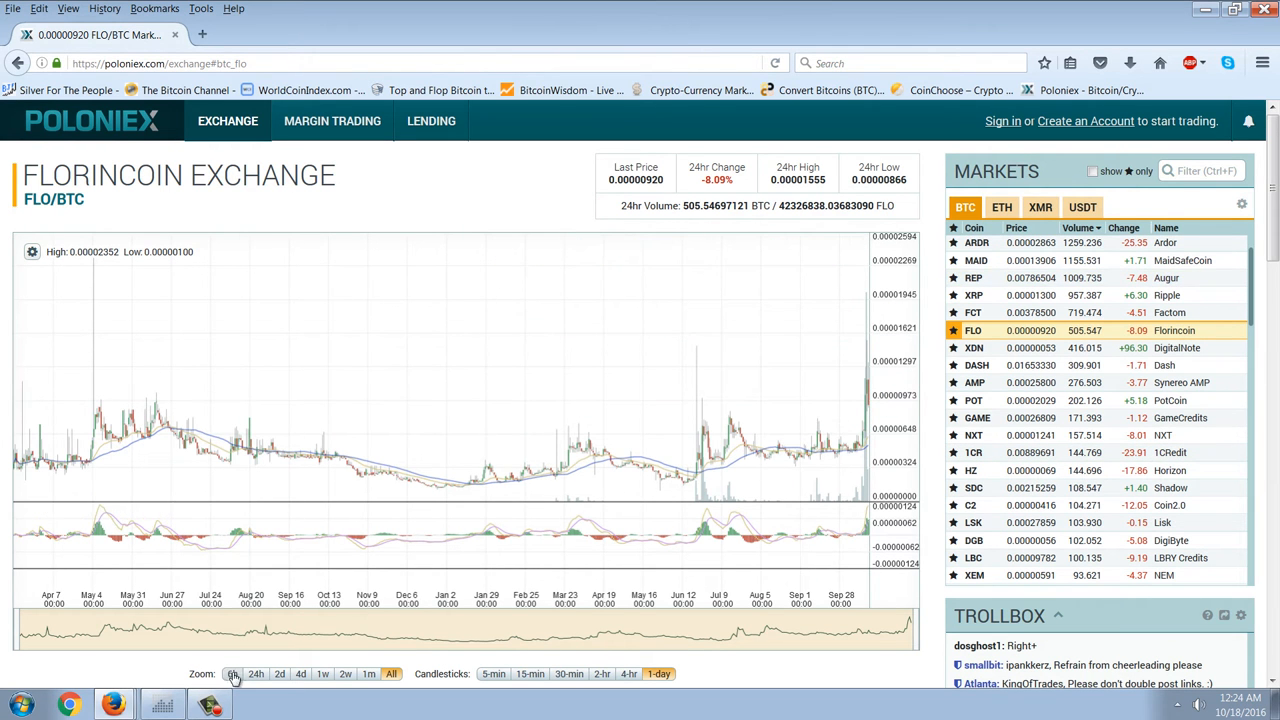
{"action": "left_click", "coordinate": [232, 672]}
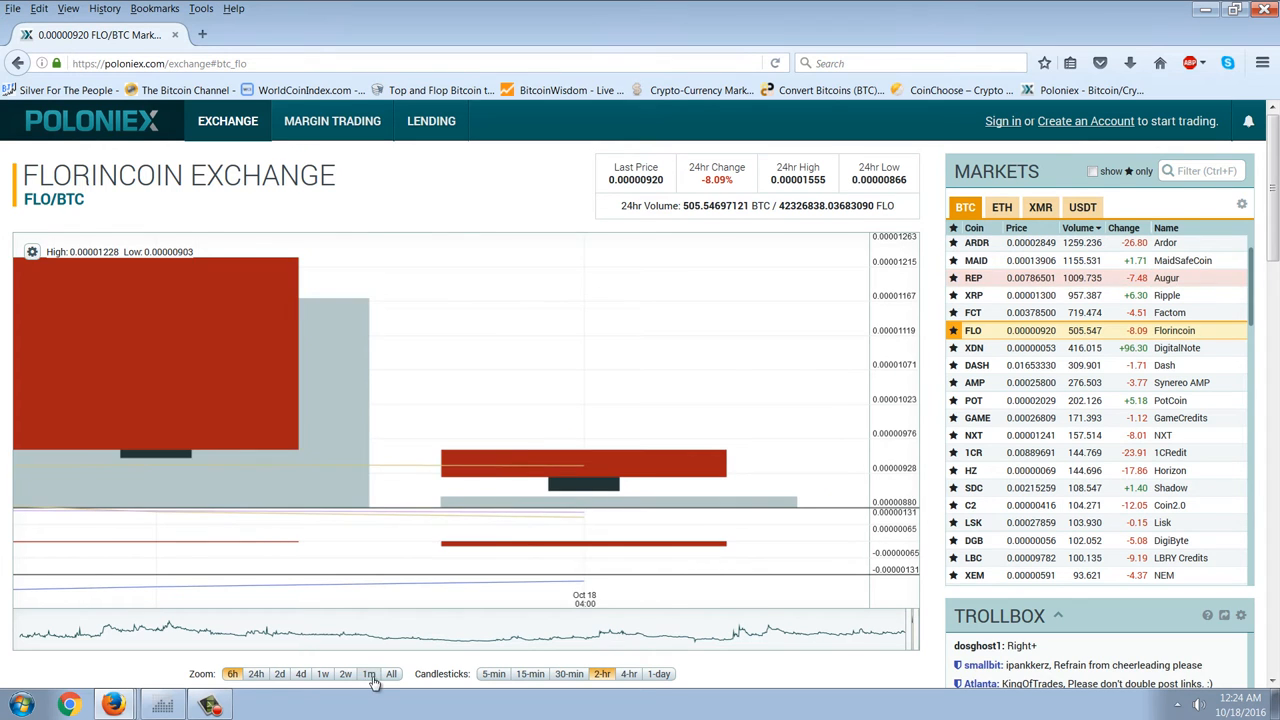
{"action": "left_click", "coordinate": [368, 672]}
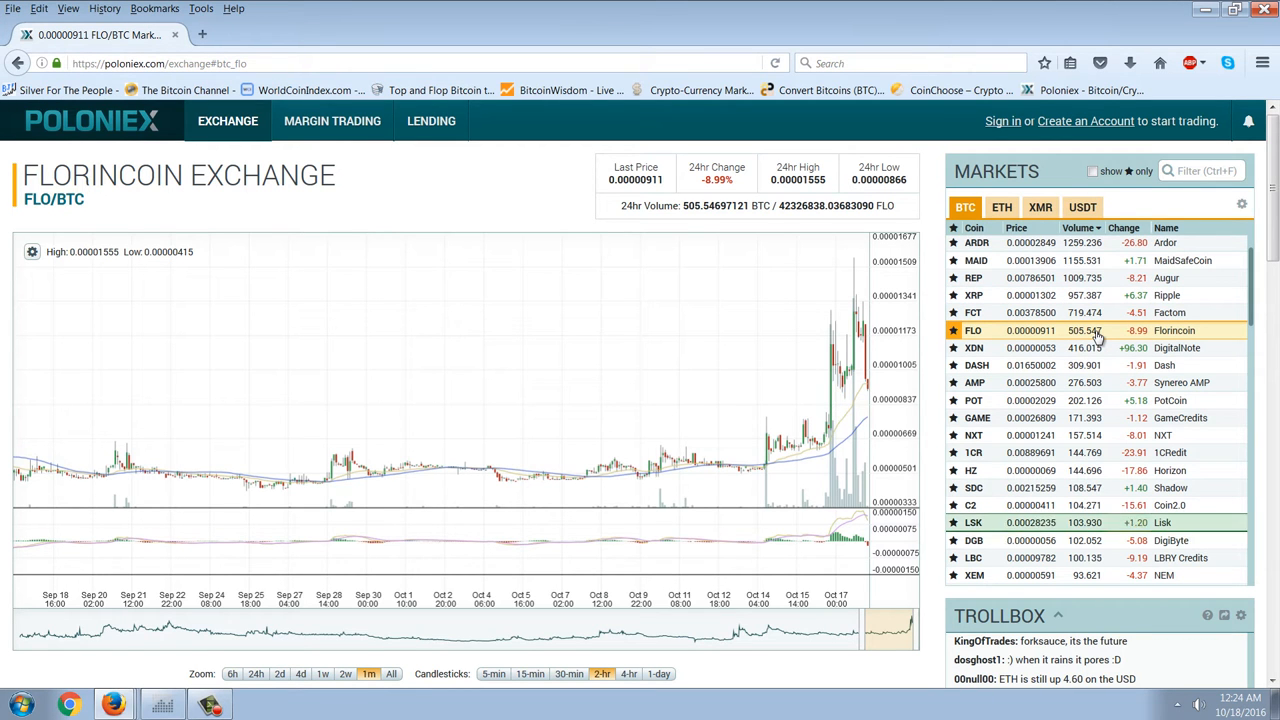
{"action": "mouse_move", "coordinate": [840, 518]}
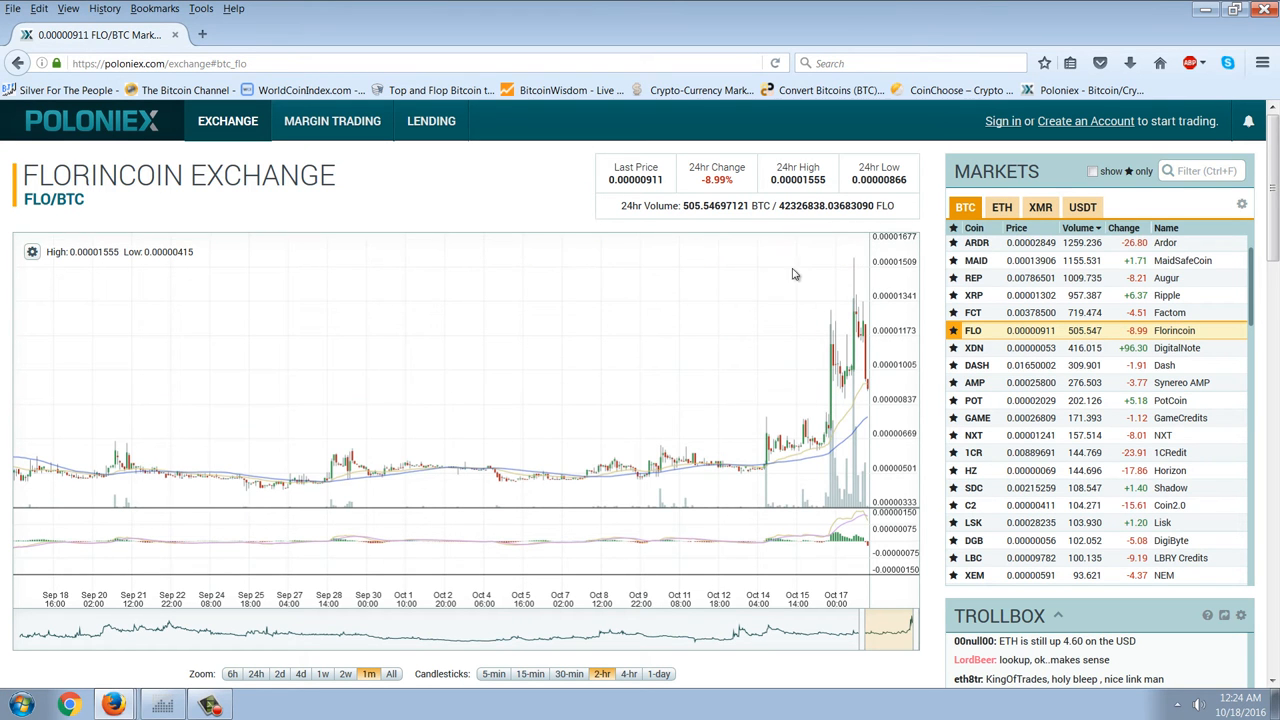
{"action": "mouse_move", "coordinate": [504, 376]}
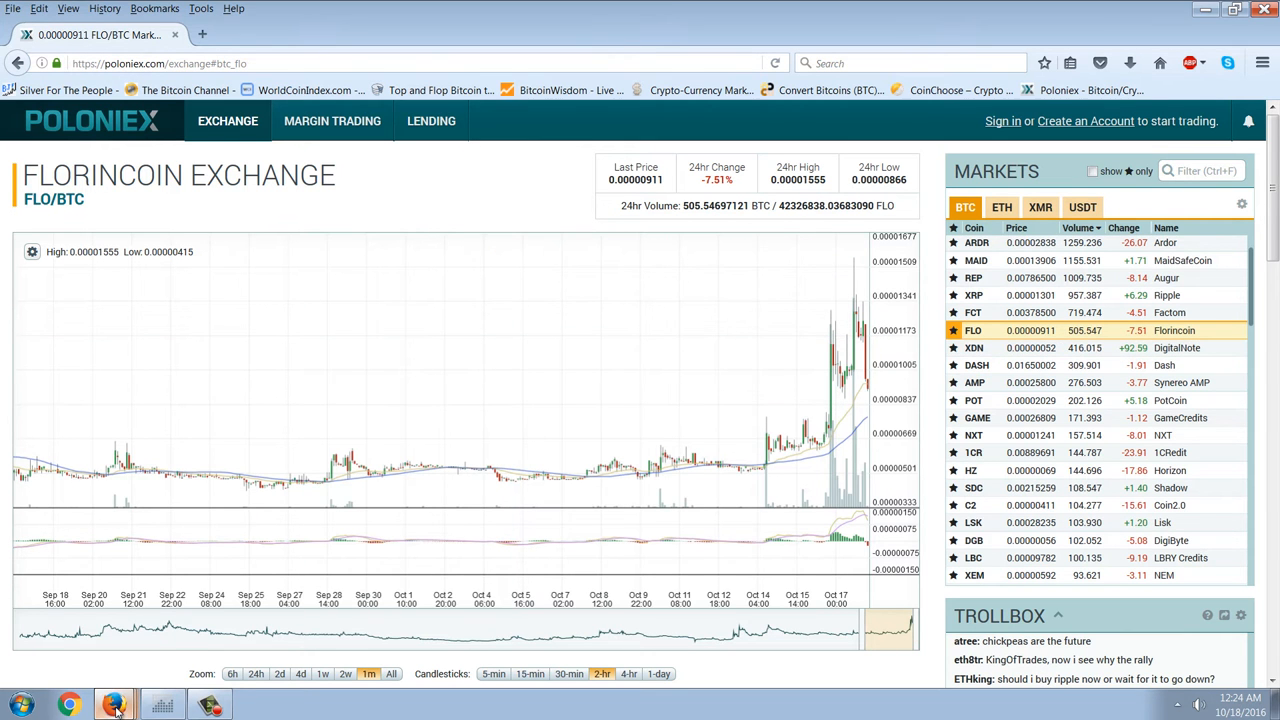
{"action": "mouse_move", "coordinate": [144, 596]}
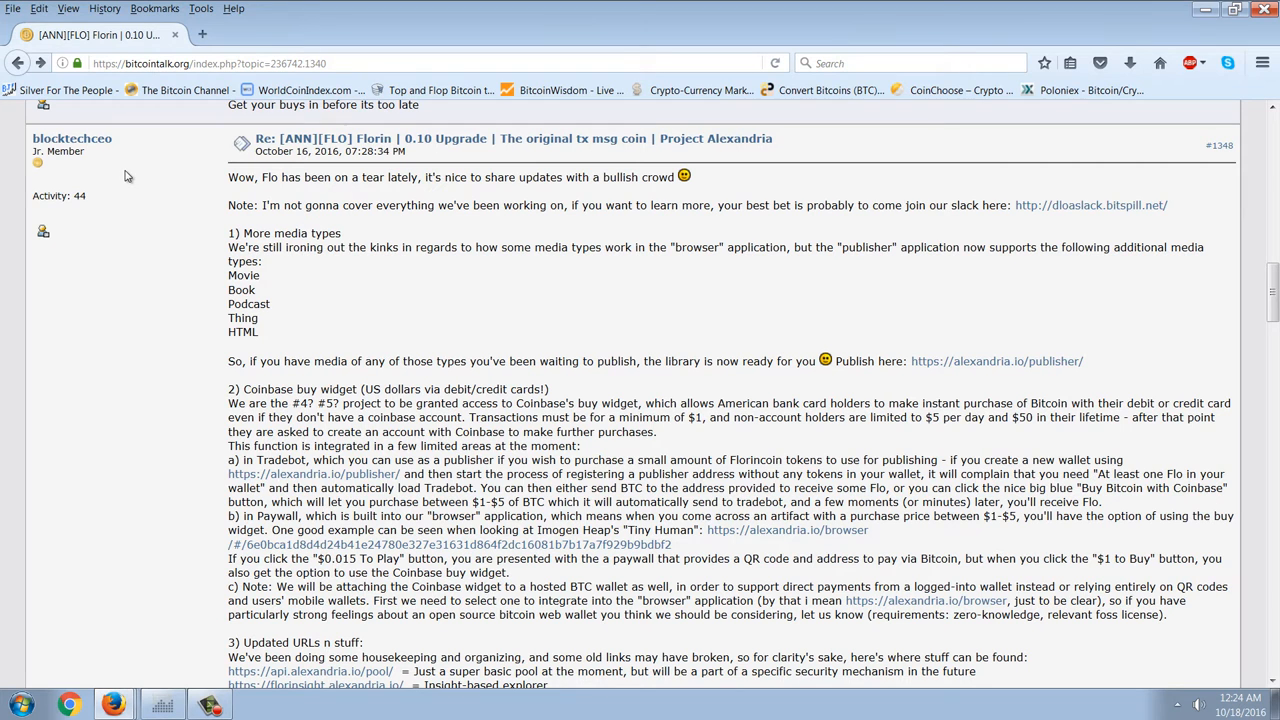
{"action": "mouse_move", "coordinate": [130, 182]}
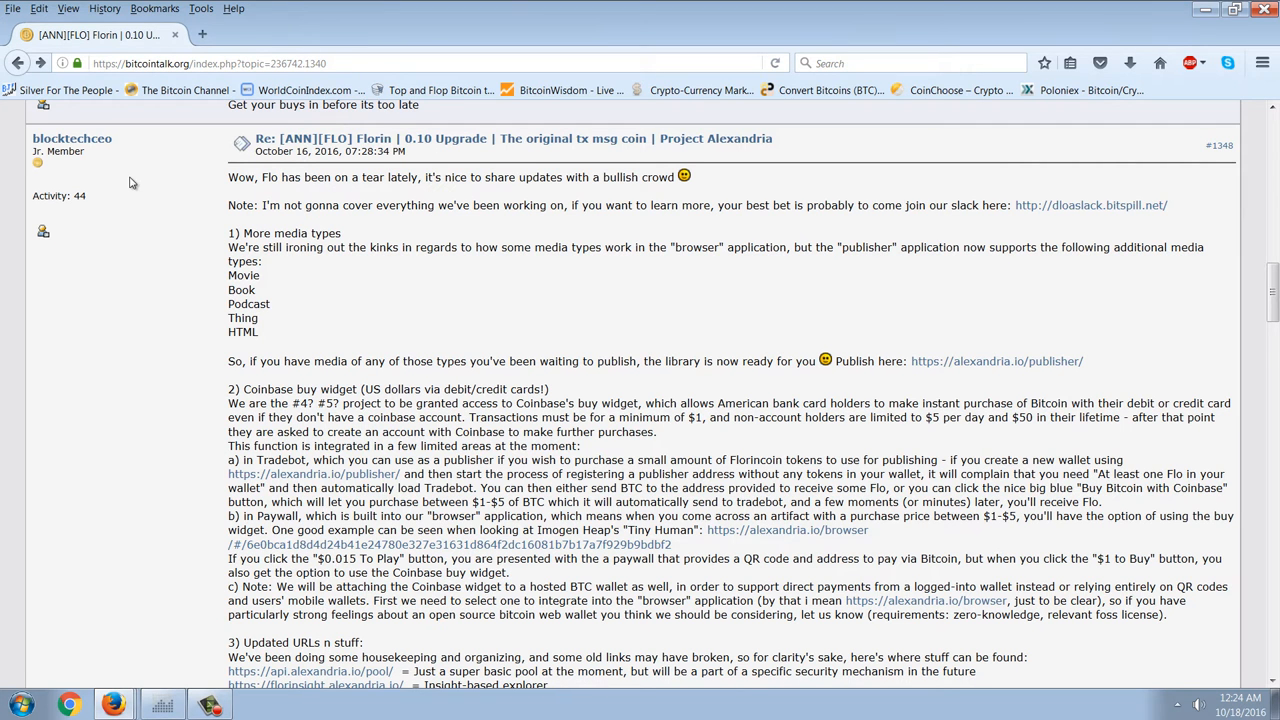
{"action": "mouse_move", "coordinate": [640, 296]}
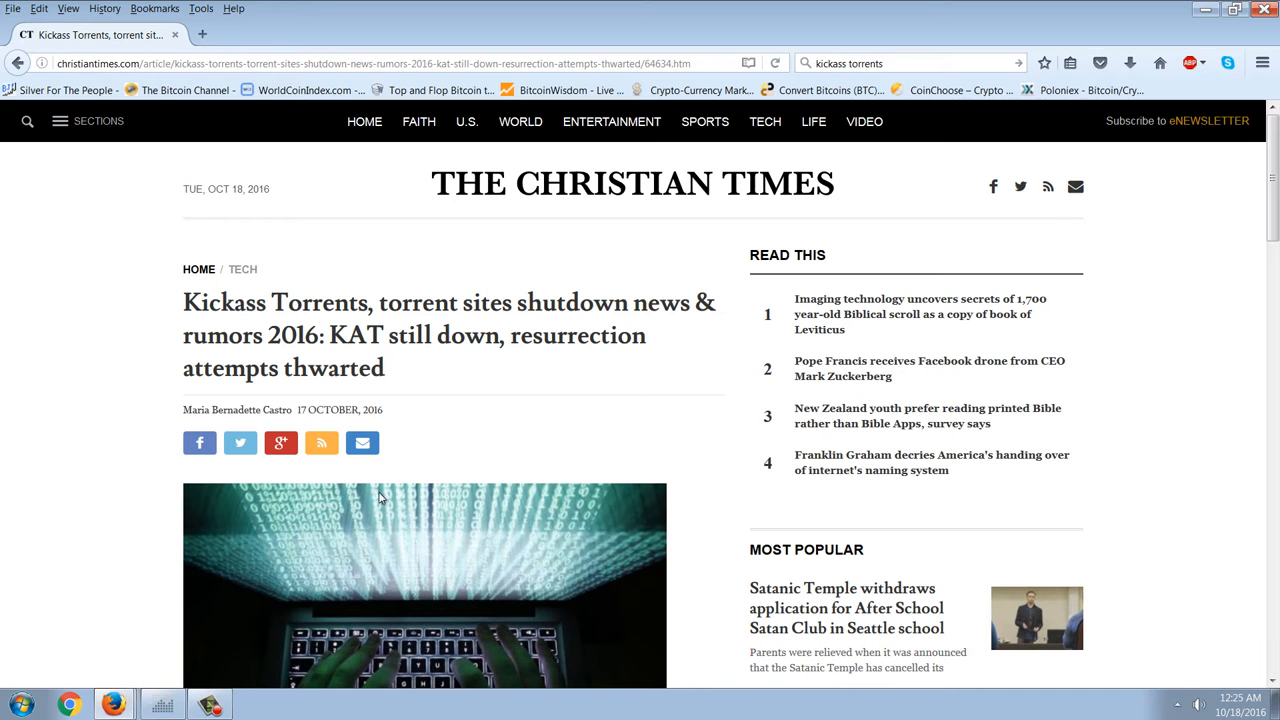
{"action": "scroll", "scroll_direction": "down", "scroll_amount": 3}
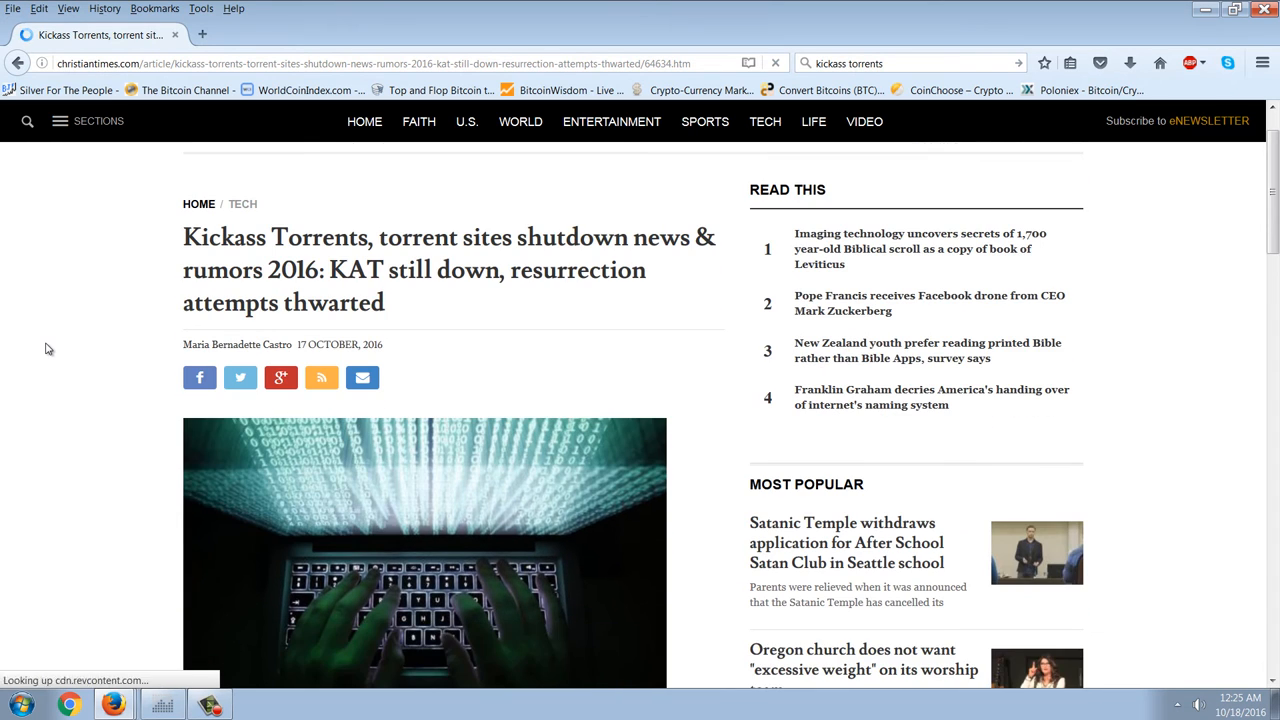
{"action": "scroll", "scroll_direction": "up", "scroll_amount": 3}
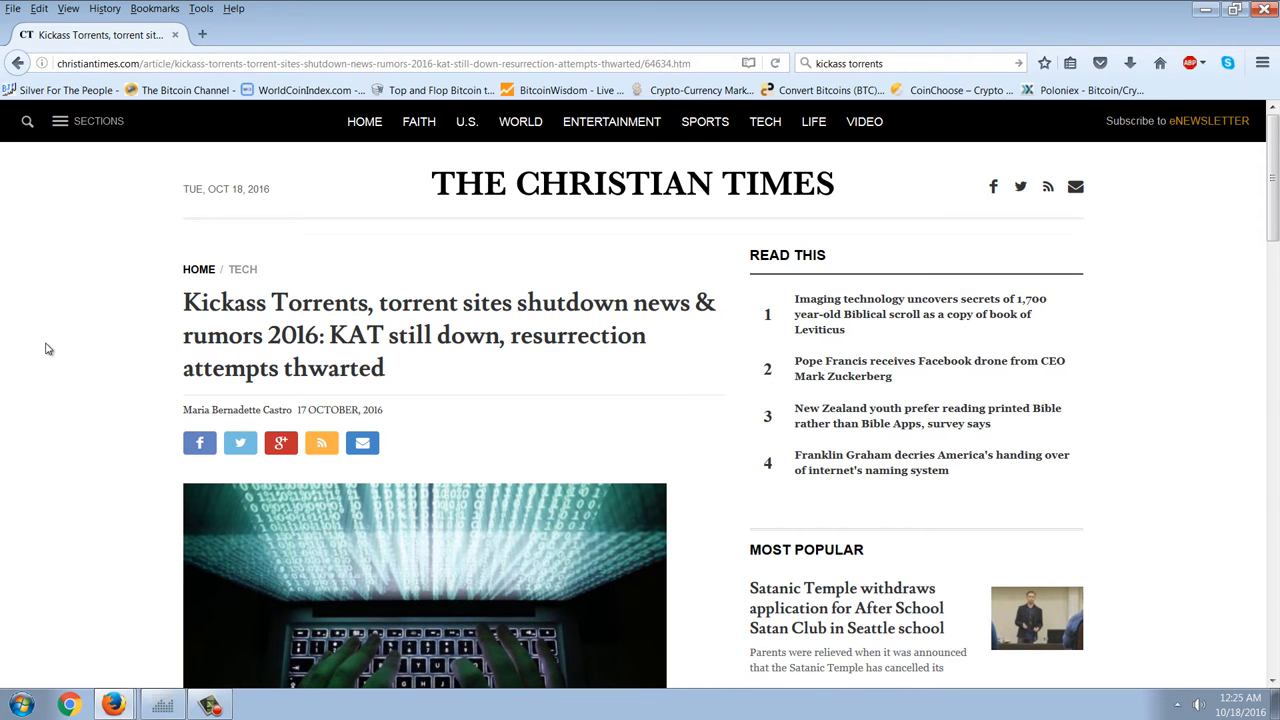
{"action": "scroll", "scroll_direction": "down", "scroll_amount": 3}
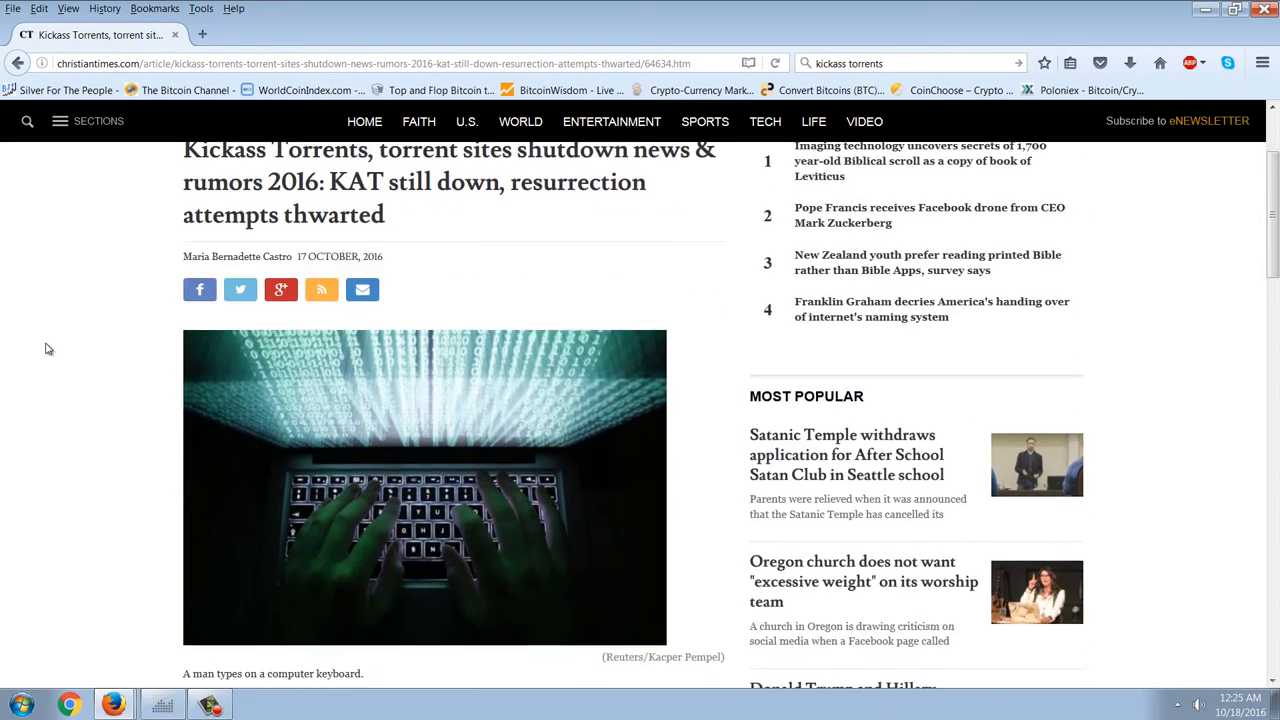
{"action": "scroll", "scroll_direction": "down", "scroll_amount": 3}
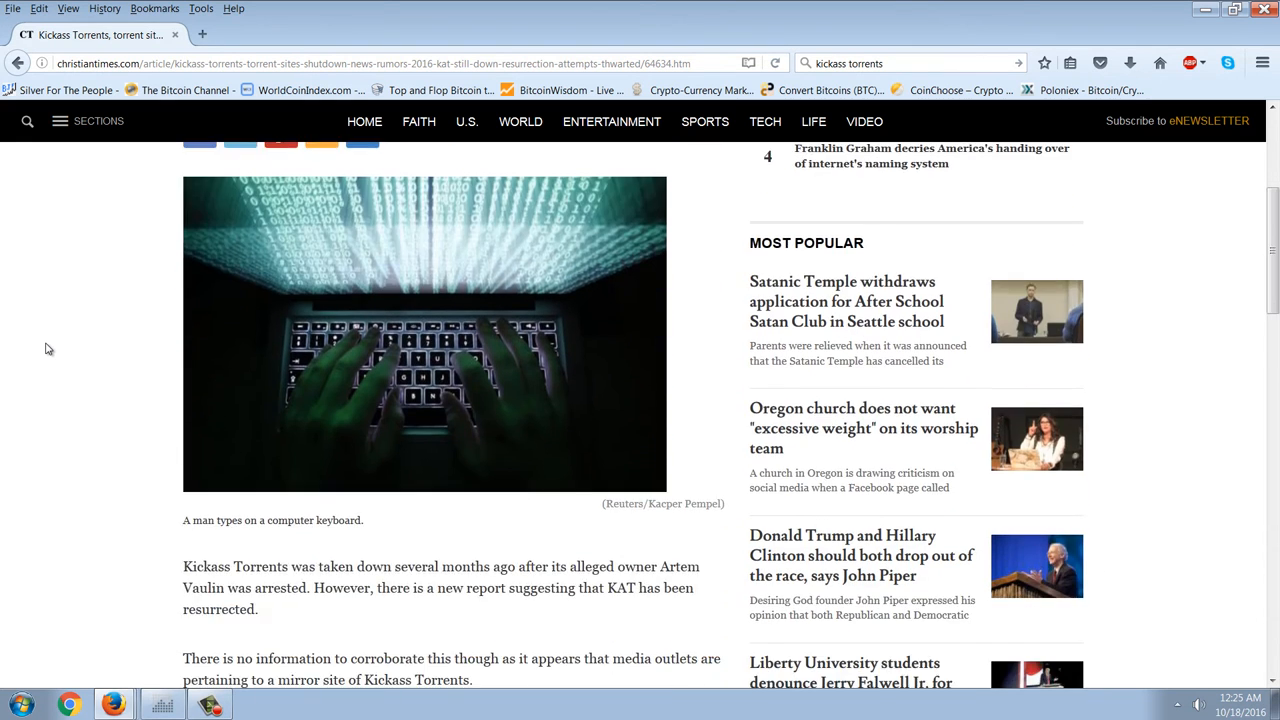
{"action": "scroll", "scroll_direction": "down", "scroll_amount": 3}
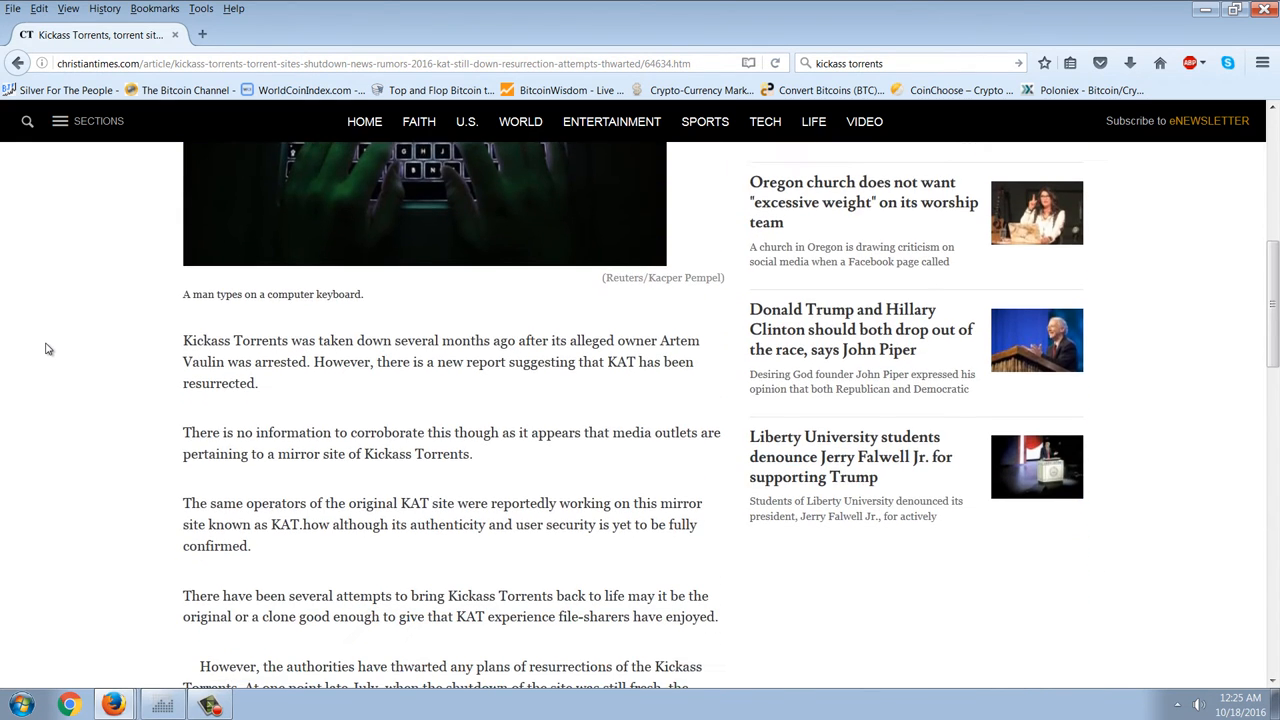
{"action": "scroll", "scroll_direction": "down", "scroll_amount": 3}
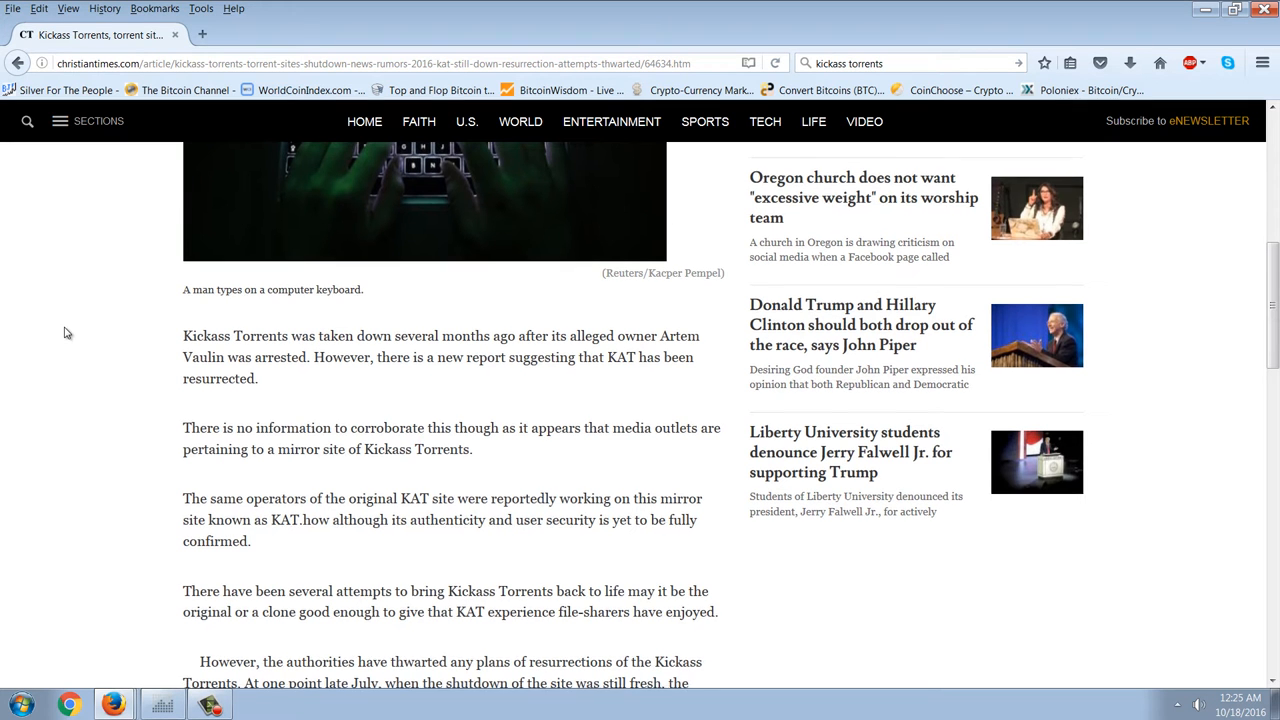
{"action": "scroll", "scroll_direction": "down", "scroll_amount": 3}
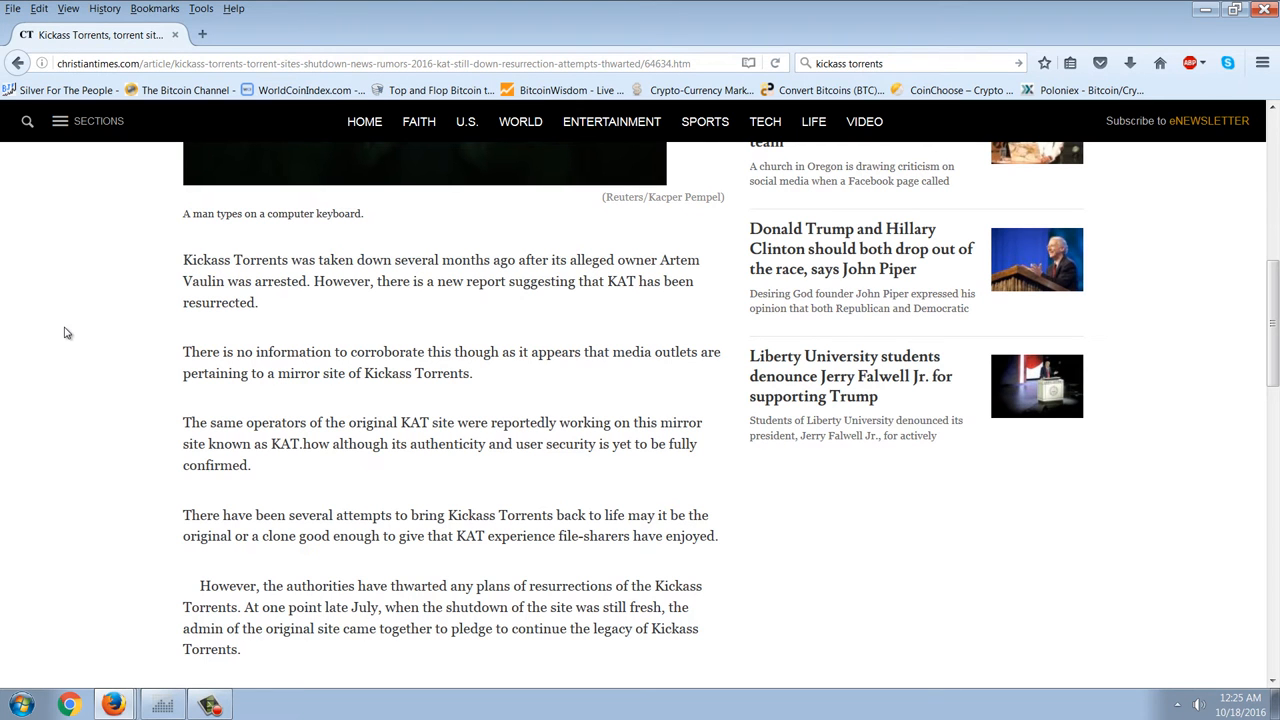
{"action": "scroll", "scroll_direction": "down", "scroll_amount": 3}
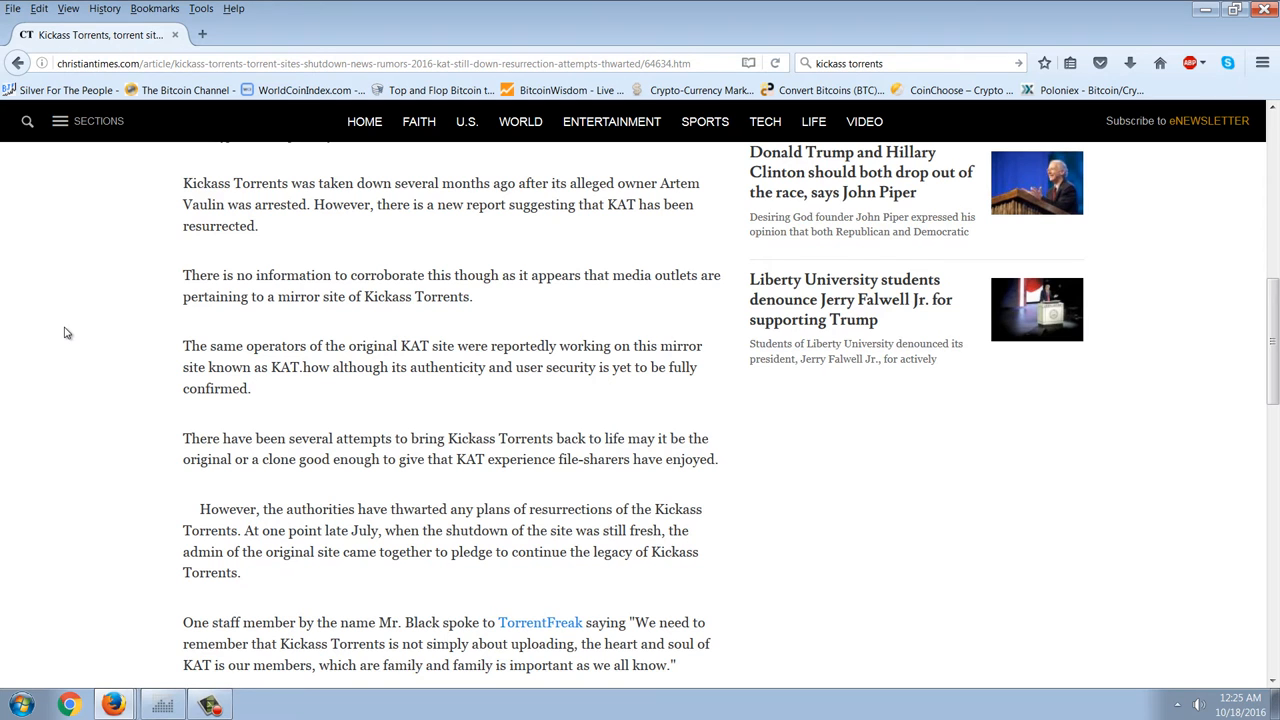
{"action": "scroll", "scroll_direction": "down", "scroll_amount": 3}
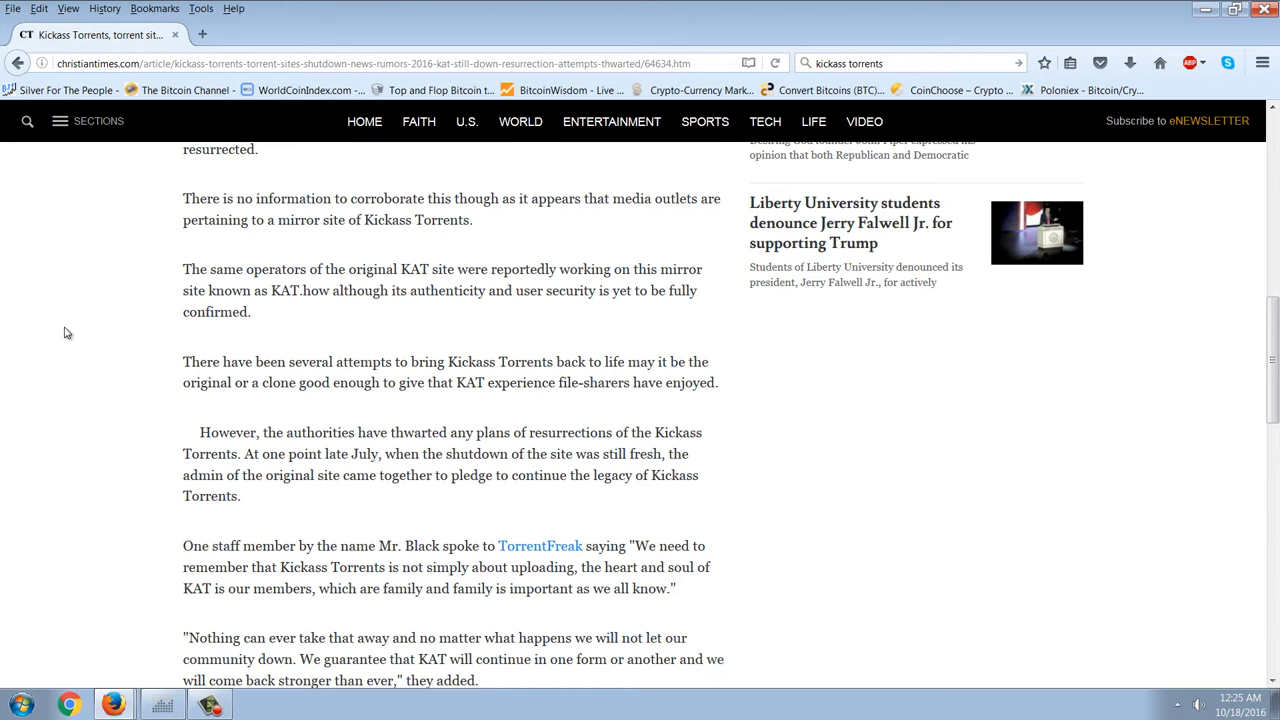
{"action": "mouse_move", "coordinate": [282, 370]}
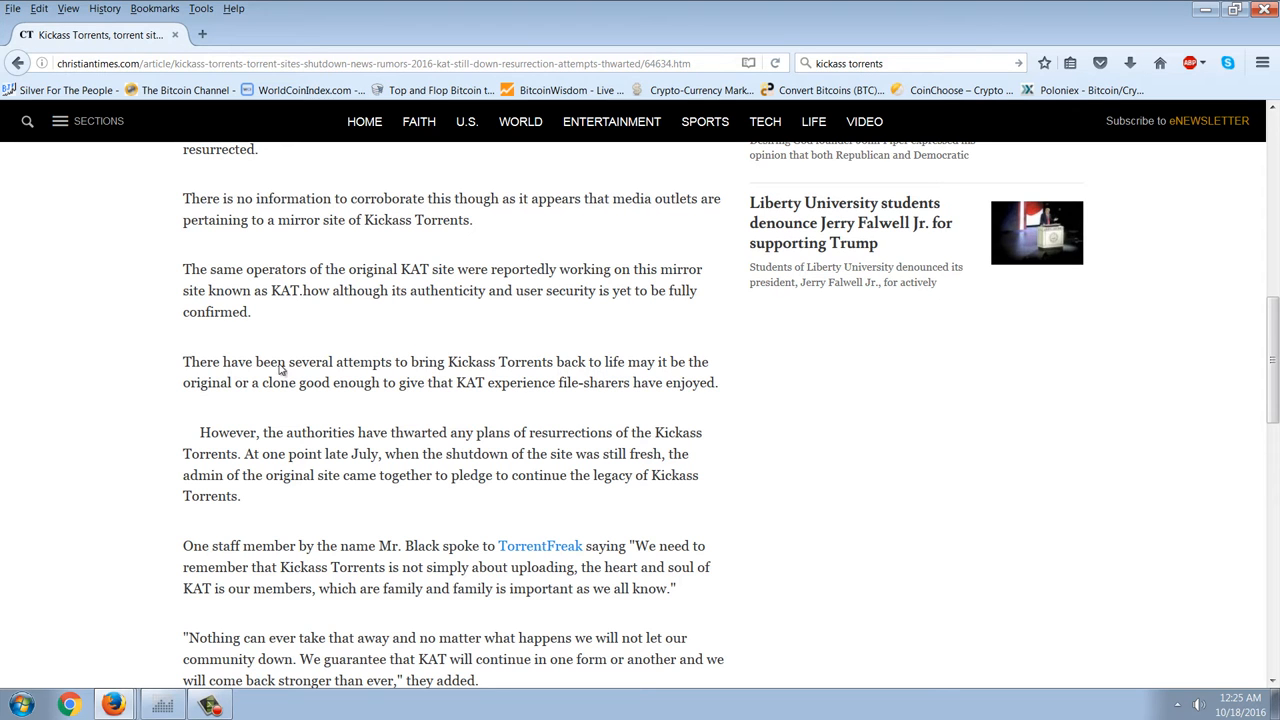
{"action": "mouse_move", "coordinate": [504, 340]}
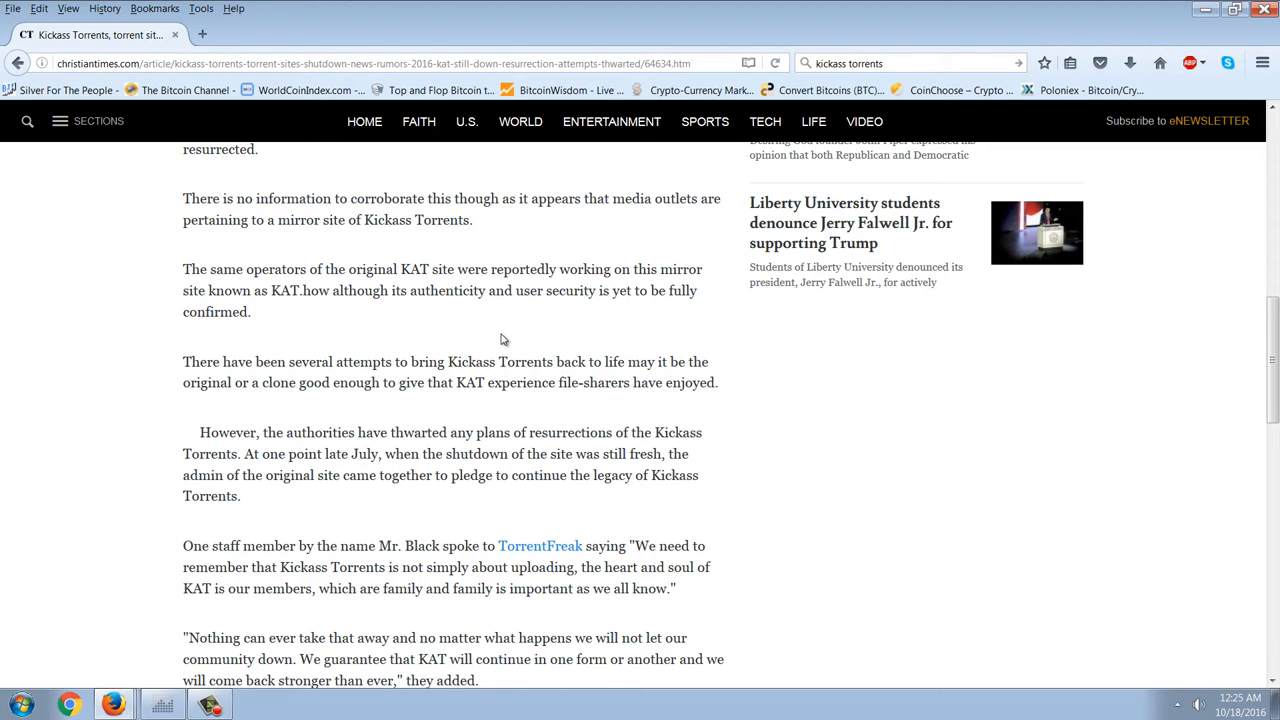
{"action": "scroll", "scroll_direction": "down", "scroll_amount": 3}
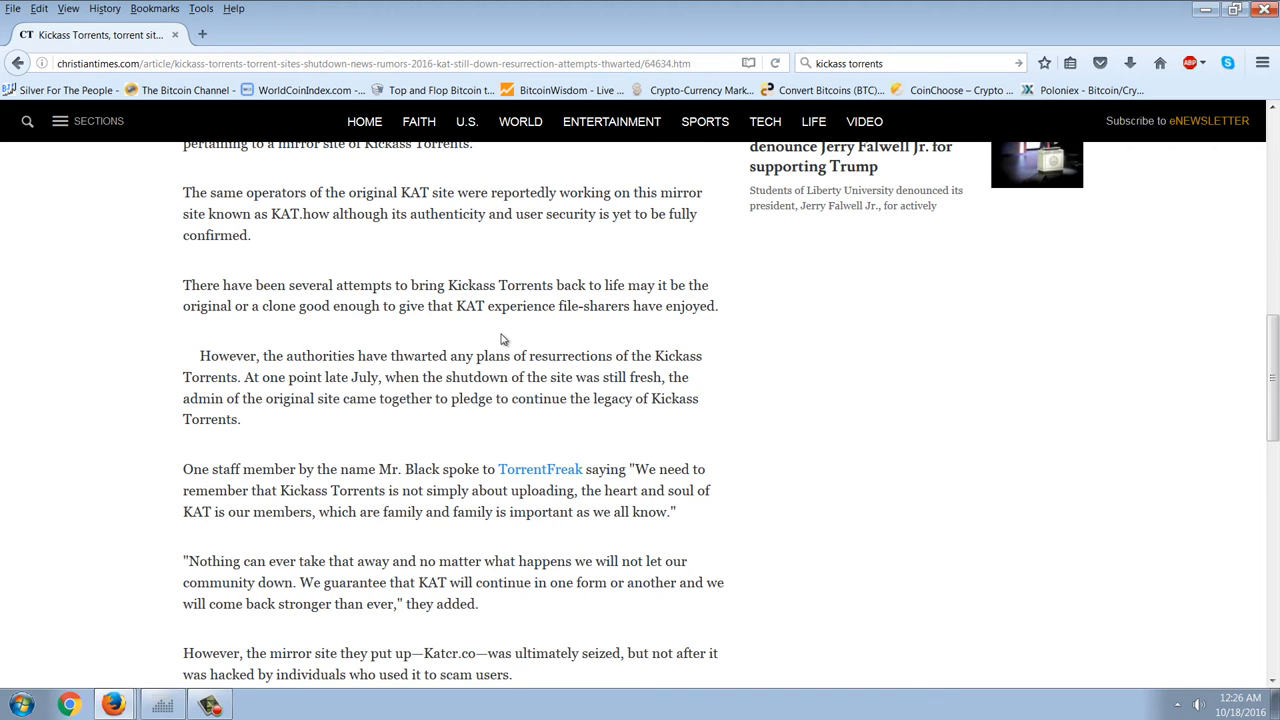
{"action": "scroll", "scroll_direction": "down", "scroll_amount": 3}
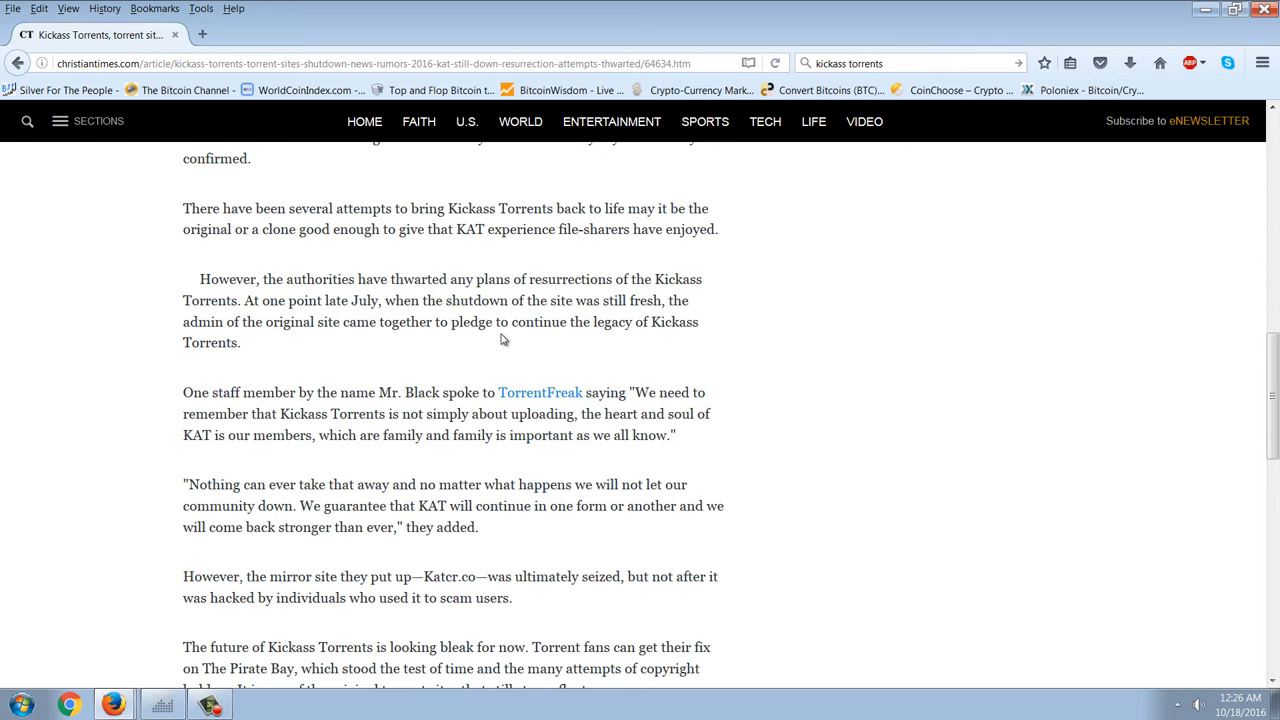
{"action": "mouse_move", "coordinate": [528, 344]}
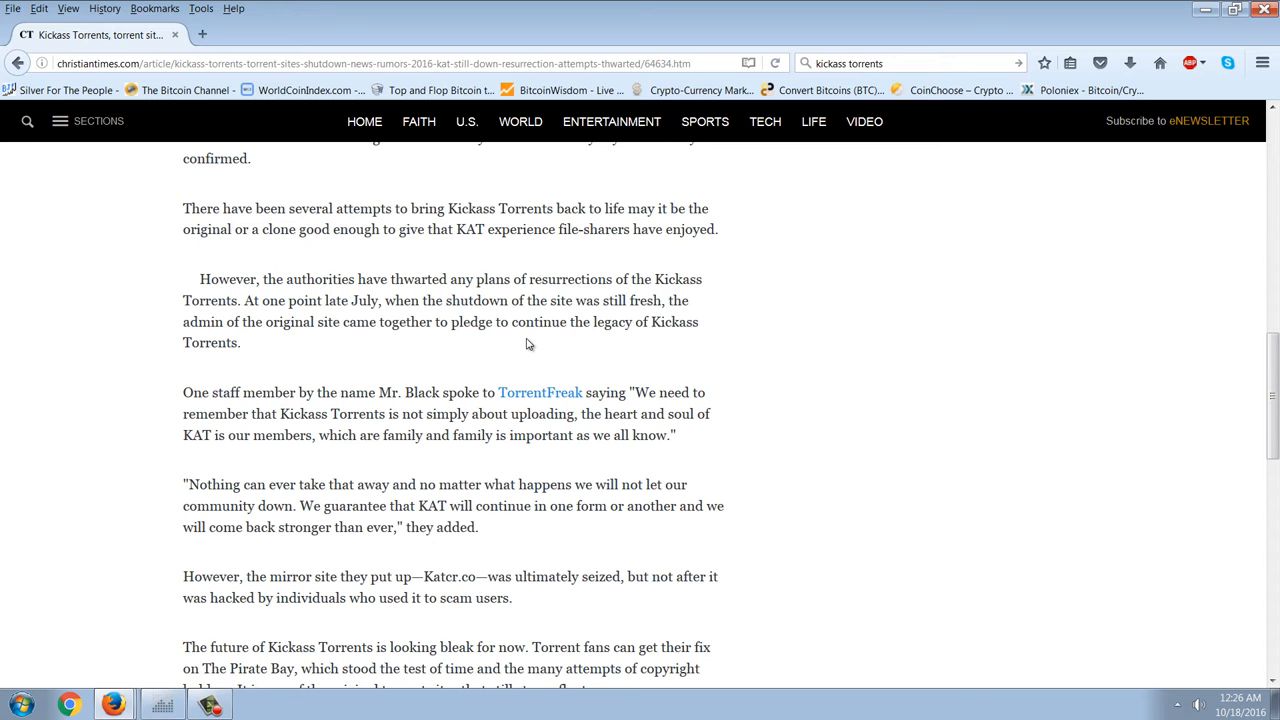
{"action": "scroll", "scroll_direction": "down", "scroll_amount": 3}
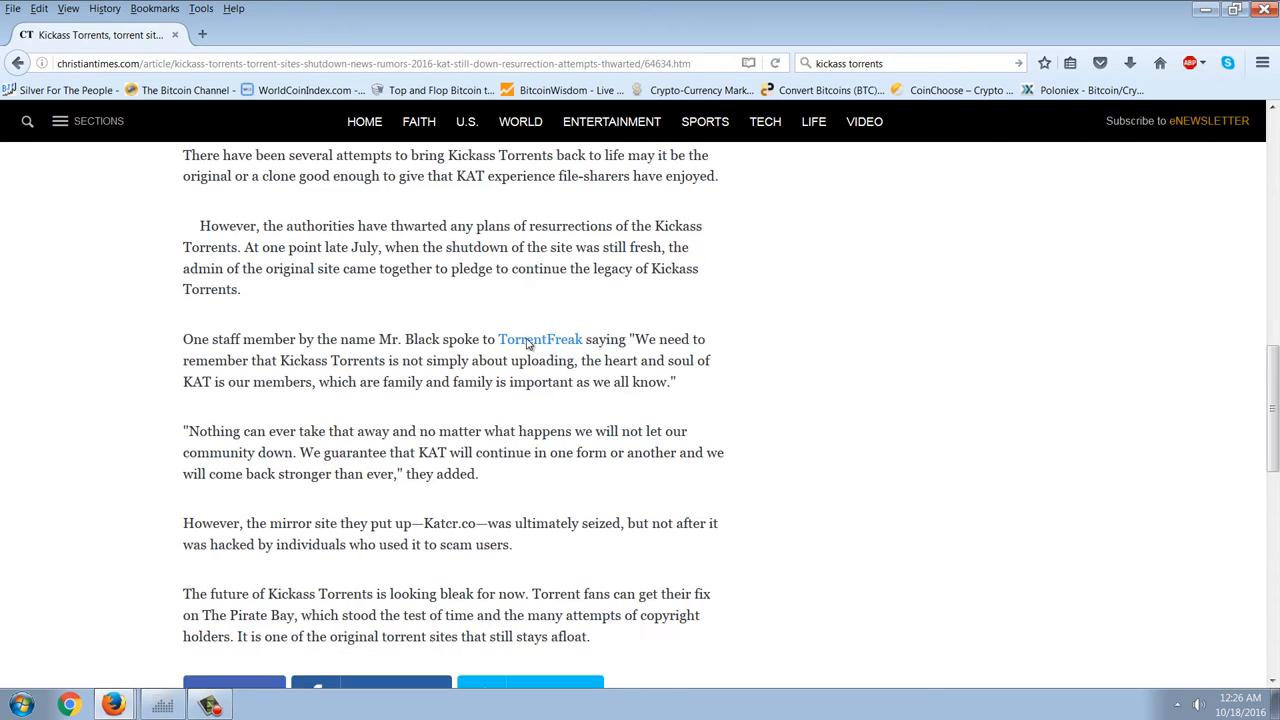
{"action": "scroll", "scroll_direction": "down", "scroll_amount": 3}
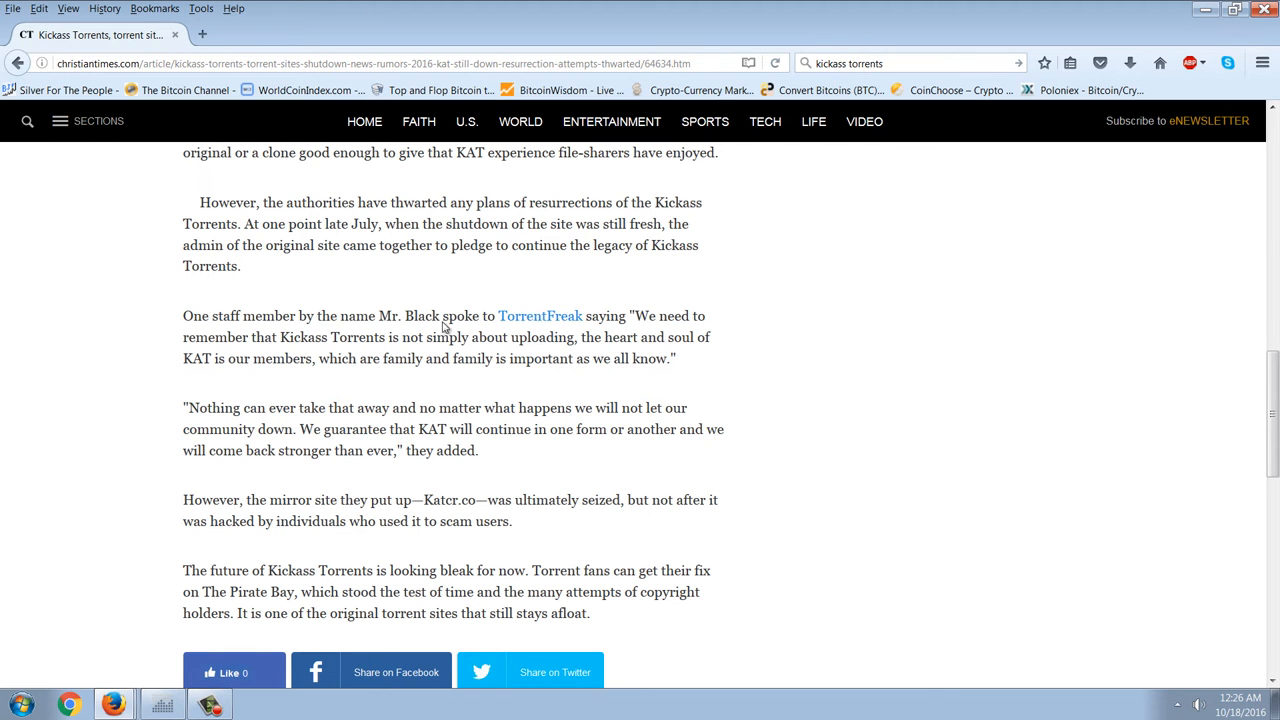
{"action": "mouse_move", "coordinate": [374, 280]}
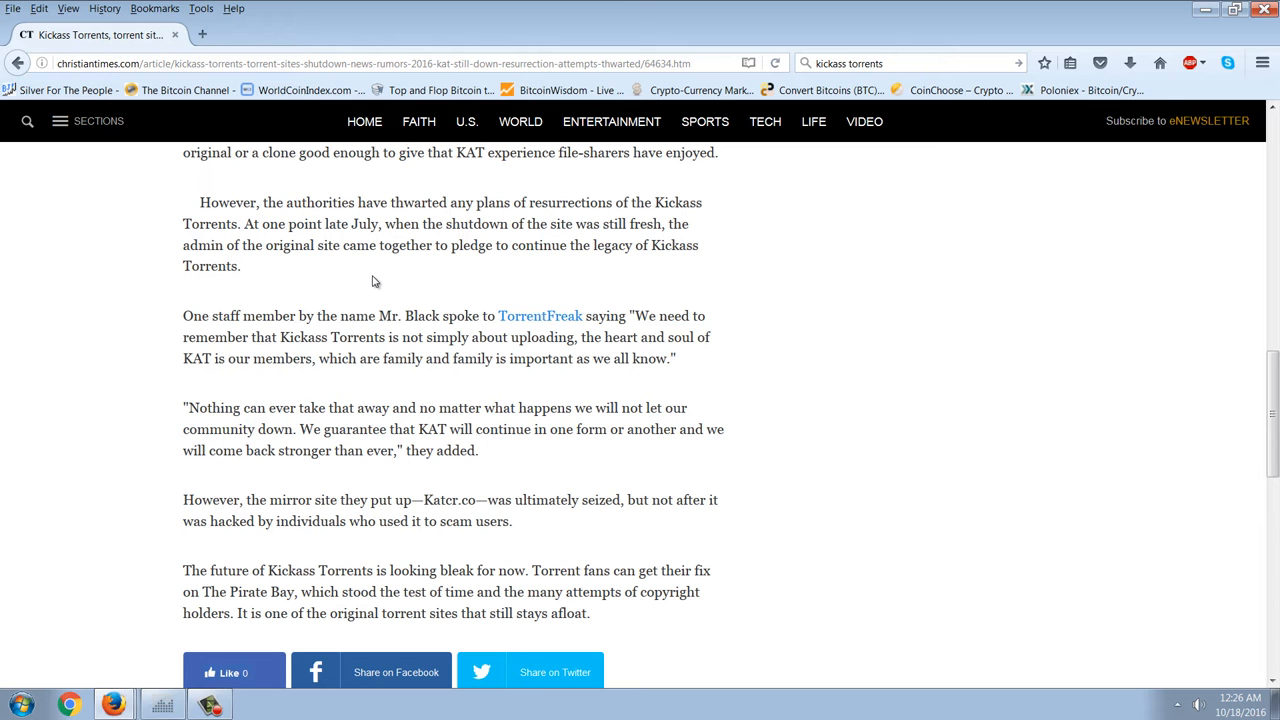
{"action": "scroll", "scroll_direction": "down", "scroll_amount": 3}
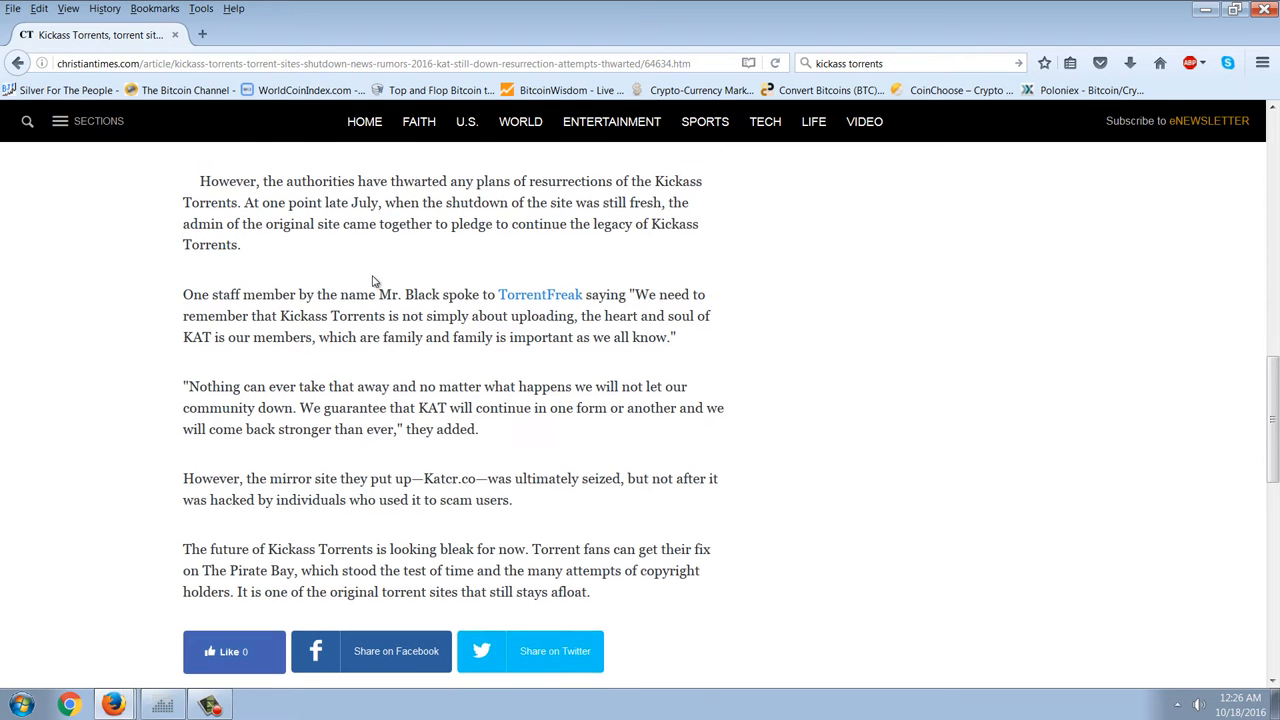
{"action": "scroll", "scroll_direction": "down", "scroll_amount": 3}
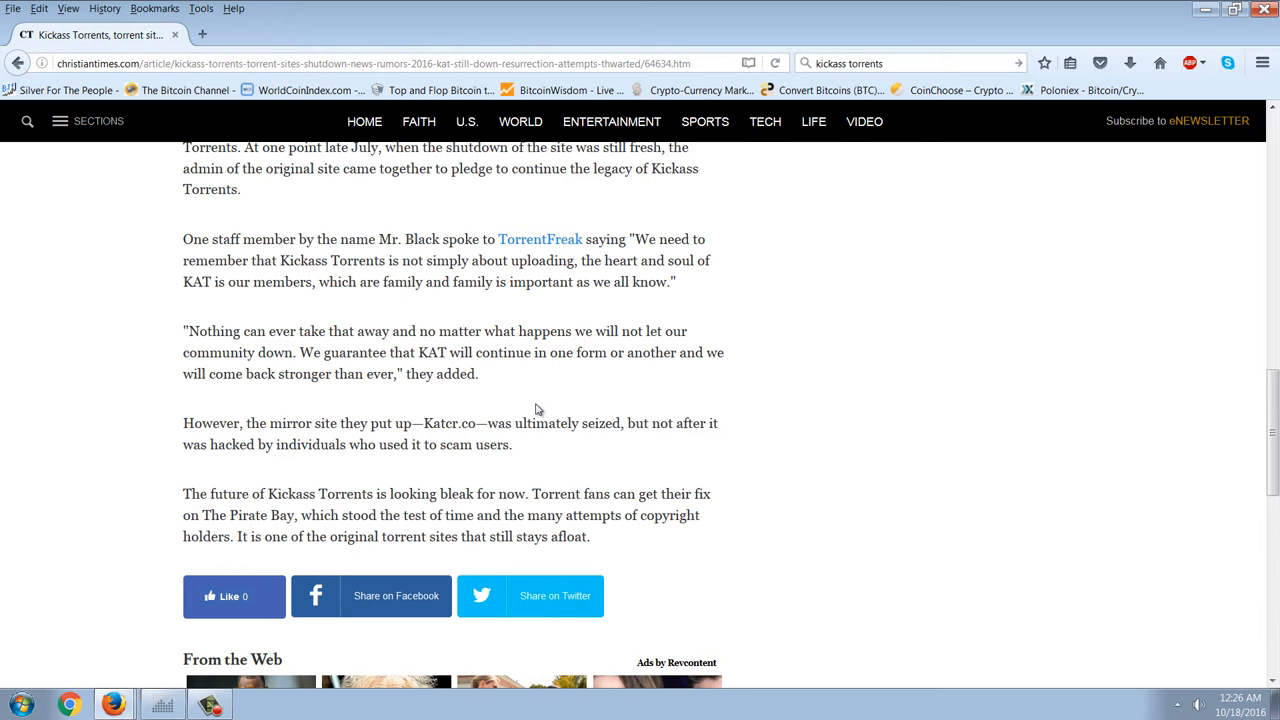
{"action": "mouse_move", "coordinate": [548, 394]}
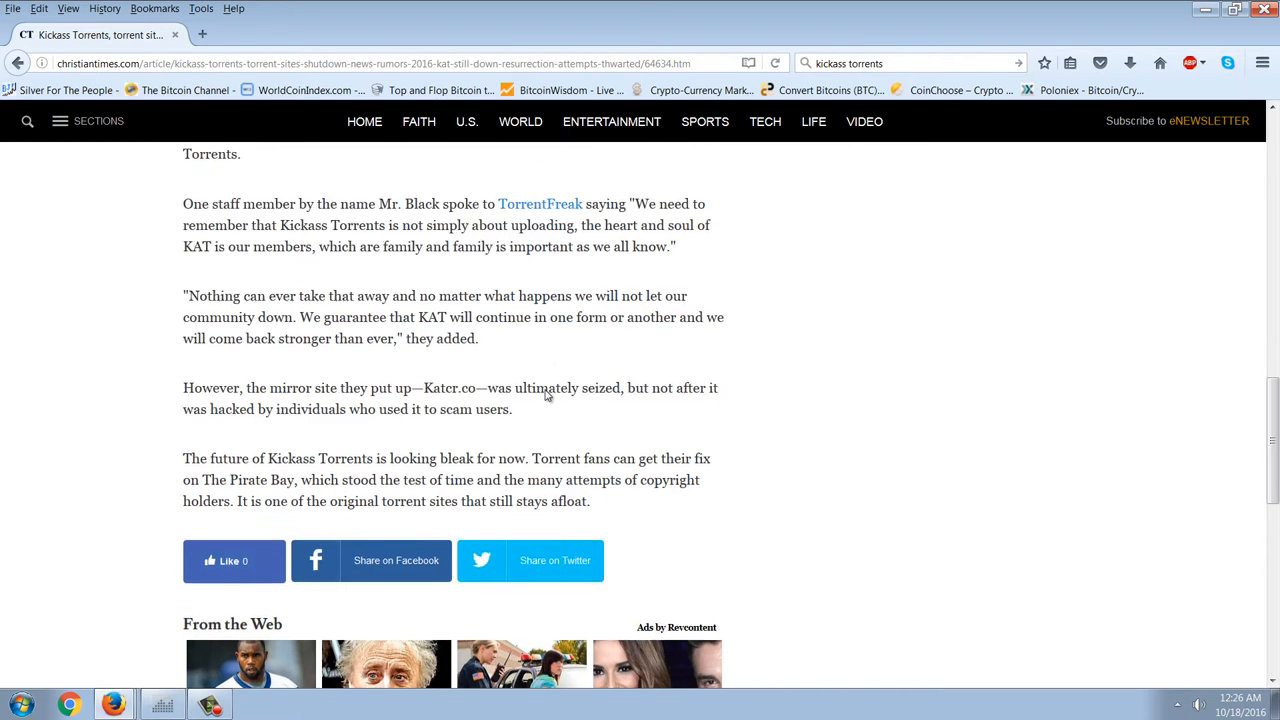
{"action": "scroll", "scroll_direction": "down", "scroll_amount": 3}
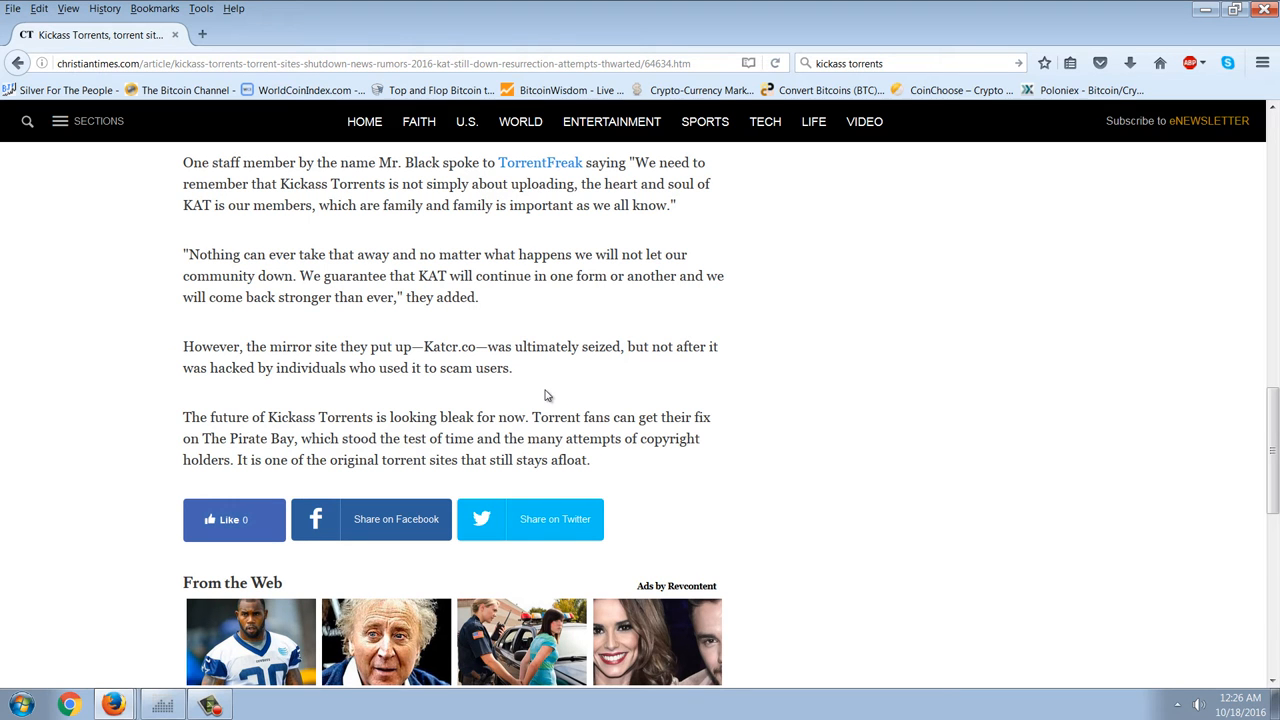
{"action": "scroll", "scroll_direction": "down", "scroll_amount": 3}
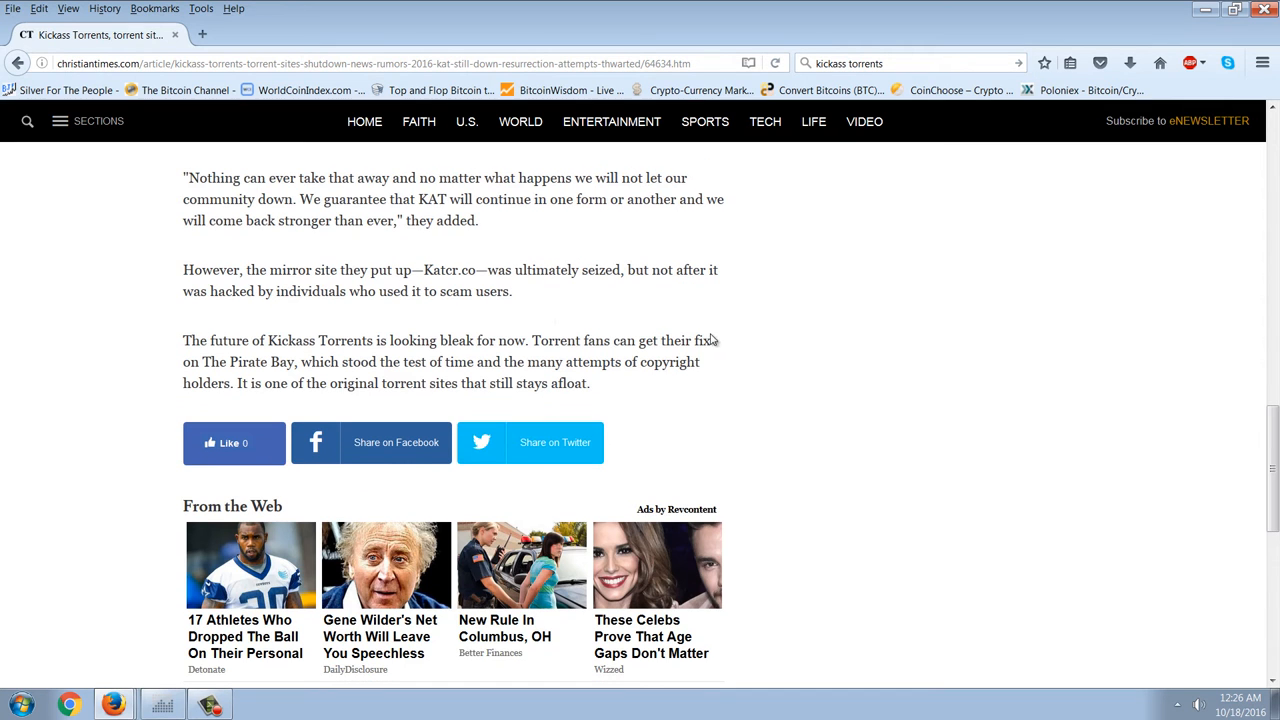
{"action": "mouse_move", "coordinate": [652, 304]}
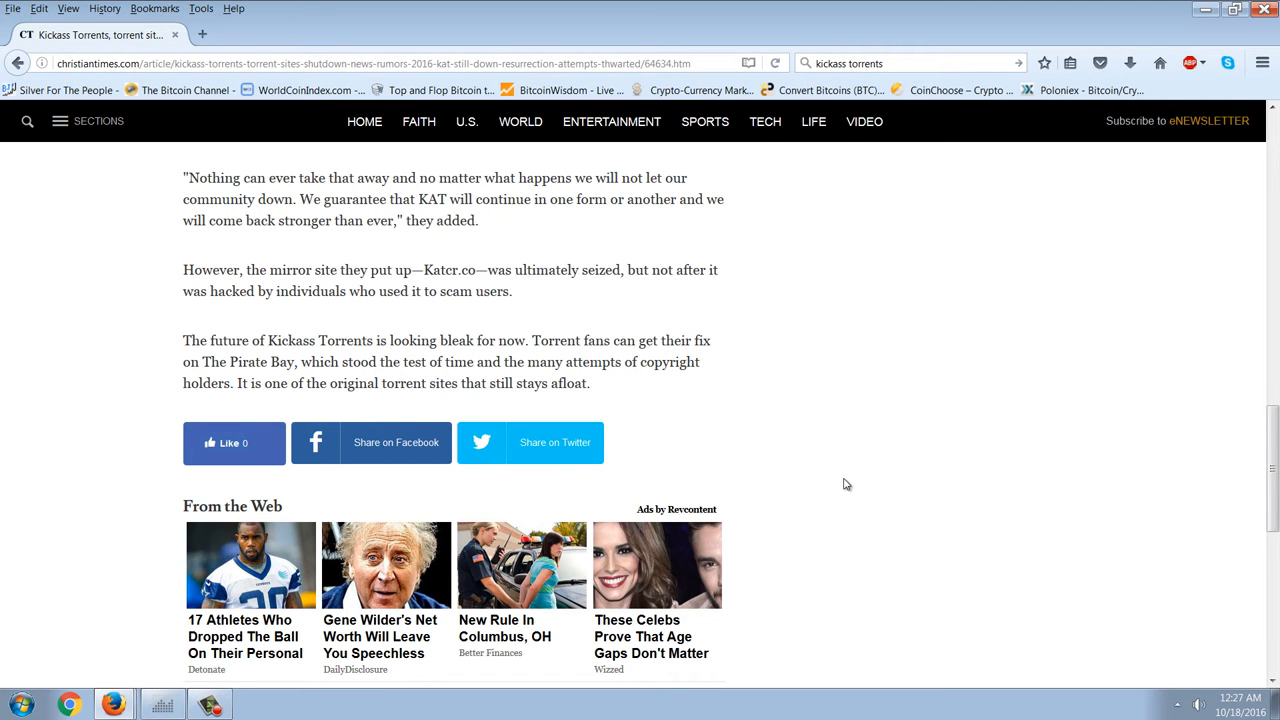
{"action": "scroll", "scroll_direction": "up", "scroll_amount": 3}
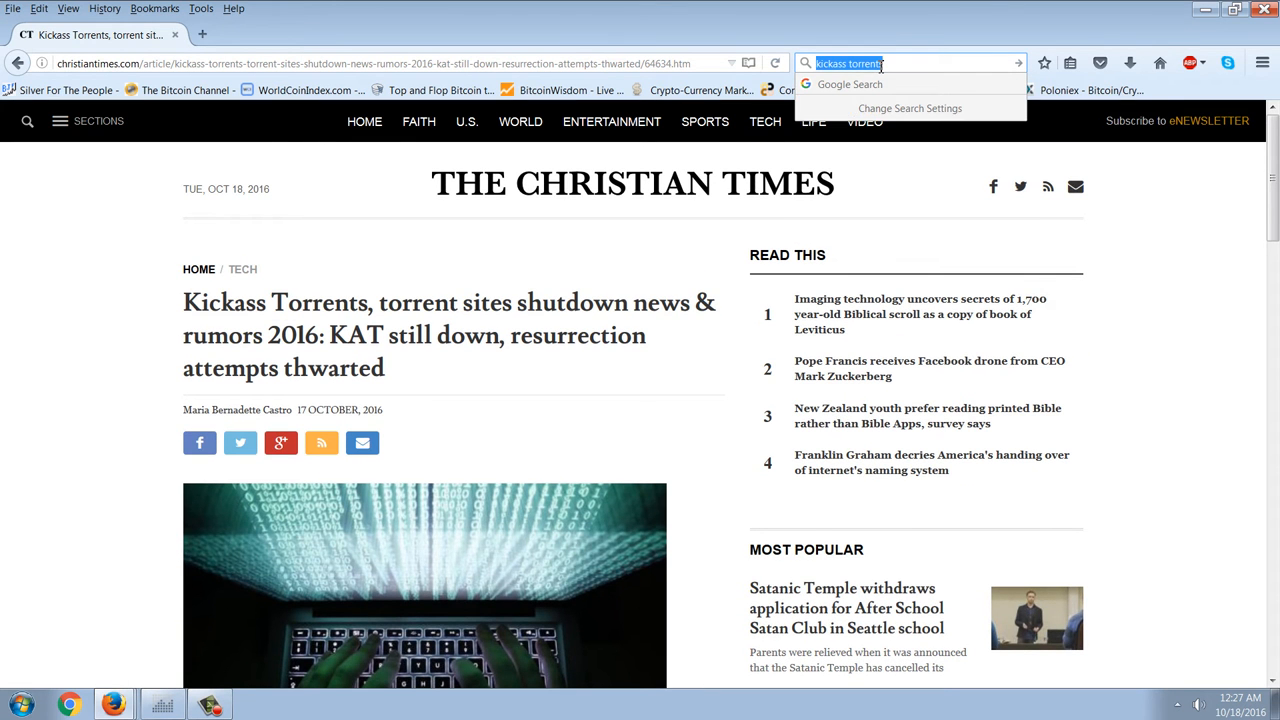
Step: Search Google for 'extratorrent' and open the ExtraTorrent Movies Torrents result
{"action": "type", "text": "extr"}
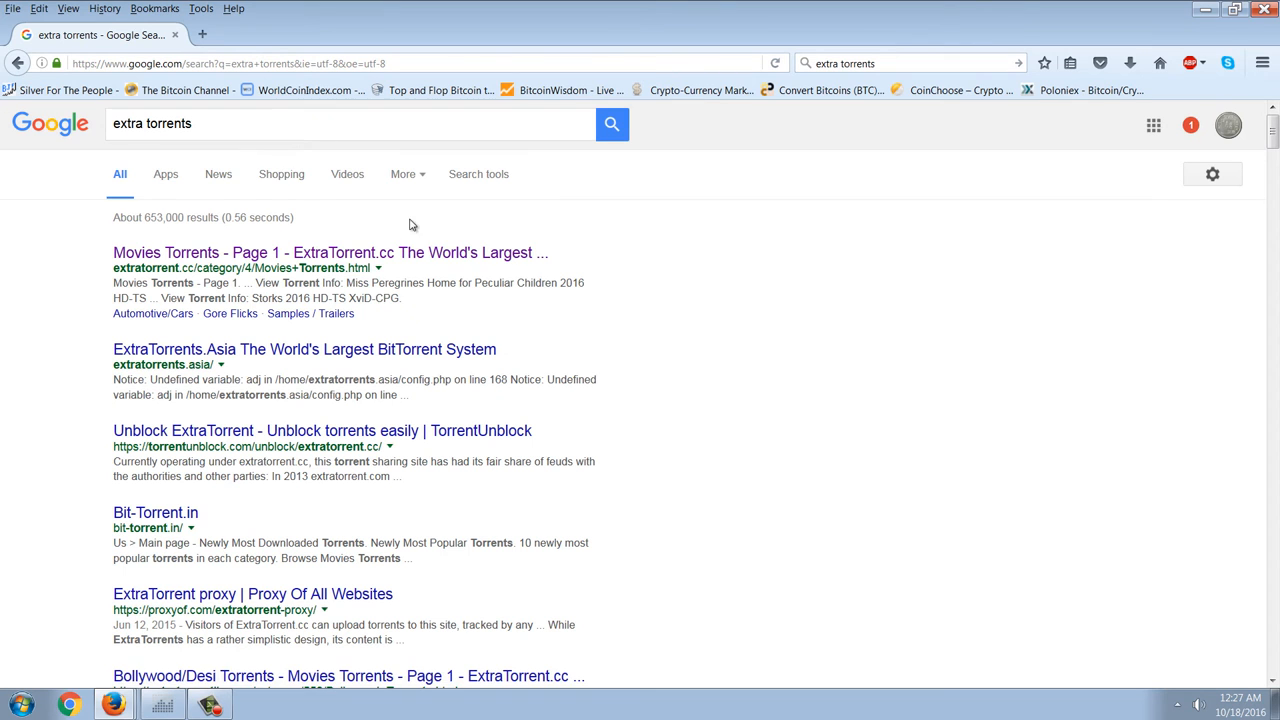
{"action": "left_click", "coordinate": [350, 124]}
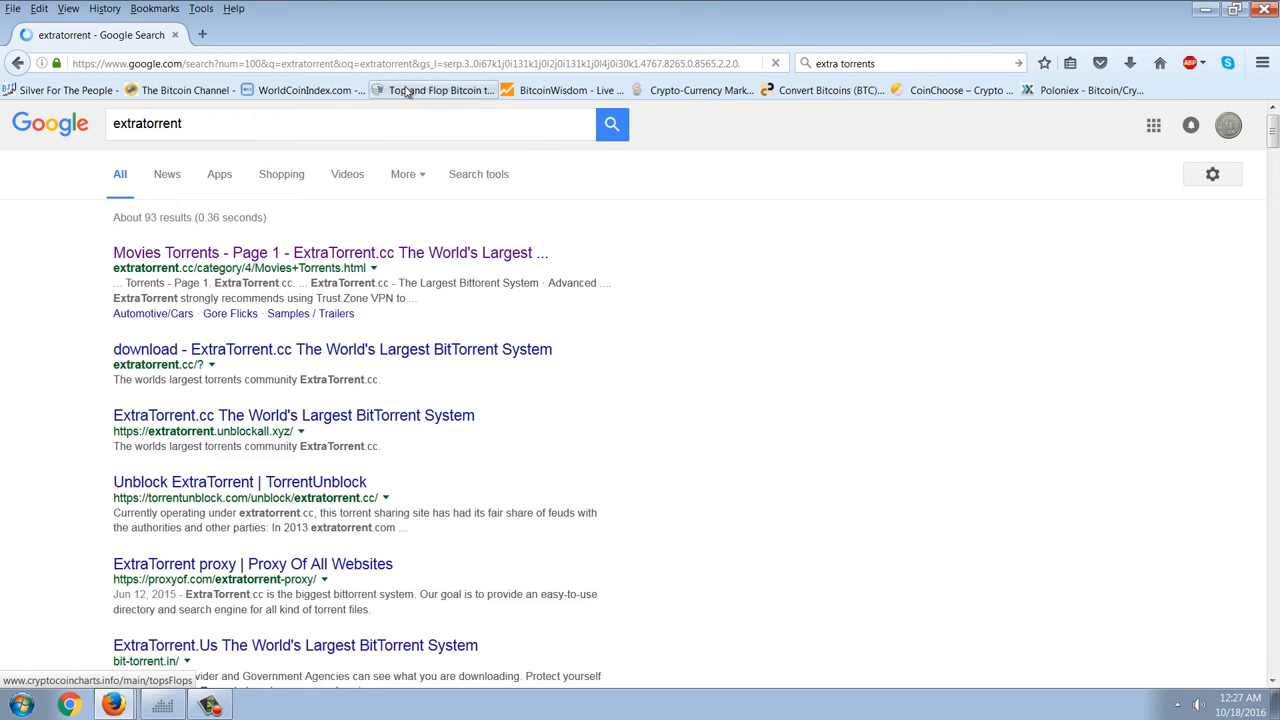
{"action": "left_click", "coordinate": [330, 252]}
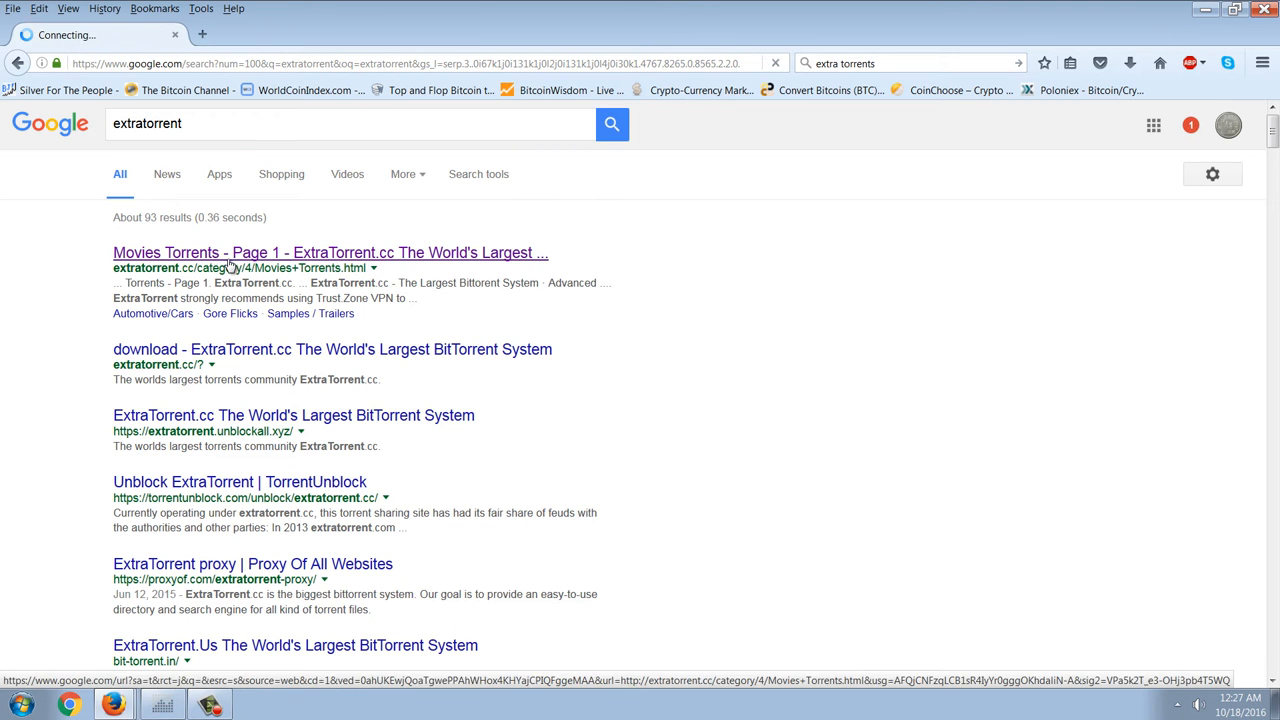
Step: Browse the ExtraTorrent Movies torrents page
{"action": "left_click", "coordinate": [330, 252]}
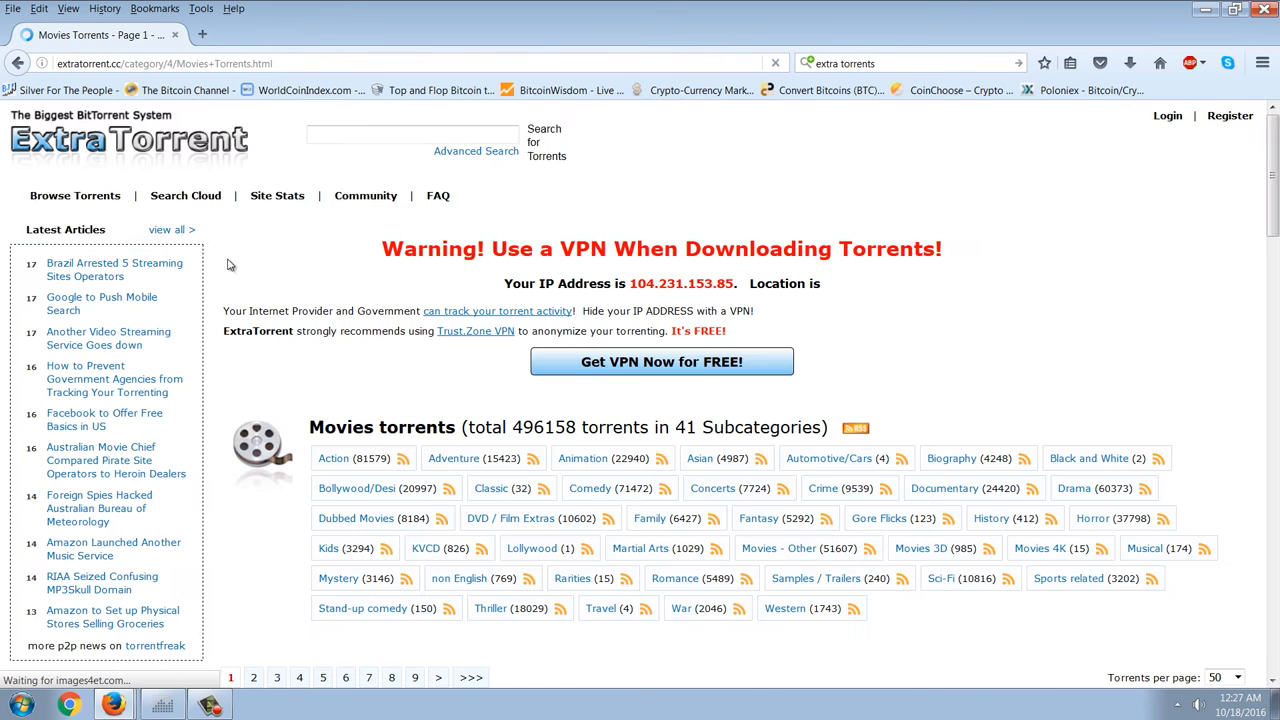
{"action": "scroll", "scroll_direction": "down", "scroll_amount": 3}
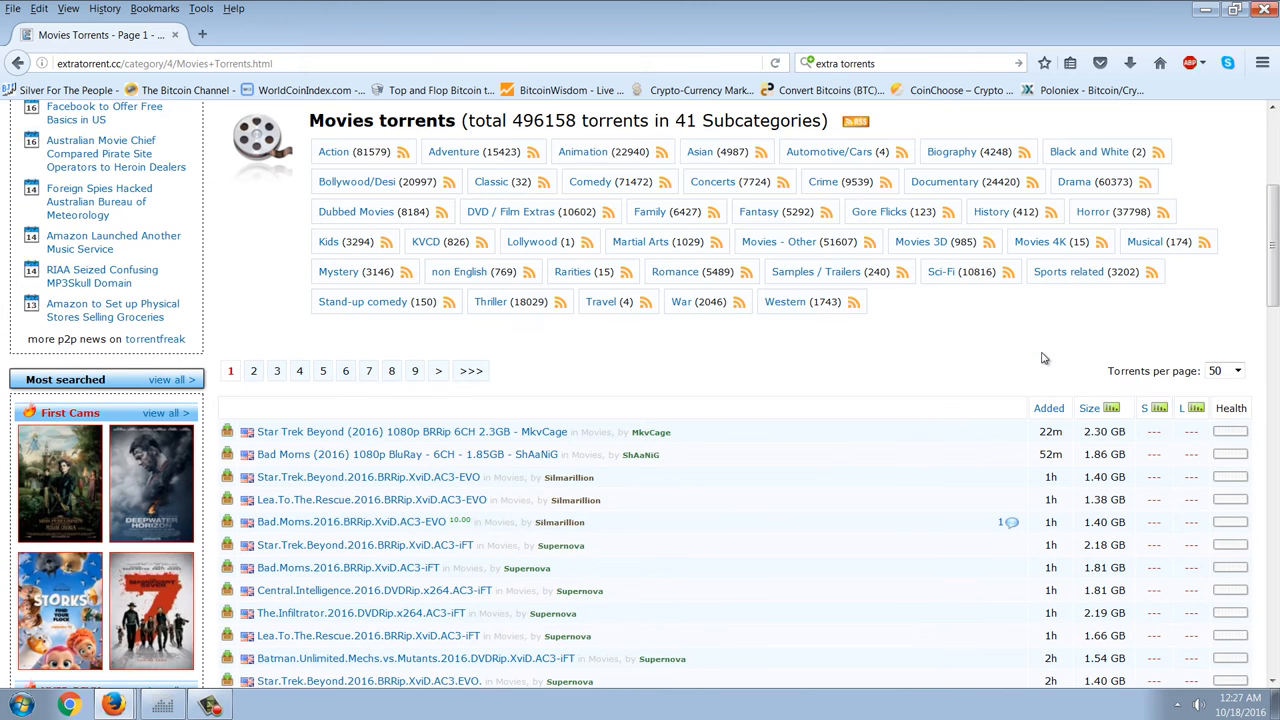
{"action": "scroll", "scroll_direction": "up", "scroll_amount": 3}
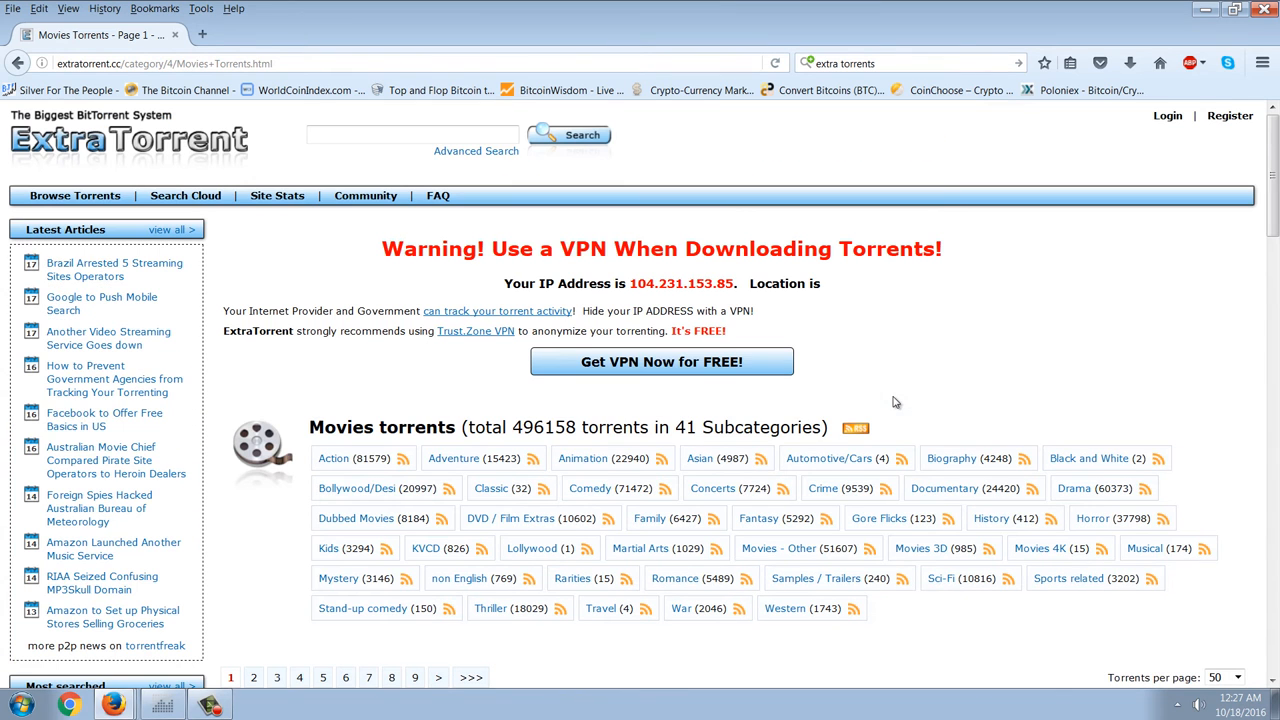
{"action": "mouse_move", "coordinate": [74, 196]}
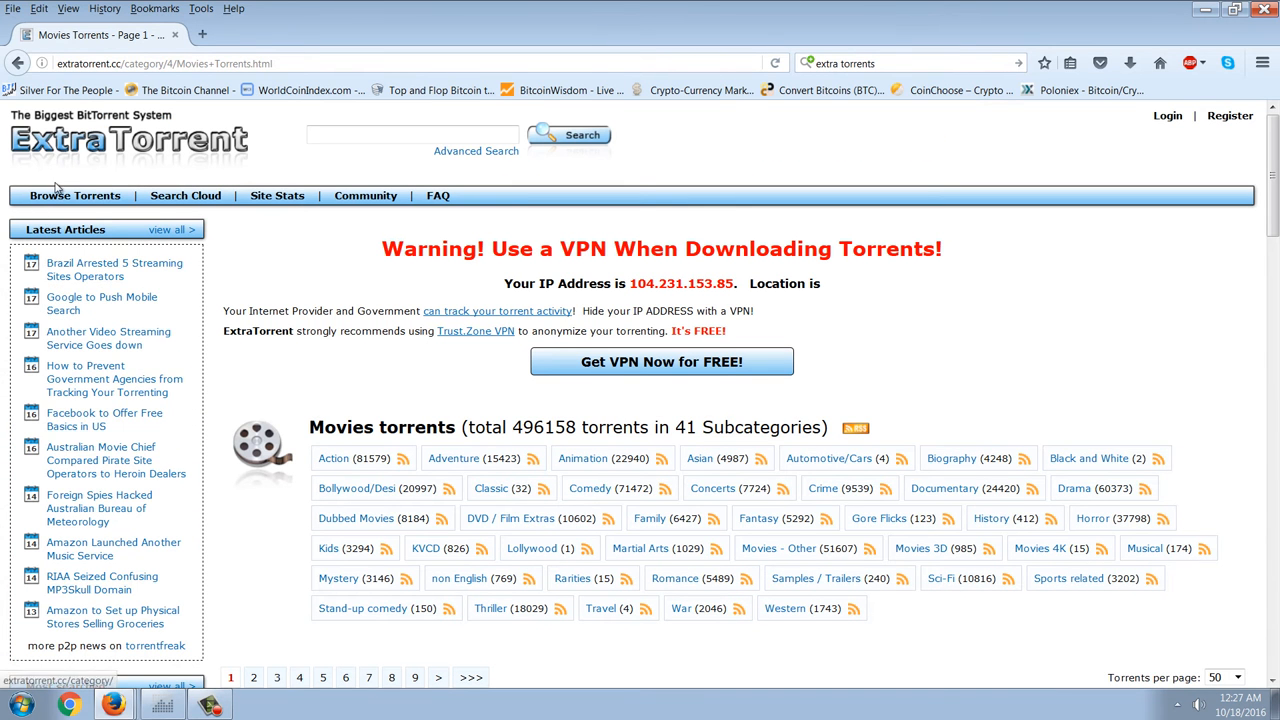
Step: Go to Browse Torrents and scan the homepage TV and Music torrent lists
{"action": "left_click", "coordinate": [72, 196]}
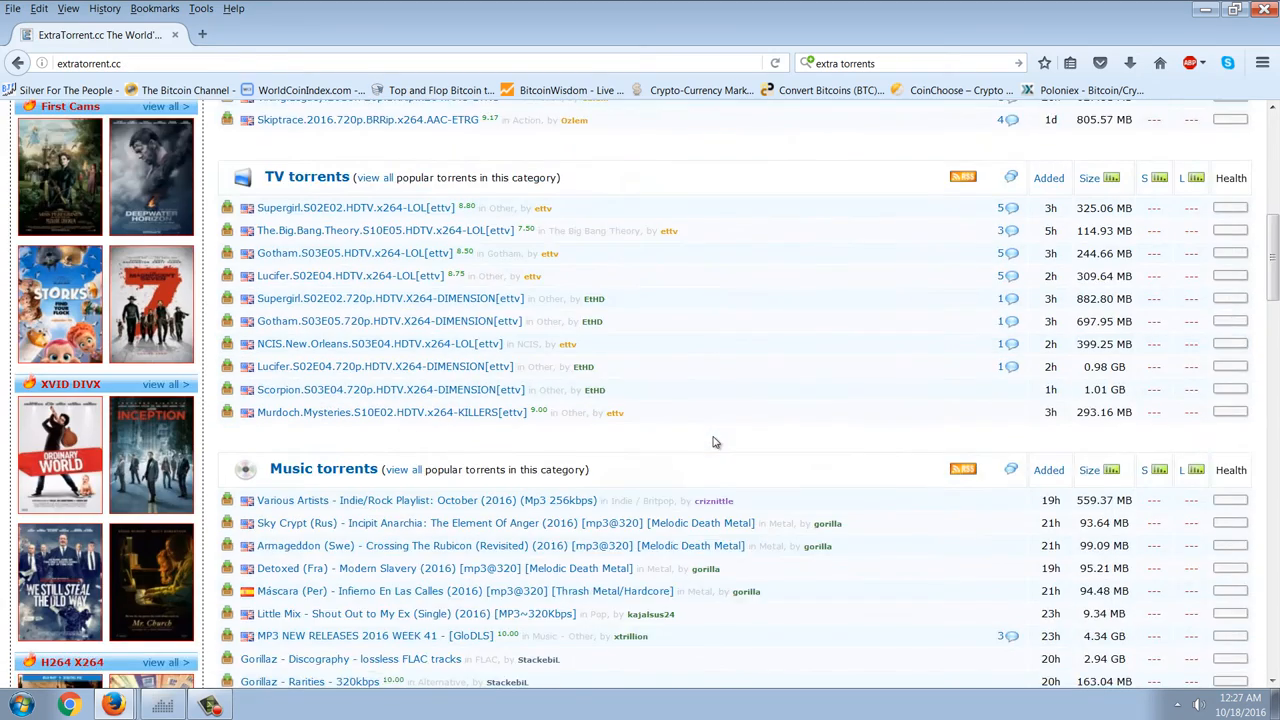
{"action": "scroll", "scroll_direction": "up", "scroll_amount": 3}
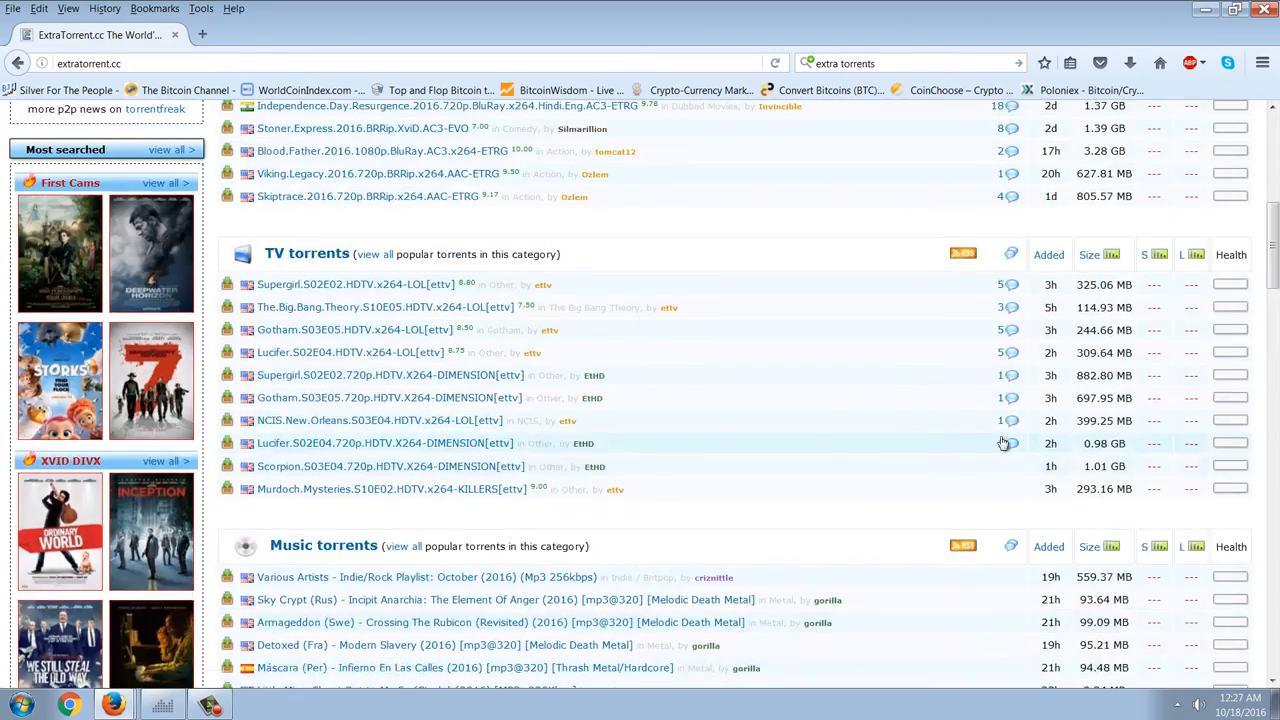
{"action": "scroll", "scroll_direction": "down", "scroll_amount": 3}
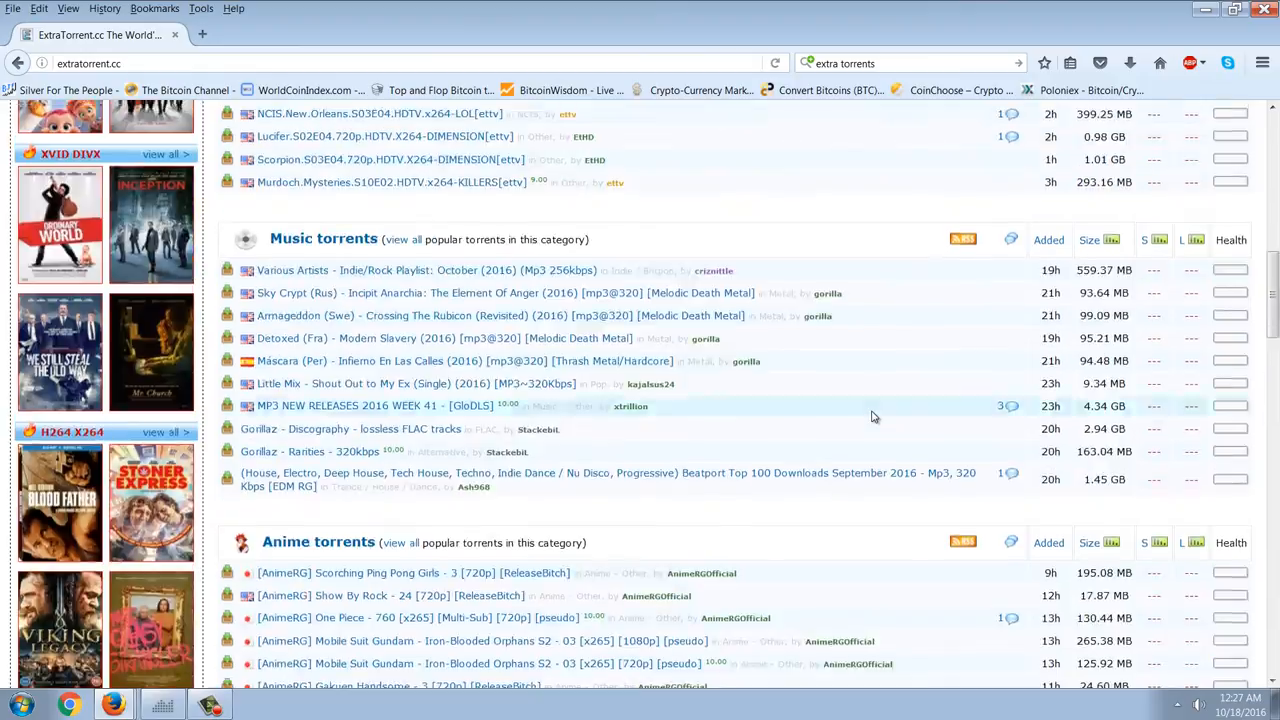
{"action": "scroll", "scroll_direction": "up", "scroll_amount": 3}
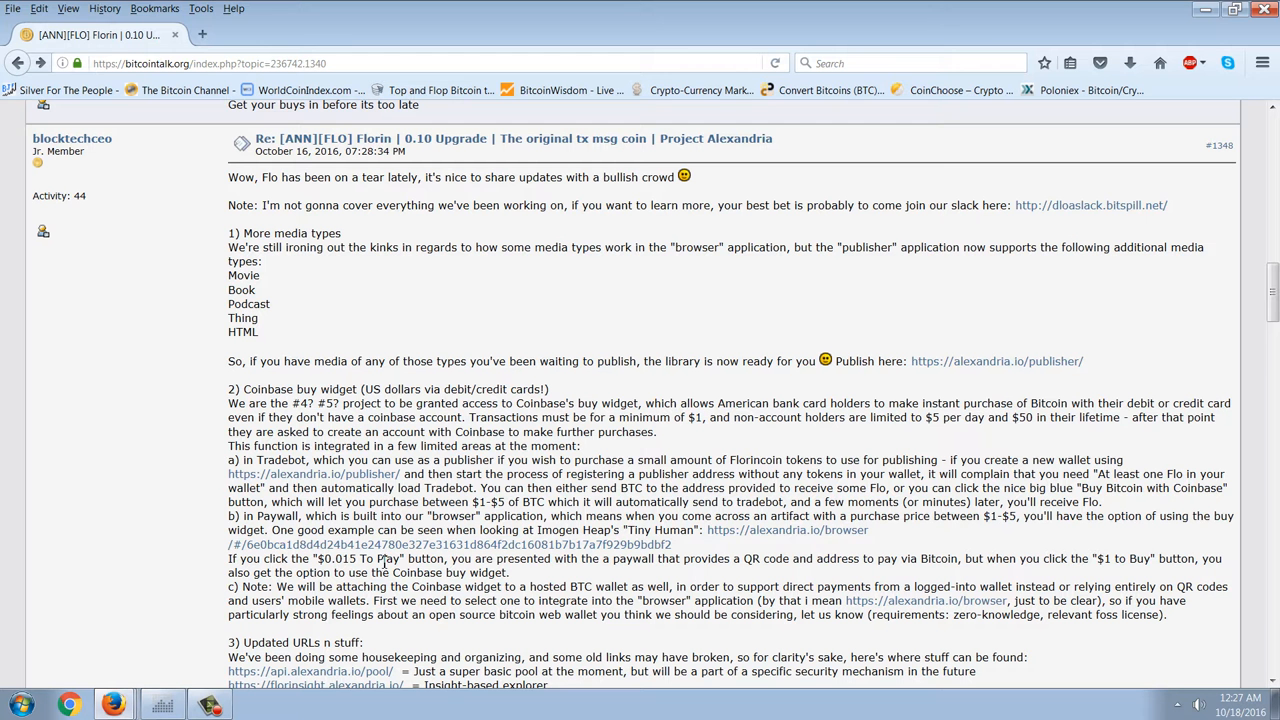
{"action": "mouse_move", "coordinate": [926, 316]}
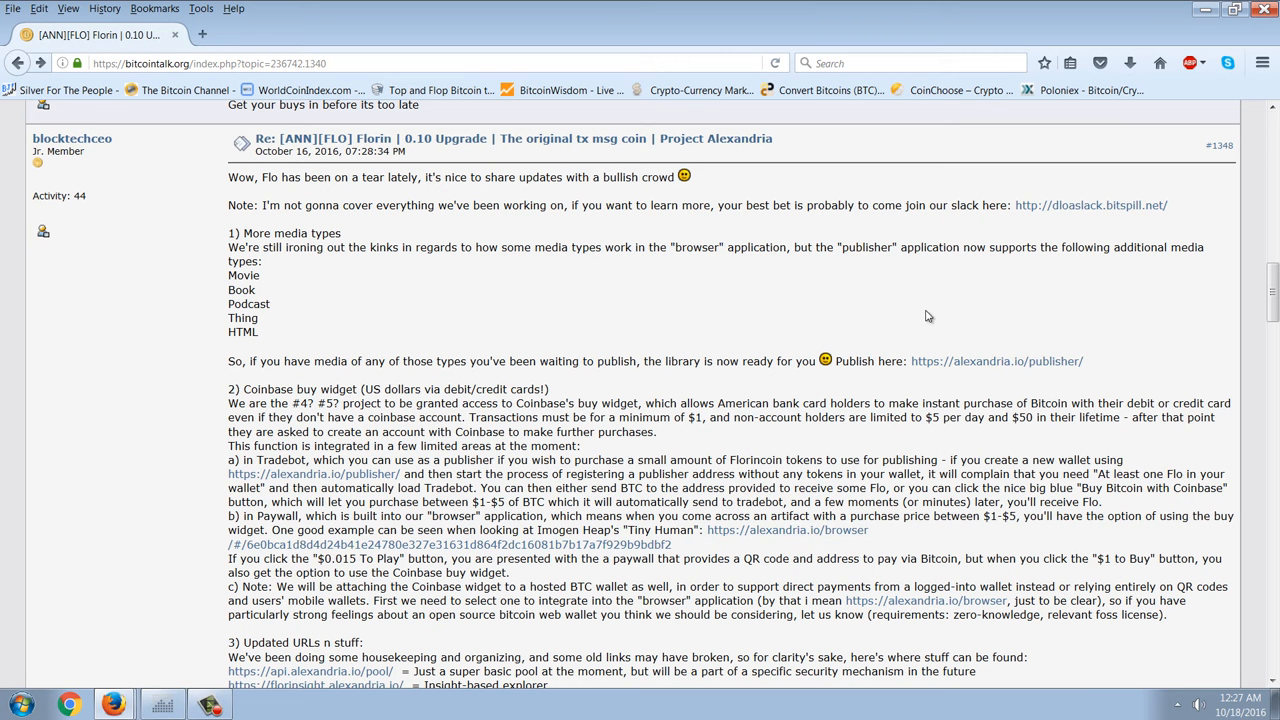
{"action": "mouse_move", "coordinate": [740, 264]}
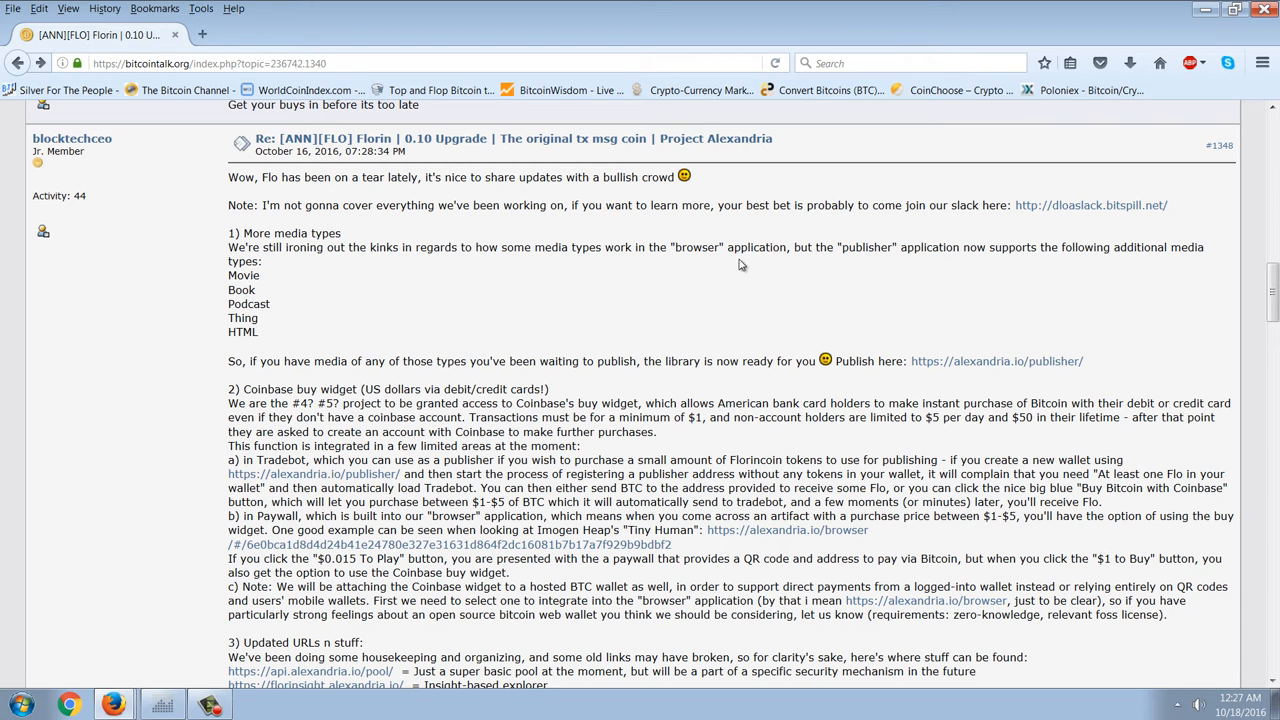
{"action": "mouse_move", "coordinate": [632, 324]}
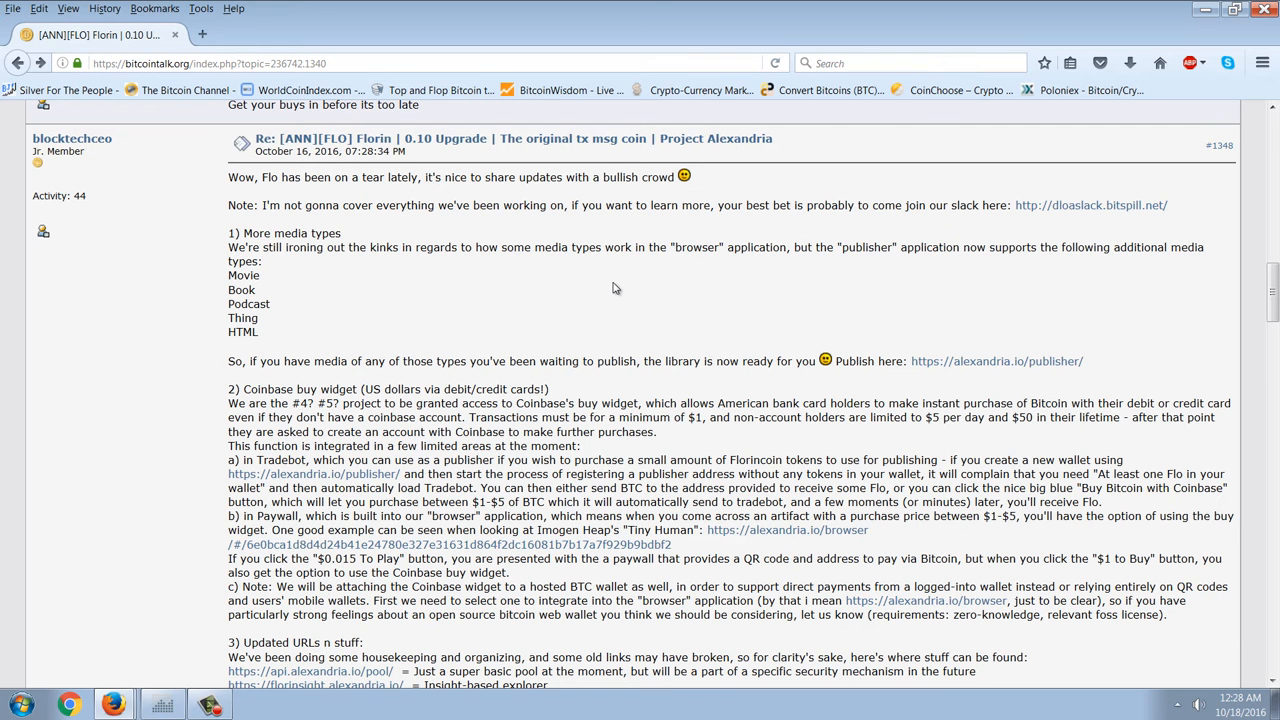
{"action": "mouse_move", "coordinate": [350, 168]}
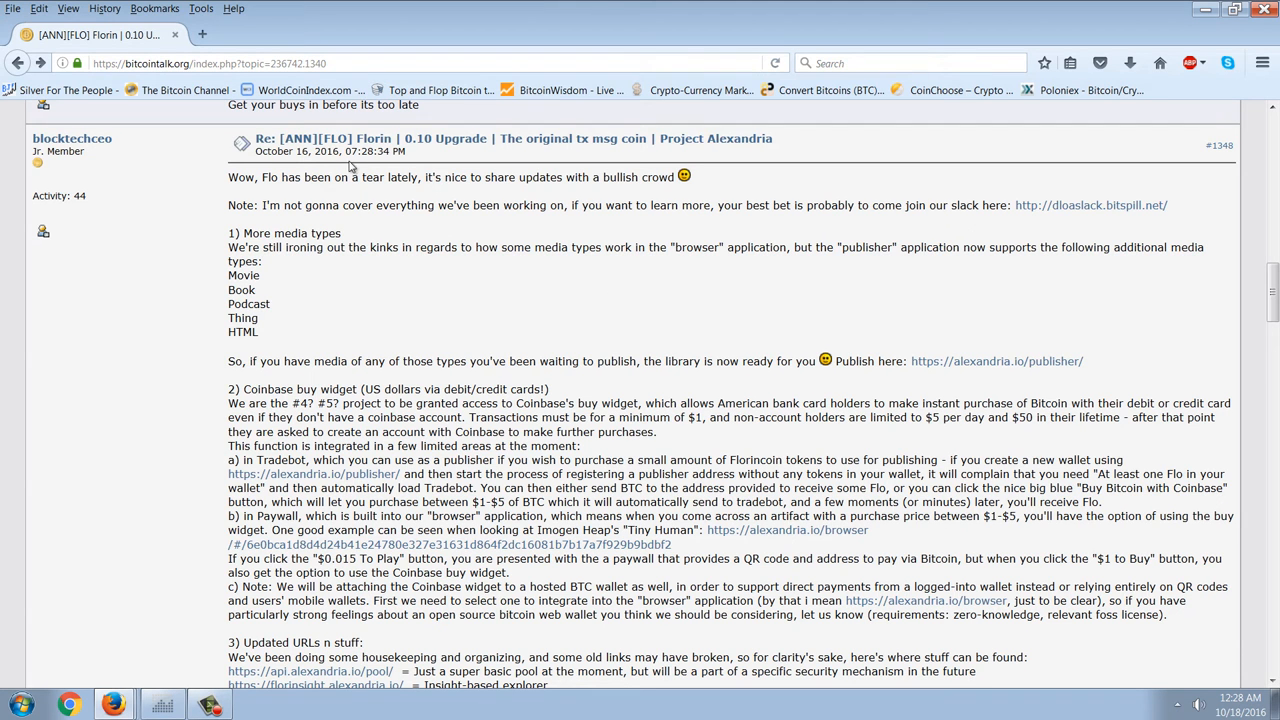
{"action": "mouse_move", "coordinate": [112, 704]}
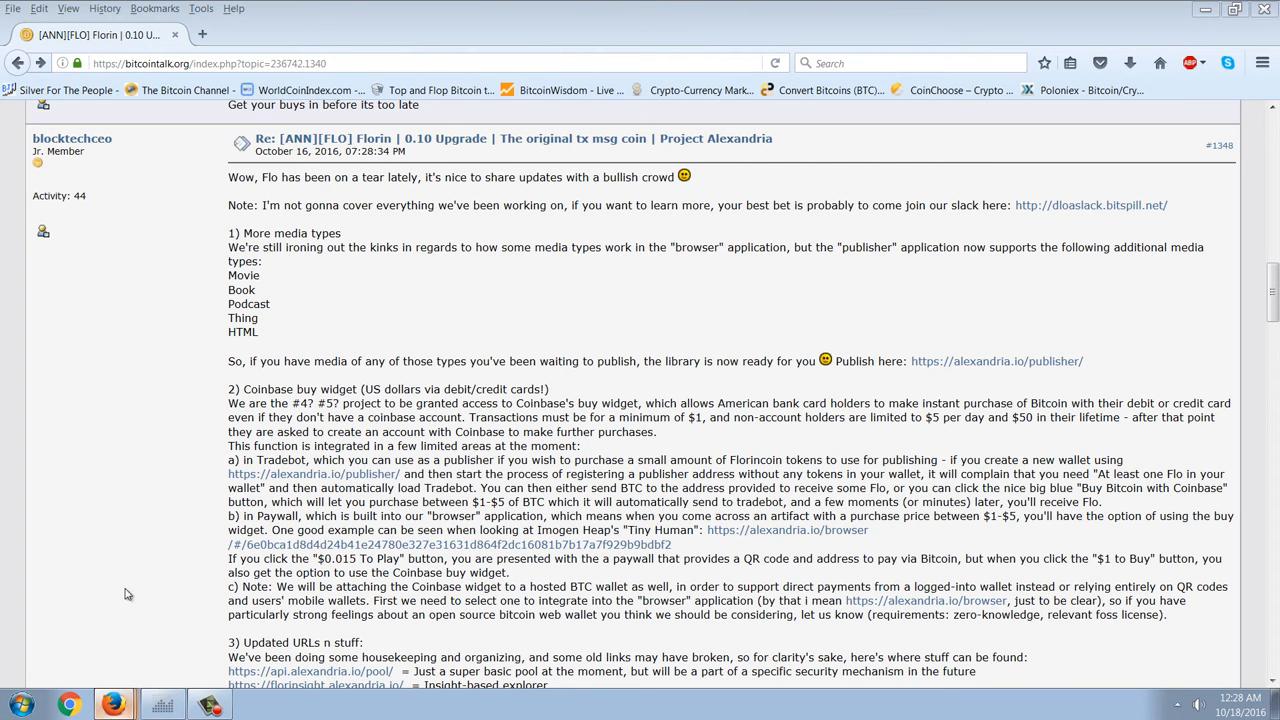
Step: Switch to the Poloniex tab showing the FLO/BTC two-hour candlestick chart
{"action": "left_click", "coordinate": [1088, 90]}
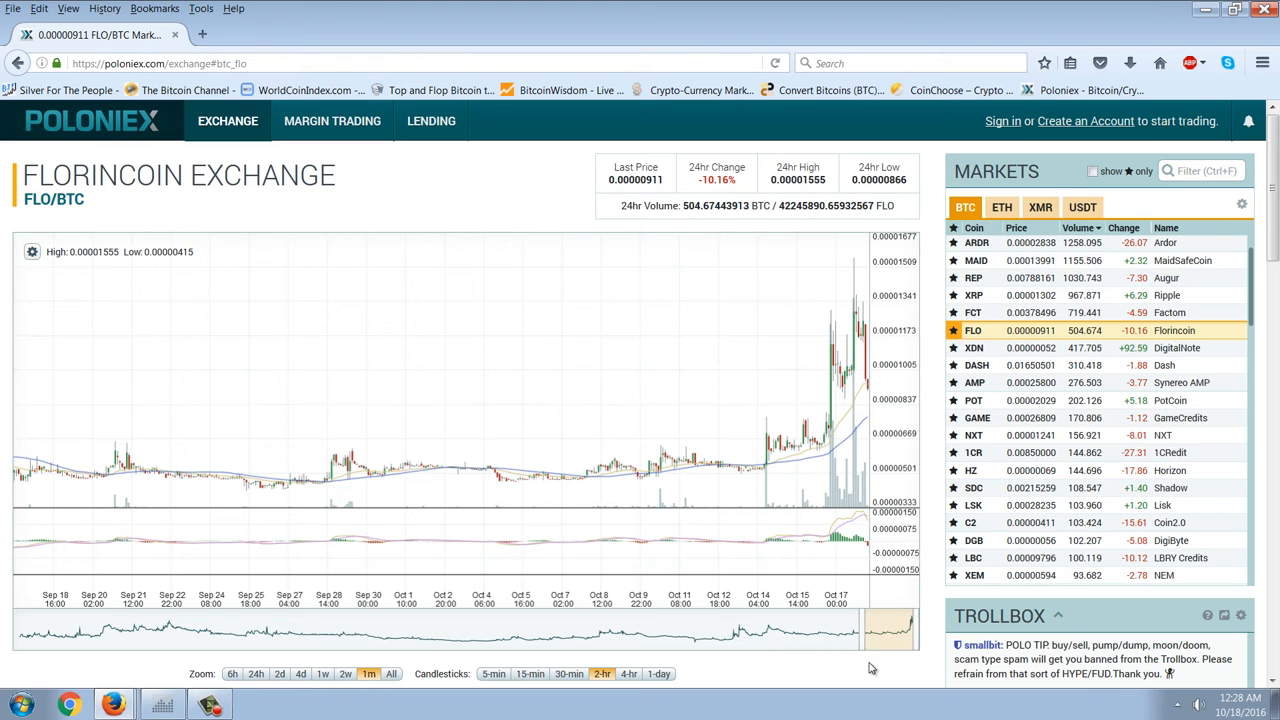
{"action": "mouse_move", "coordinate": [856, 456]}
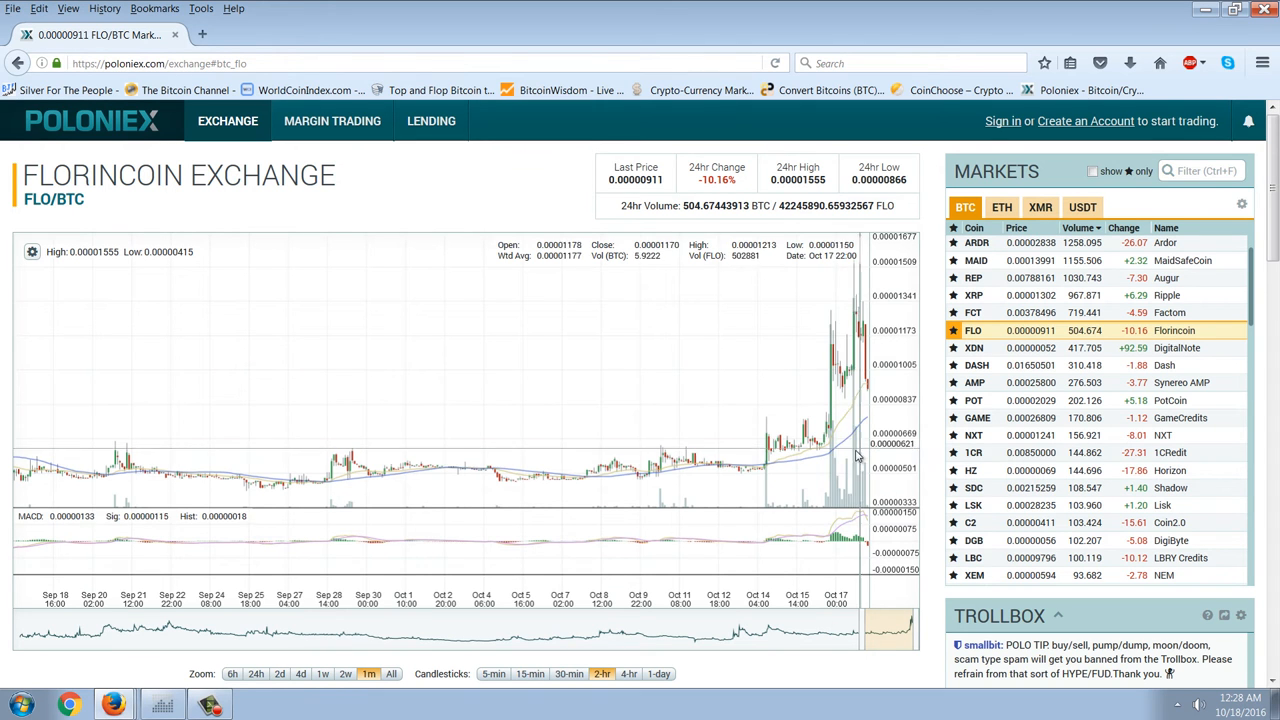
{"action": "mouse_move", "coordinate": [832, 444]}
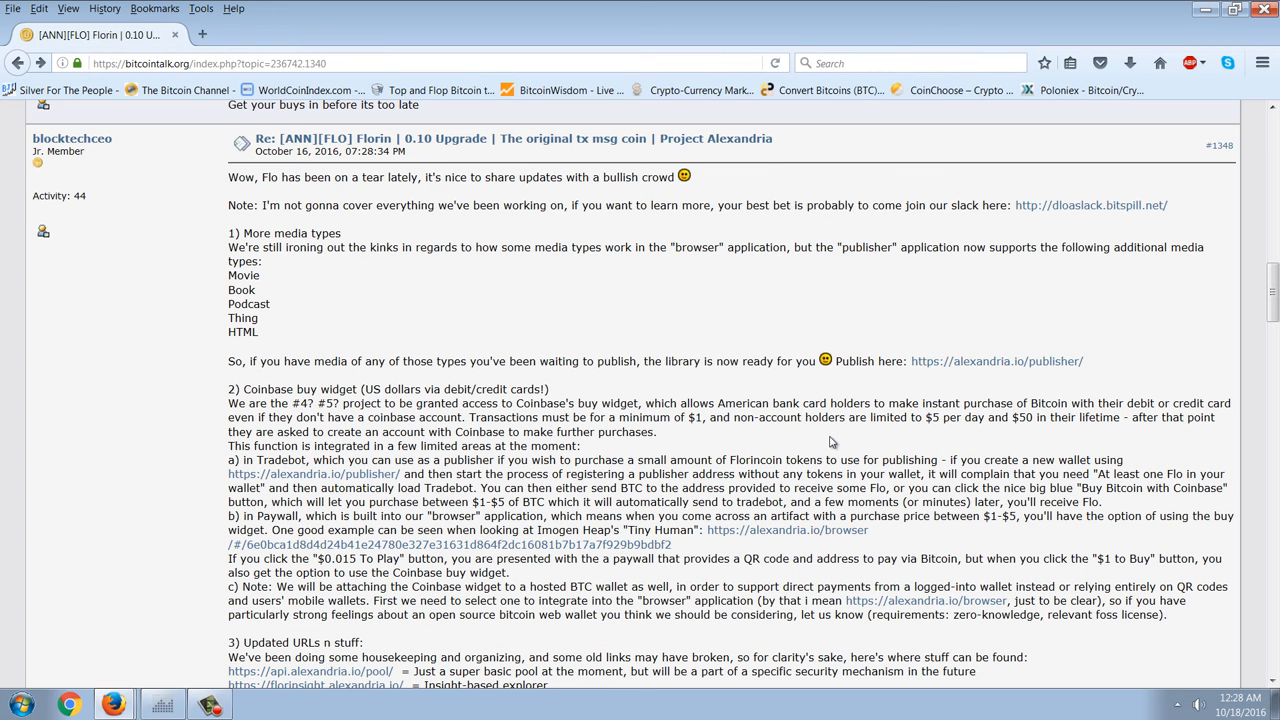
{"action": "mouse_move", "coordinate": [648, 304]}
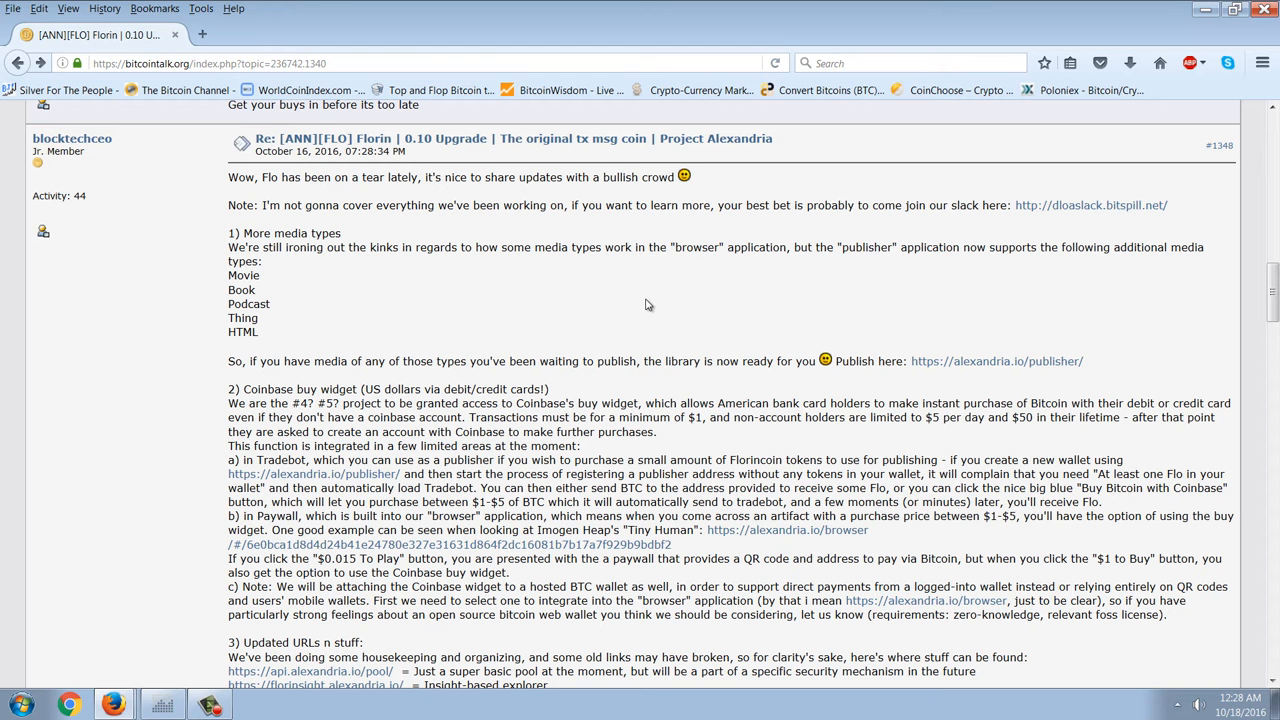
Step: Scroll the Florin 0.10 announcement down through its Coinbase widget and updated URLs sections
{"action": "scroll", "scroll_direction": "down", "scroll_amount": 3}
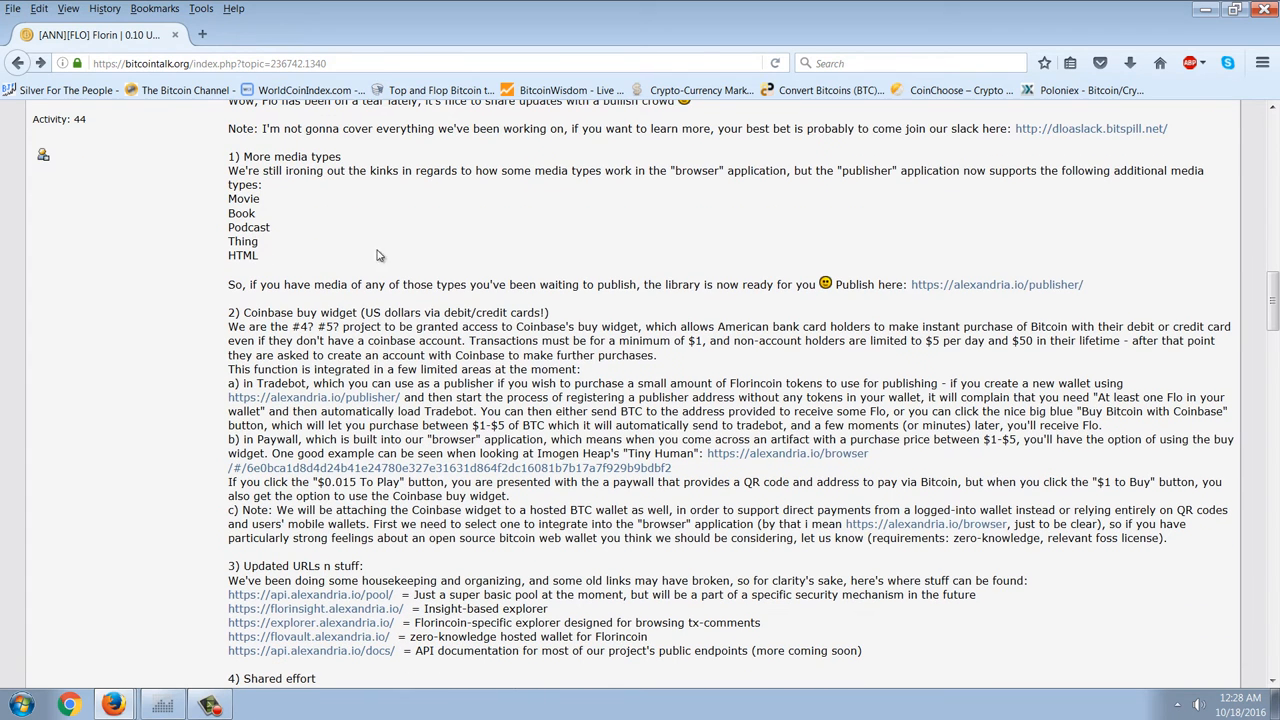
{"action": "mouse_move", "coordinate": [692, 230]}
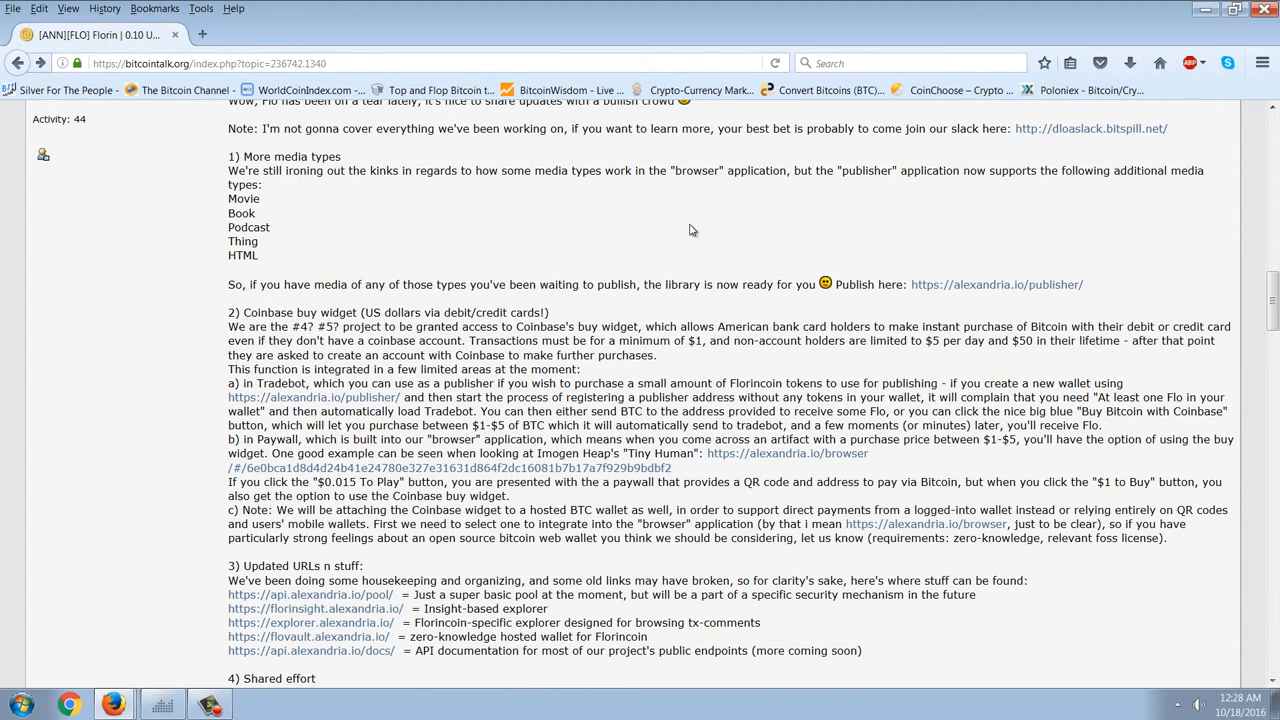
{"action": "scroll", "scroll_direction": "down", "scroll_amount": 3}
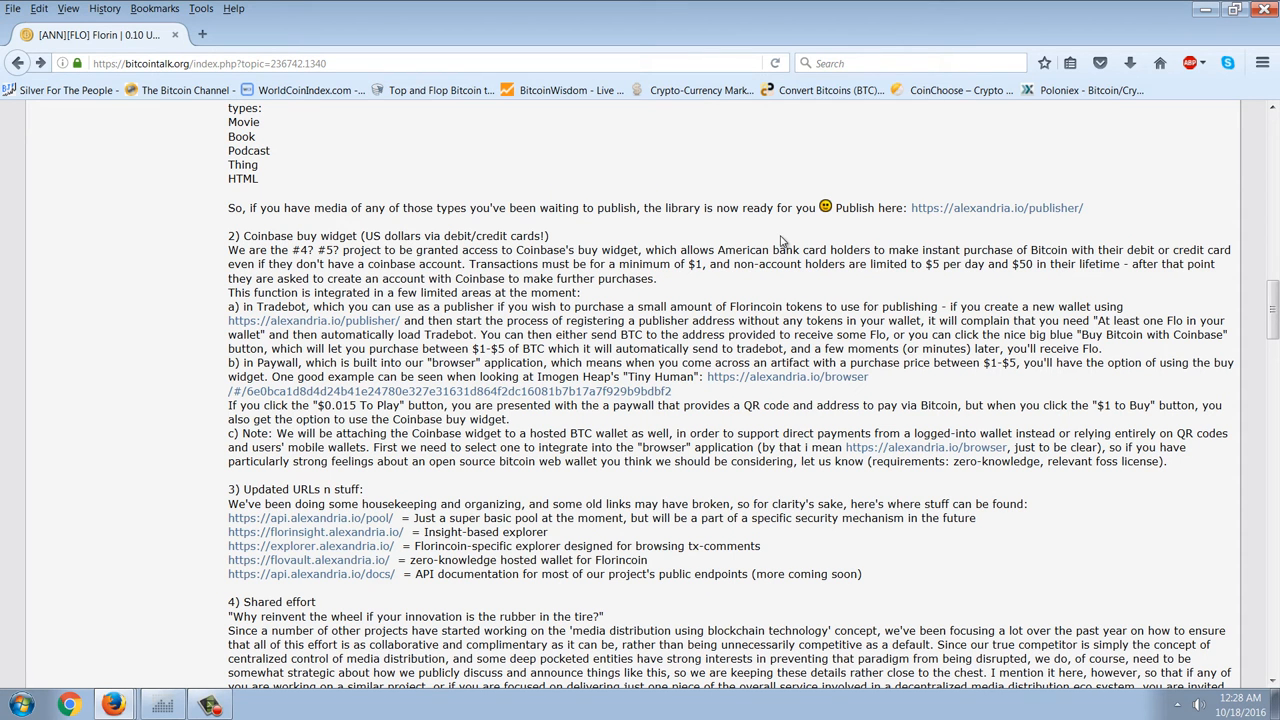
{"action": "mouse_move", "coordinate": [958, 236]}
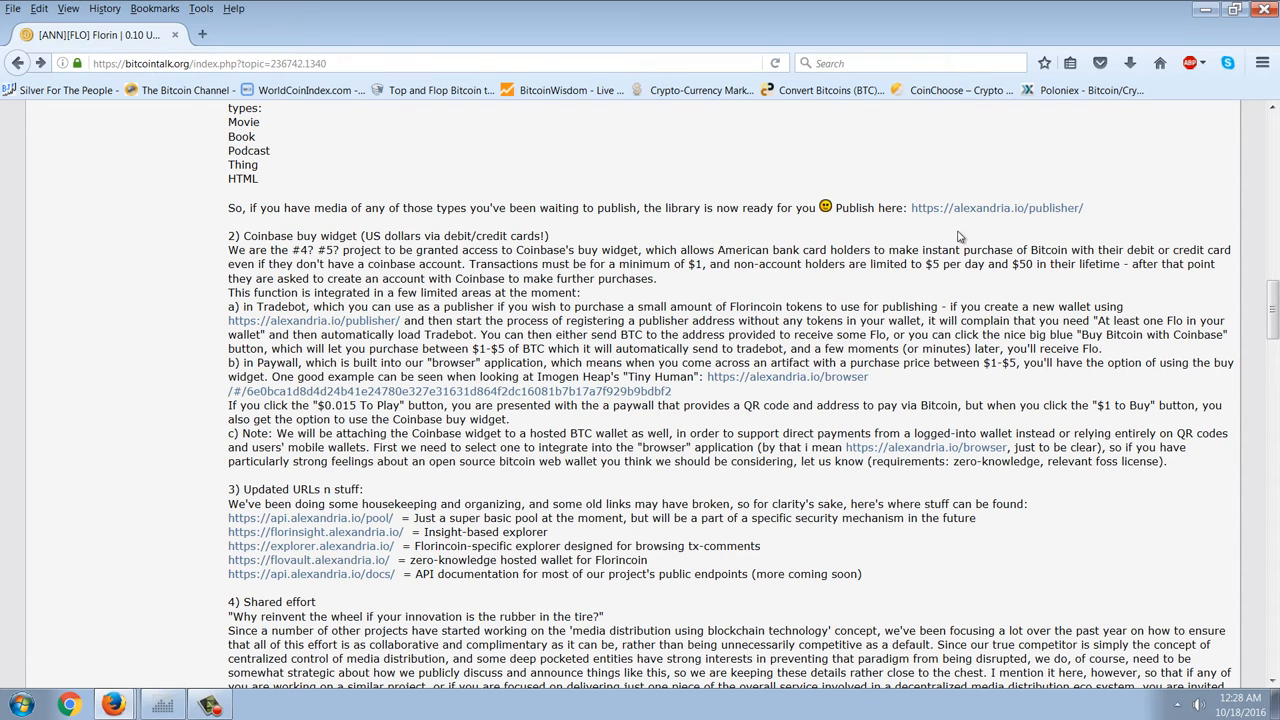
{"action": "mouse_move", "coordinate": [996, 216]}
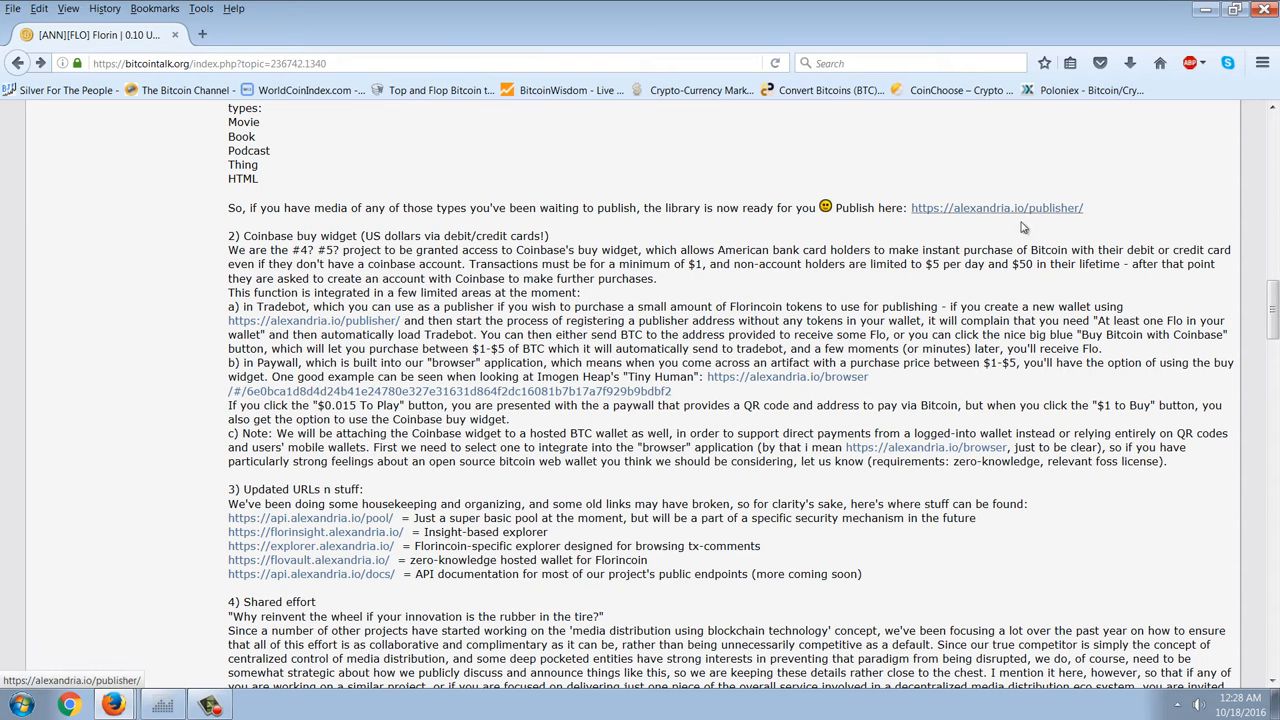
{"action": "mouse_move", "coordinate": [880, 296]}
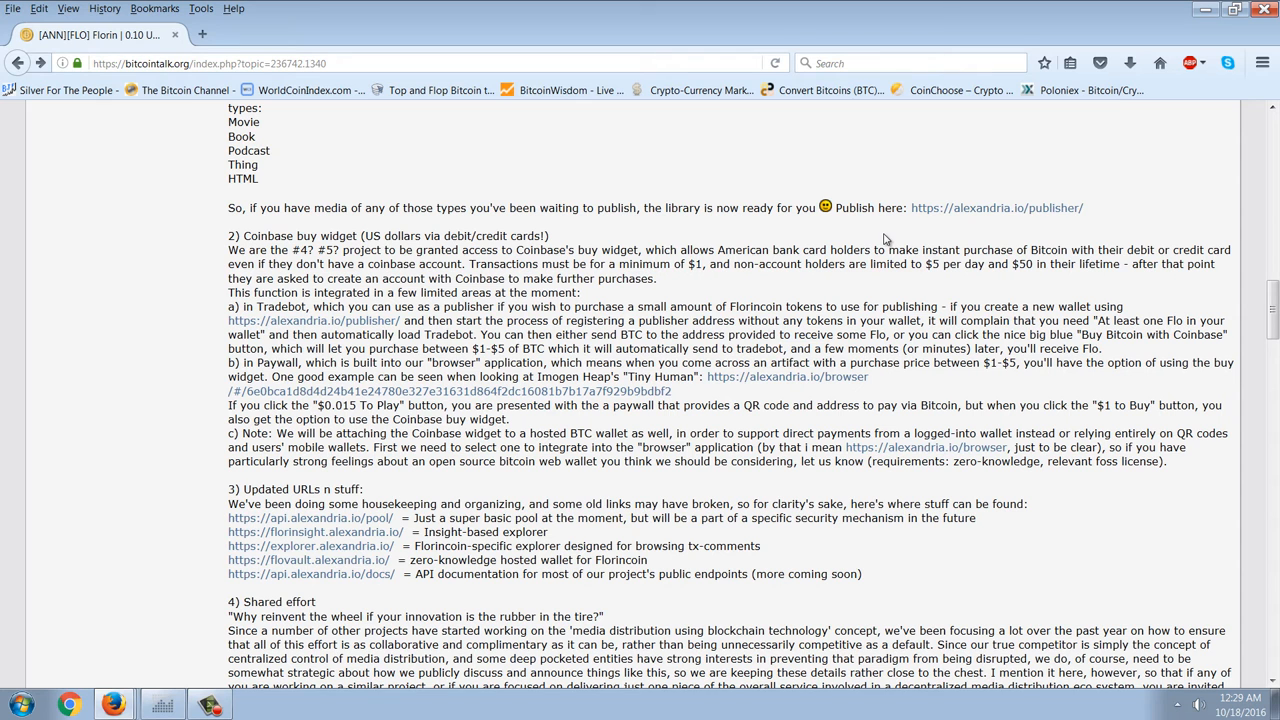
{"action": "mouse_move", "coordinate": [984, 208]}
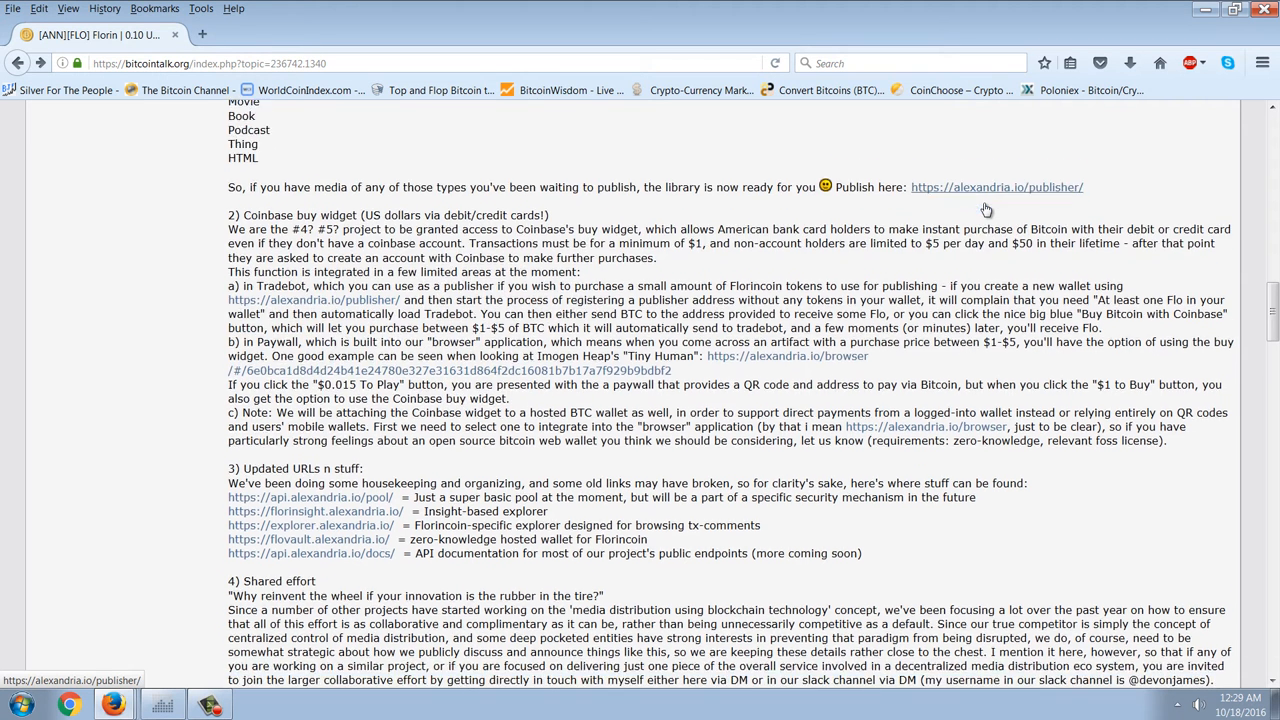
Step: Read the Florin 0.10 thread down to its Shared effort section and closing thanks, then back to the top
{"action": "scroll", "scroll_direction": "down", "scroll_amount": 3}
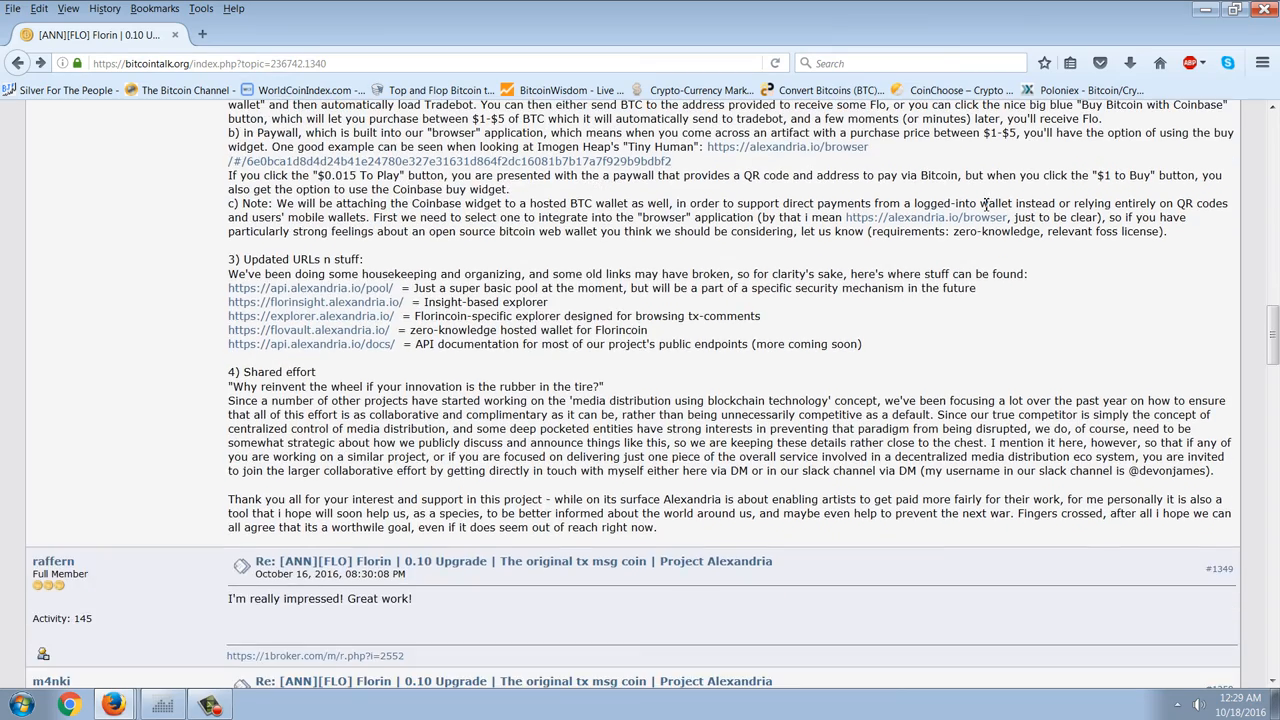
{"action": "scroll", "scroll_direction": "up", "scroll_amount": 3}
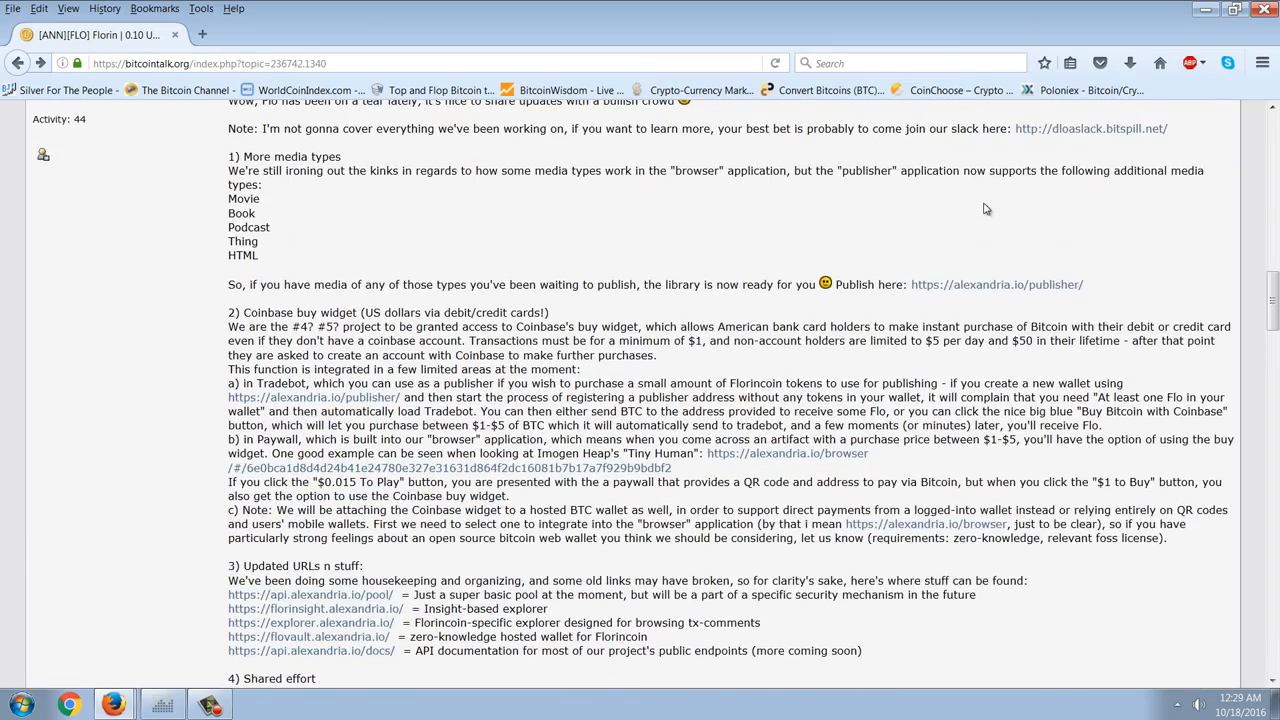
{"action": "scroll", "scroll_direction": "up", "scroll_amount": 3}
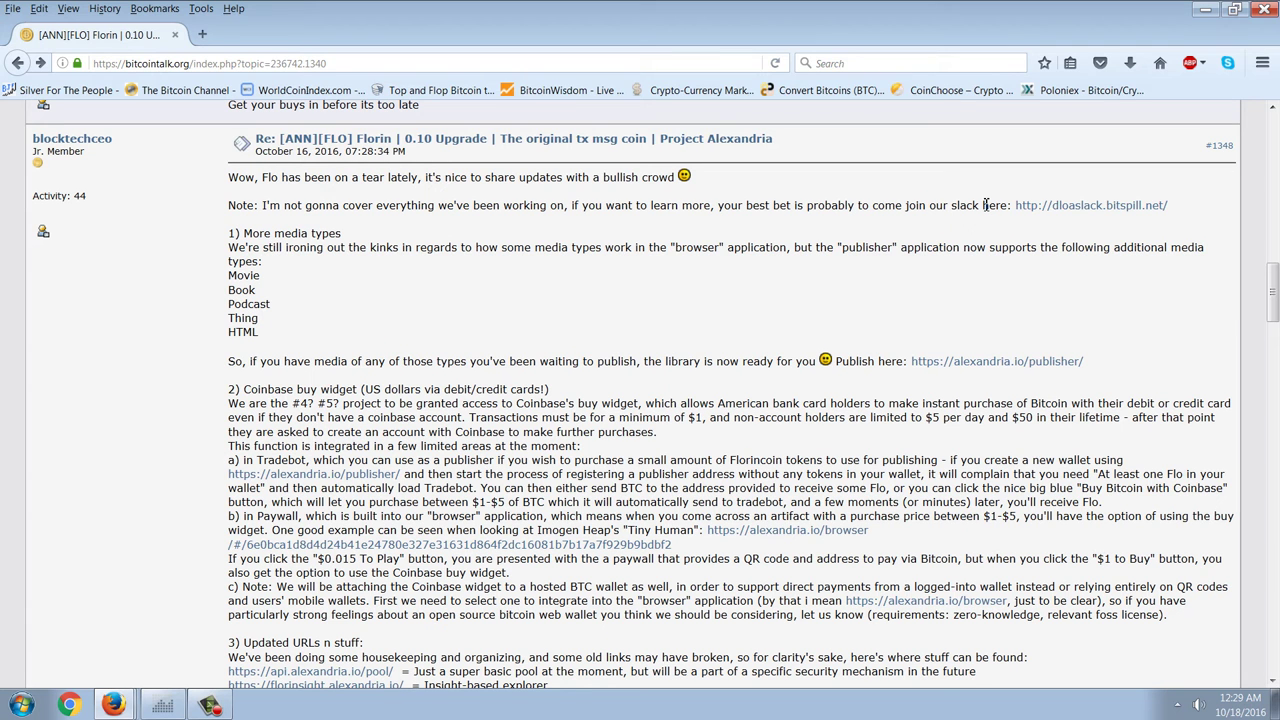
{"action": "mouse_move", "coordinate": [960, 216]}
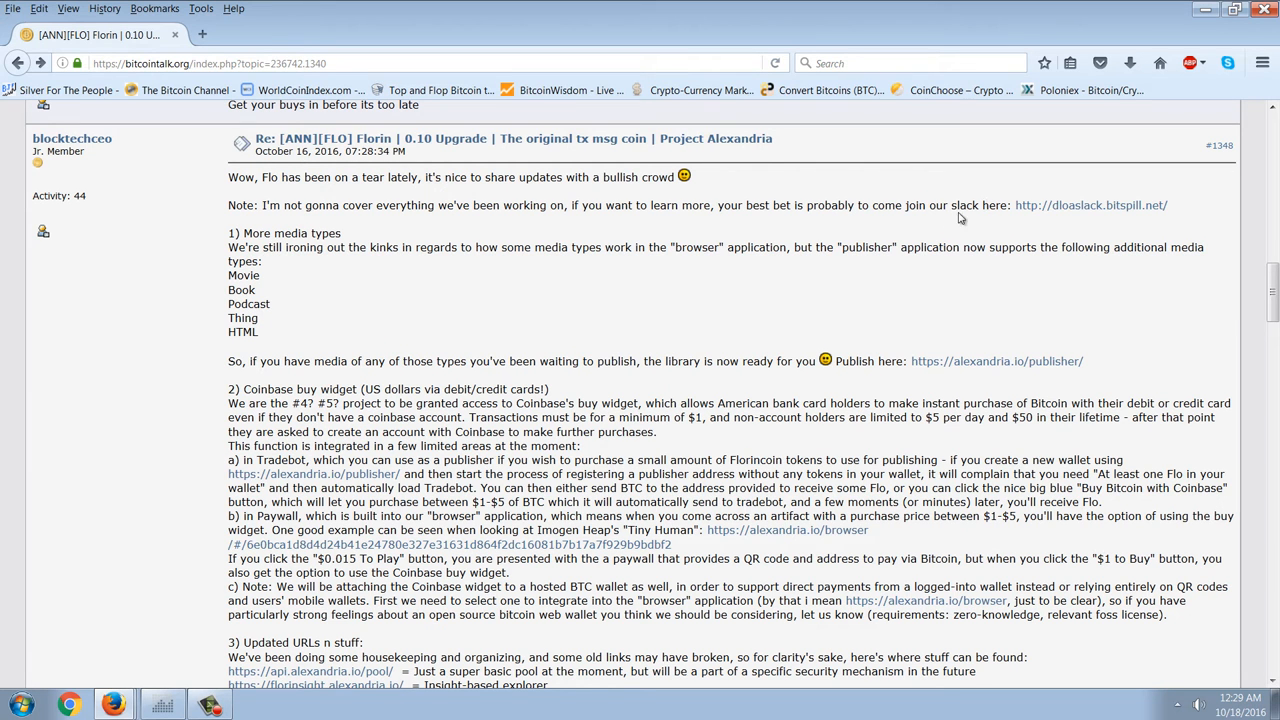
{"action": "mouse_move", "coordinate": [904, 248]}
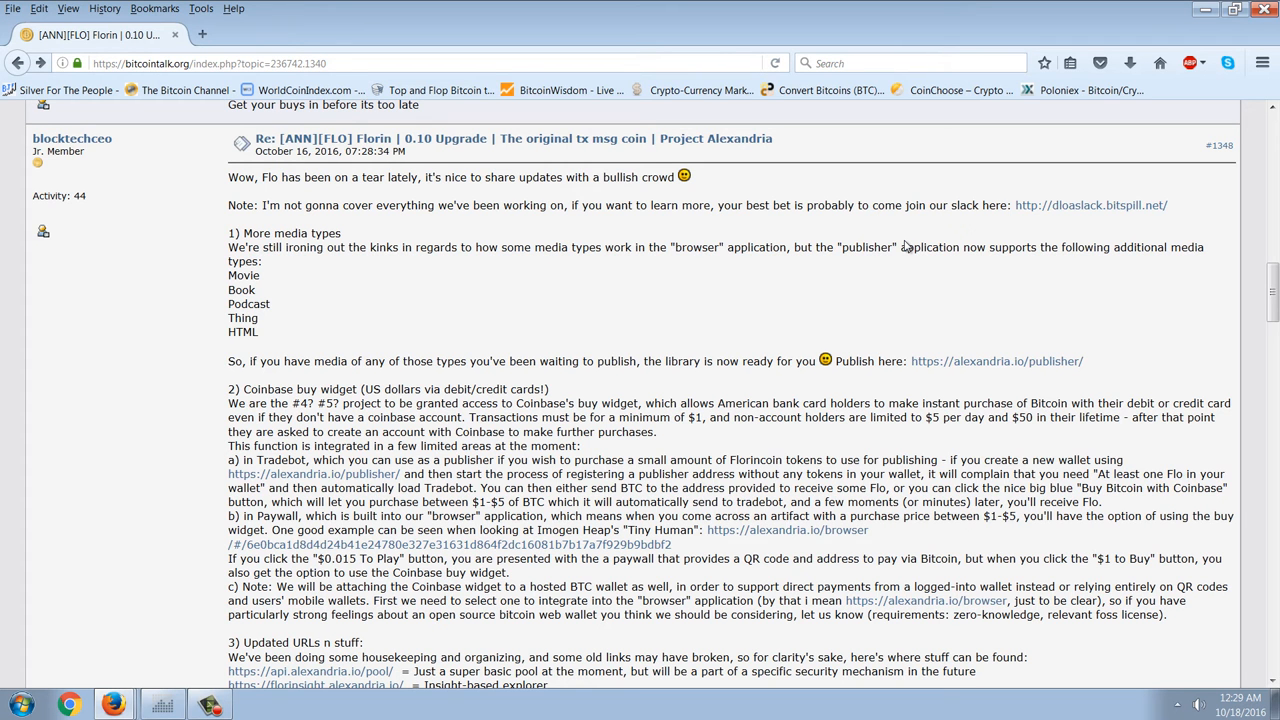
{"action": "scroll", "scroll_direction": "down", "scroll_amount": 3}
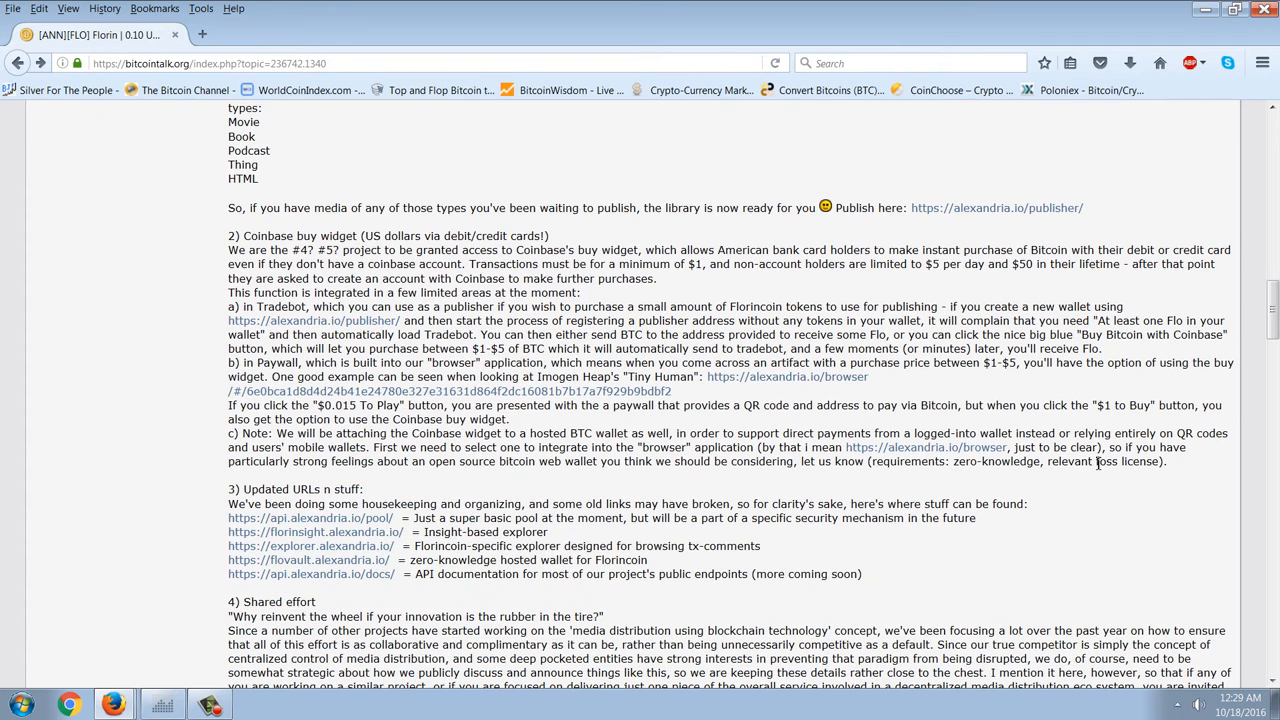
{"action": "scroll", "scroll_direction": "down", "scroll_amount": 3}
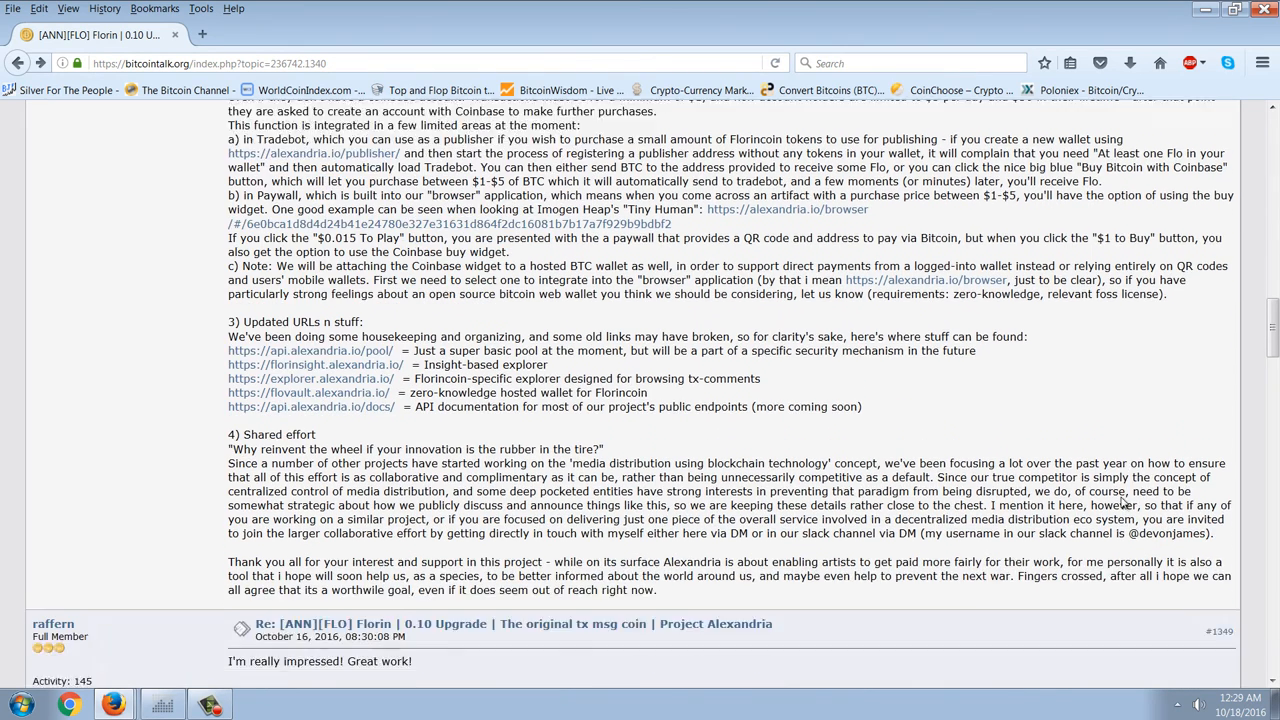
{"action": "scroll", "scroll_direction": "down", "scroll_amount": 3}
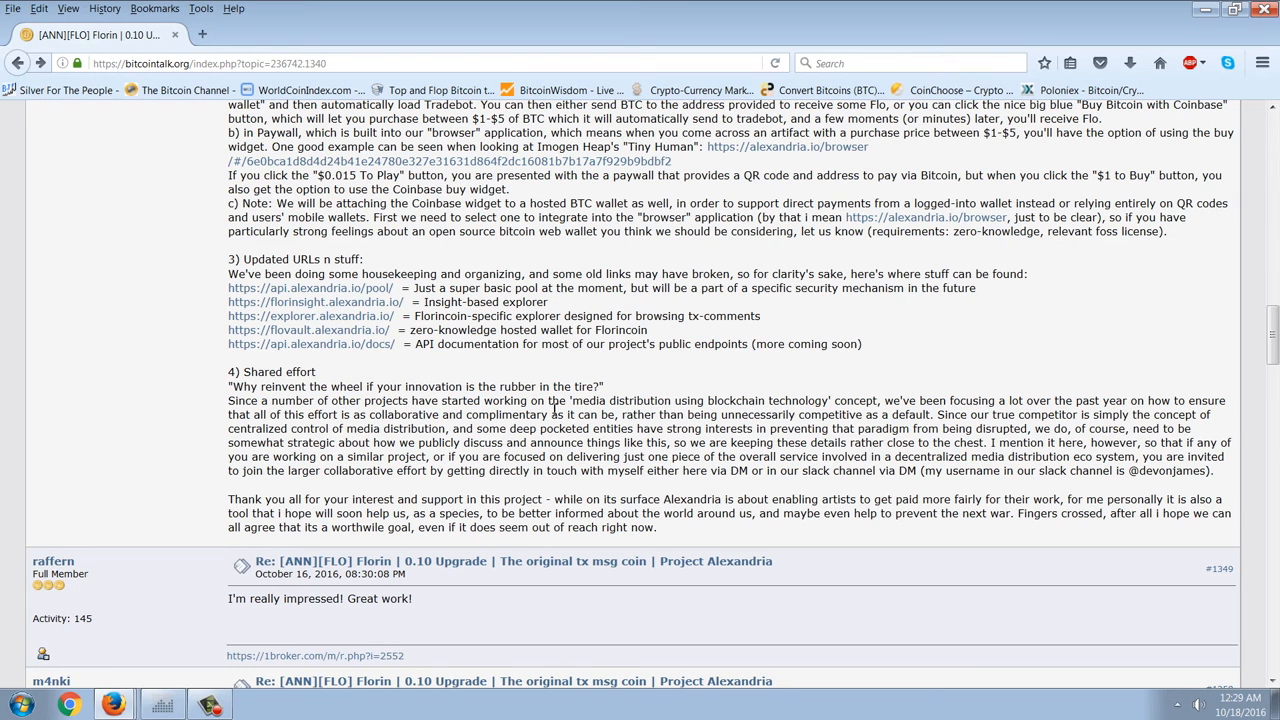
{"action": "mouse_move", "coordinate": [692, 384]}
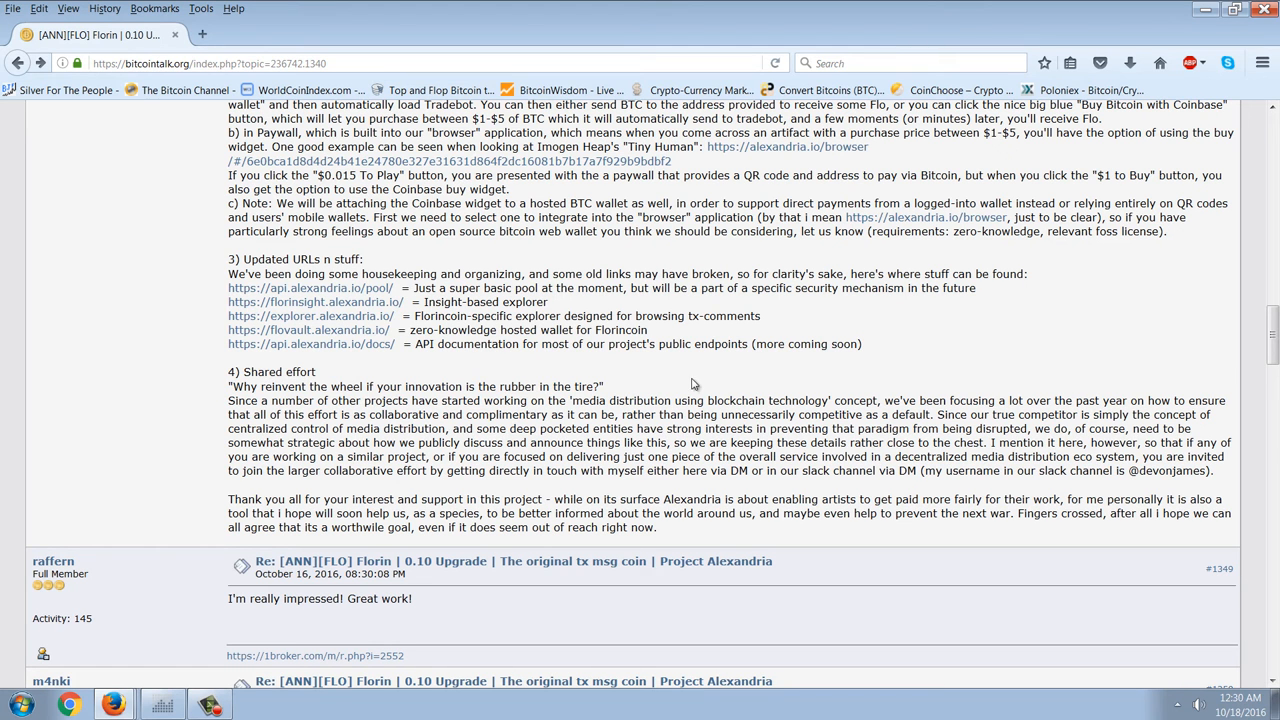
{"action": "mouse_move", "coordinate": [736, 362]}
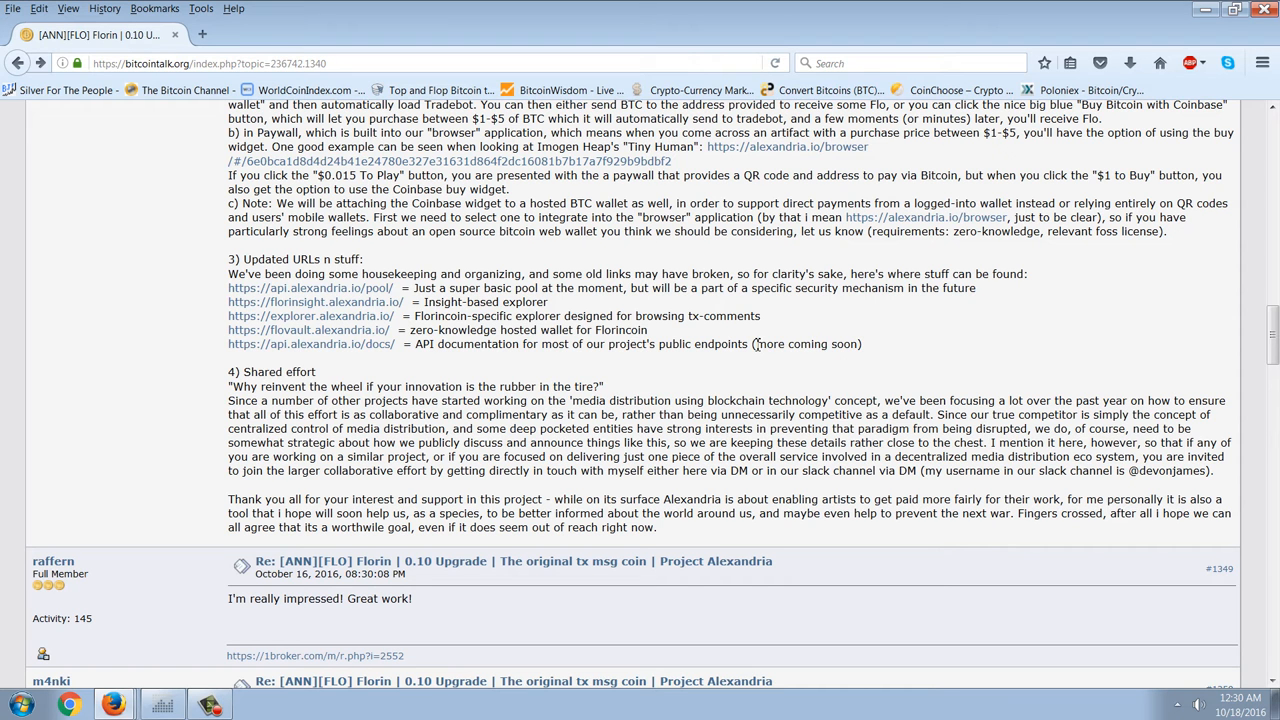
{"action": "mouse_move", "coordinate": [822, 338]}
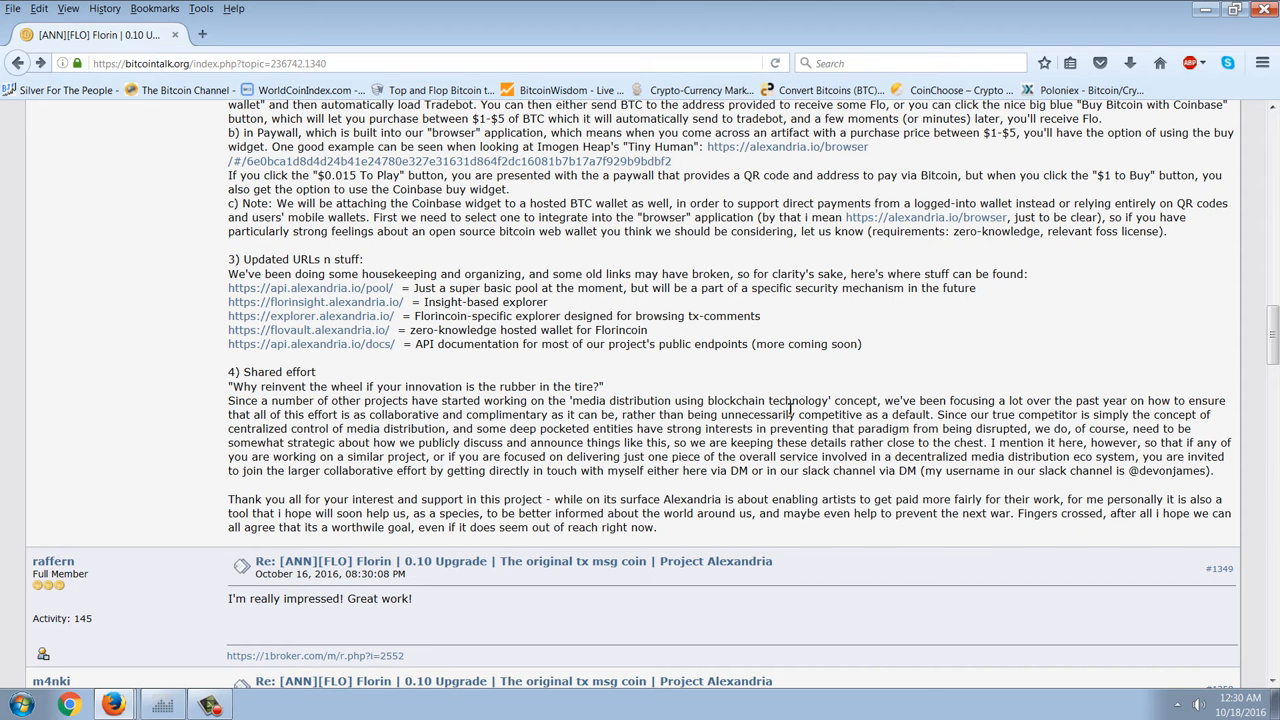
{"action": "mouse_move", "coordinate": [880, 436]}
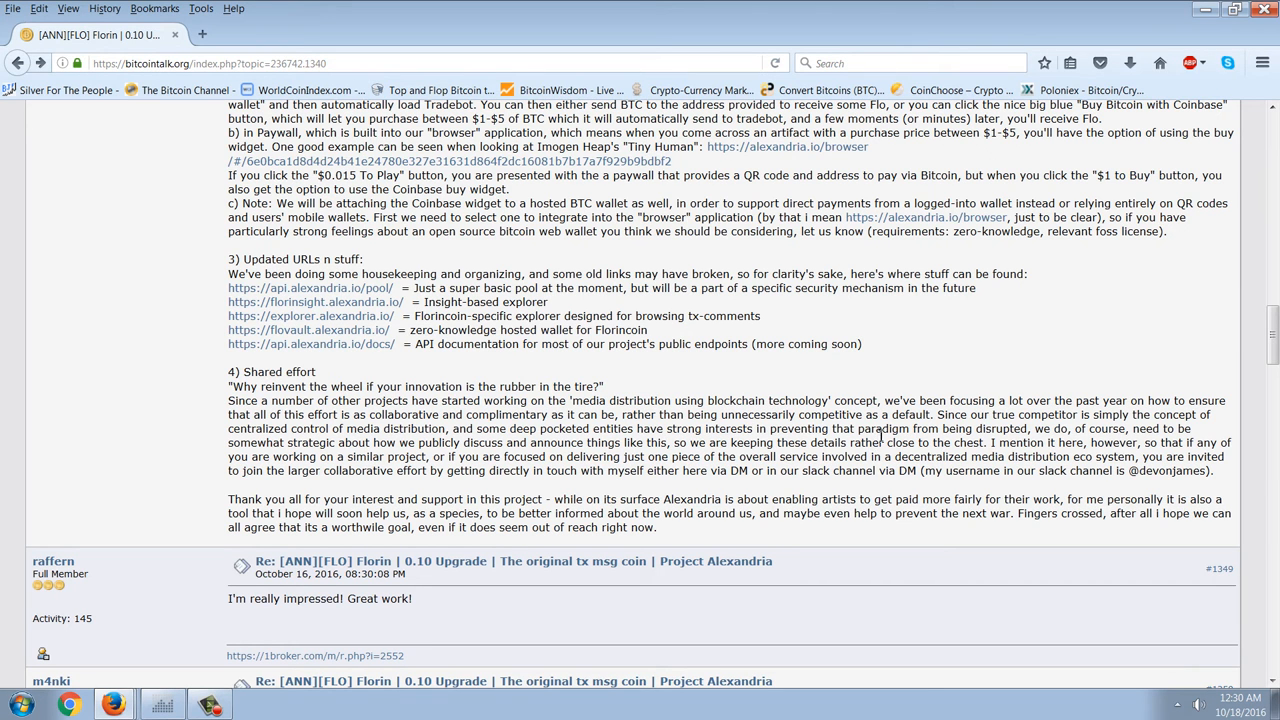
{"action": "mouse_move", "coordinate": [924, 368]}
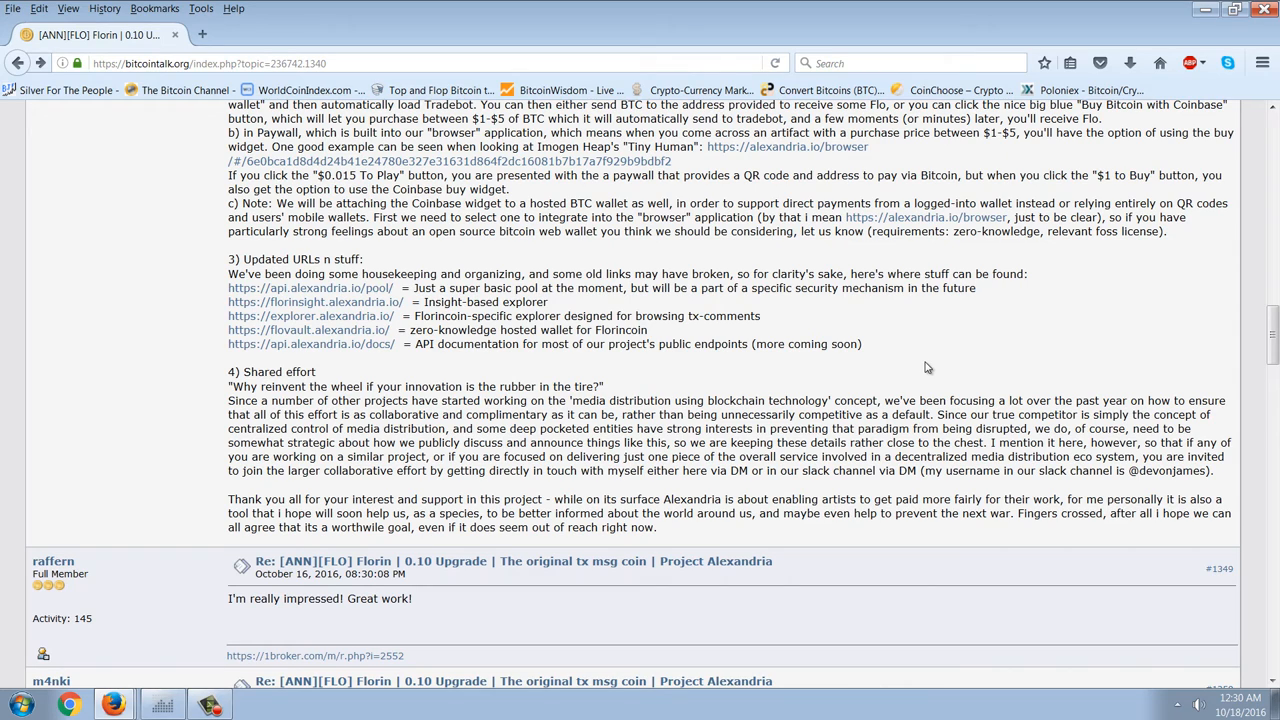
{"action": "mouse_move", "coordinate": [908, 388]}
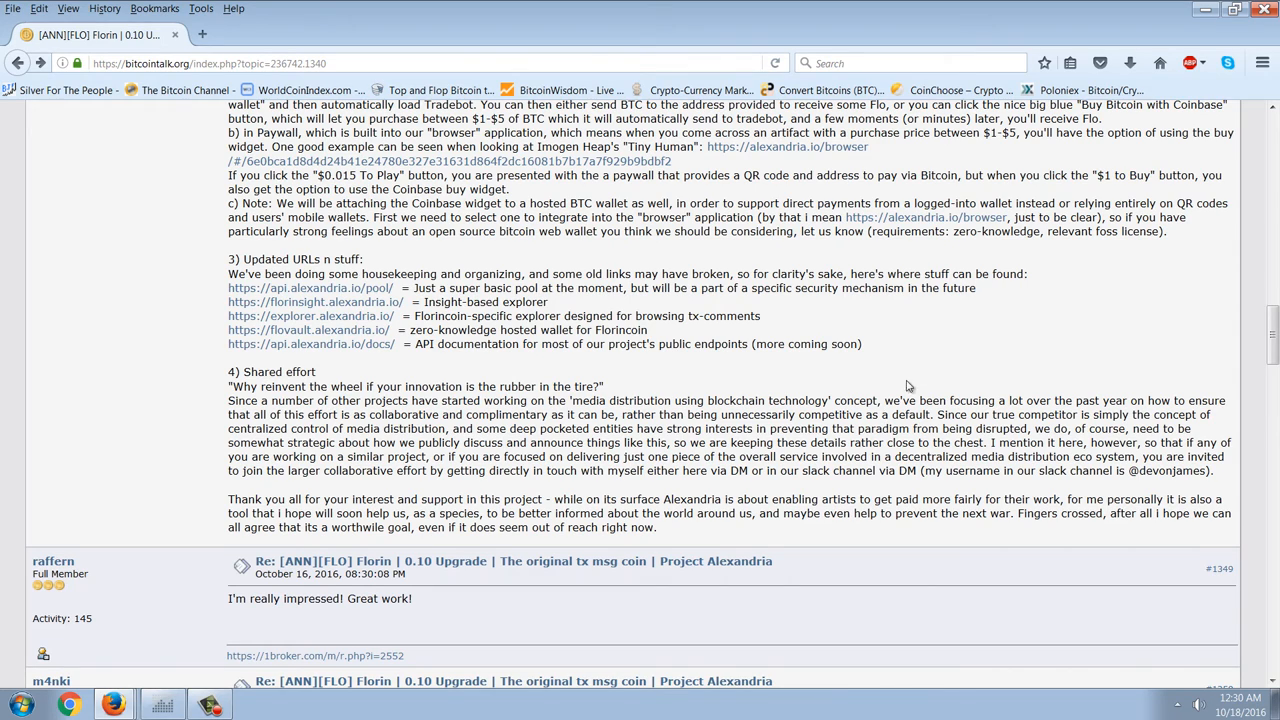
{"action": "scroll", "scroll_direction": "up", "scroll_amount": 3}
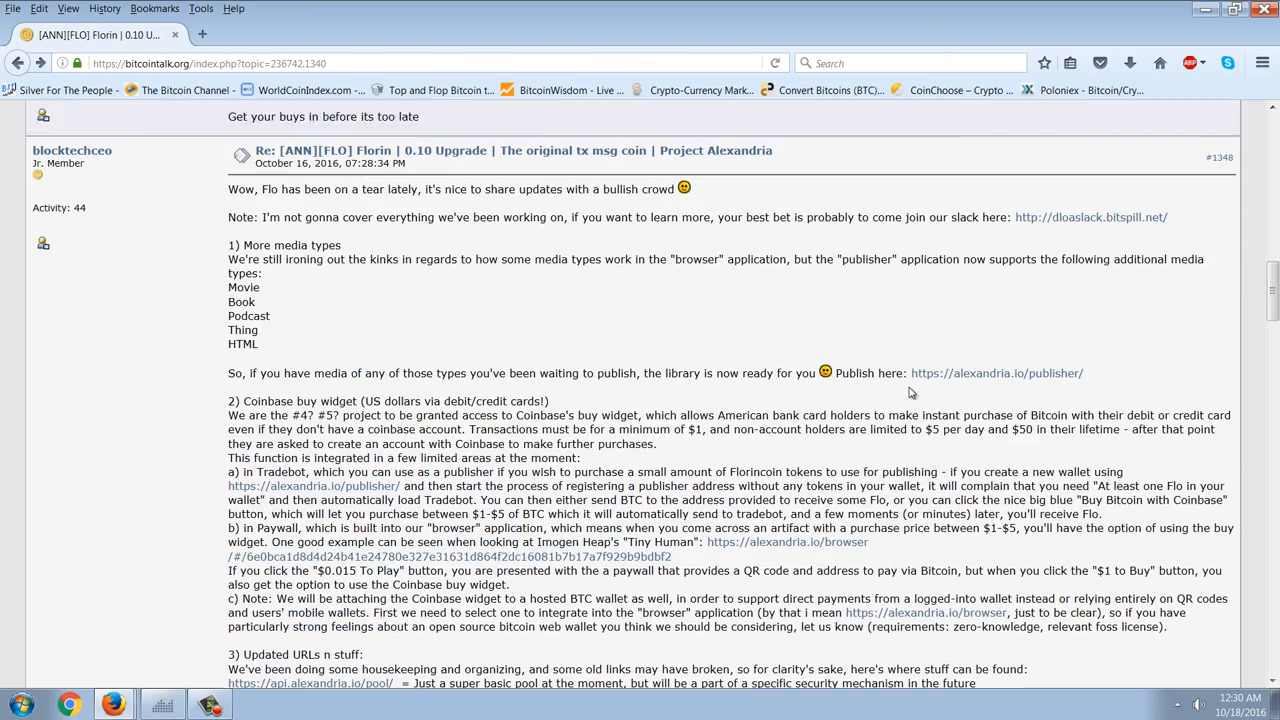
{"action": "scroll", "scroll_direction": "up", "scroll_amount": 3}
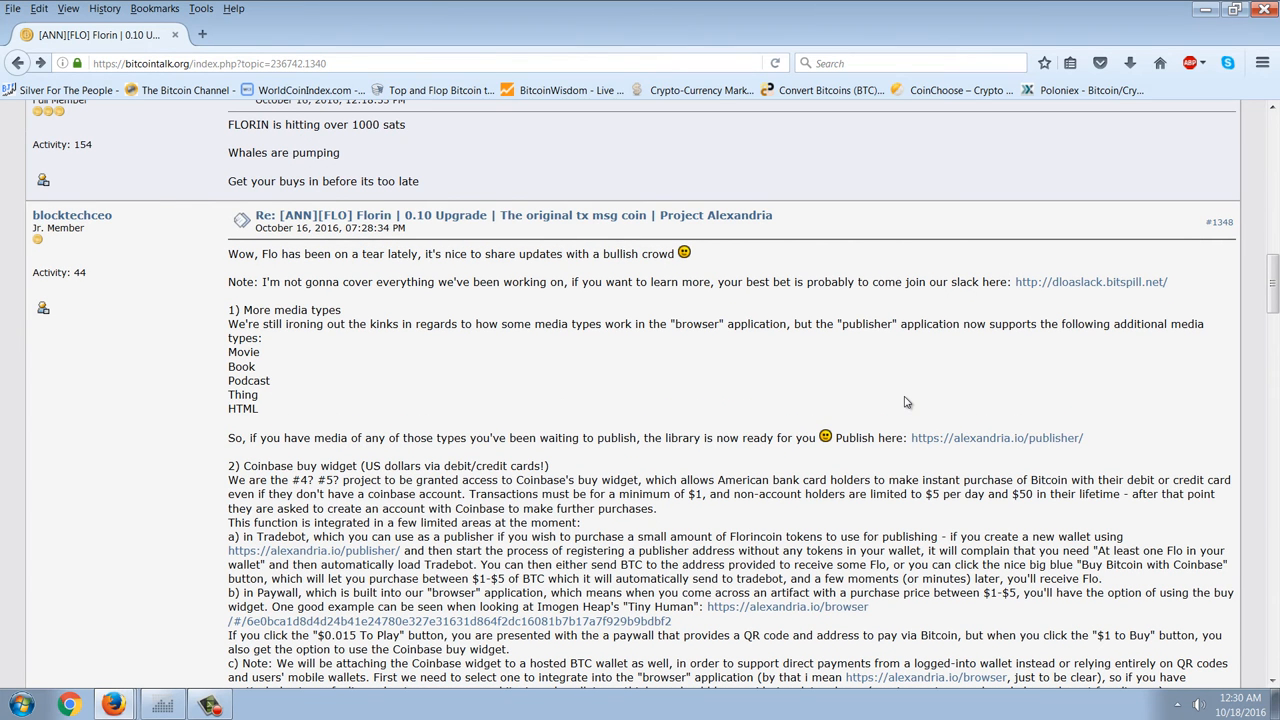
{"action": "mouse_move", "coordinate": [760, 384]}
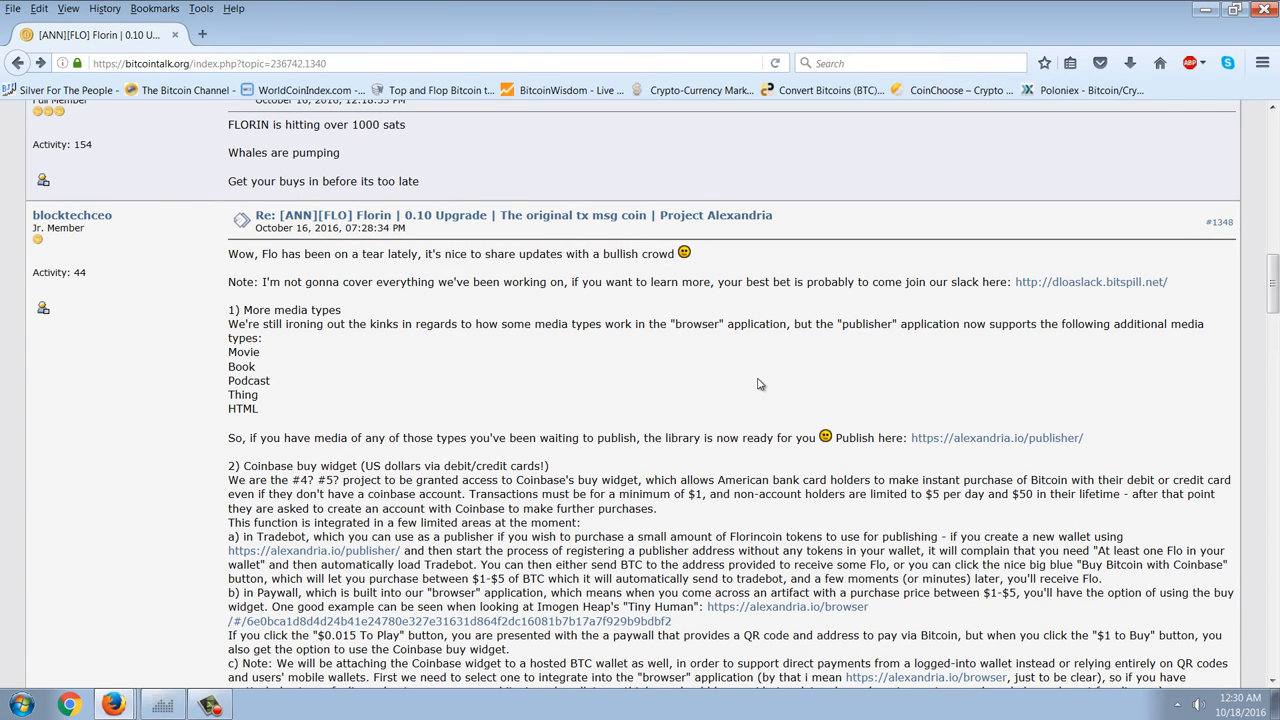
{"action": "mouse_move", "coordinate": [756, 370]}
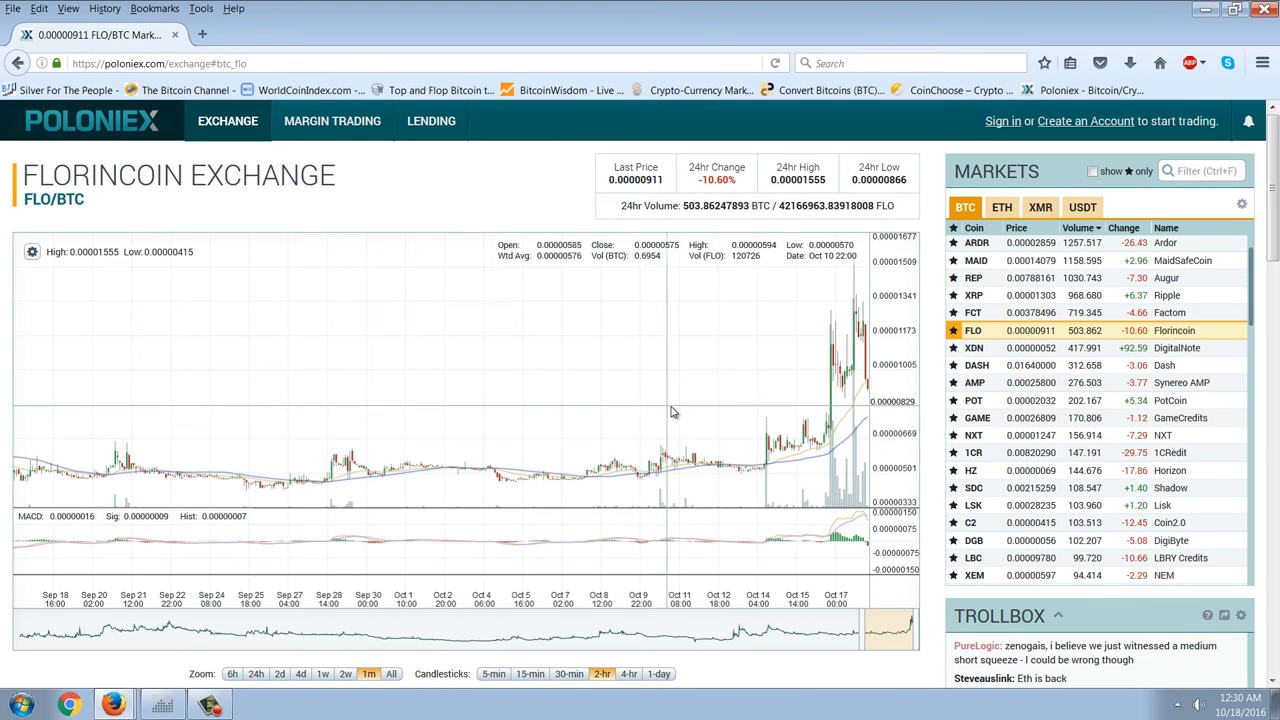
{"action": "mouse_move", "coordinate": [820, 414]}
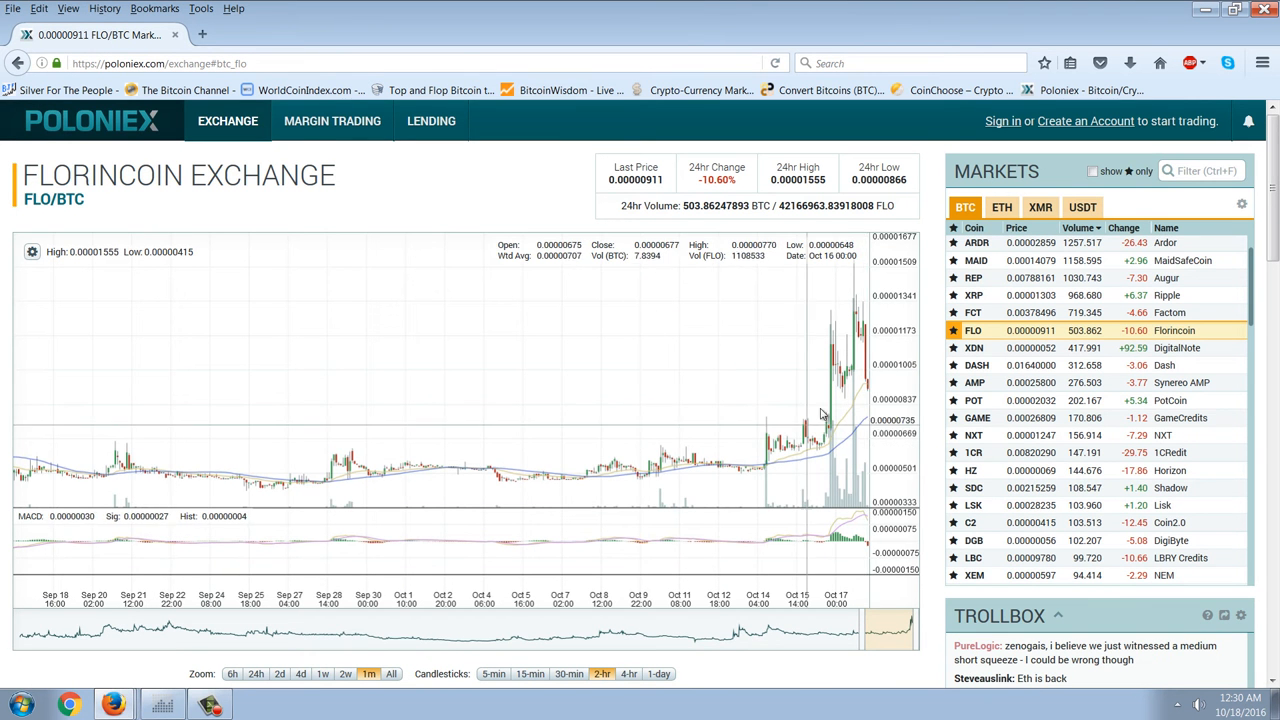
{"action": "mouse_move", "coordinate": [832, 424]}
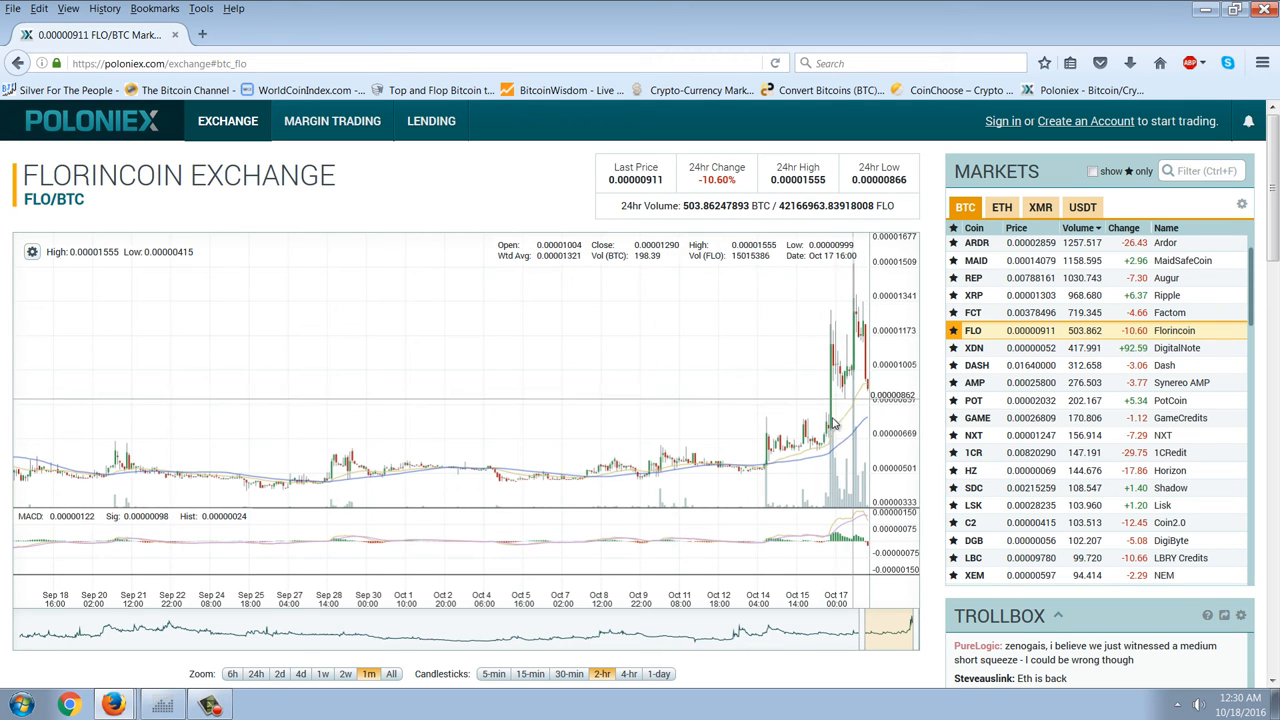
{"action": "mouse_move", "coordinate": [858, 472]}
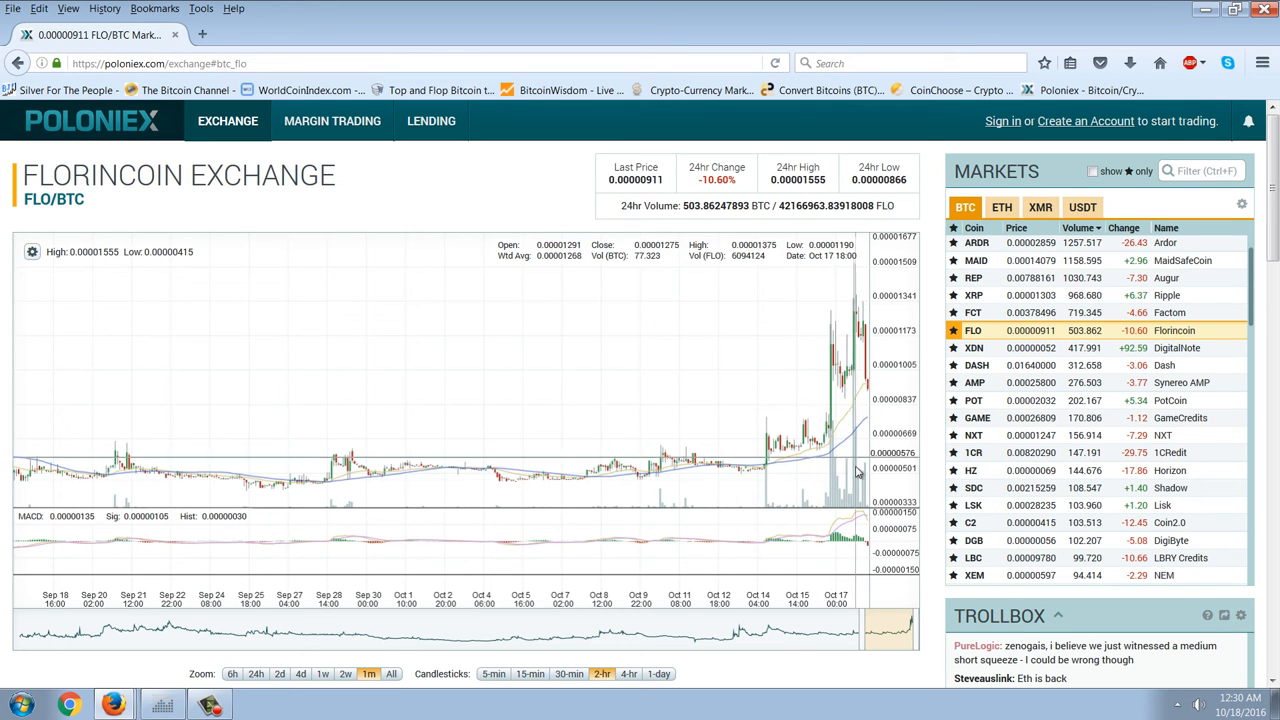
Step: Narrow the FLO/BTC chart to the 2w two-week zoom
{"action": "left_click", "coordinate": [388, 672]}
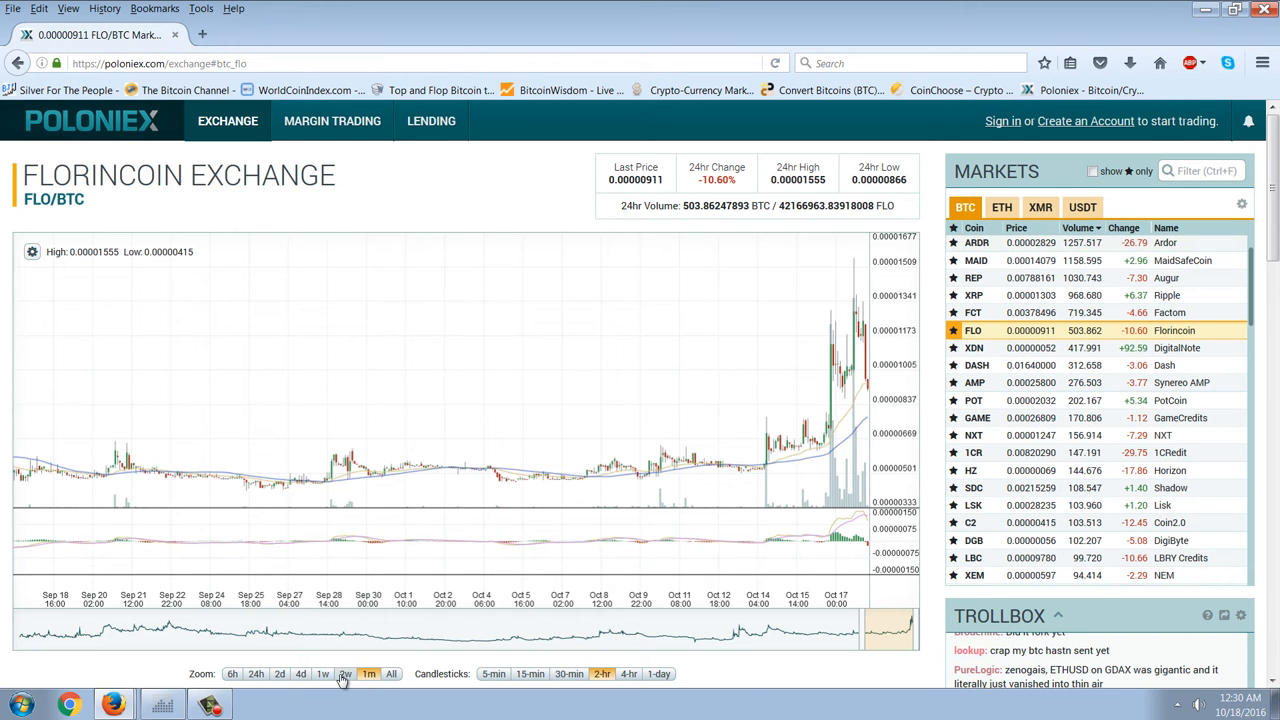
{"action": "left_click", "coordinate": [344, 672]}
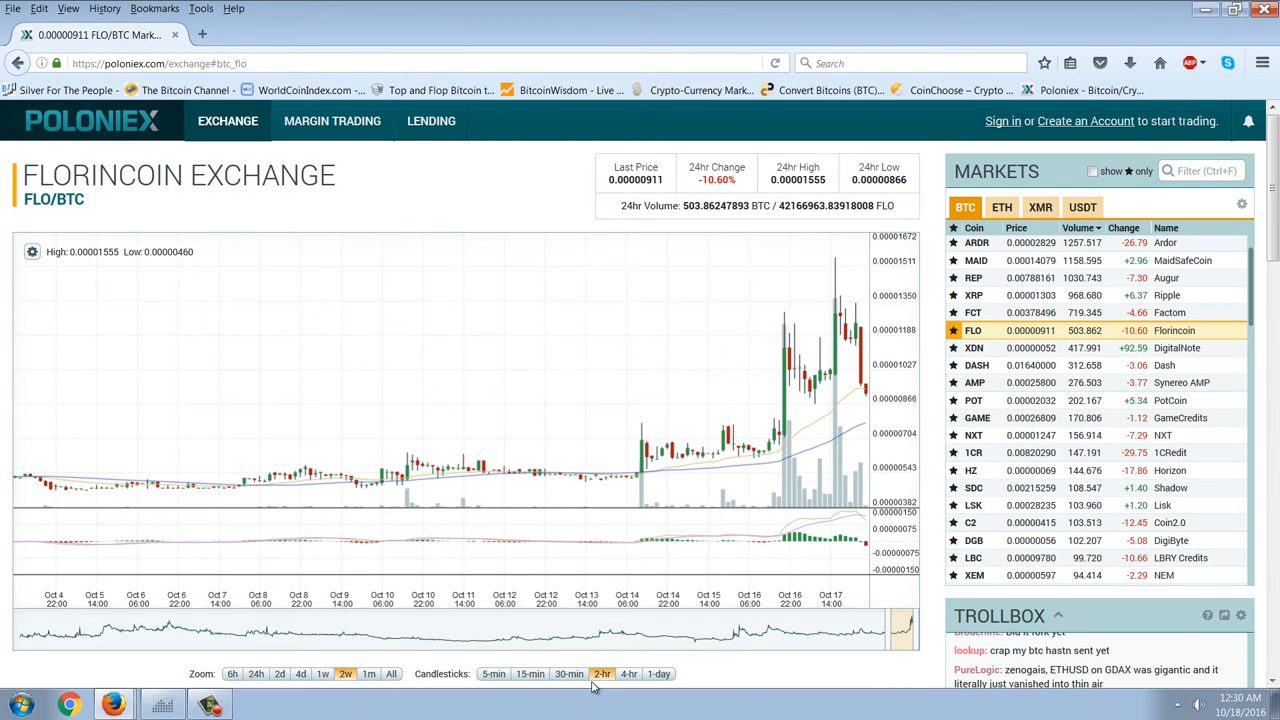
{"action": "mouse_move", "coordinate": [864, 448]}
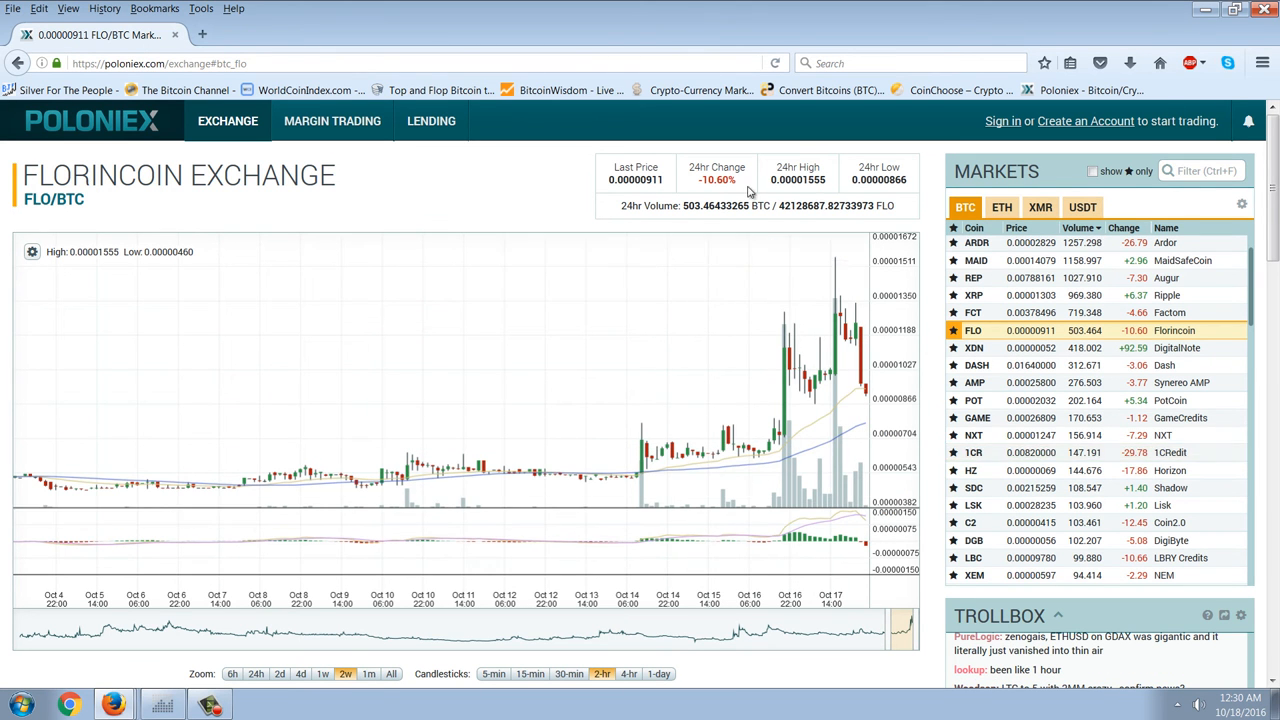
{"action": "mouse_move", "coordinate": [684, 442]}
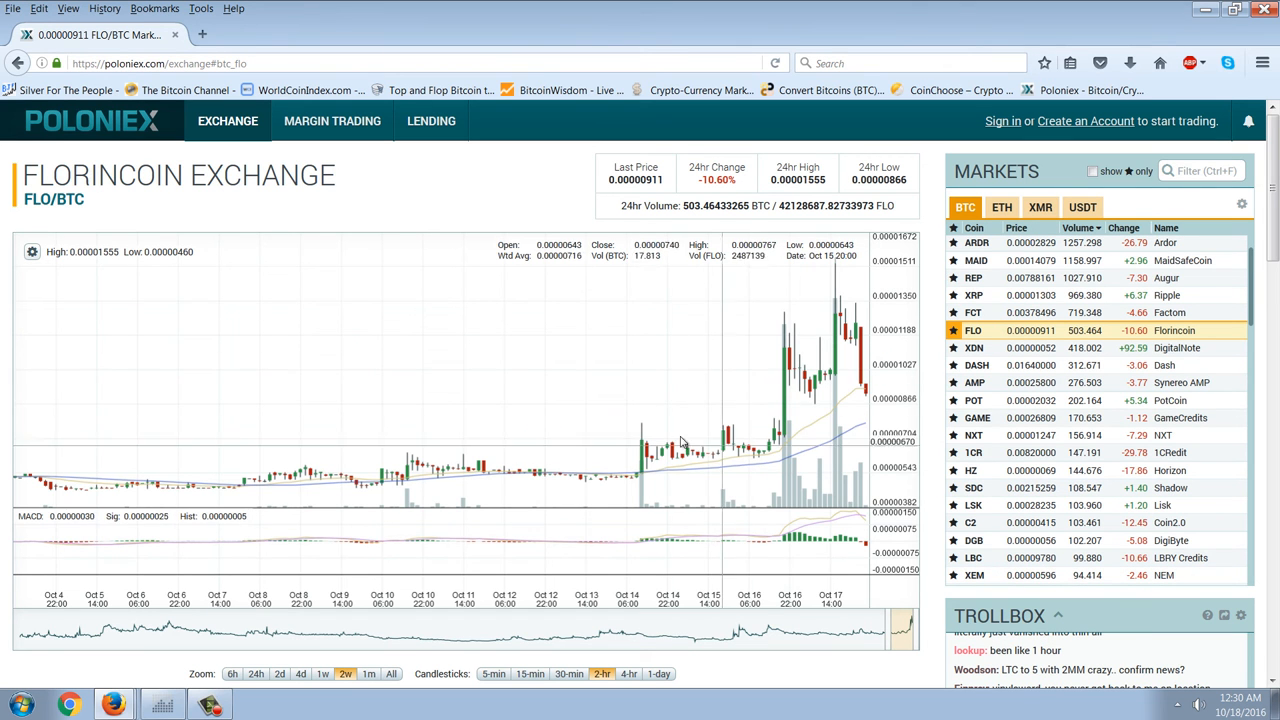
{"action": "mouse_move", "coordinate": [840, 520]}
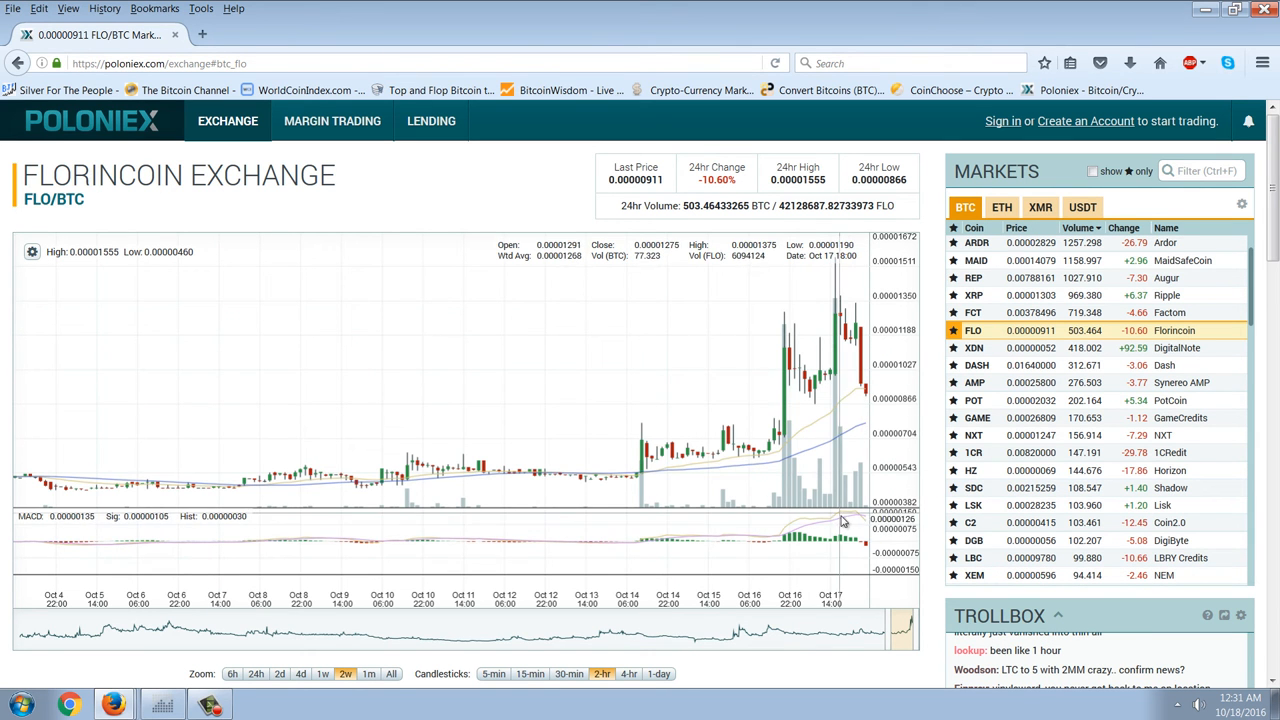
{"action": "mouse_move", "coordinate": [850, 468]}
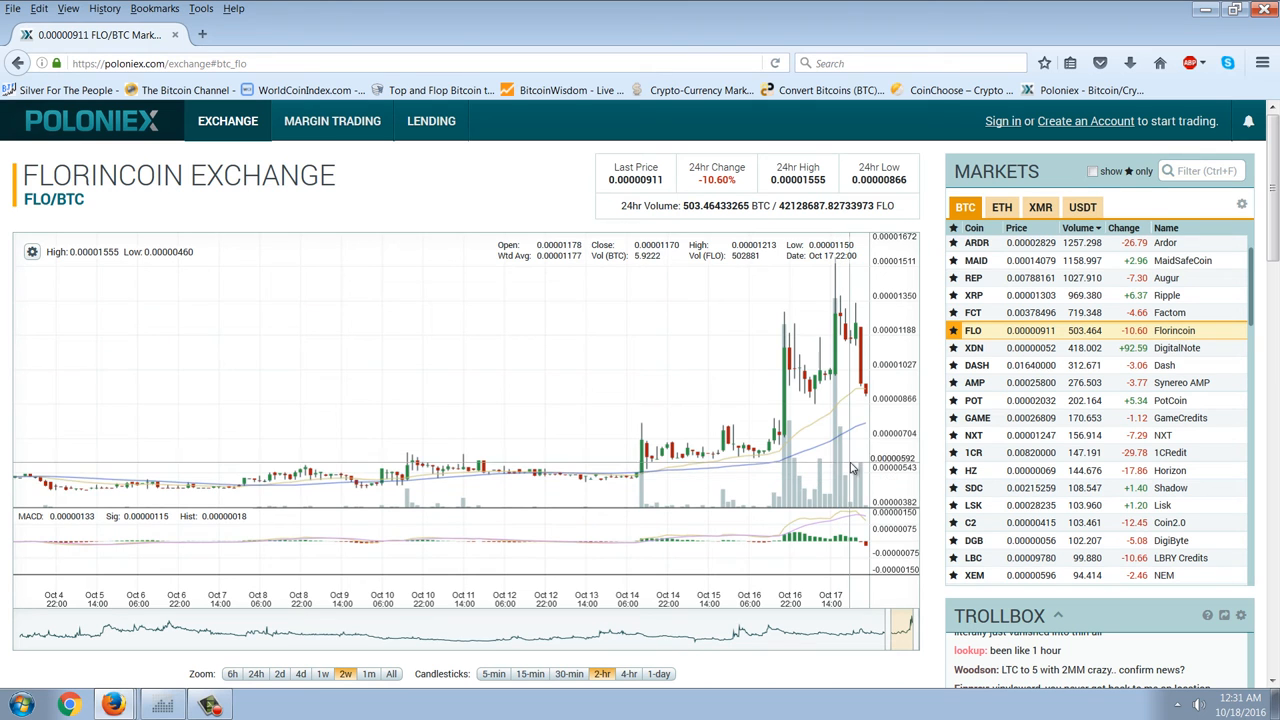
{"action": "mouse_move", "coordinate": [864, 504]}
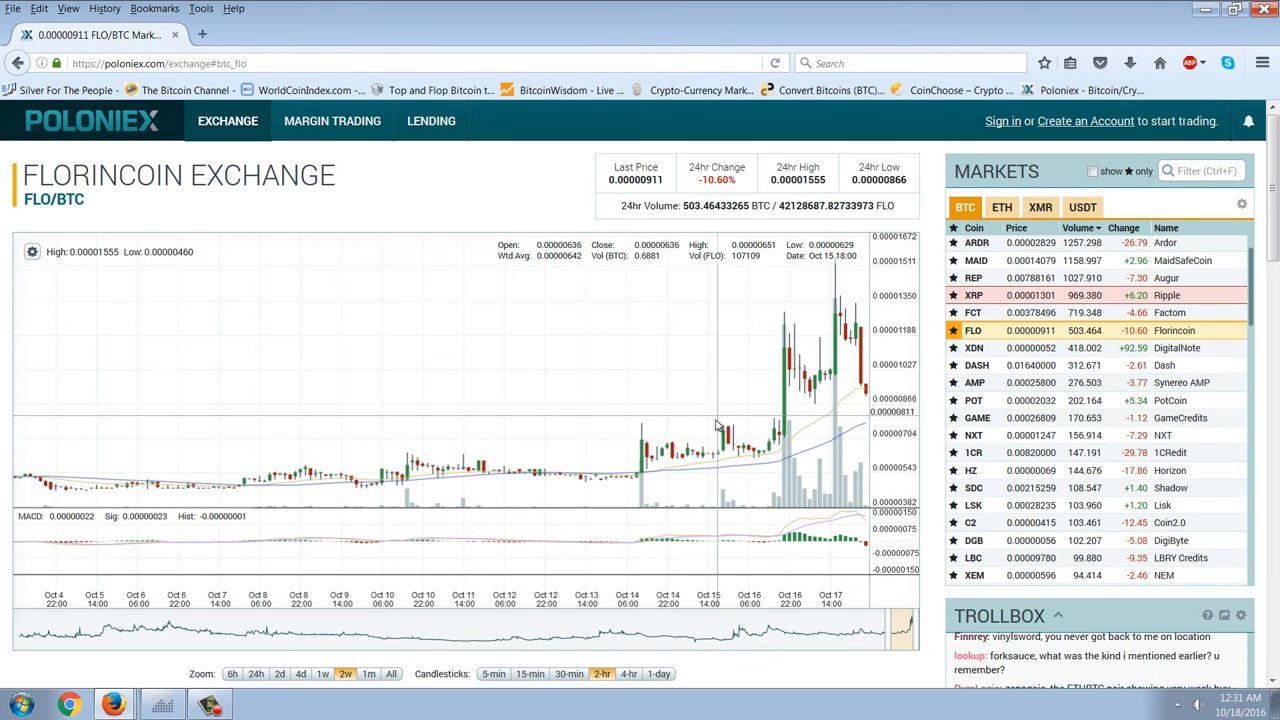
{"action": "mouse_move", "coordinate": [828, 396]}
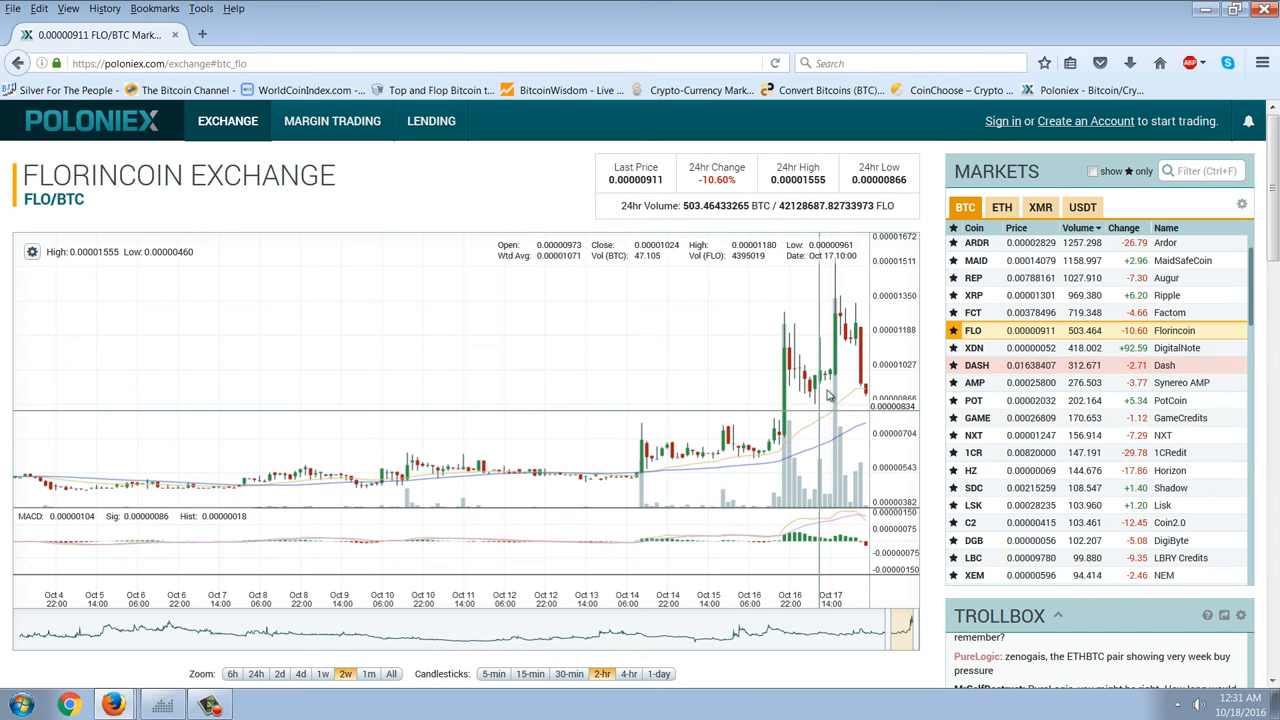
{"action": "mouse_move", "coordinate": [684, 390]}
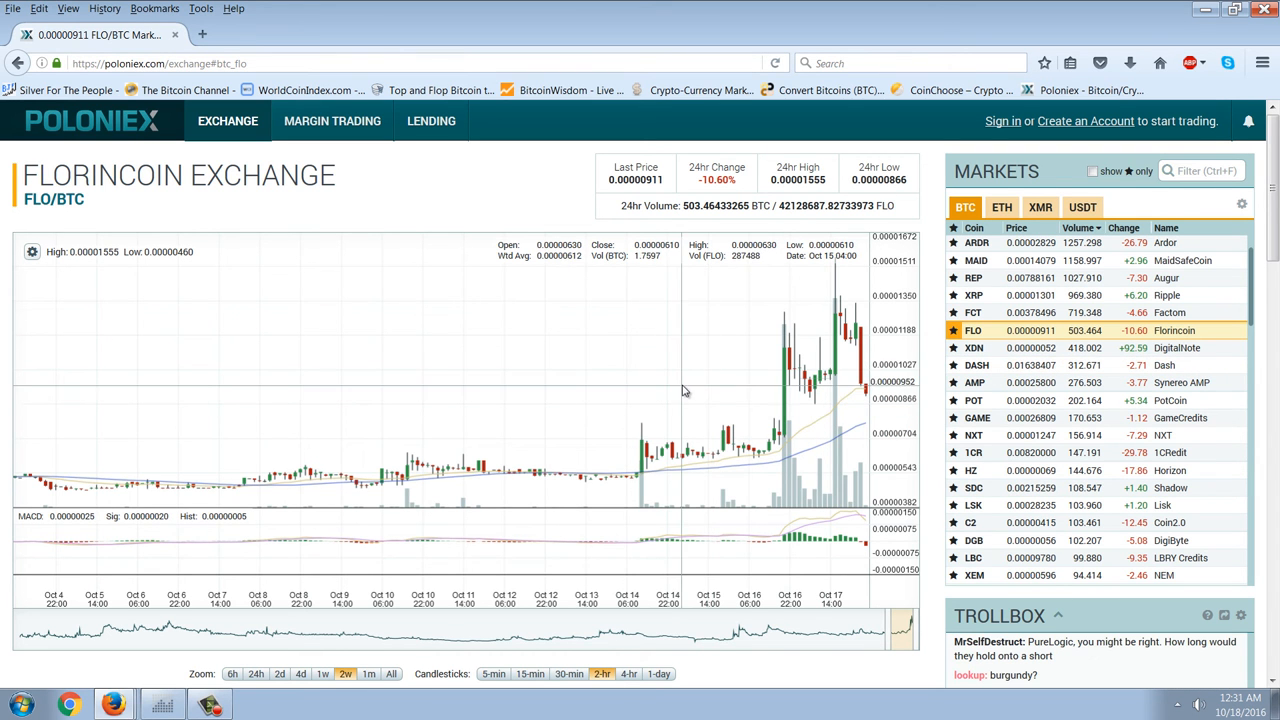
{"action": "mouse_move", "coordinate": [528, 356]}
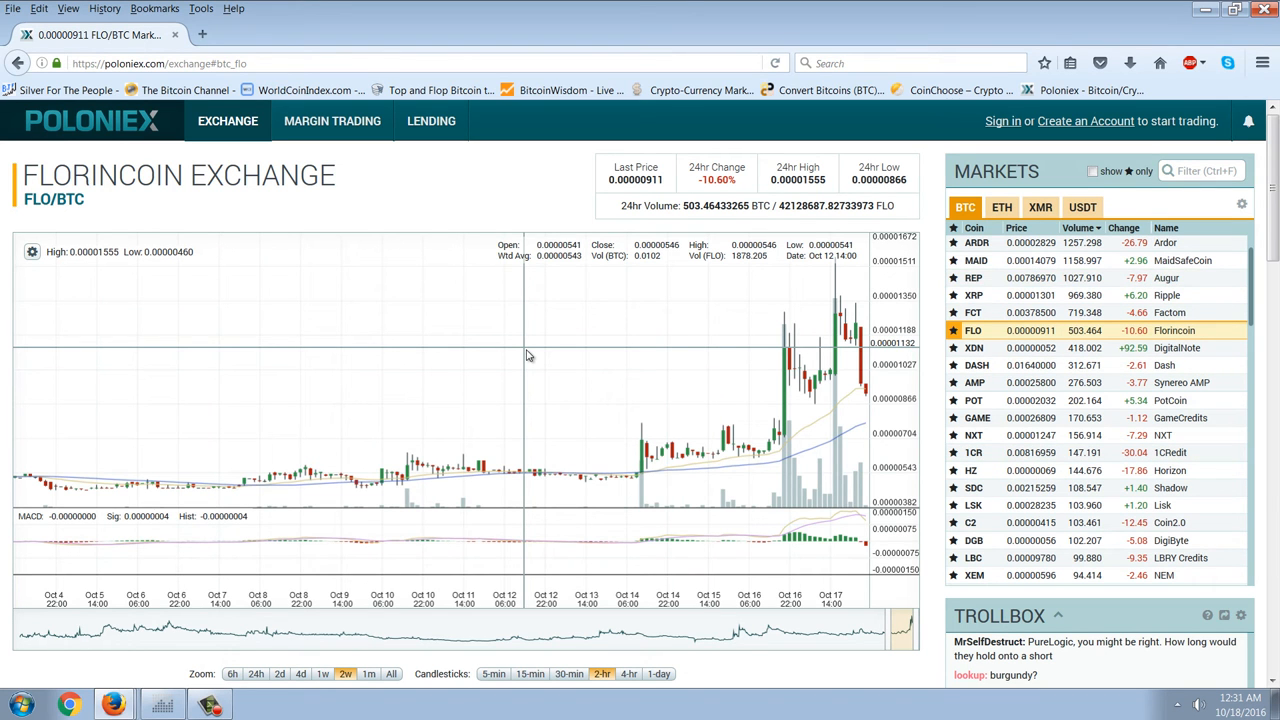
{"action": "mouse_move", "coordinate": [520, 336]}
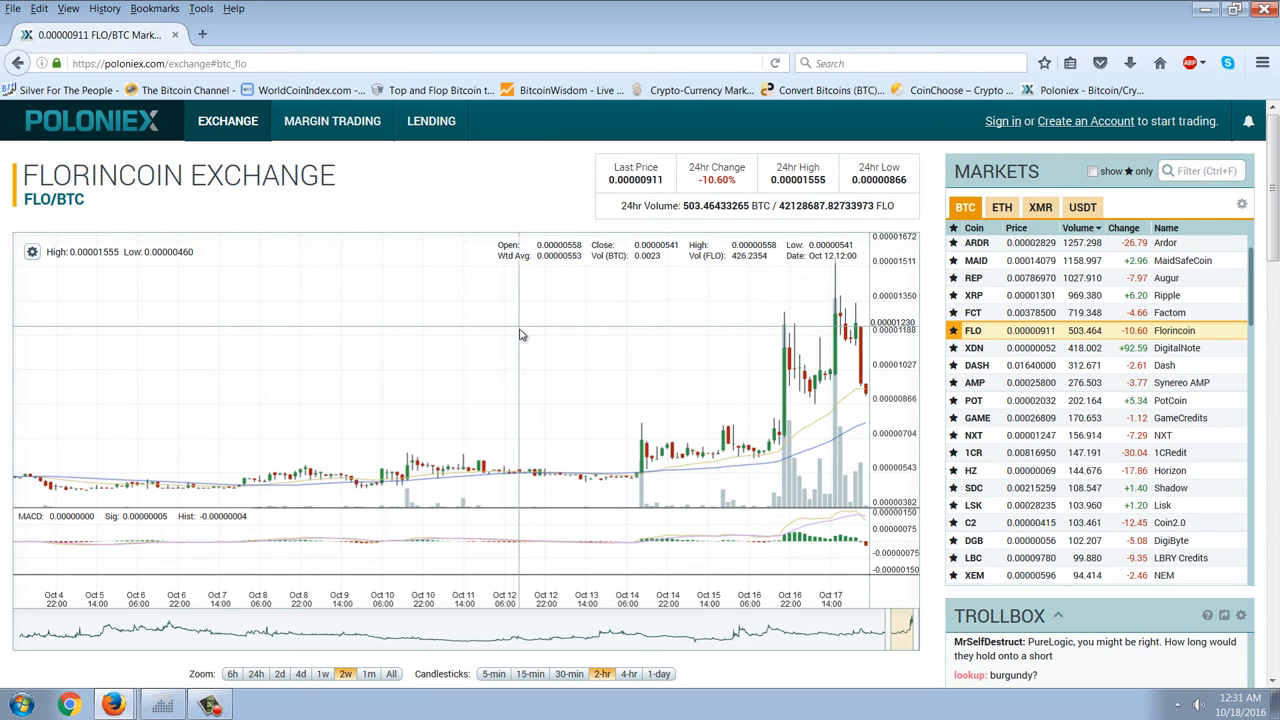
{"action": "mouse_move", "coordinate": [528, 330]}
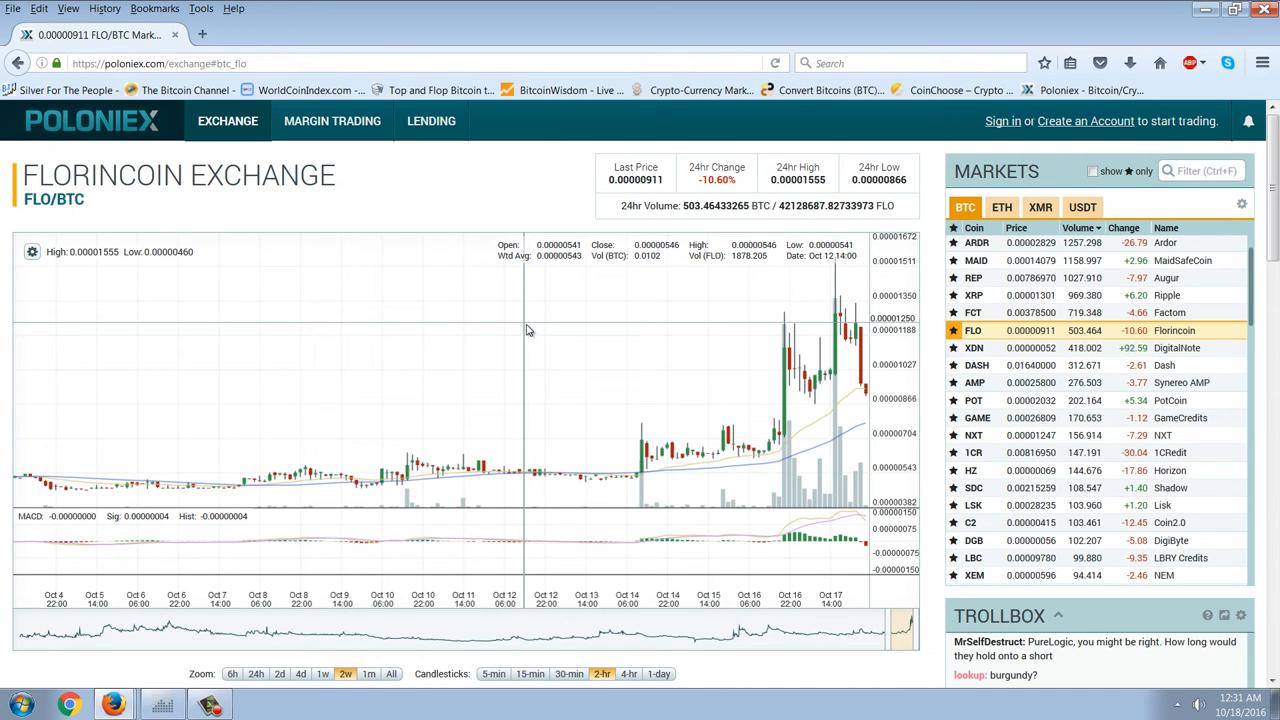
{"action": "mouse_move", "coordinate": [532, 330]}
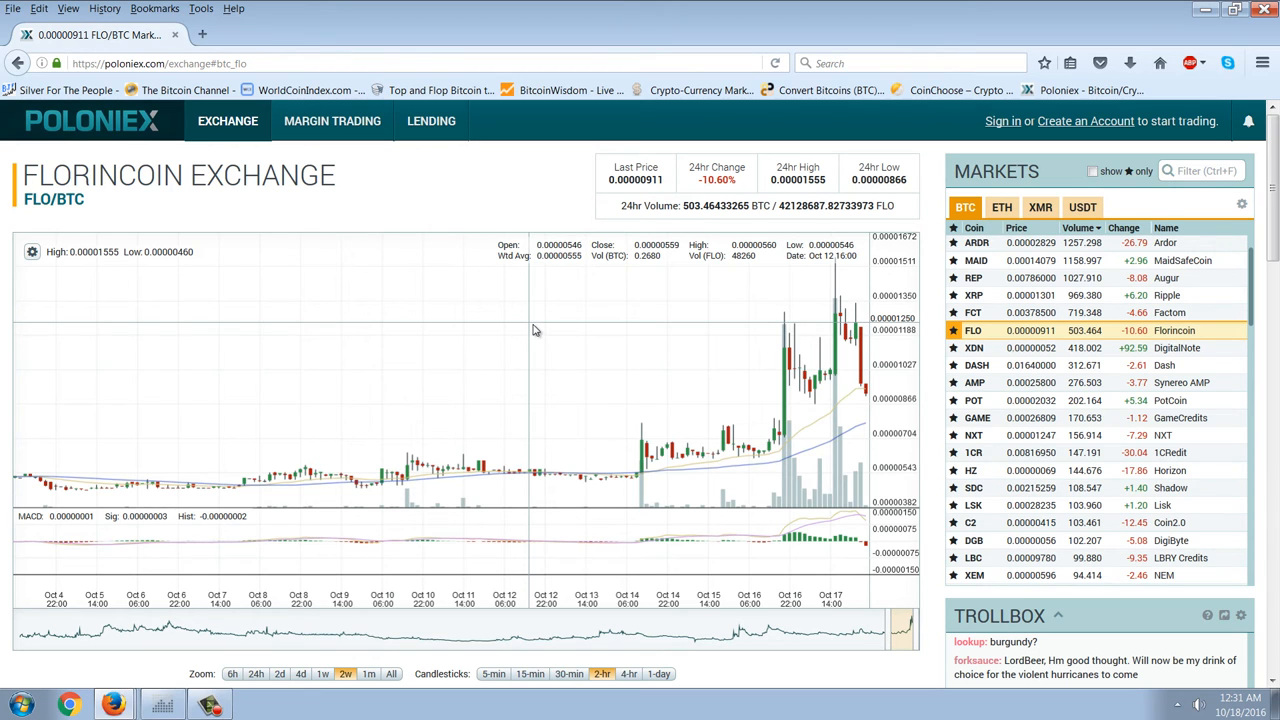
{"action": "mouse_move", "coordinate": [538, 320]}
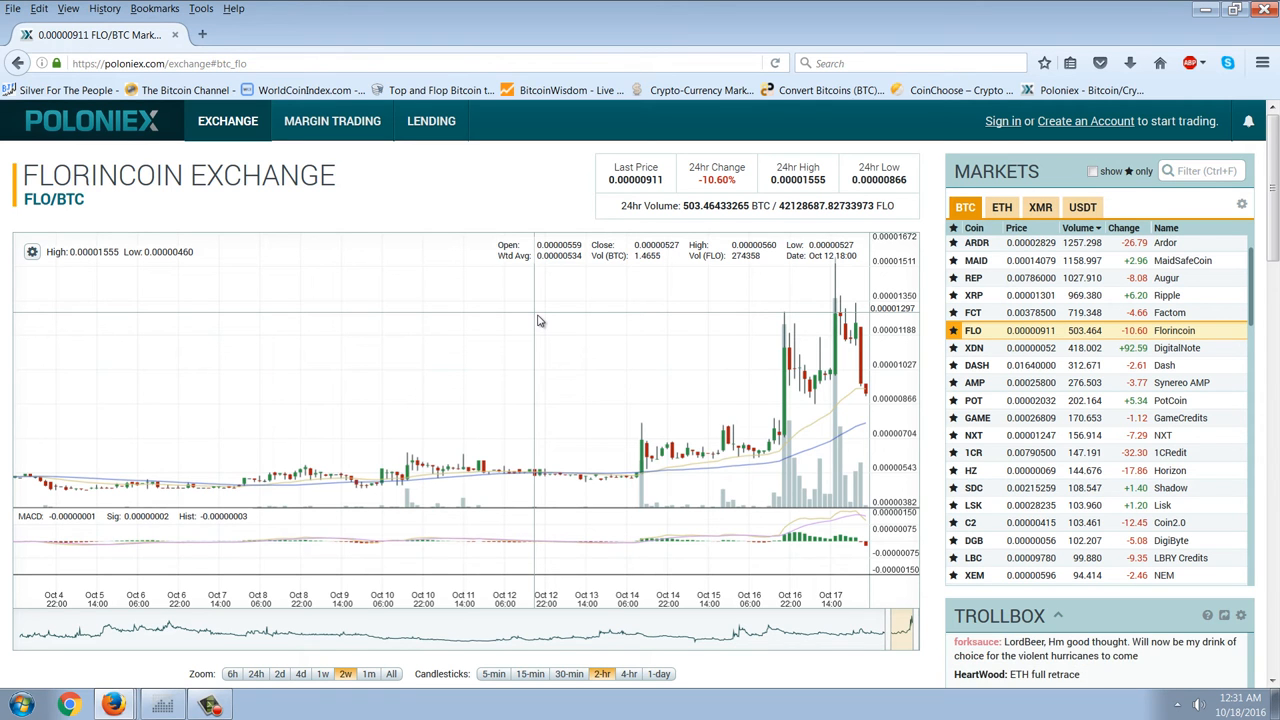
{"action": "mouse_move", "coordinate": [544, 312]}
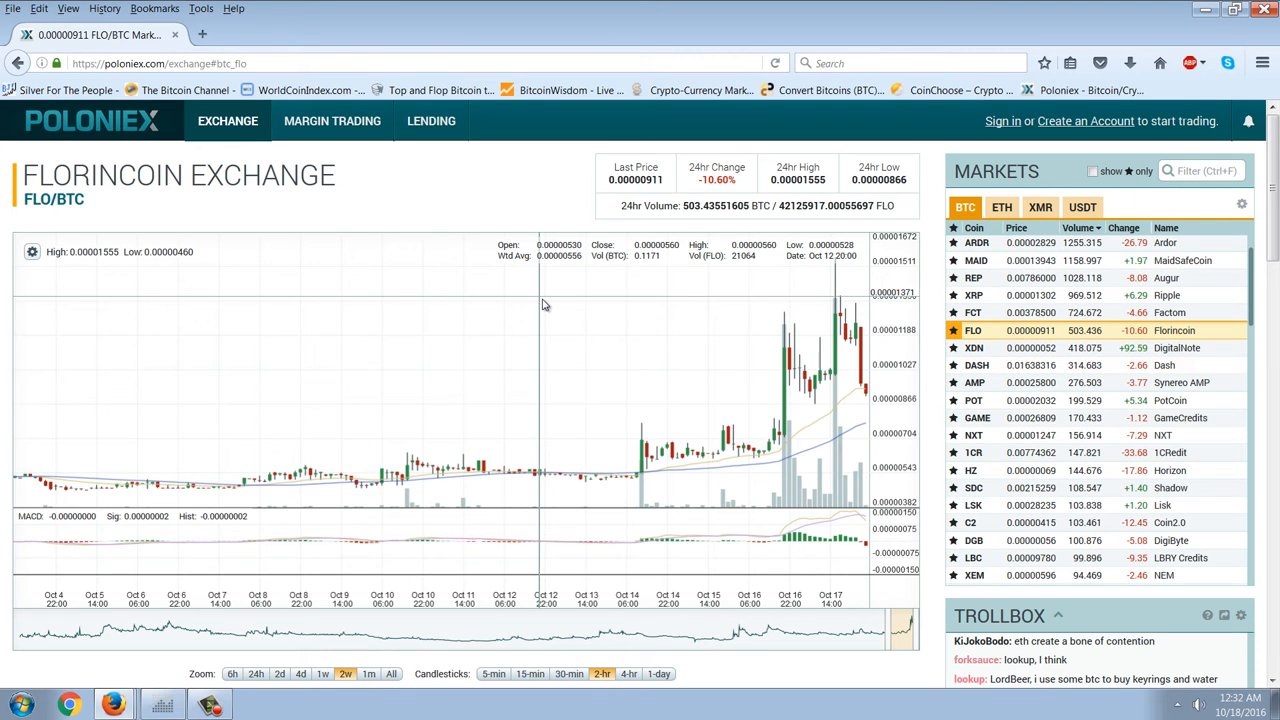
{"action": "mouse_move", "coordinate": [530, 336]}
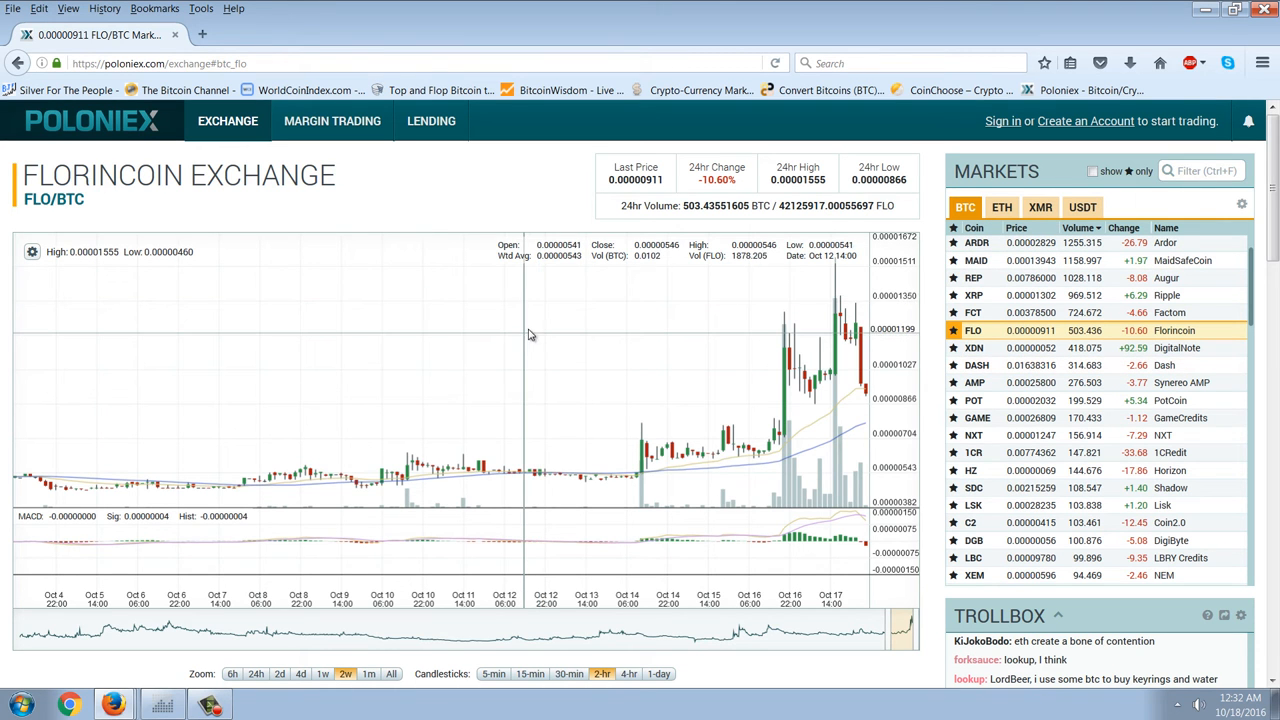
{"action": "mouse_move", "coordinate": [520, 344]}
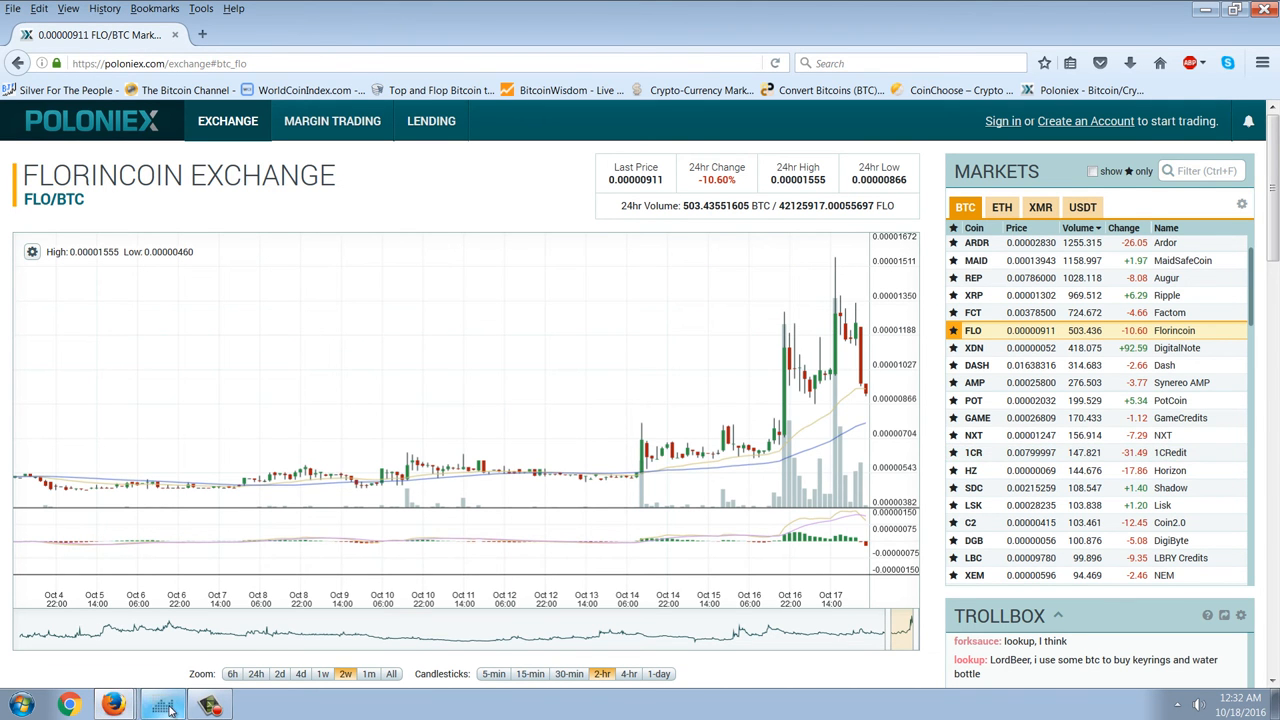
Step: Switch to the NetDania FinanceChart window with the Deutsche Bank weekly chart
{"action": "left_click", "coordinate": [162, 704]}
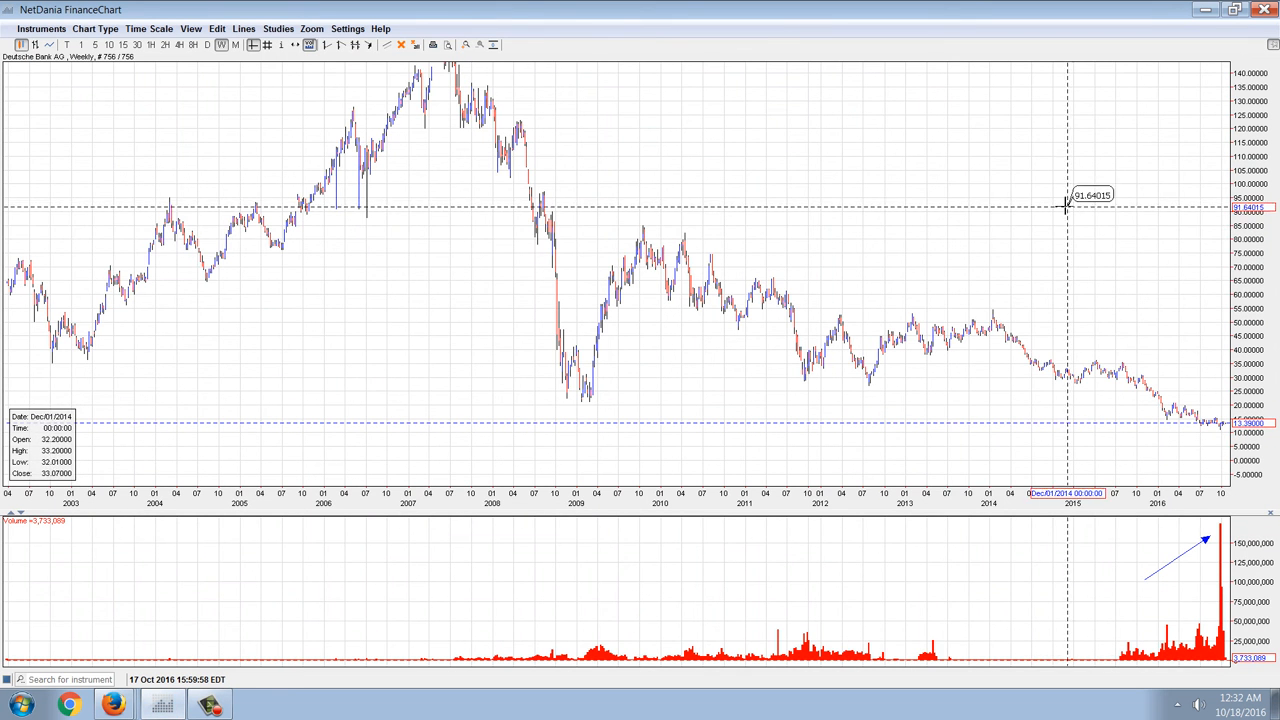
{"action": "mouse_move", "coordinate": [958, 448]}
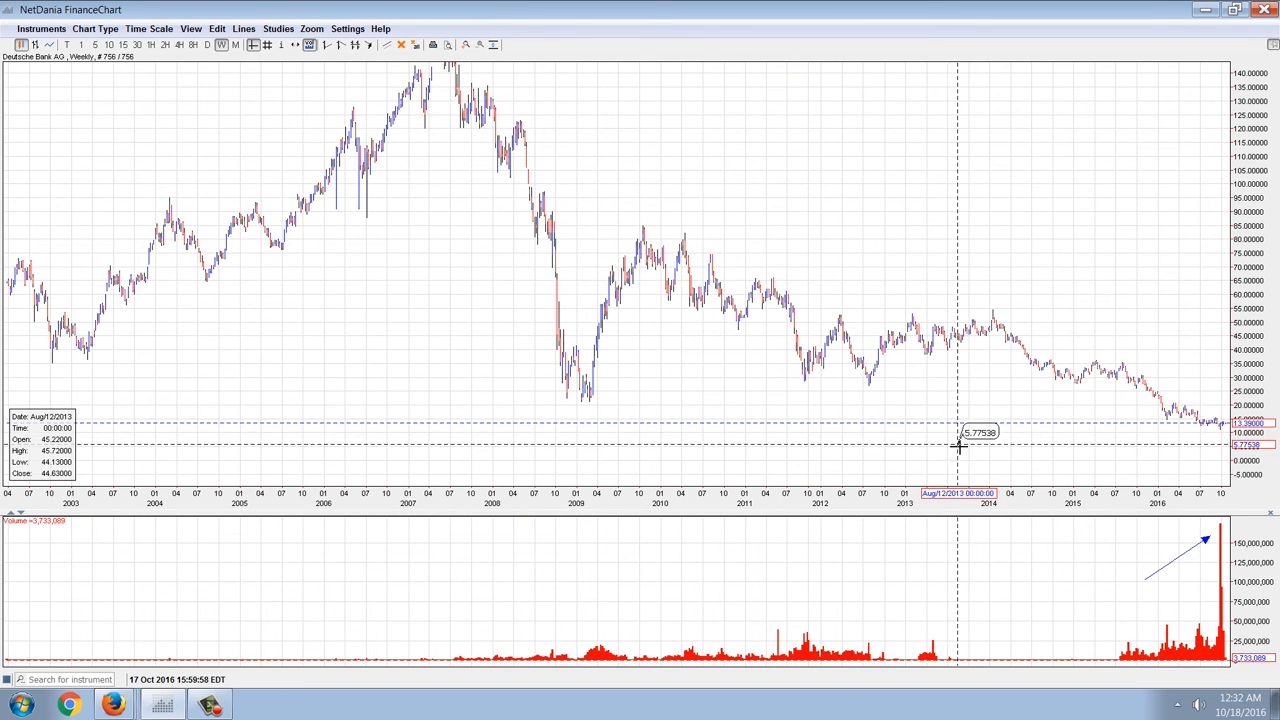
{"action": "mouse_move", "coordinate": [1128, 638]}
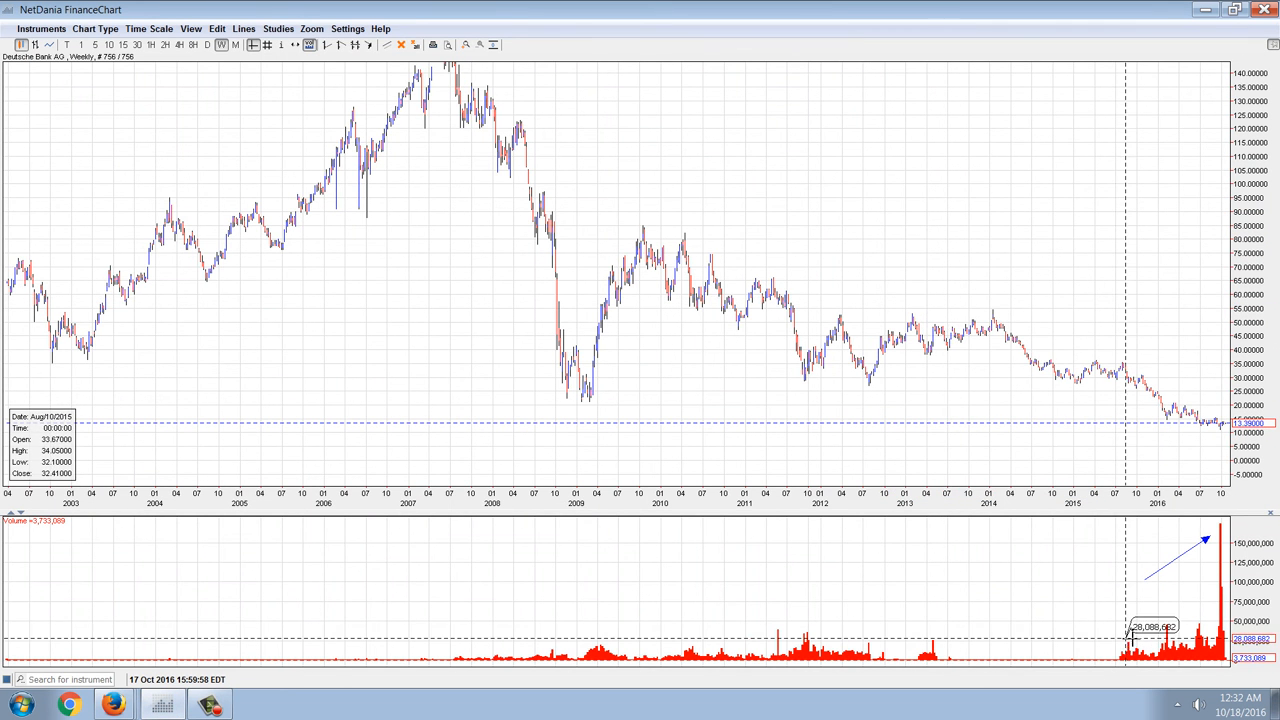
{"action": "mouse_move", "coordinate": [1180, 584]}
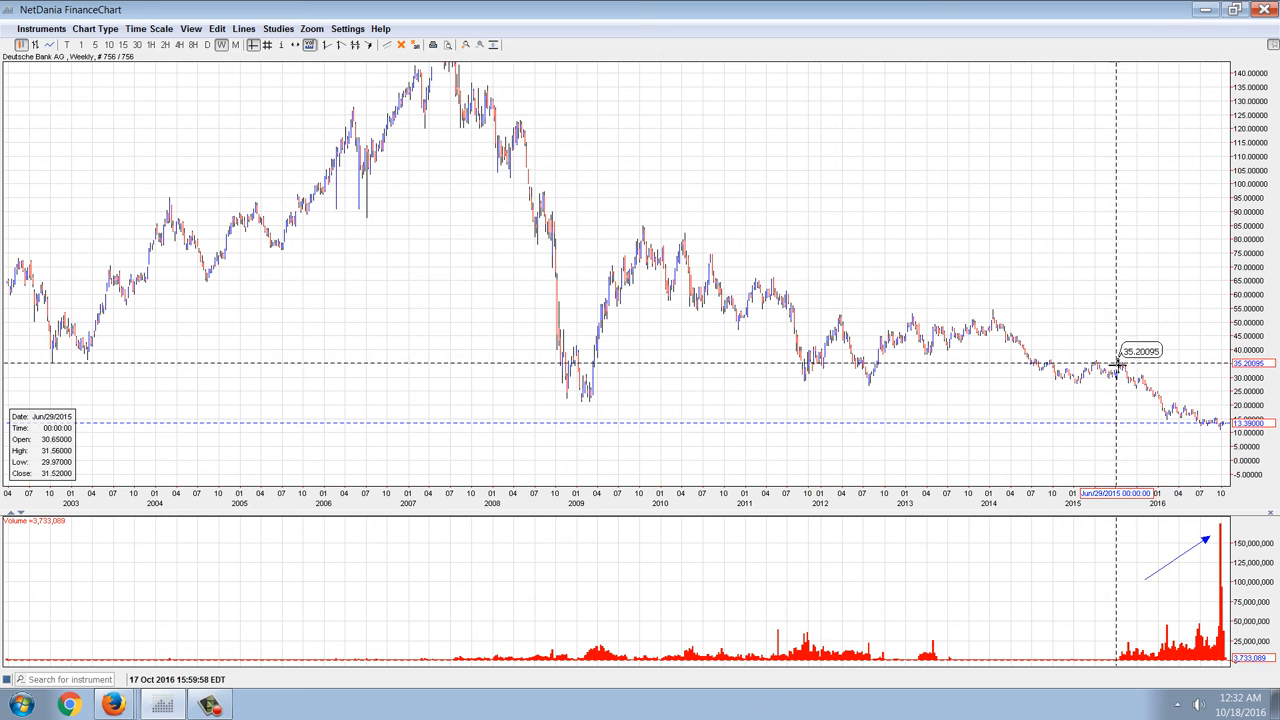
{"action": "mouse_move", "coordinate": [1216, 596]}
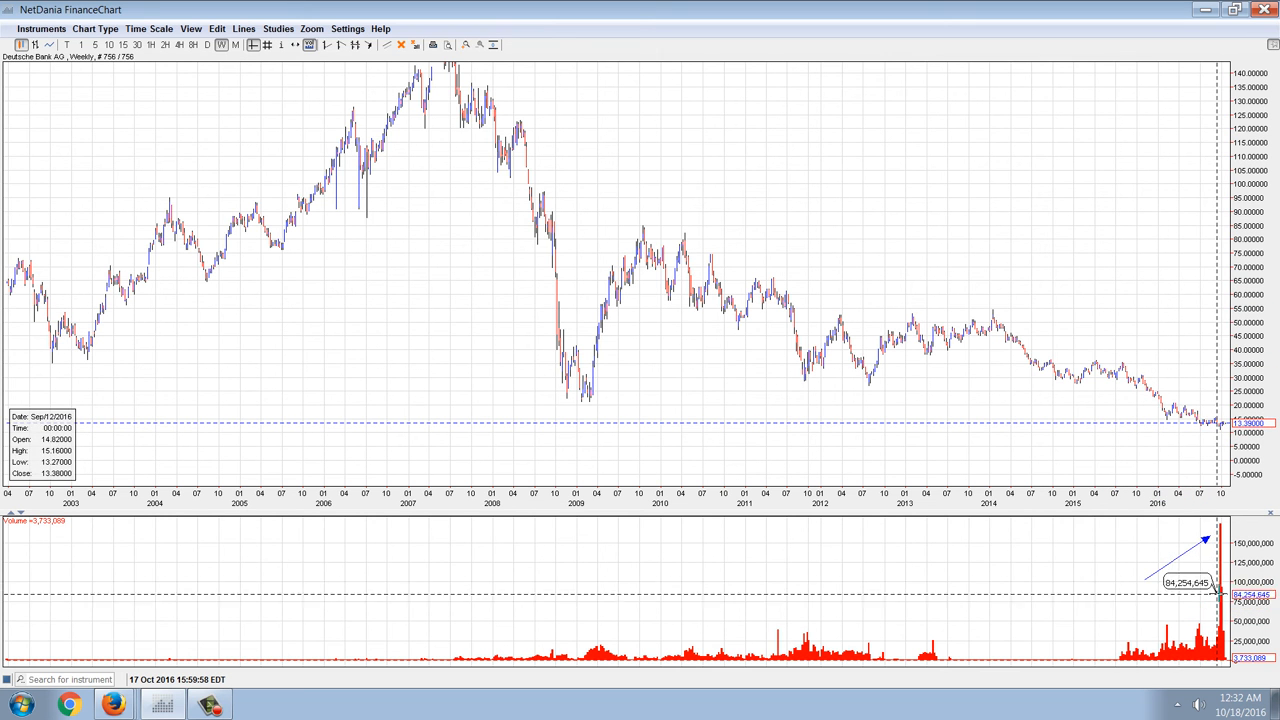
{"action": "mouse_move", "coordinate": [1210, 580]}
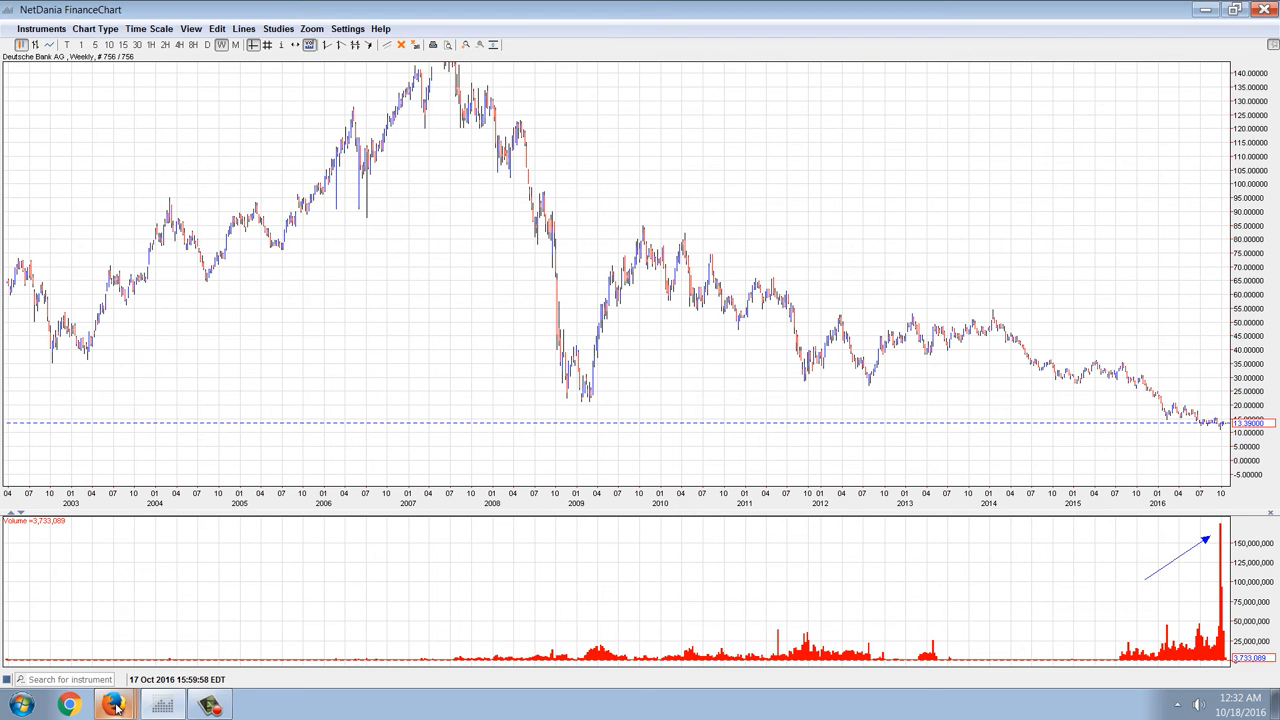
{"action": "left_click", "coordinate": [112, 704]}
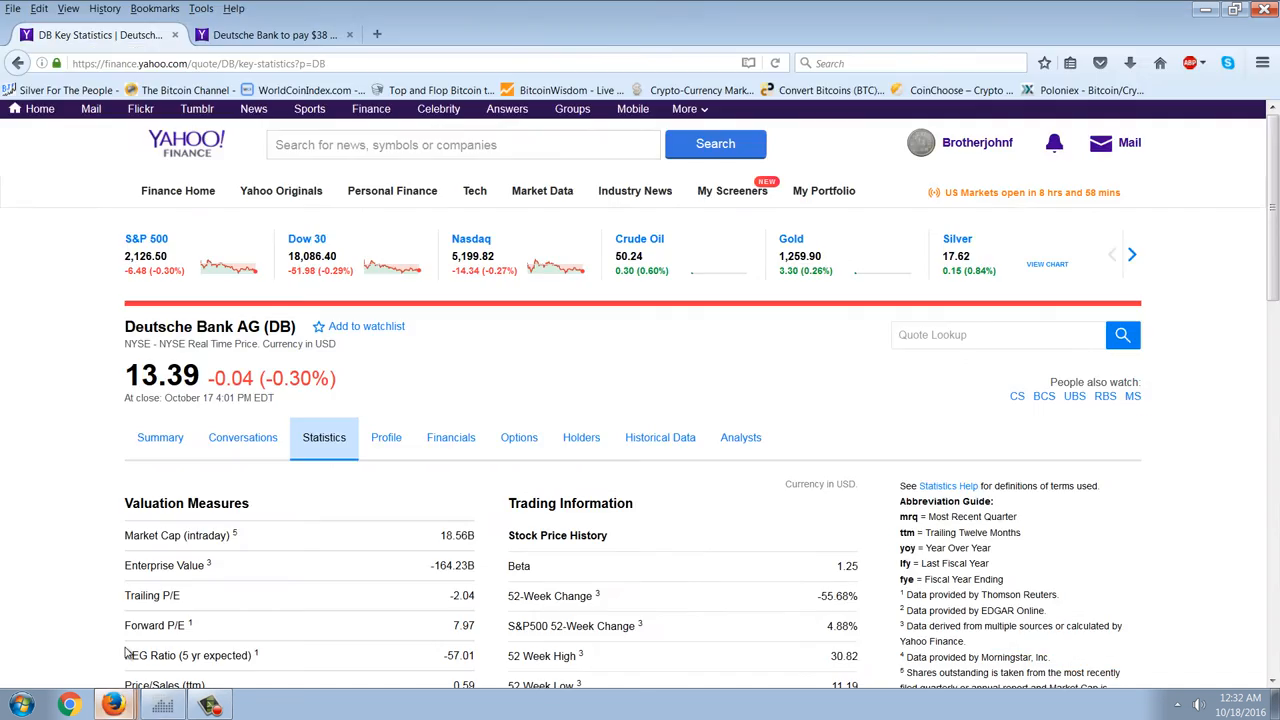
{"action": "scroll", "scroll_direction": "down", "scroll_amount": 3}
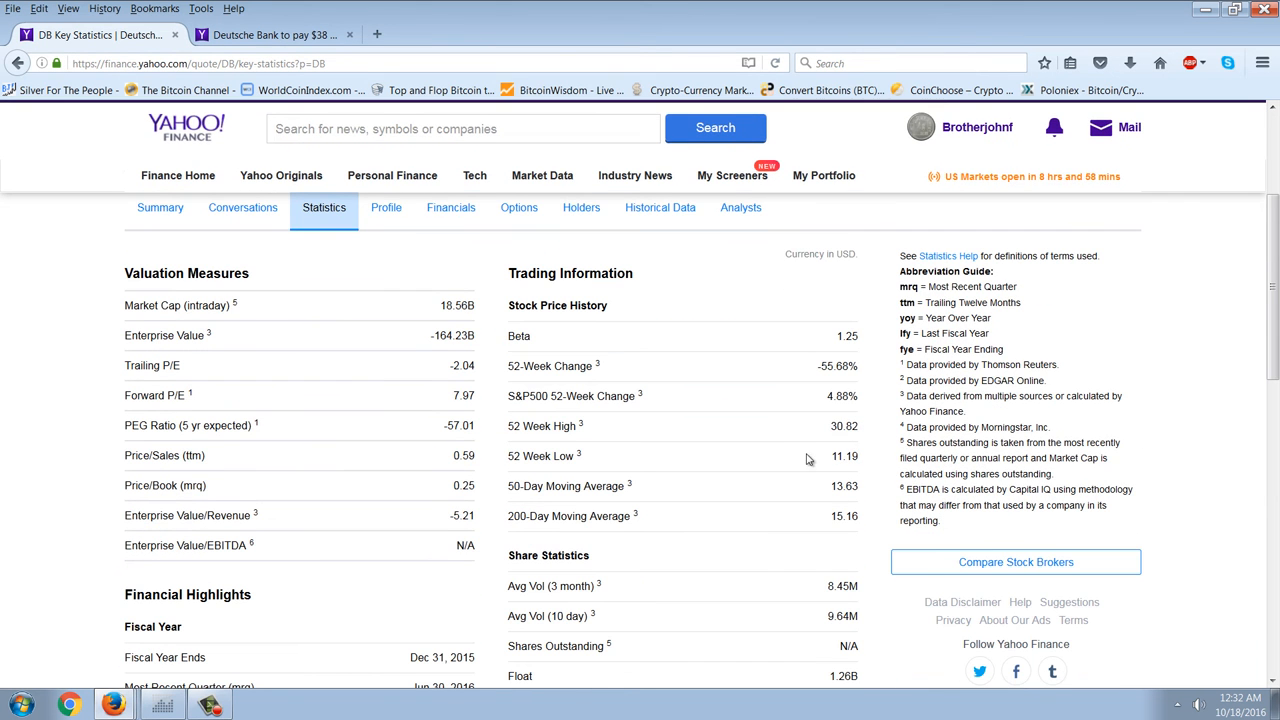
{"action": "mouse_move", "coordinate": [824, 548]}
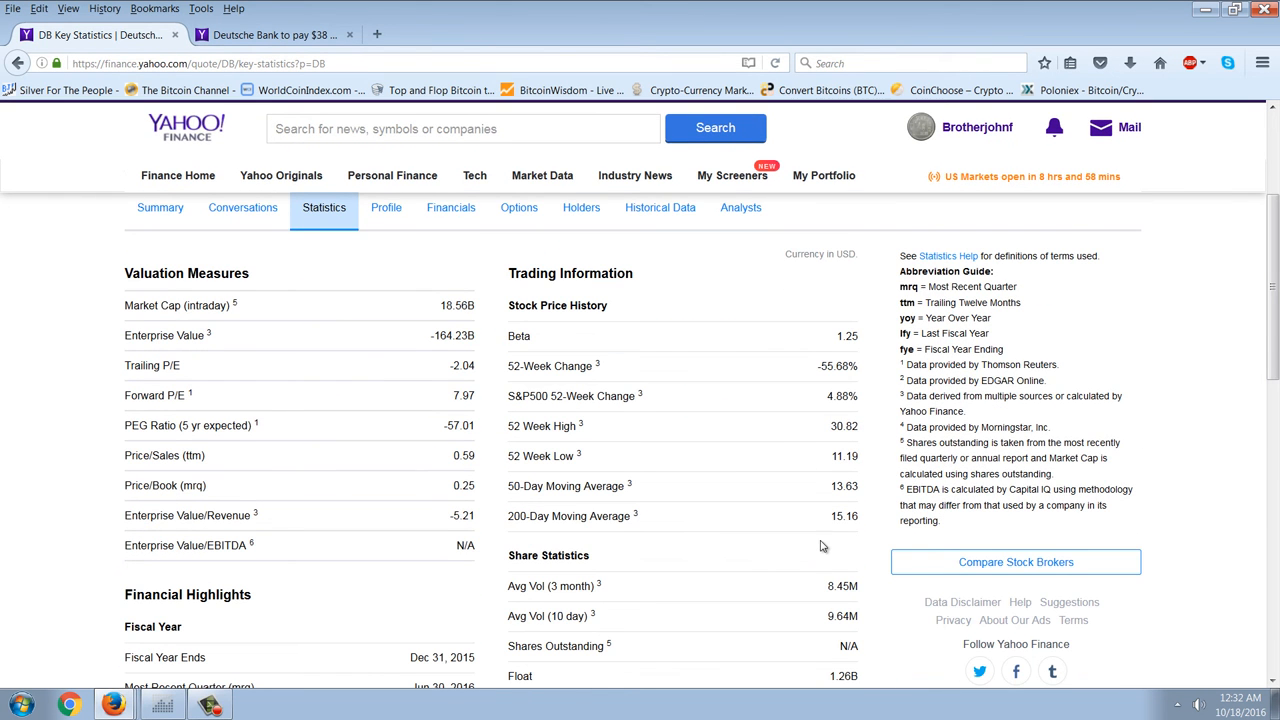
{"action": "scroll", "scroll_direction": "down", "scroll_amount": 3}
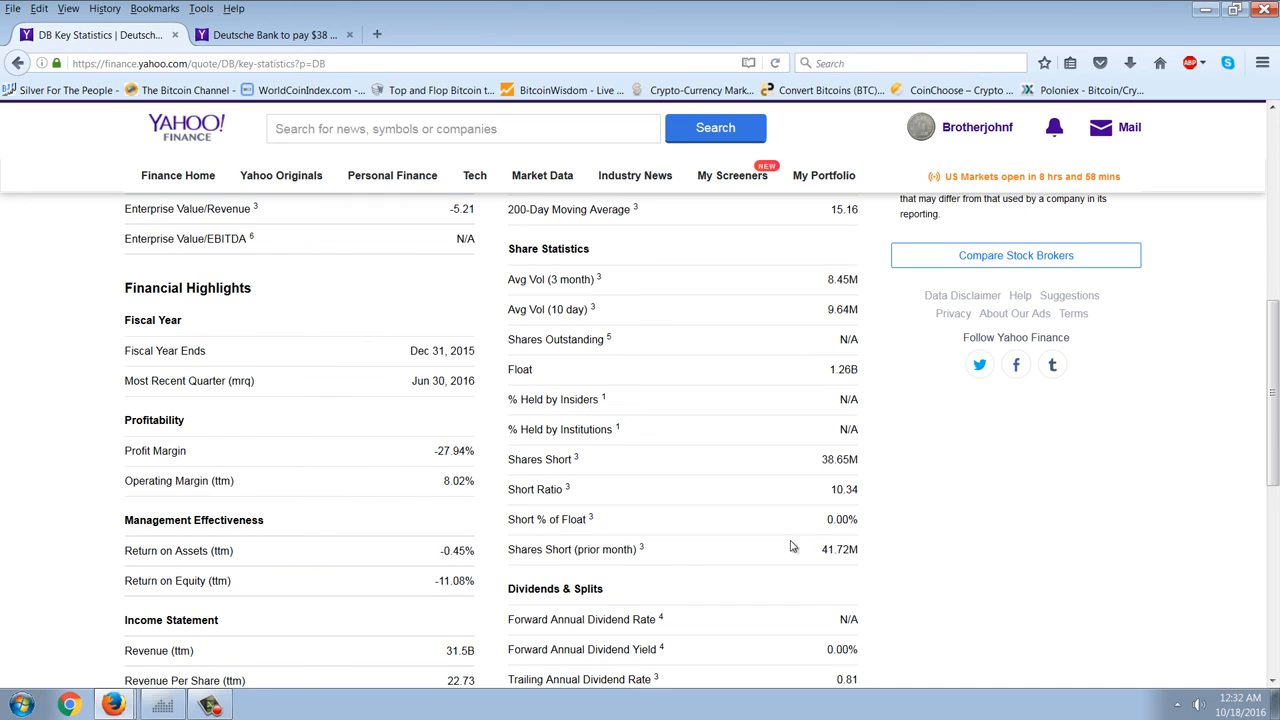
{"action": "mouse_move", "coordinate": [578, 462]}
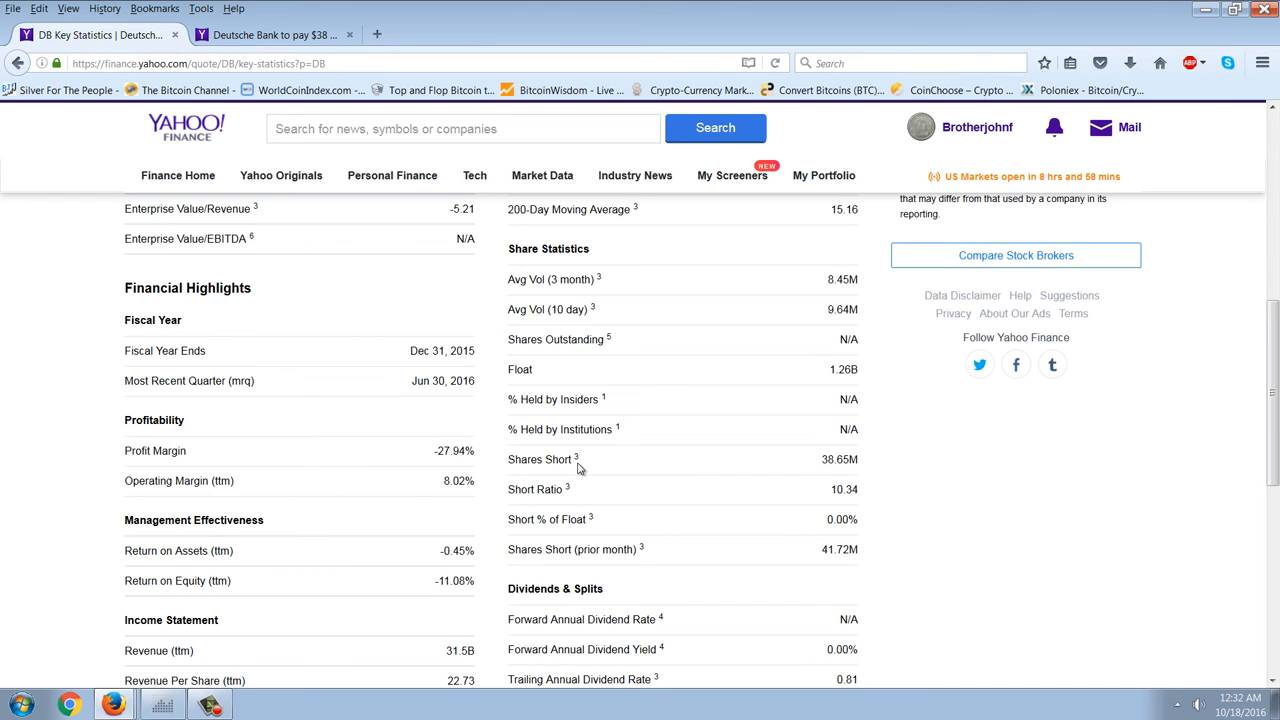
{"action": "mouse_move", "coordinate": [846, 490]}
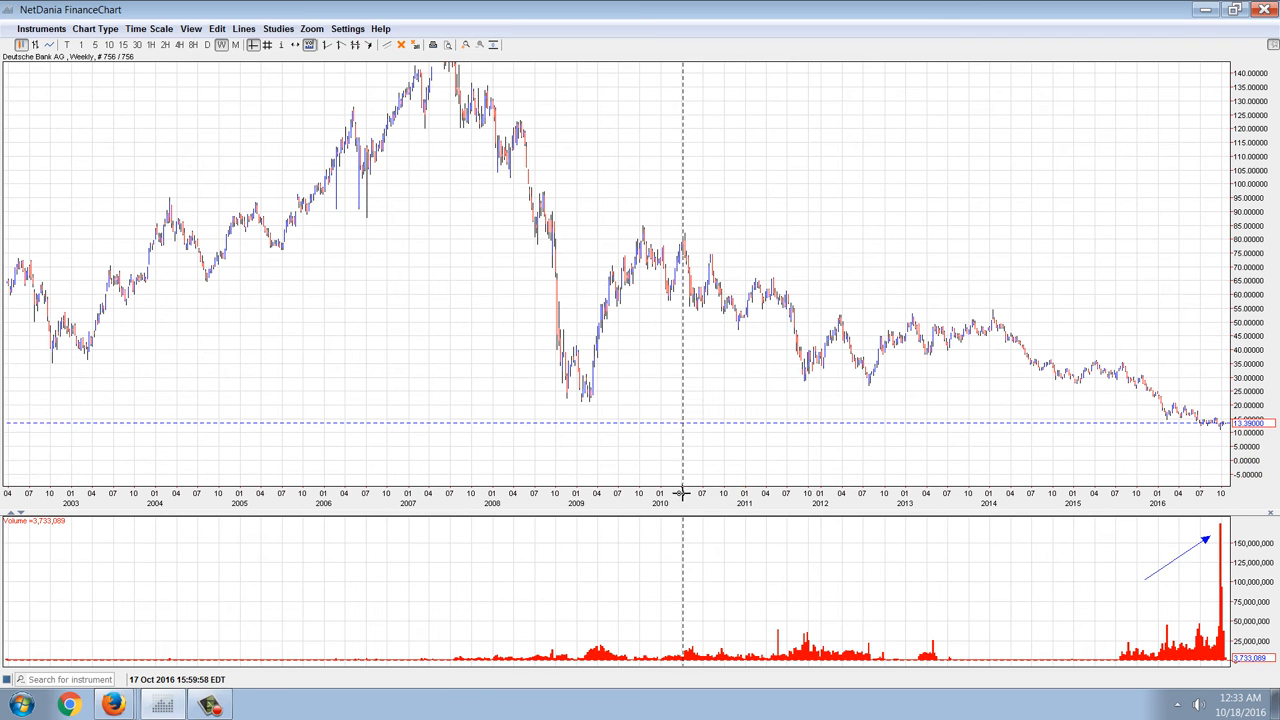
{"action": "mouse_move", "coordinate": [1230, 540]}
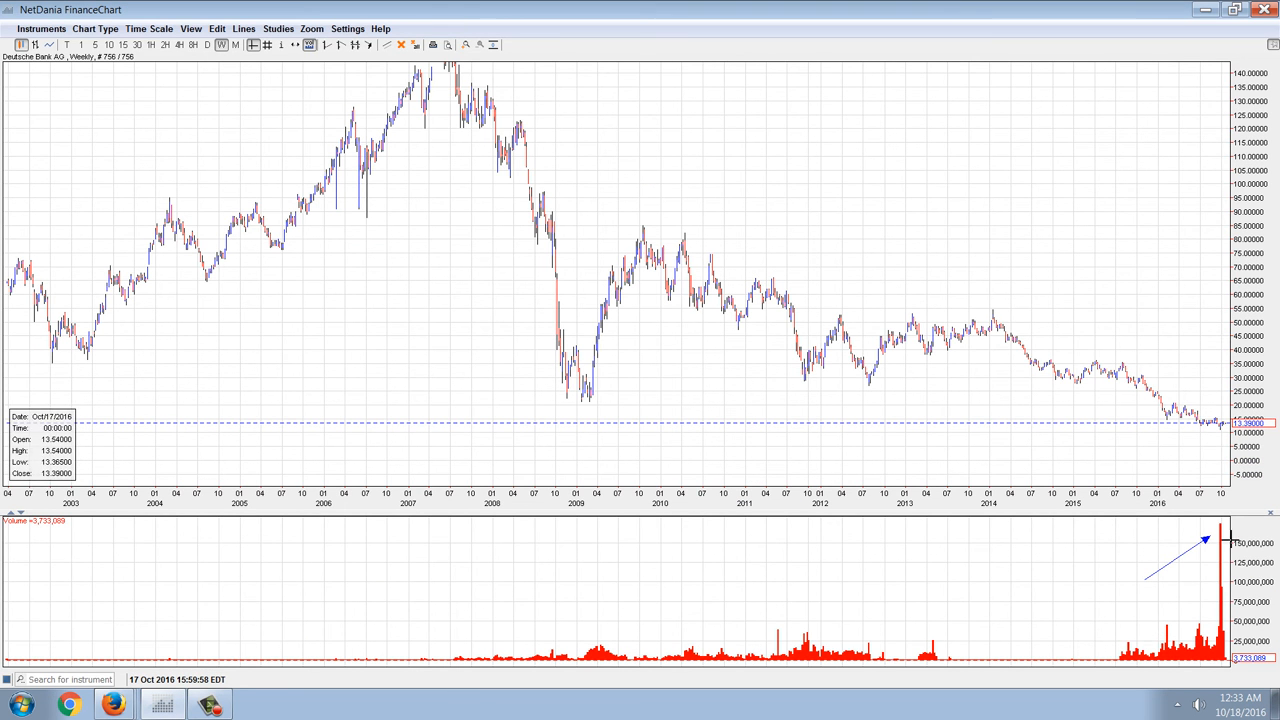
{"action": "mouse_move", "coordinate": [1204, 544]}
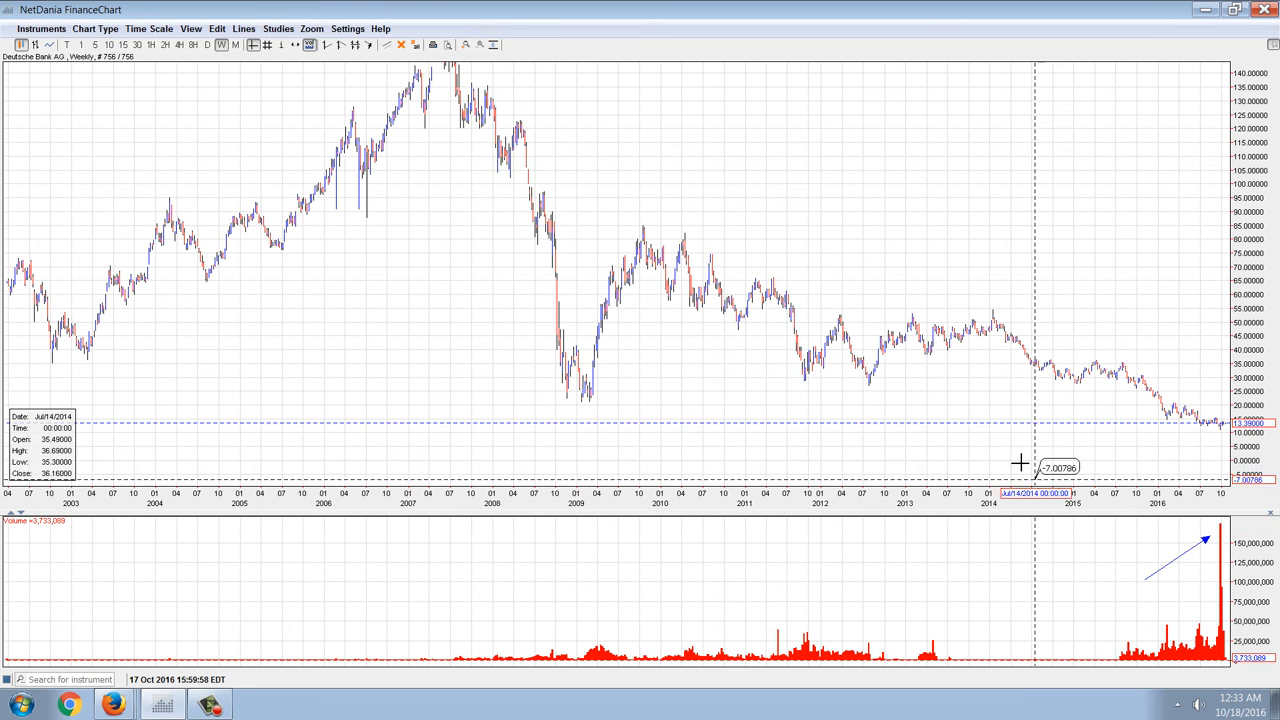
{"action": "mouse_move", "coordinate": [412, 248]}
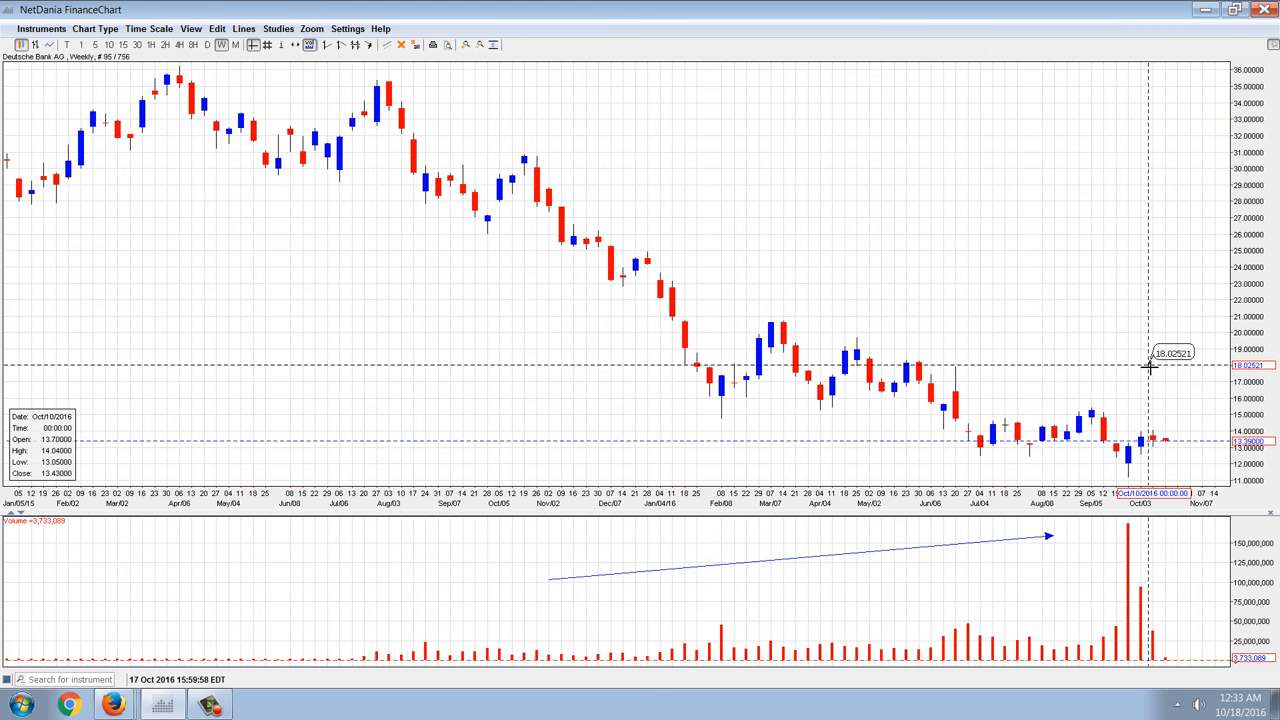
{"action": "mouse_move", "coordinate": [1108, 420]}
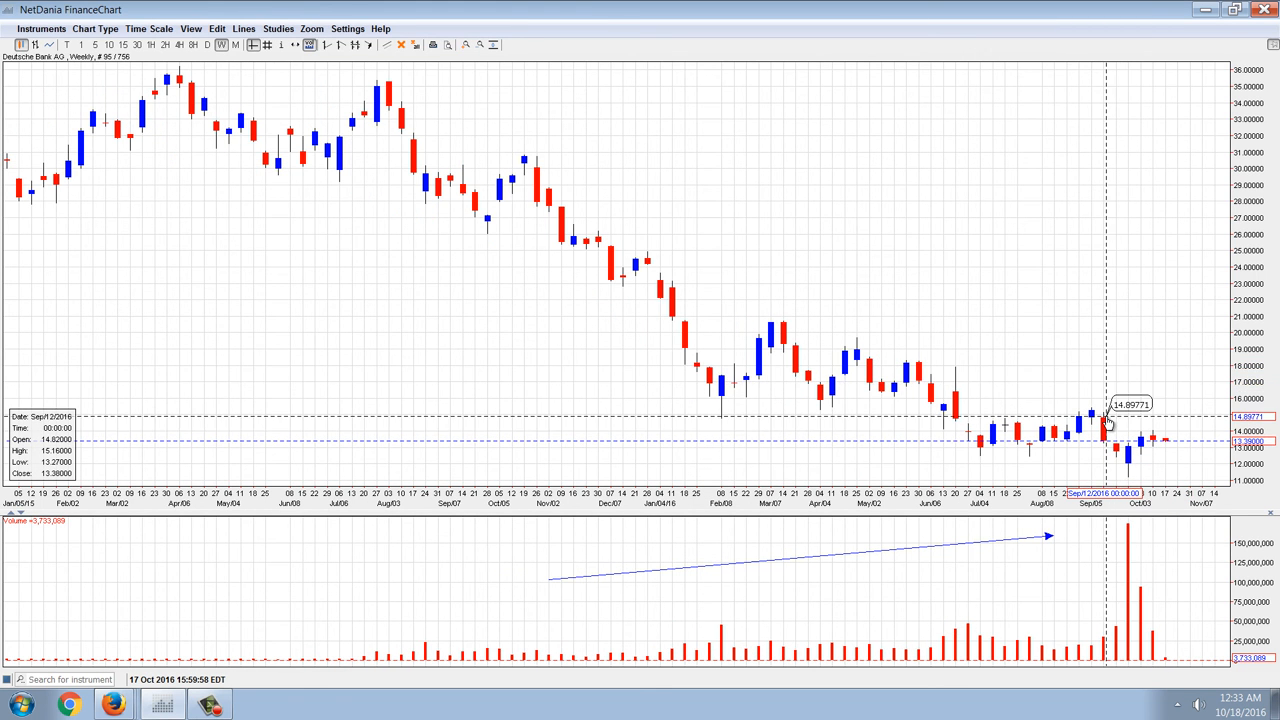
{"action": "mouse_move", "coordinate": [1112, 328]}
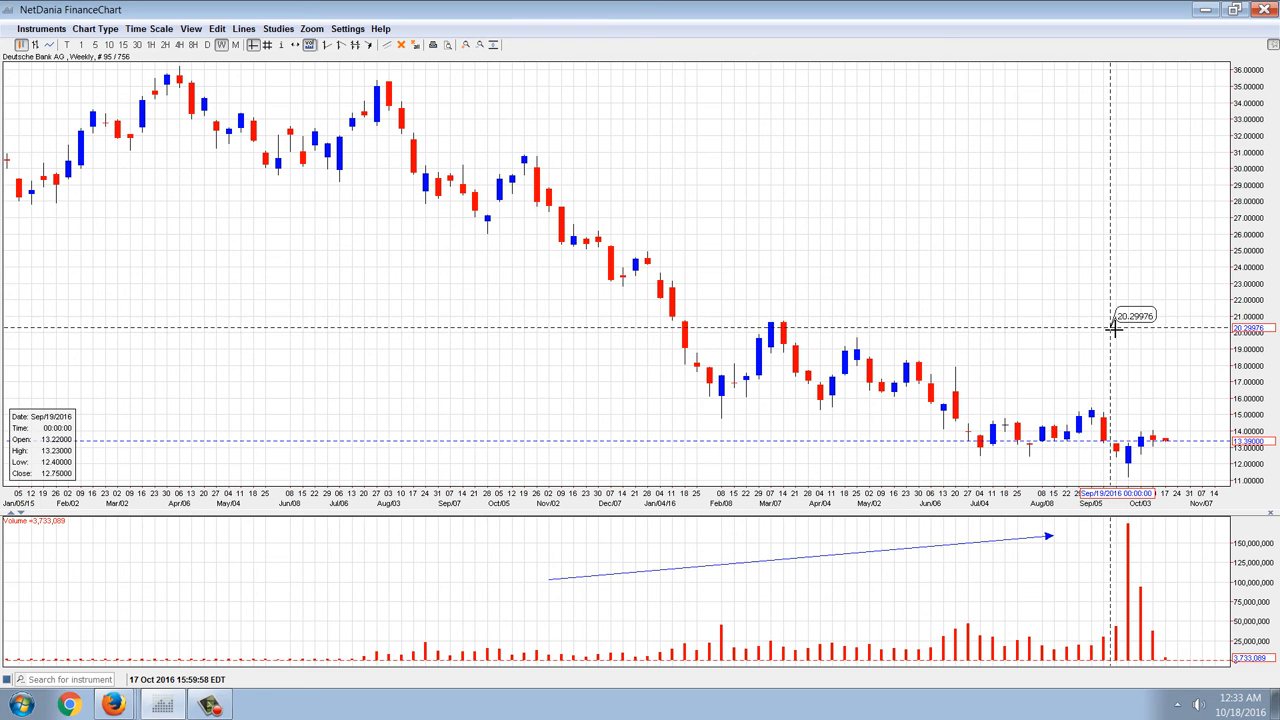
{"action": "mouse_move", "coordinate": [1152, 312]}
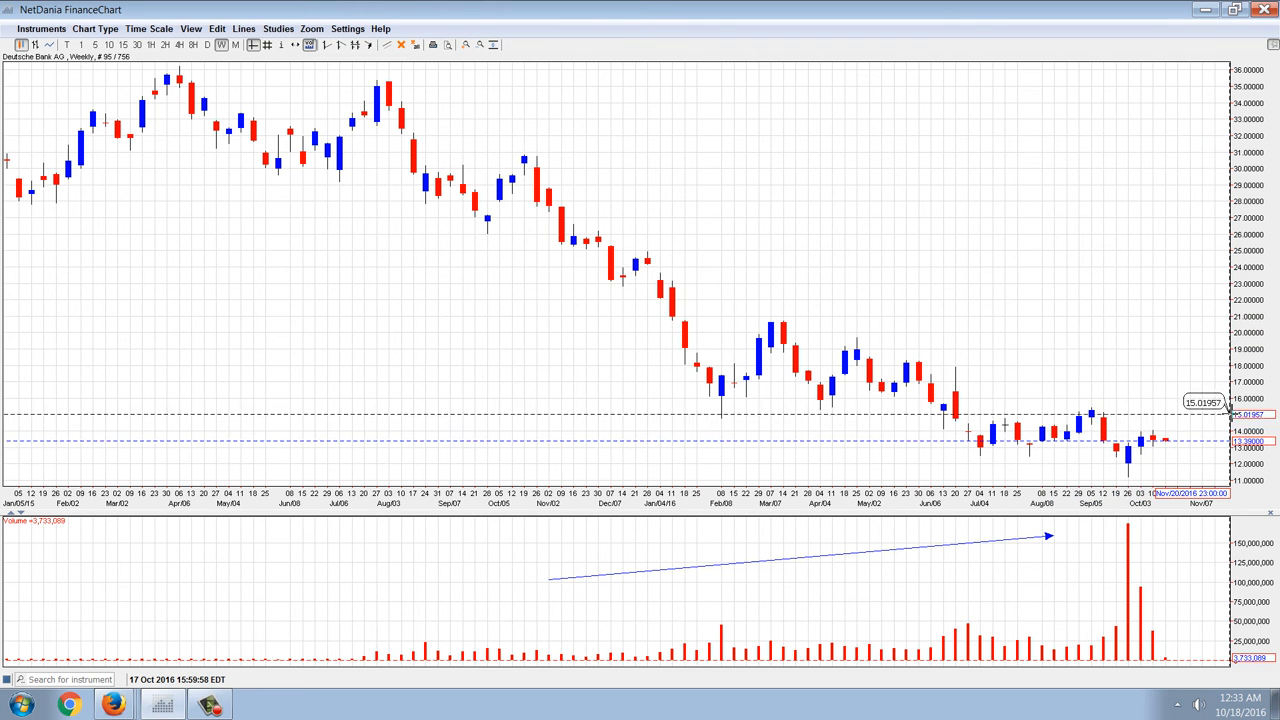
{"action": "mouse_move", "coordinate": [1188, 448]}
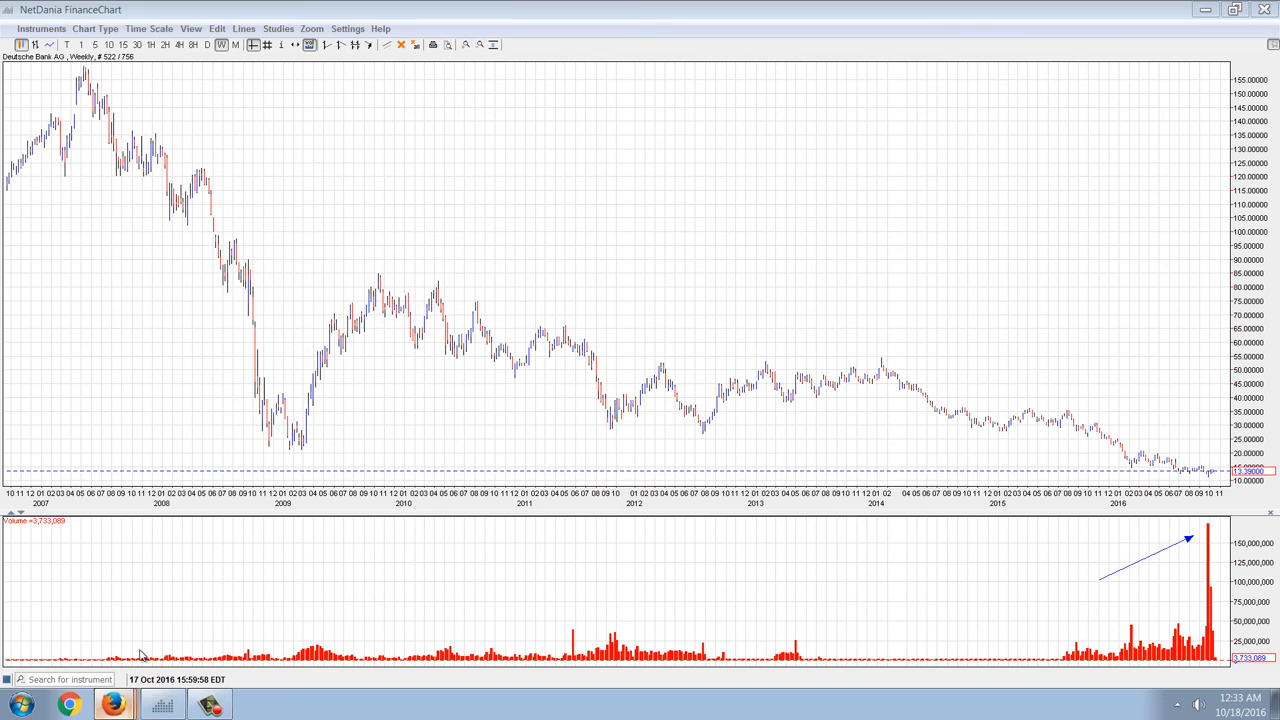
Step: Bring Firefox forward and read the Yahoo Finance 'Deutsche Bank to pay $38 mln' silver price-fixing article
{"action": "left_click", "coordinate": [112, 704]}
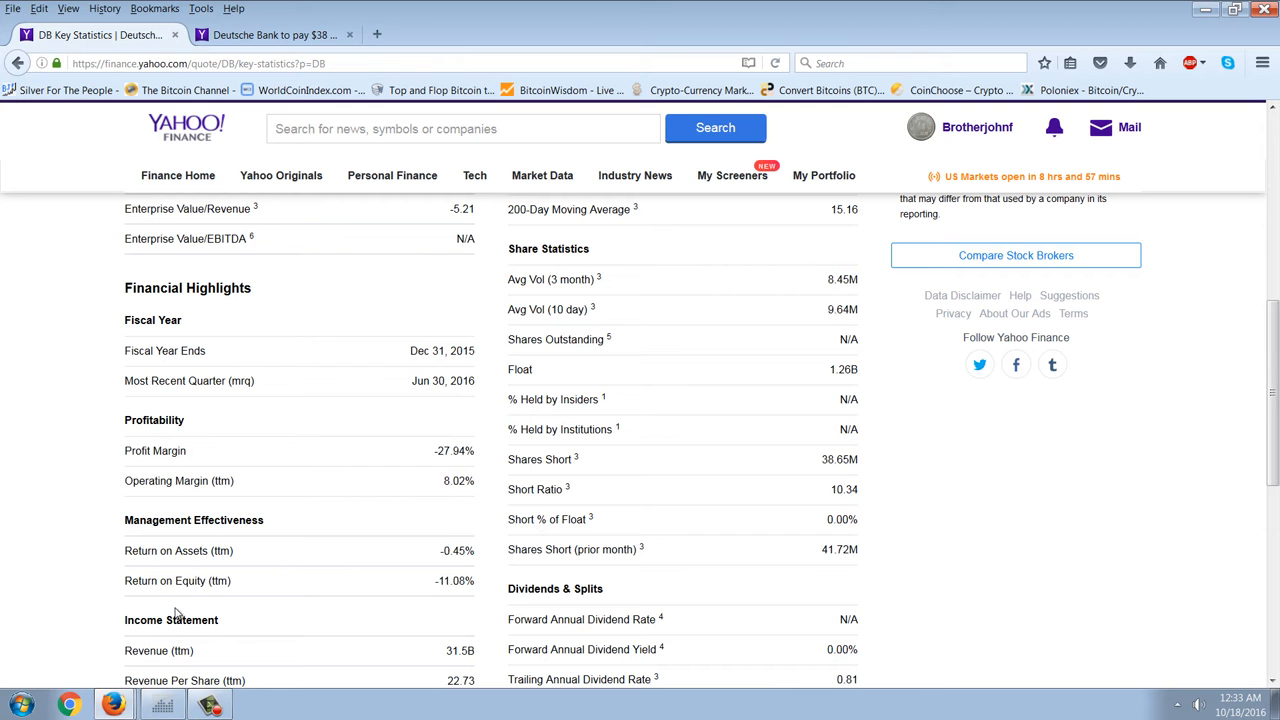
{"action": "left_click", "coordinate": [276, 34]}
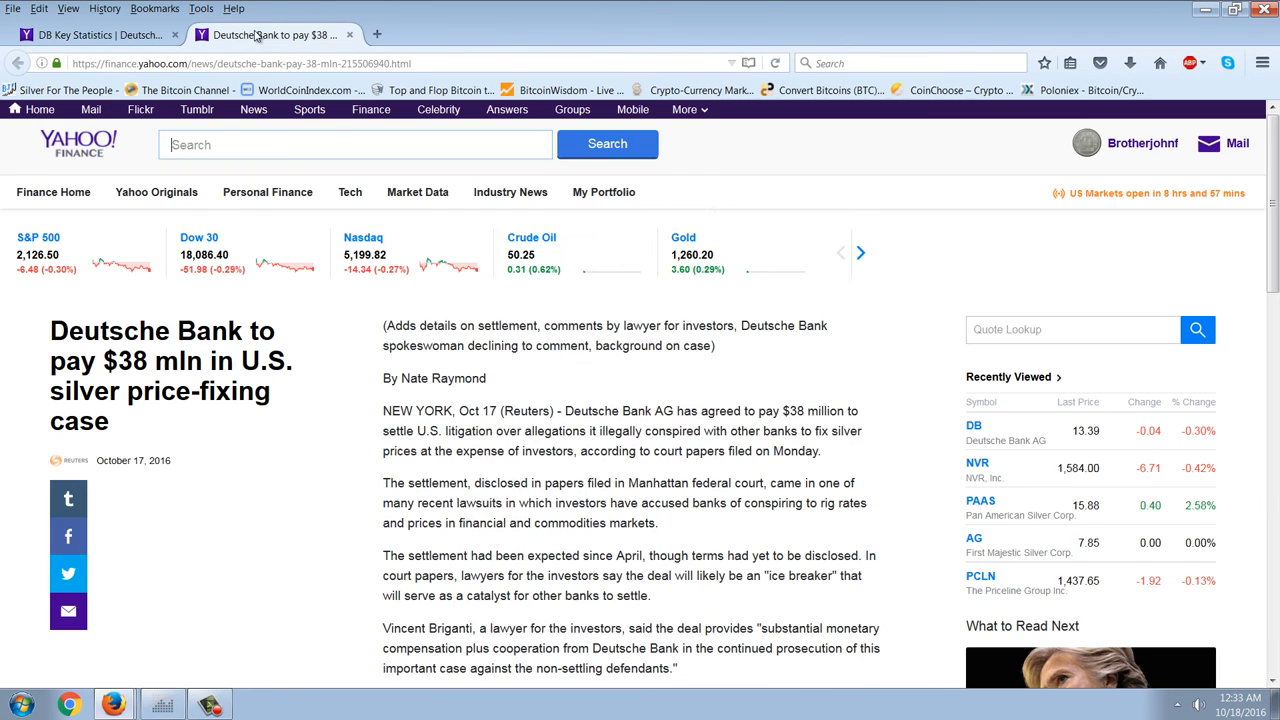
{"action": "mouse_move", "coordinate": [872, 324]}
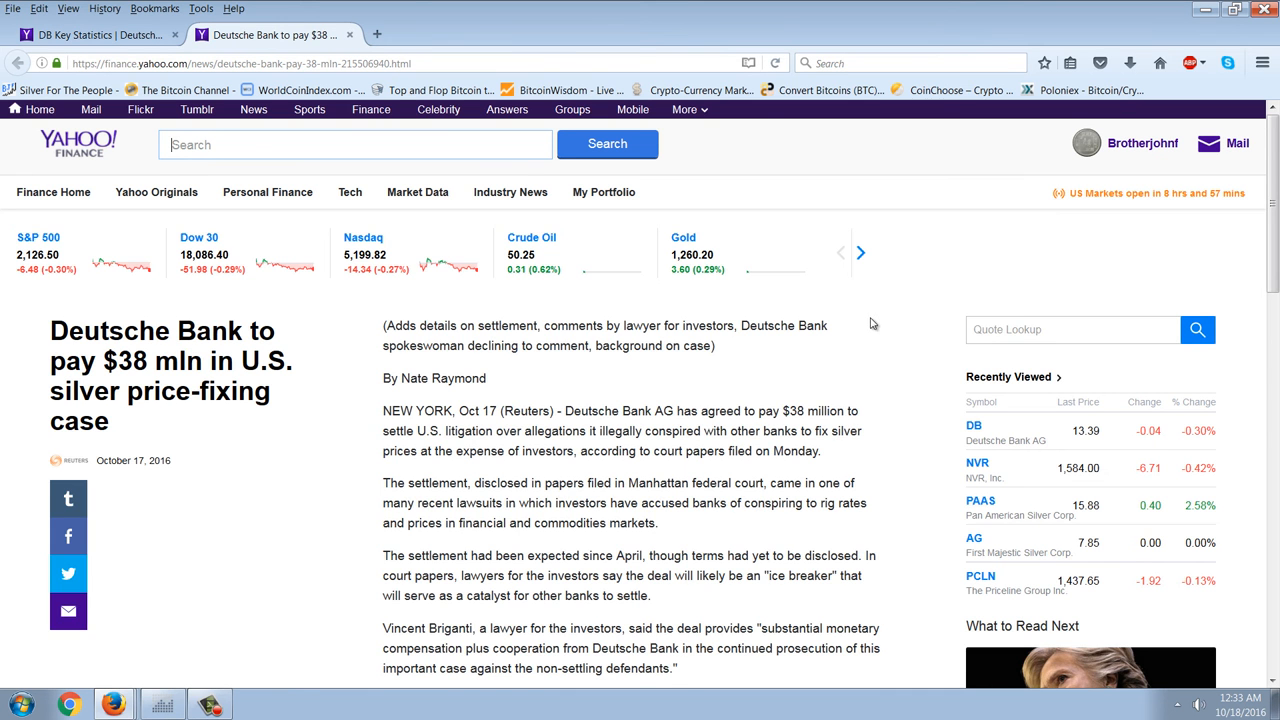
{"action": "mouse_move", "coordinate": [860, 362]}
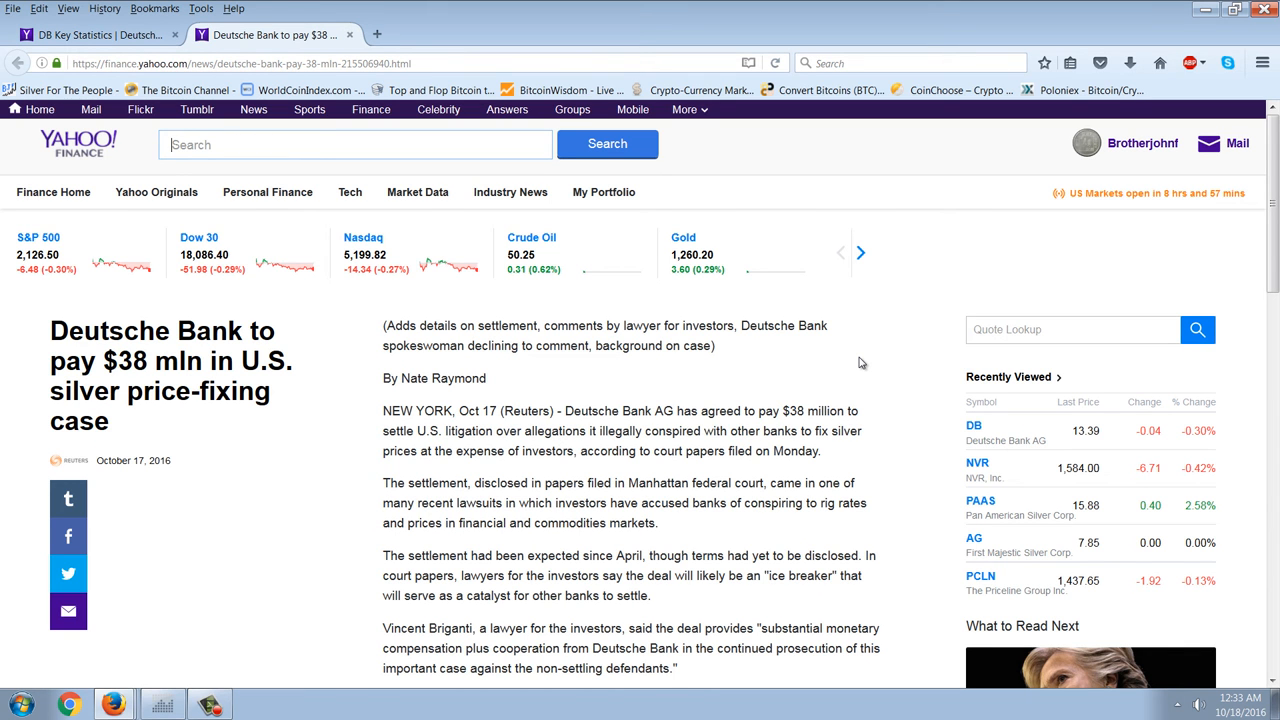
{"action": "scroll", "scroll_direction": "down", "scroll_amount": 3}
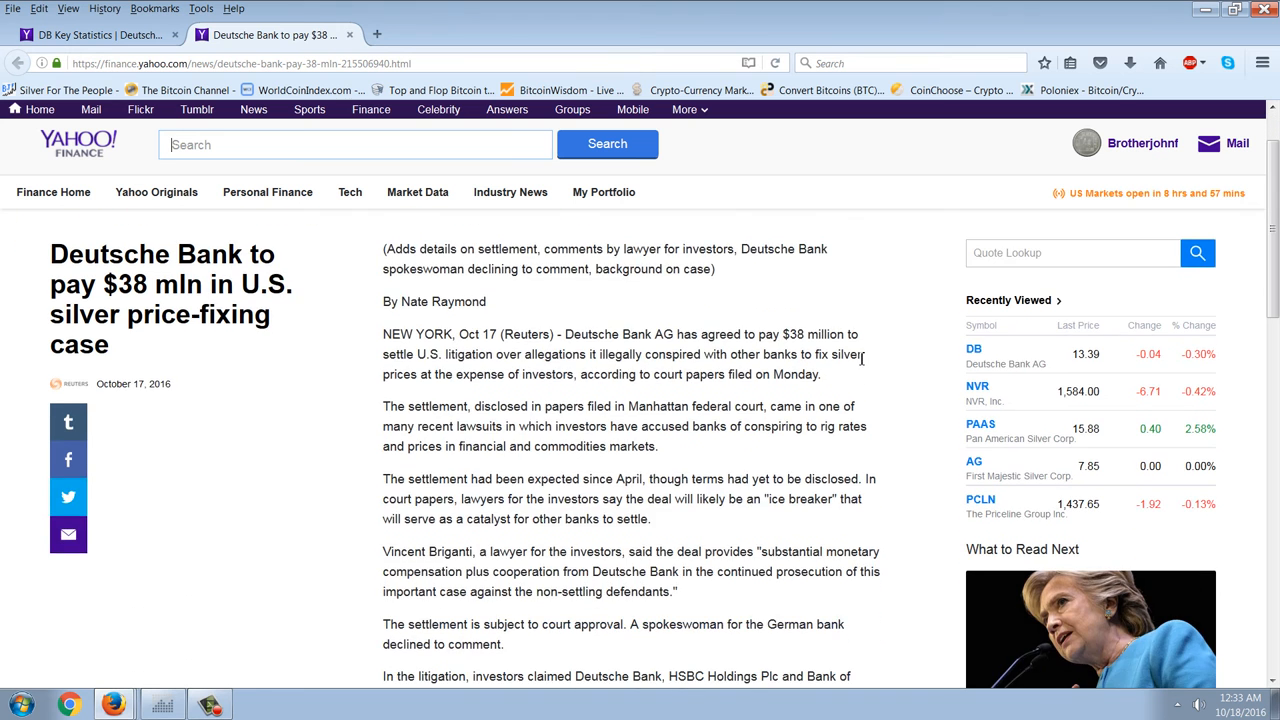
{"action": "scroll", "scroll_direction": "up", "scroll_amount": 3}
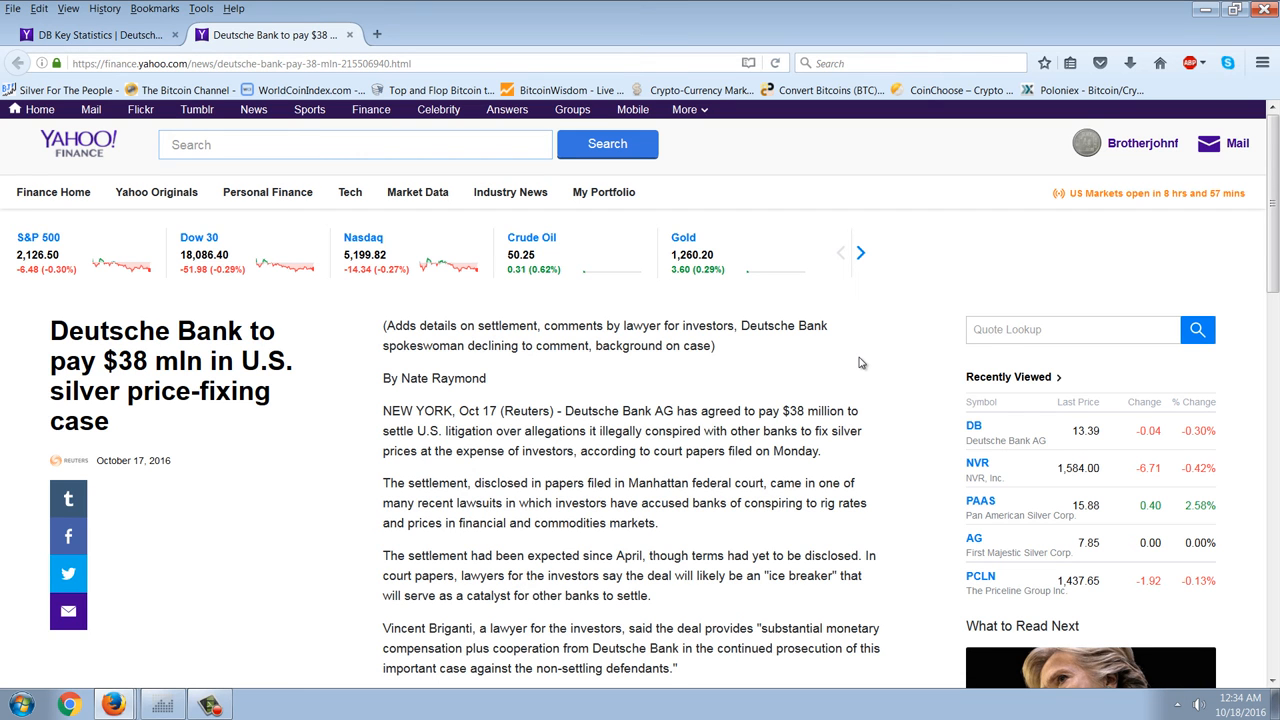
{"action": "mouse_move", "coordinate": [878, 384]}
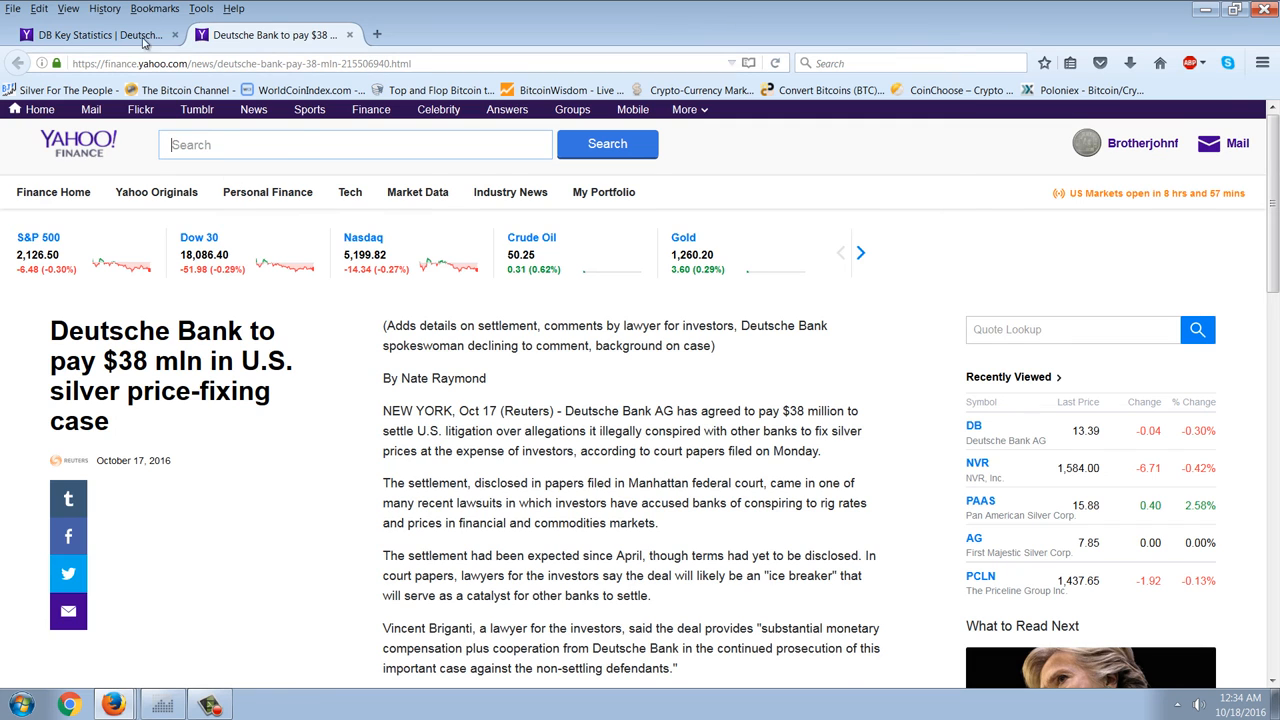
Step: Show Deutsche Bank's key statistics with Valuation Measures, trading information and share statistics in view
{"action": "left_click", "coordinate": [90, 34]}
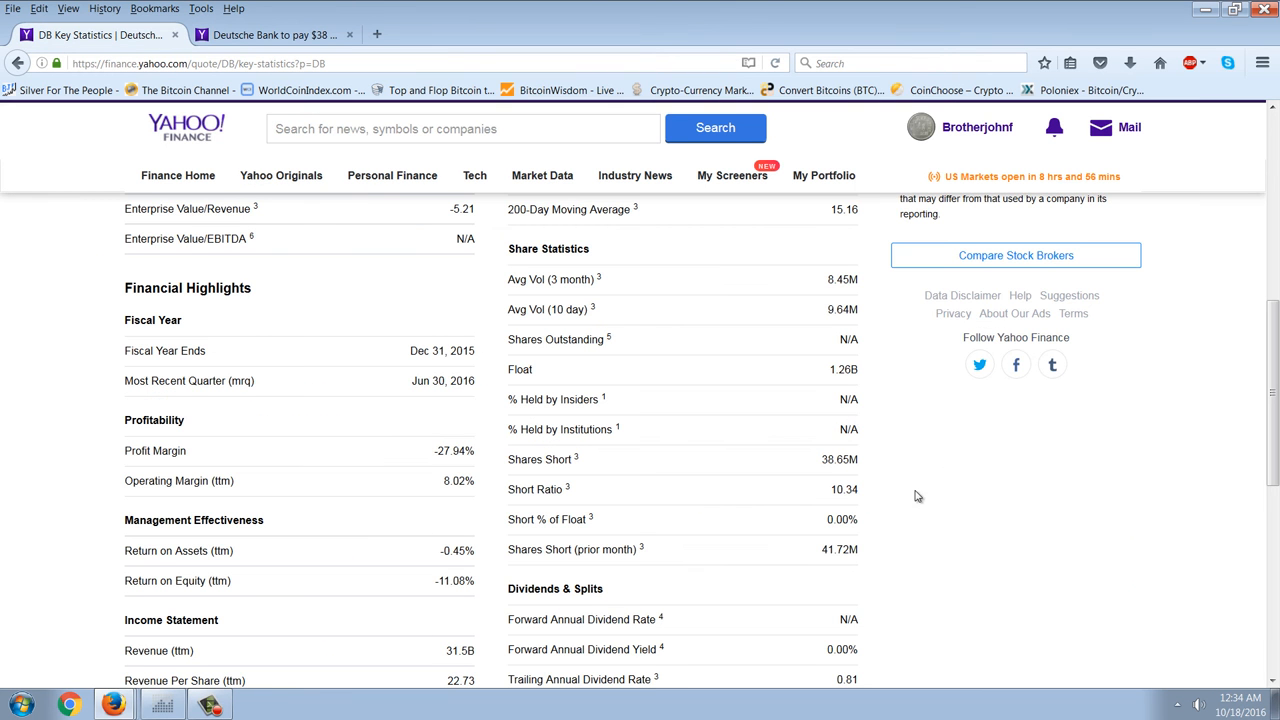
{"action": "scroll", "scroll_direction": "up", "scroll_amount": 3}
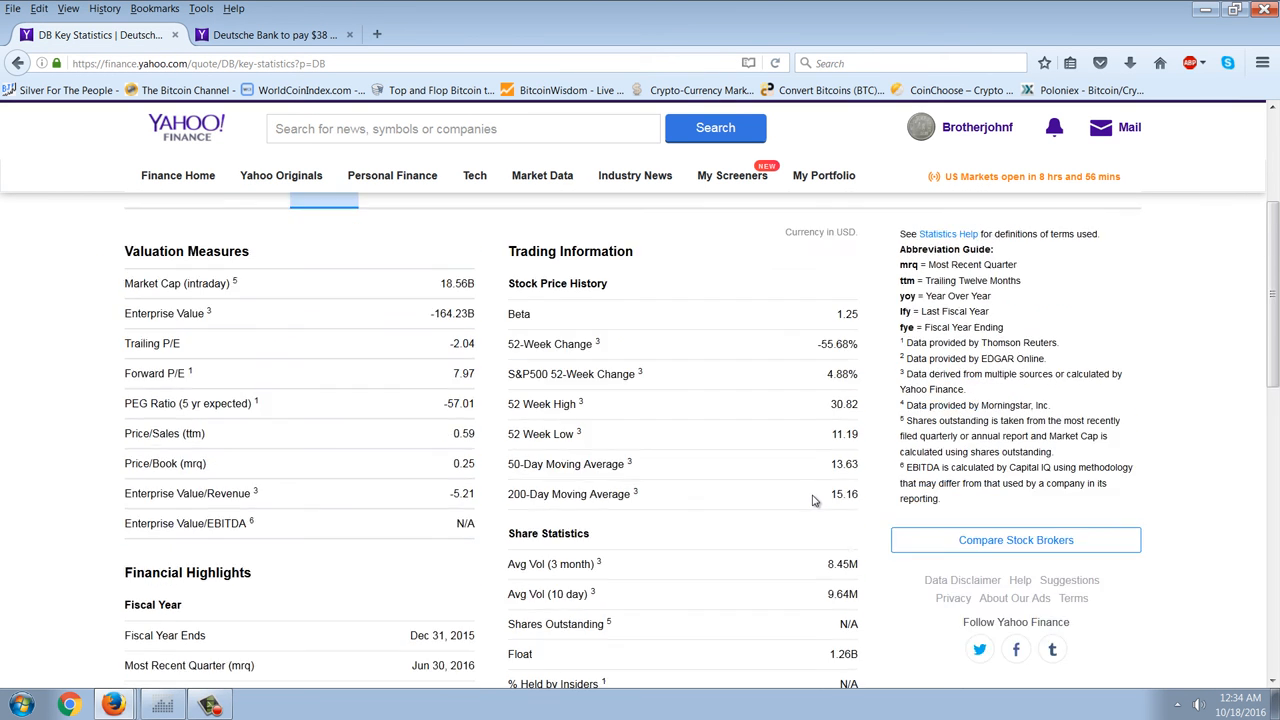
{"action": "scroll", "scroll_direction": "down", "scroll_amount": 3}
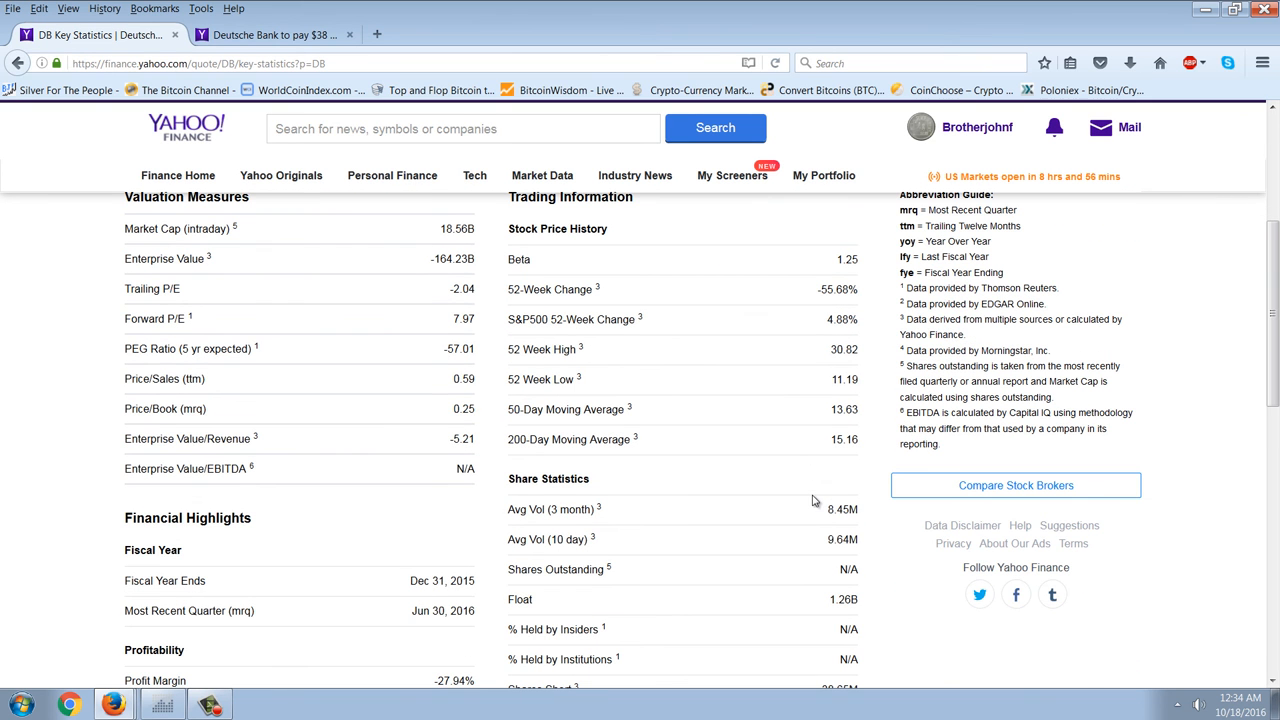
{"action": "mouse_move", "coordinate": [110, 232]}
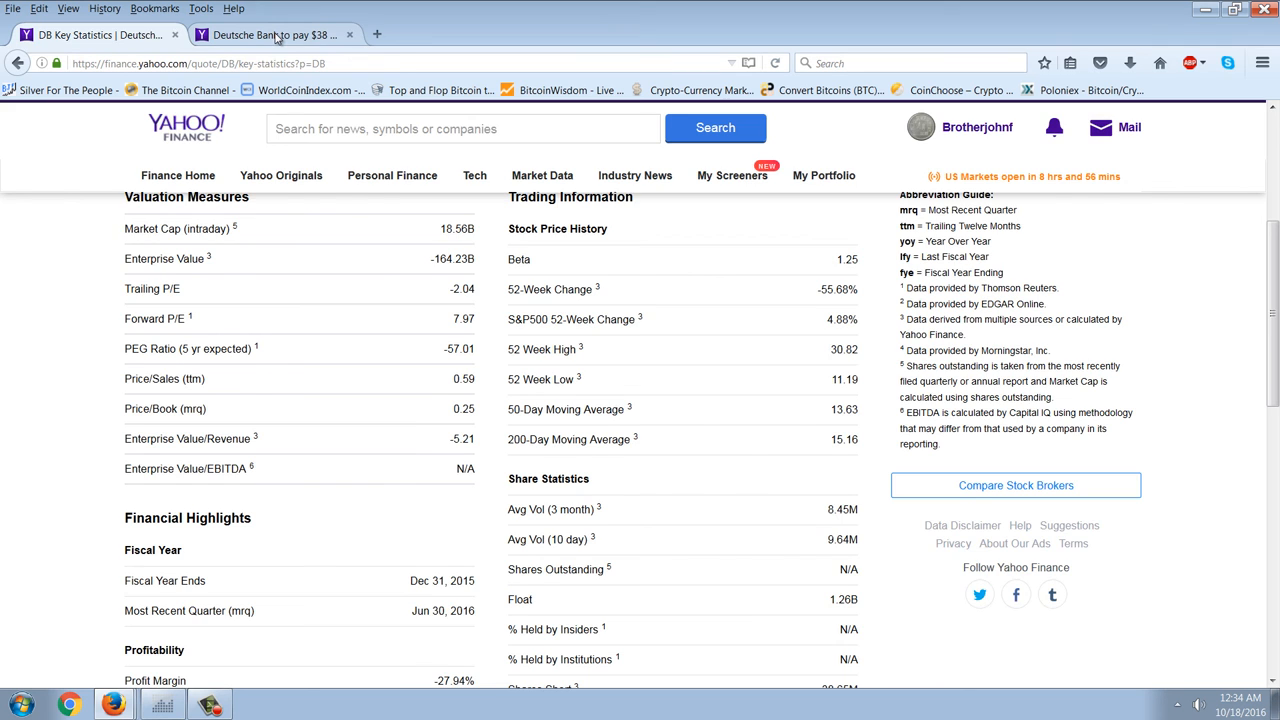
{"action": "left_click", "coordinate": [272, 34]}
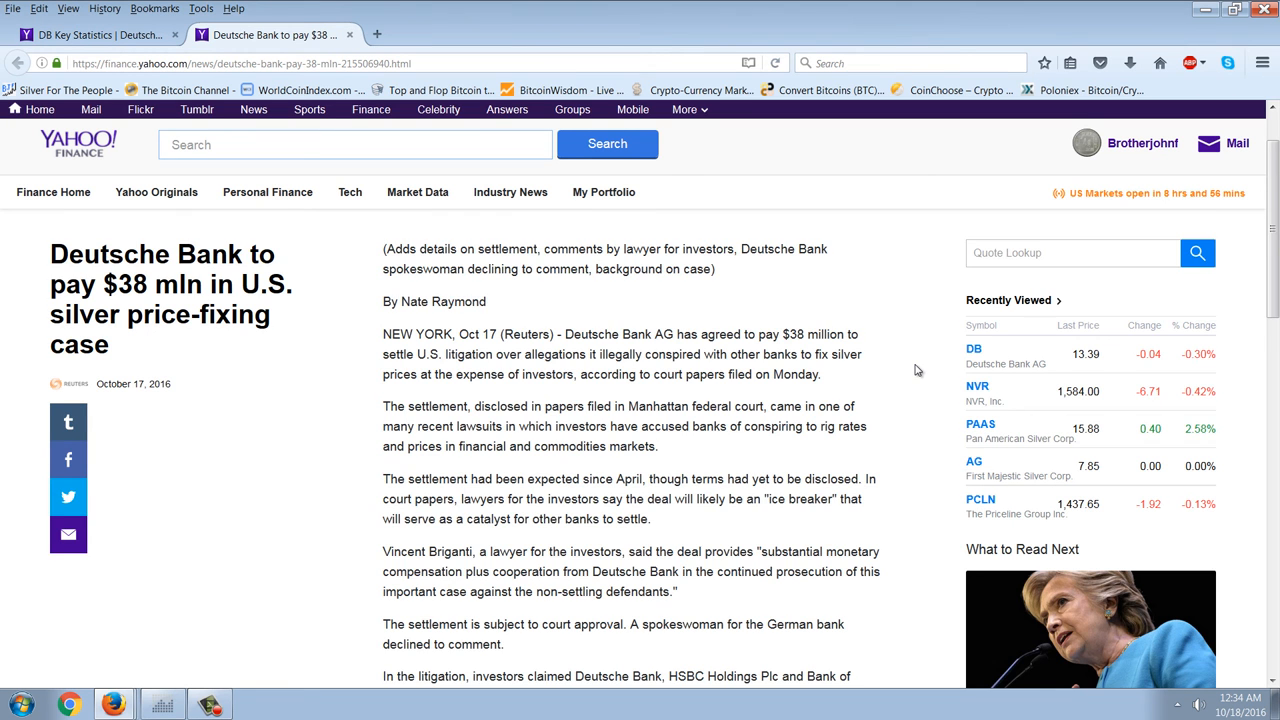
{"action": "scroll", "scroll_direction": "down", "scroll_amount": 3}
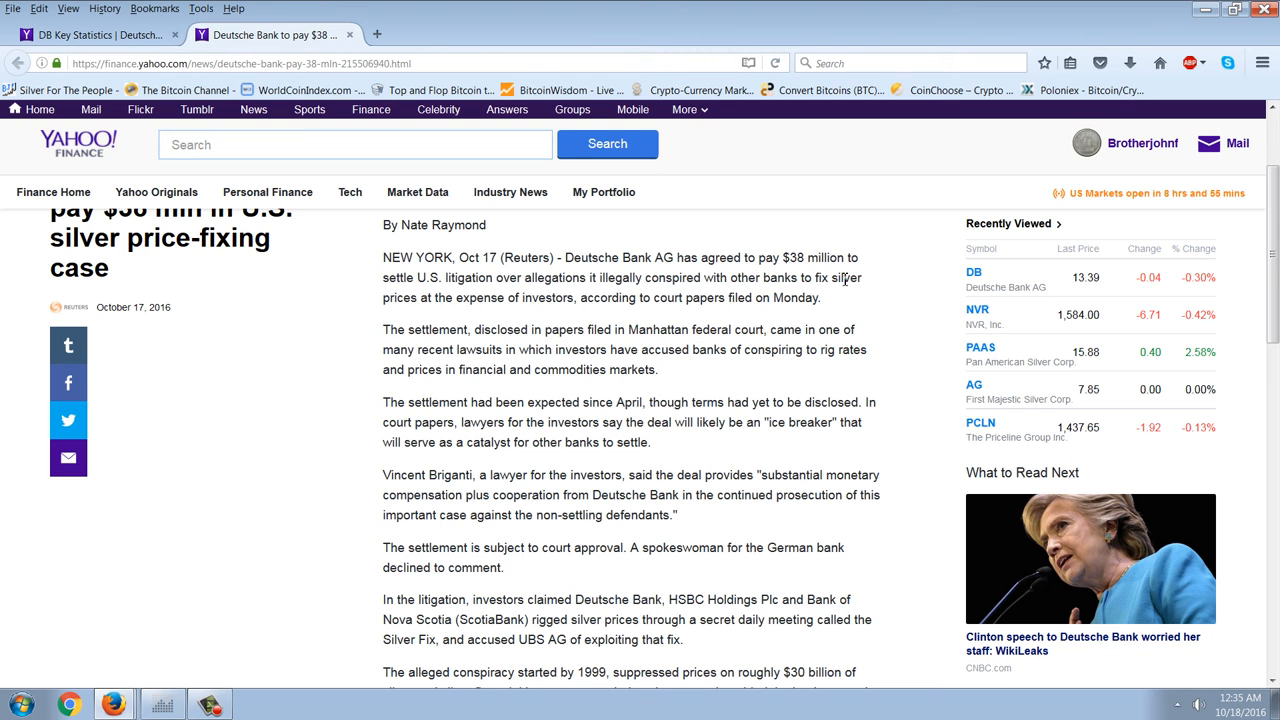
{"action": "mouse_move", "coordinate": [892, 324]}
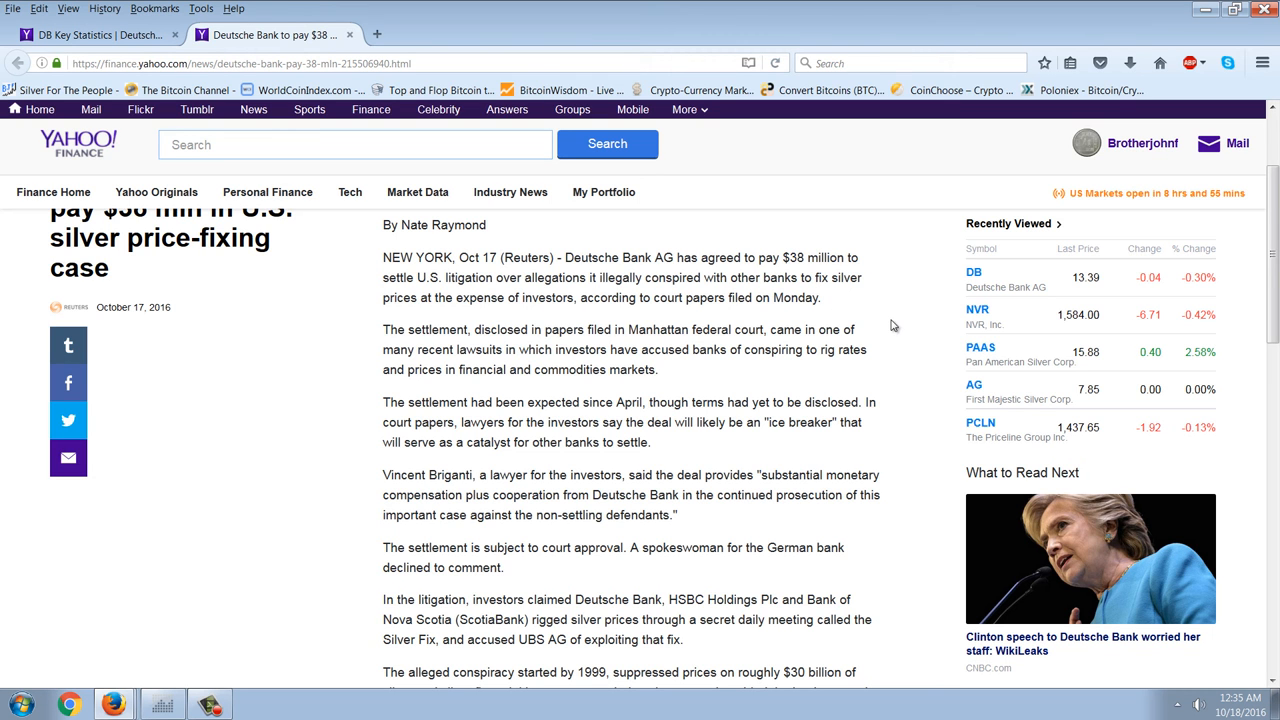
{"action": "mouse_move", "coordinate": [870, 292]}
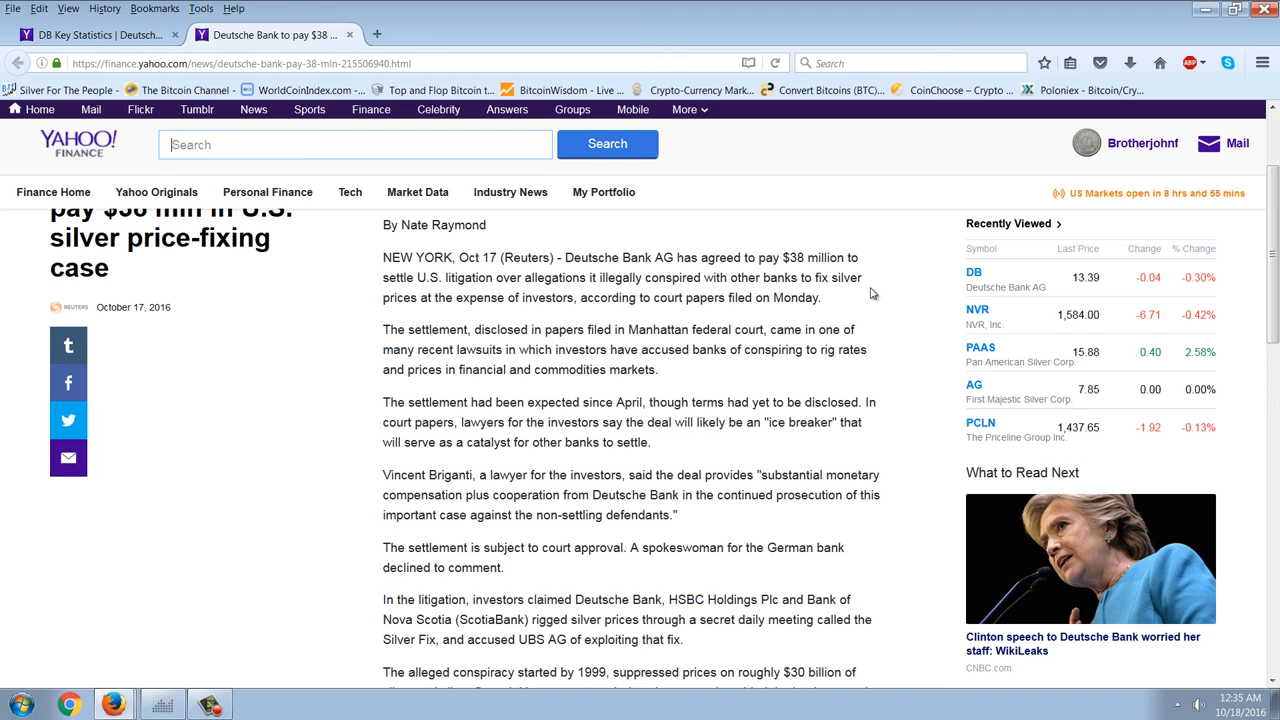
{"action": "scroll", "scroll_direction": "down", "scroll_amount": 3}
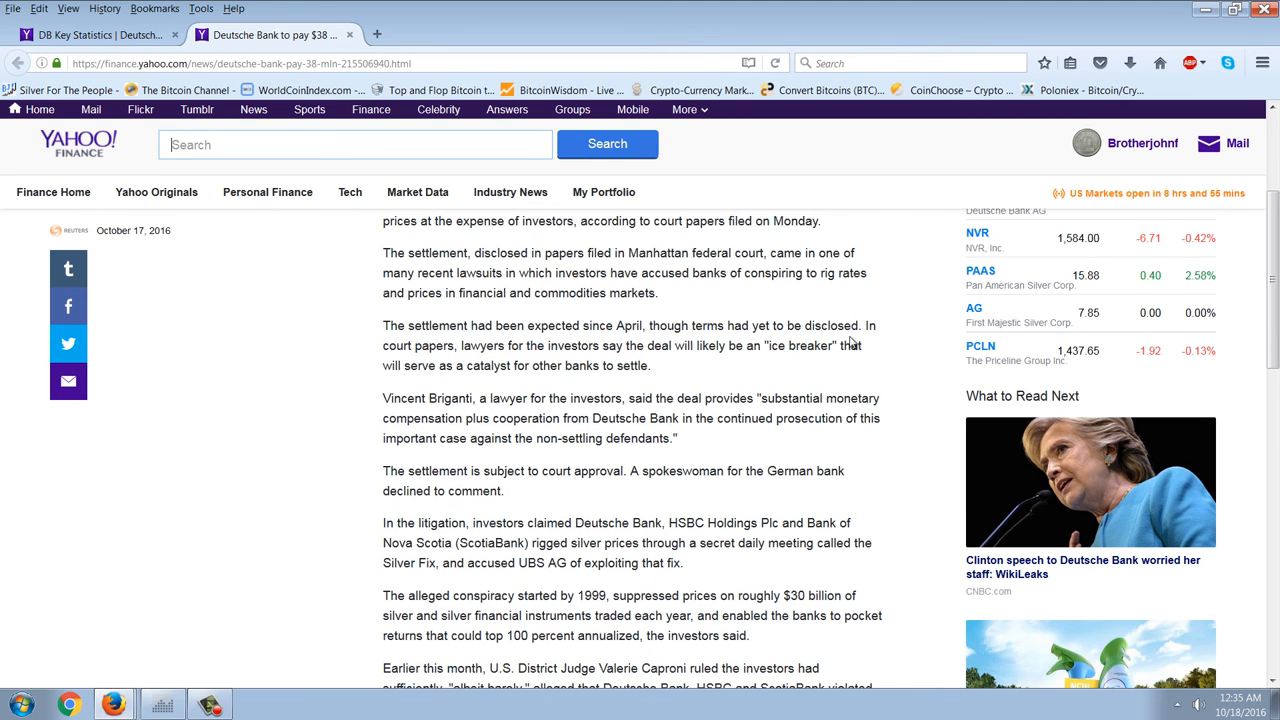
{"action": "mouse_move", "coordinate": [796, 308]}
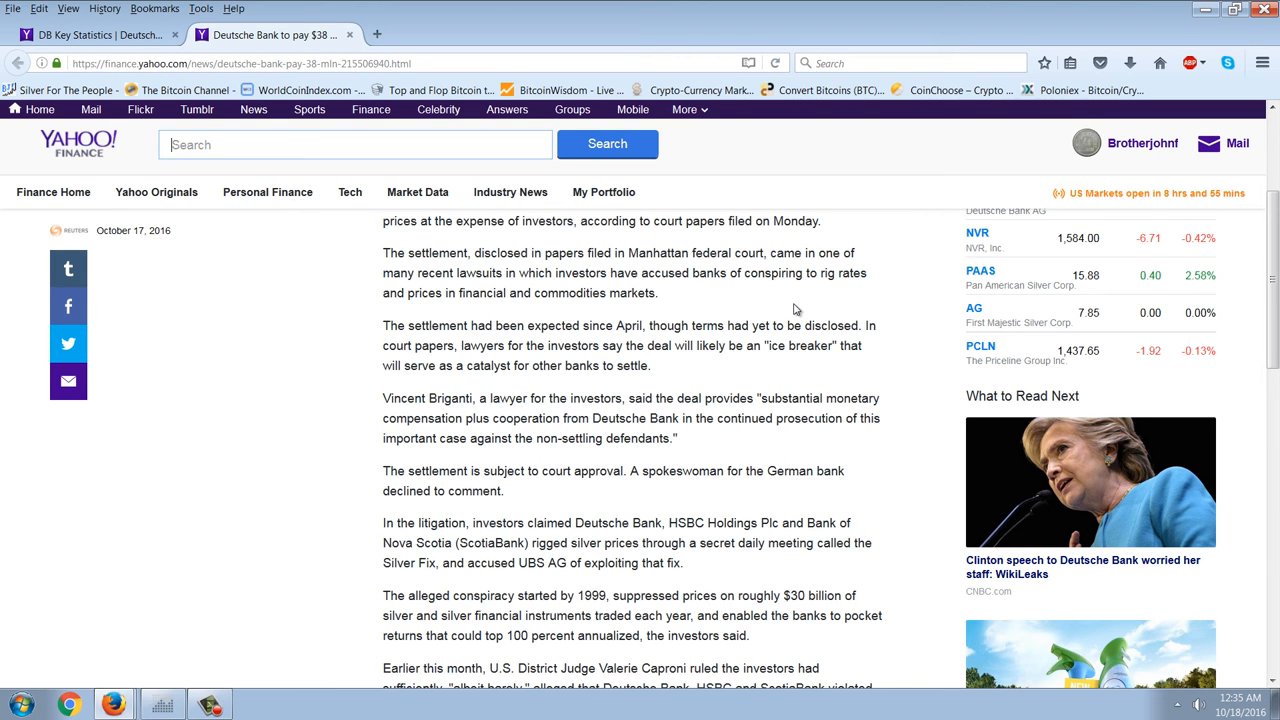
{"action": "mouse_move", "coordinate": [812, 282]}
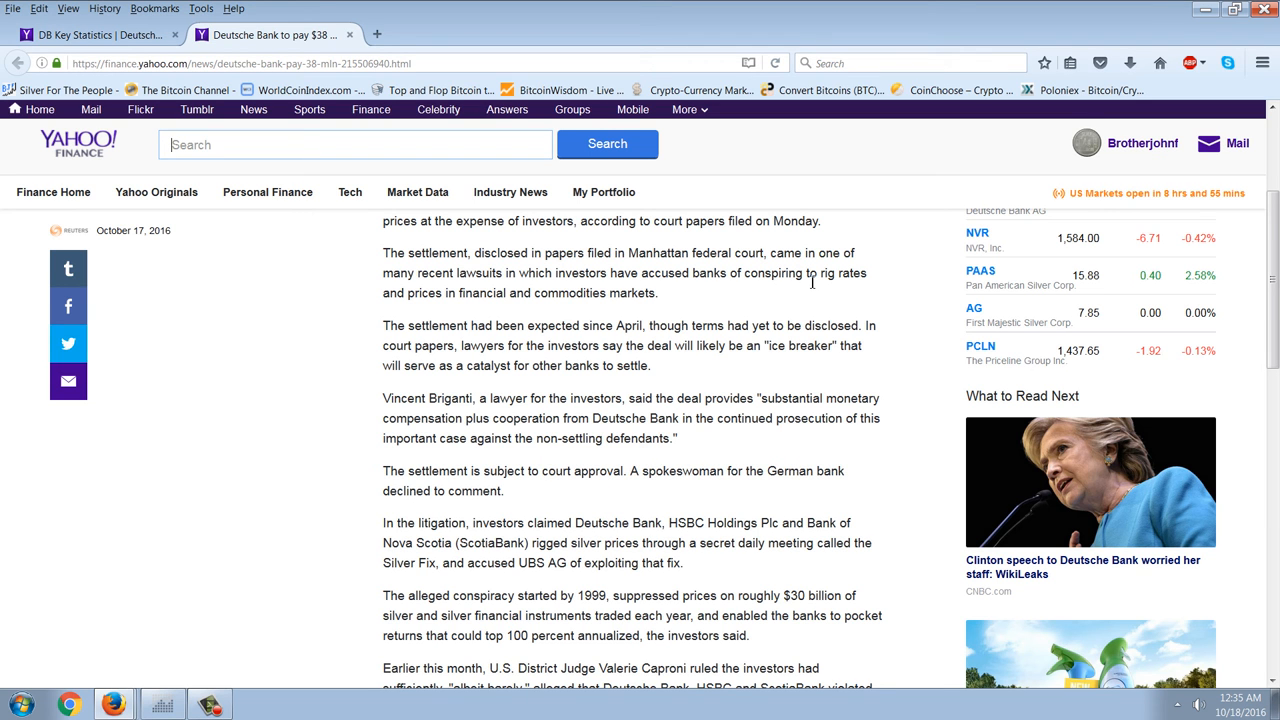
{"action": "mouse_move", "coordinate": [844, 308]}
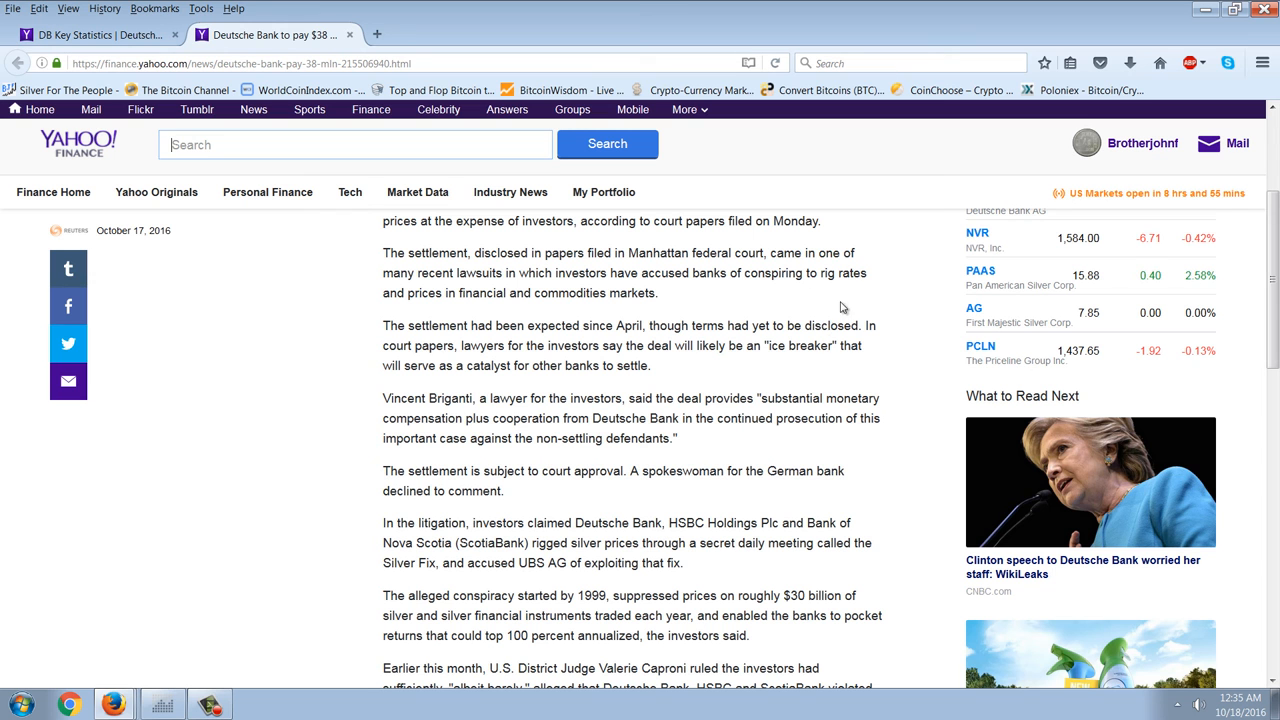
{"action": "mouse_move", "coordinate": [852, 260]}
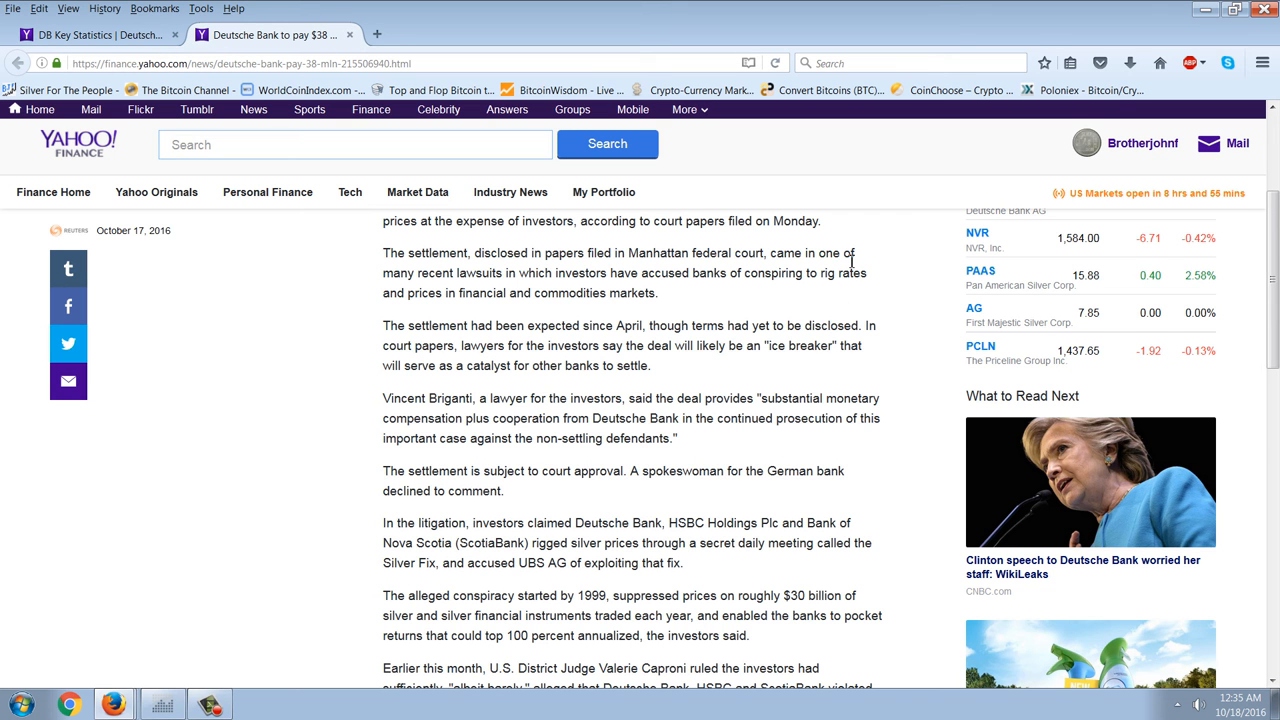
{"action": "scroll", "scroll_direction": "down", "scroll_amount": 3}
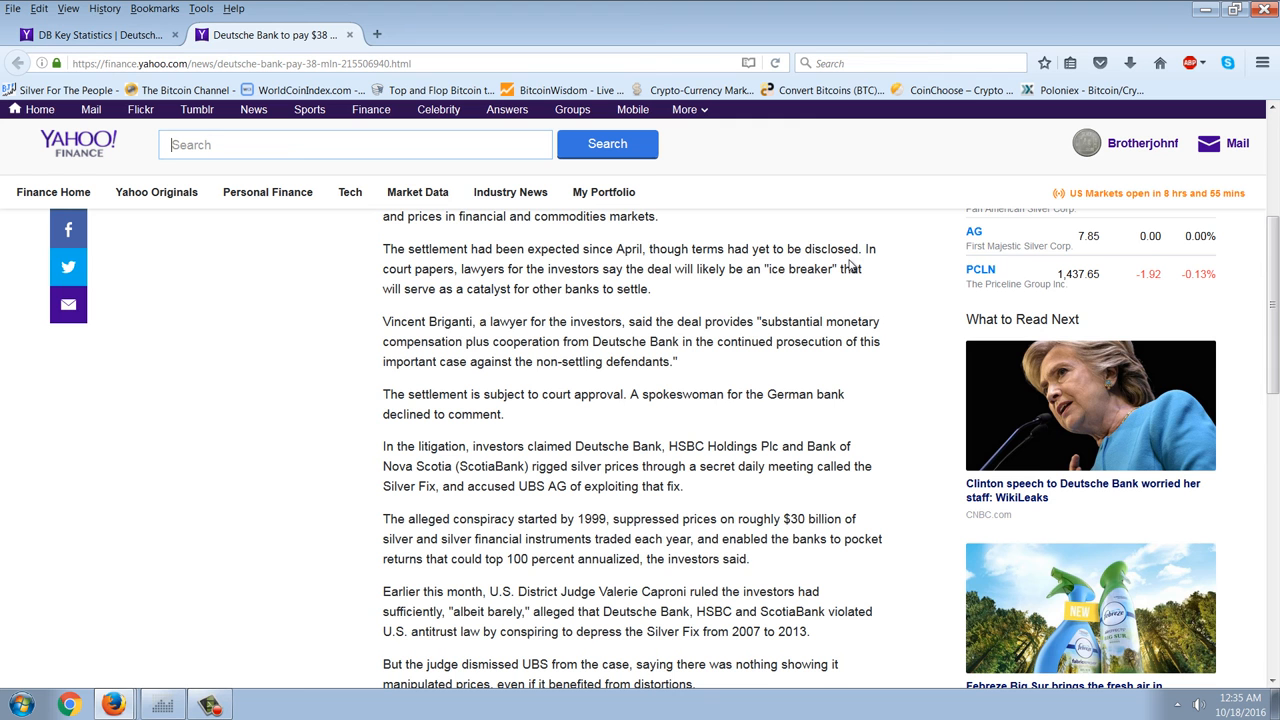
{"action": "scroll", "scroll_direction": "down", "scroll_amount": 3}
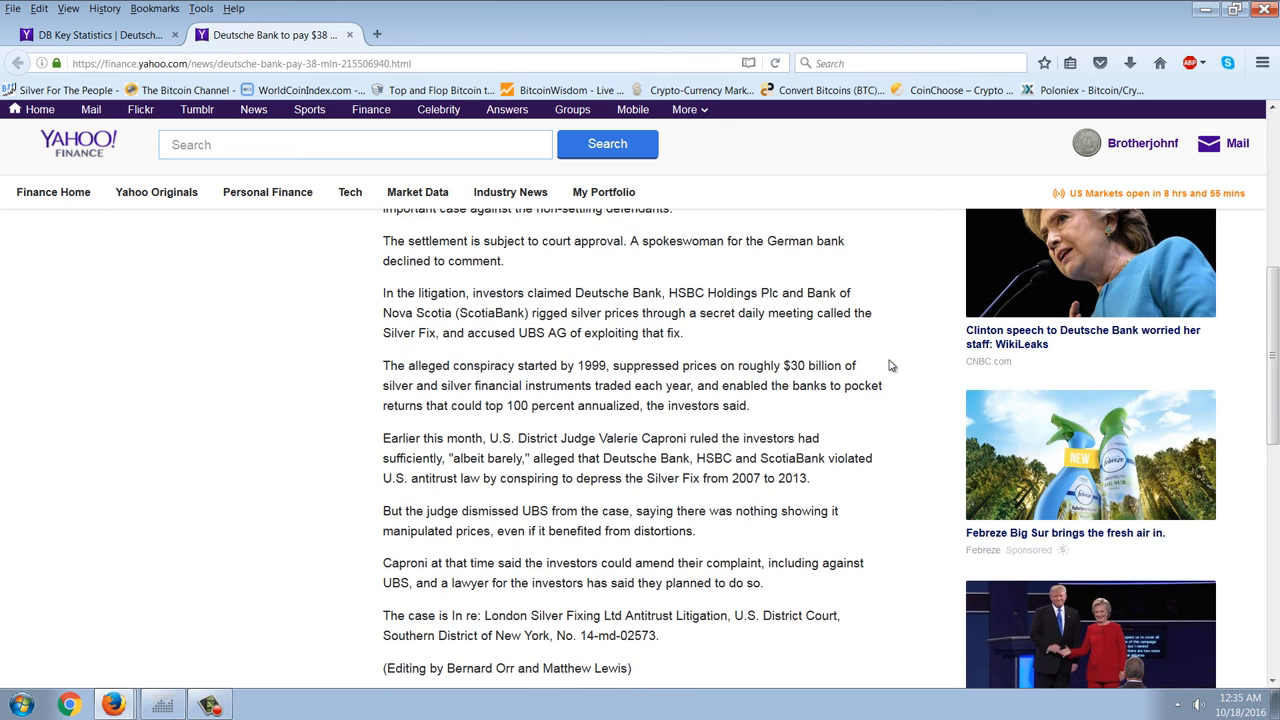
{"action": "scroll", "scroll_direction": "up", "scroll_amount": 3}
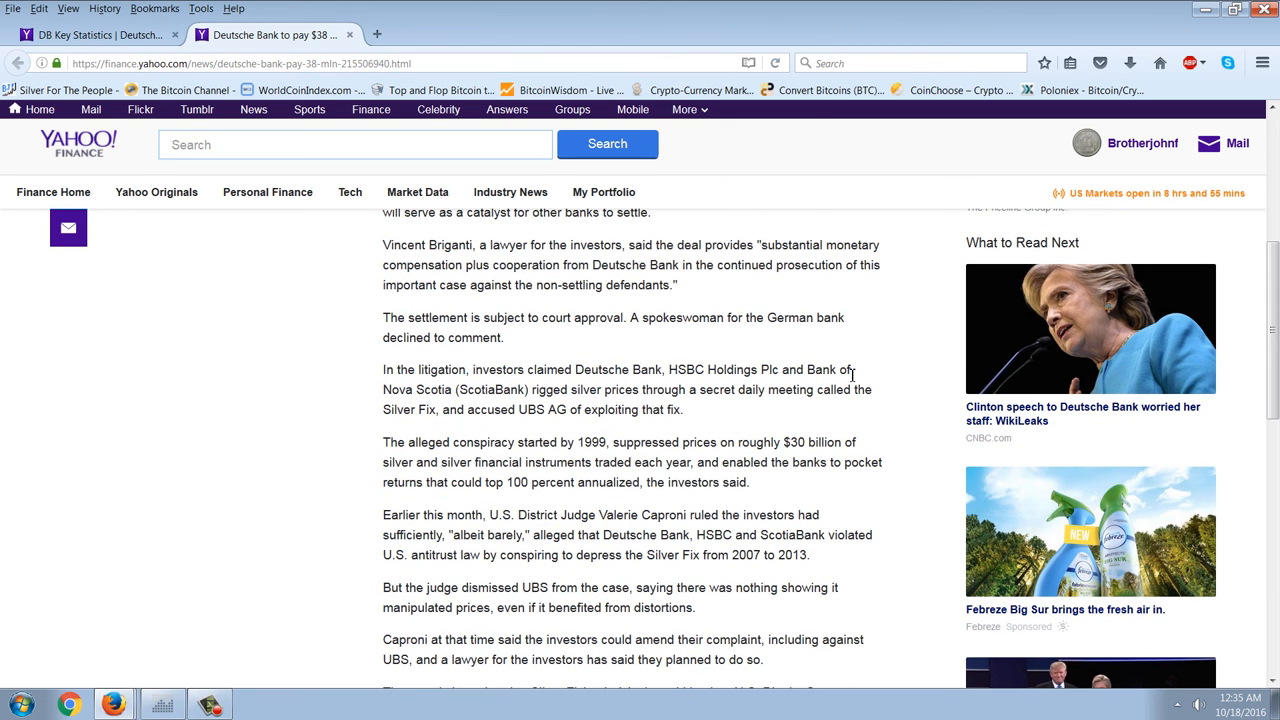
{"action": "scroll", "scroll_direction": "down", "scroll_amount": 3}
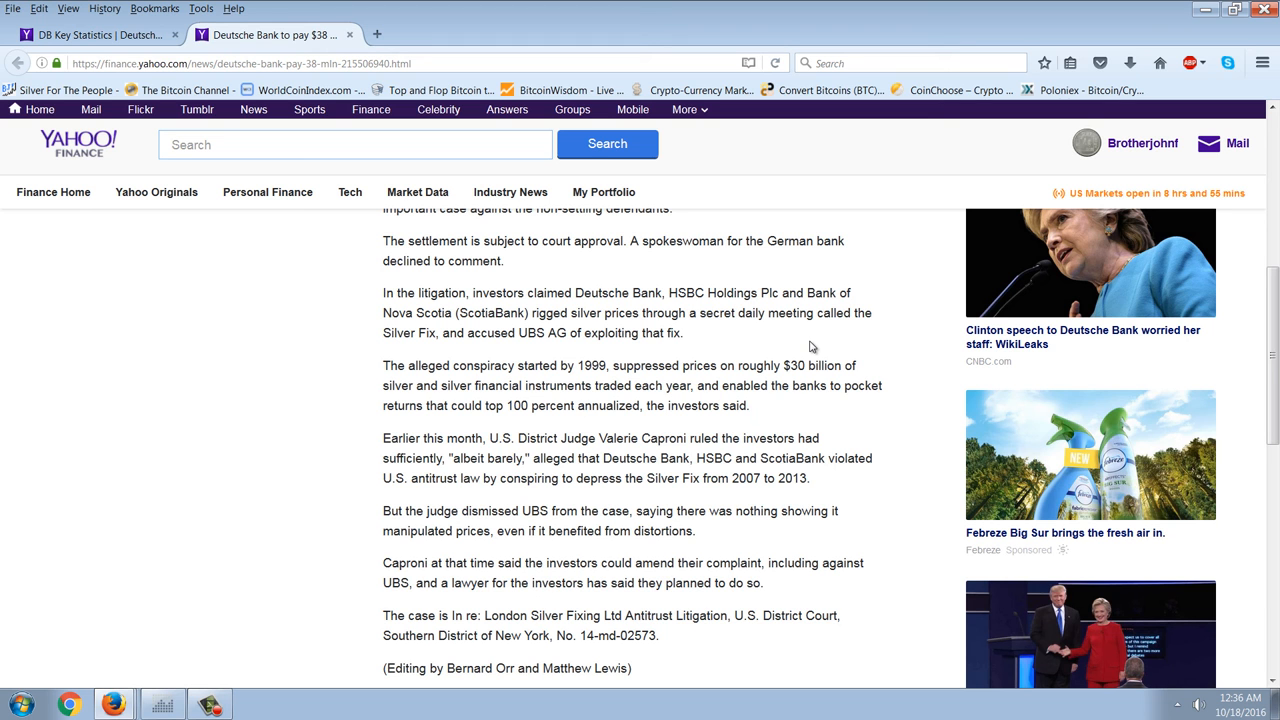
{"action": "scroll", "scroll_direction": "down", "scroll_amount": 3}
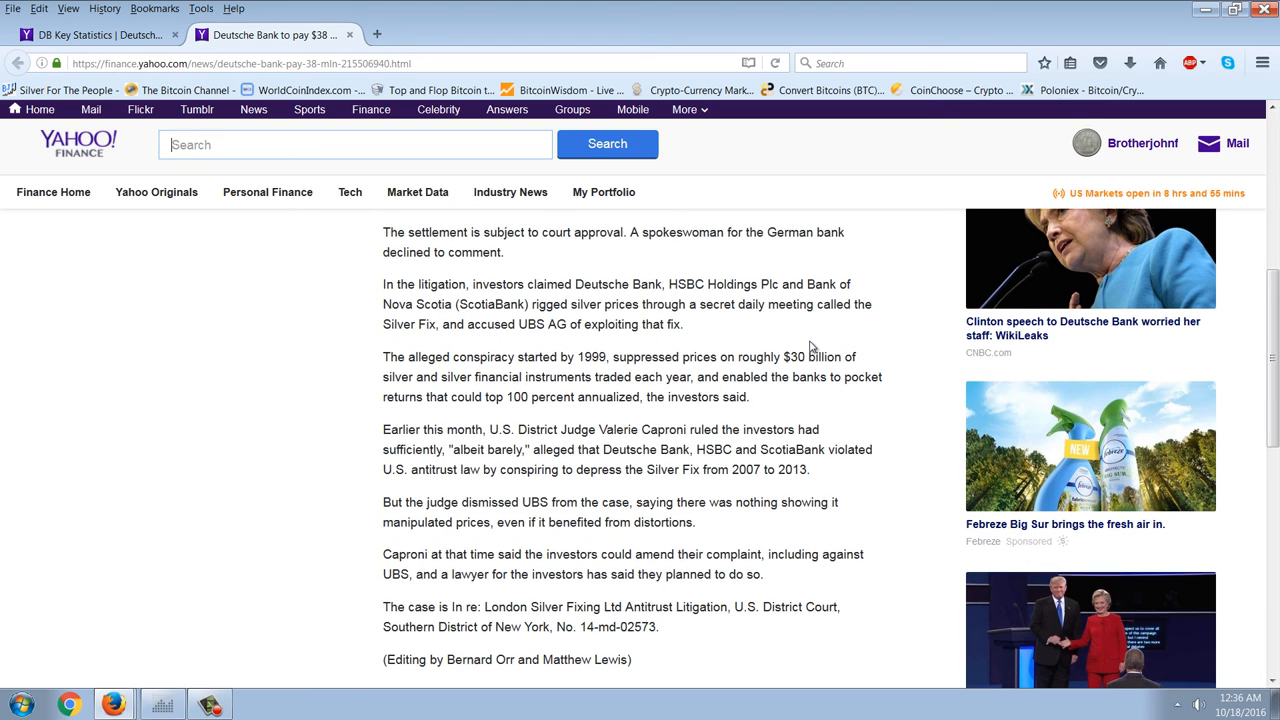
{"action": "scroll", "scroll_direction": "down", "scroll_amount": 3}
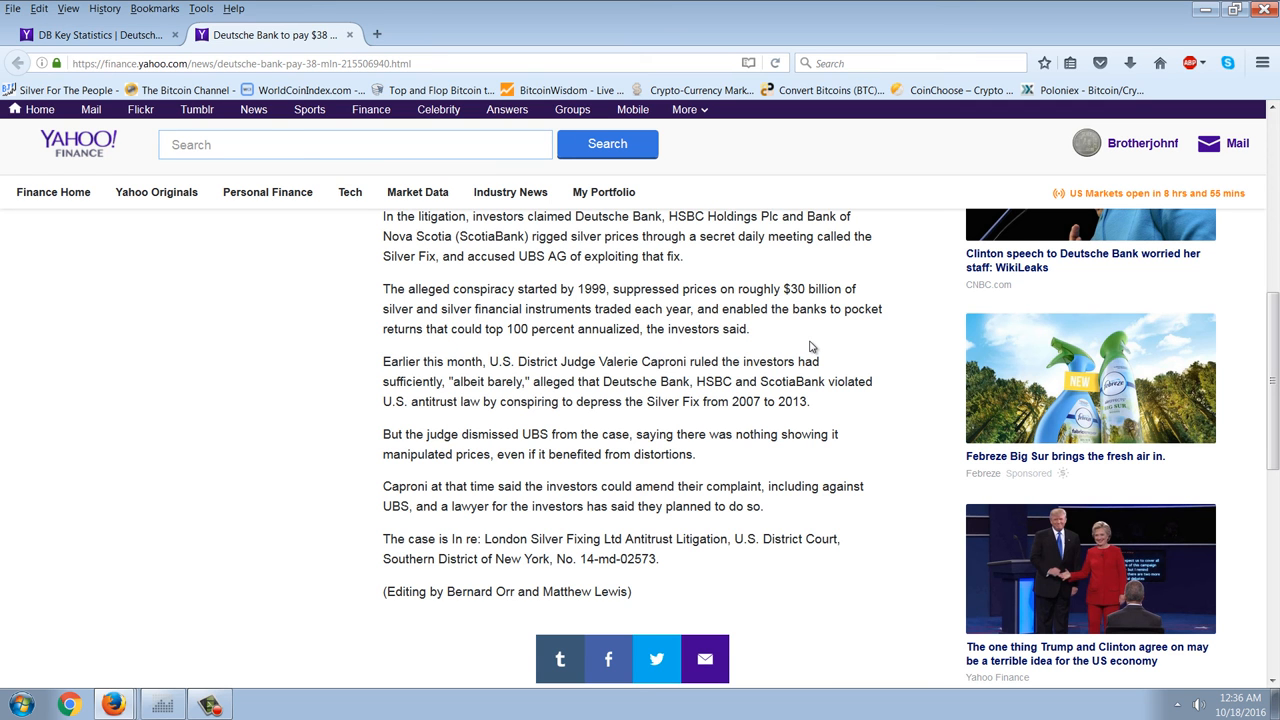
{"action": "scroll", "scroll_direction": "down", "scroll_amount": 3}
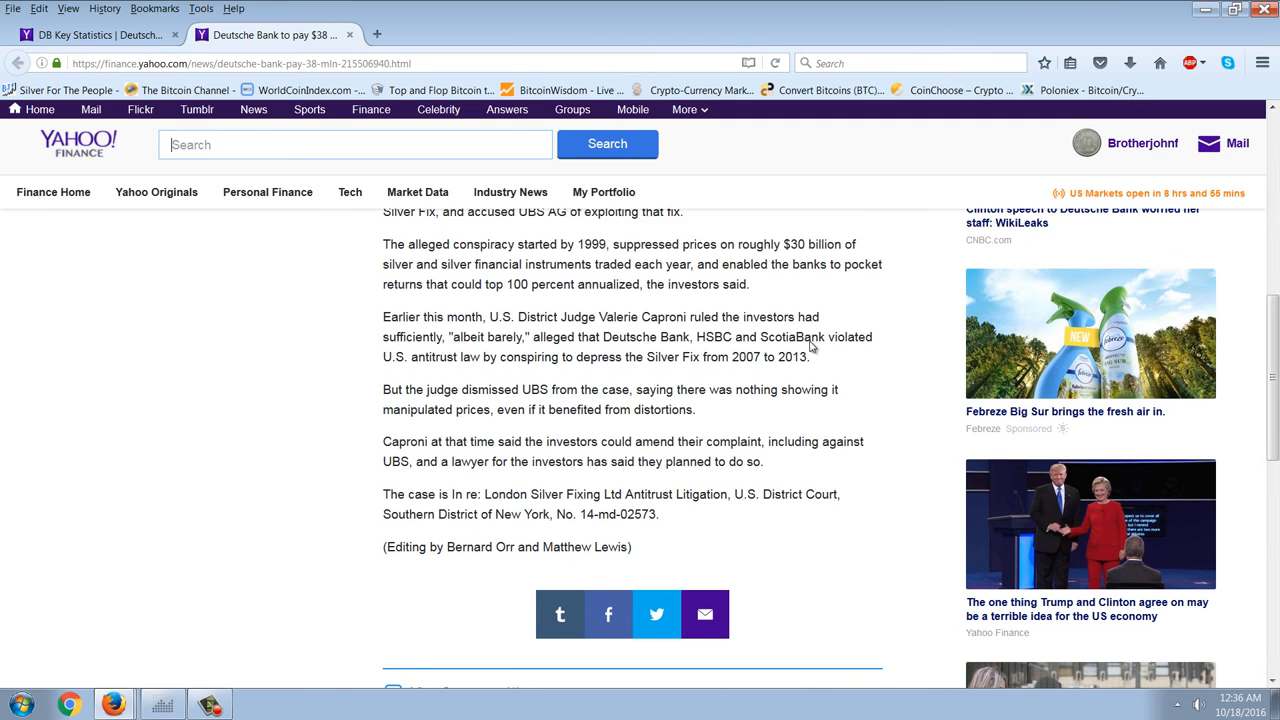
{"action": "scroll", "scroll_direction": "down", "scroll_amount": 3}
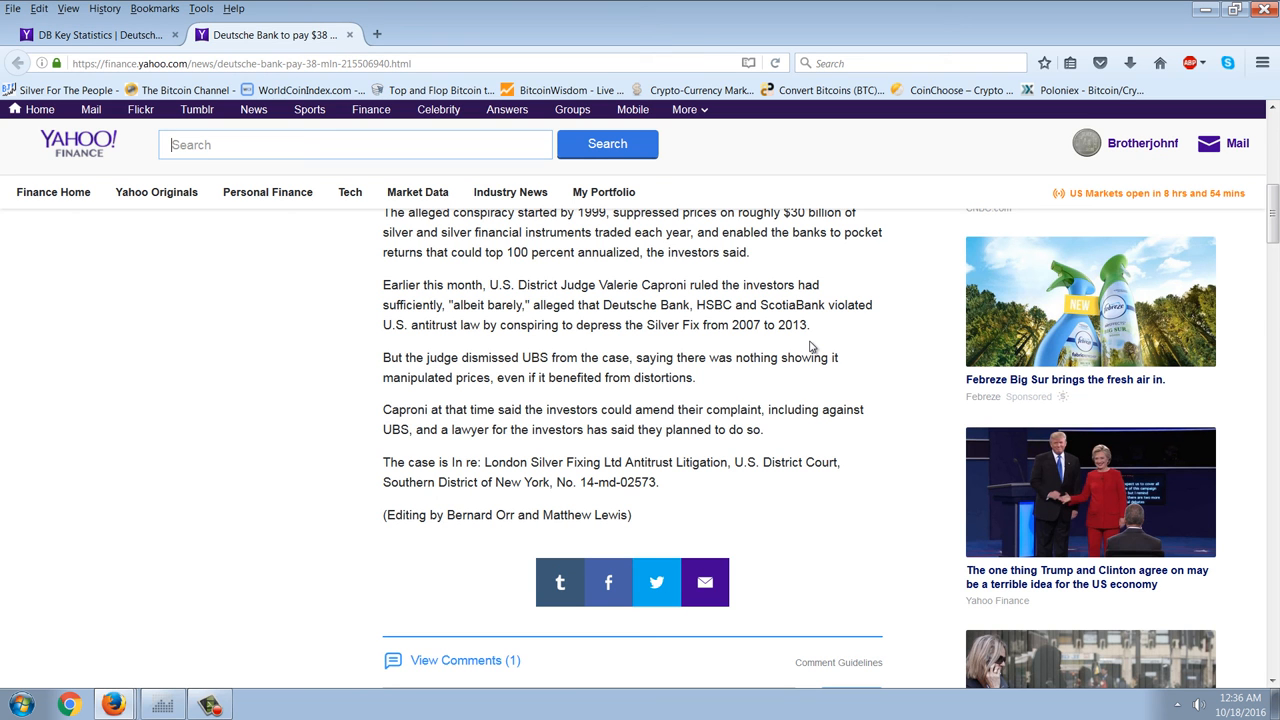
{"action": "mouse_move", "coordinate": [732, 330]}
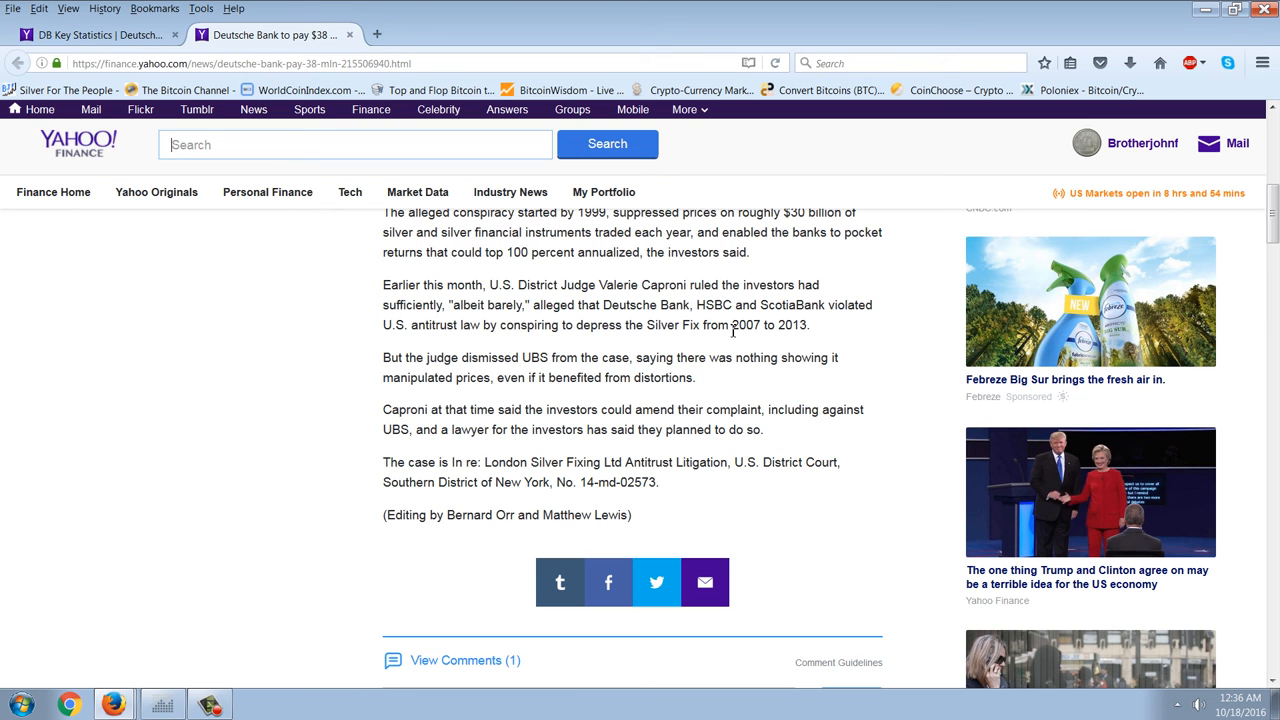
{"action": "mouse_move", "coordinate": [840, 328]}
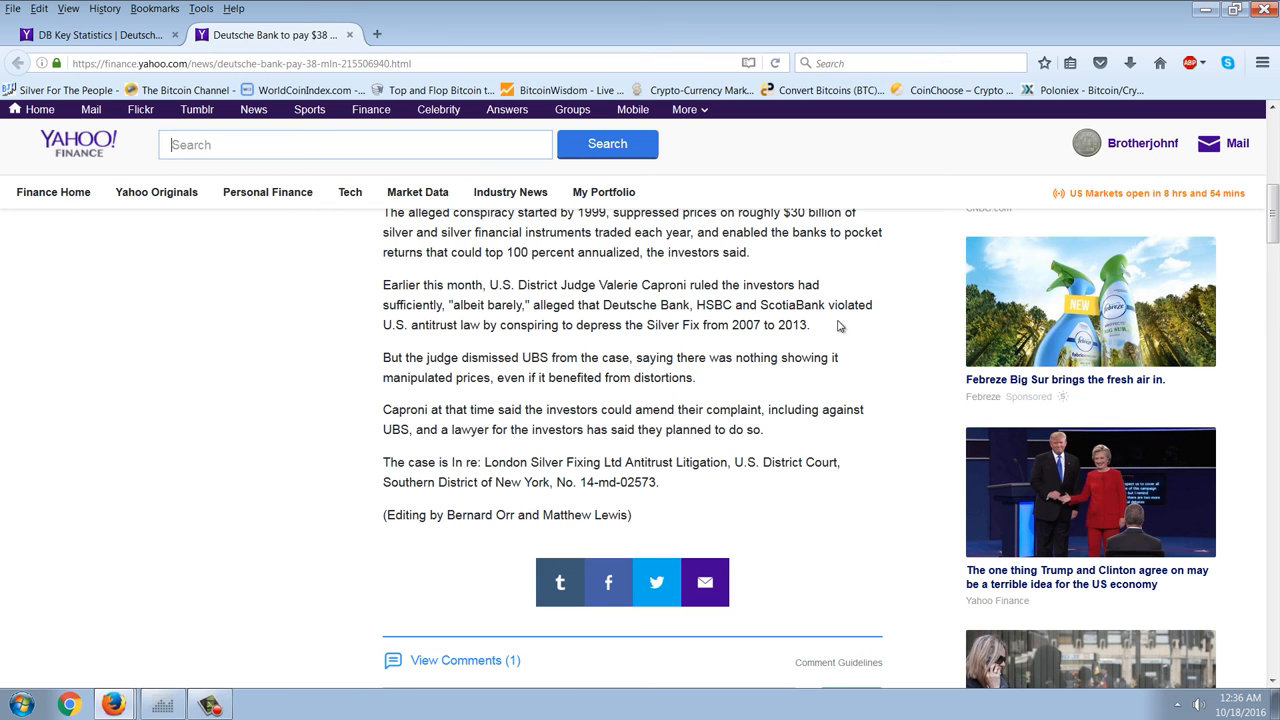
{"action": "scroll", "scroll_direction": "down", "scroll_amount": 3}
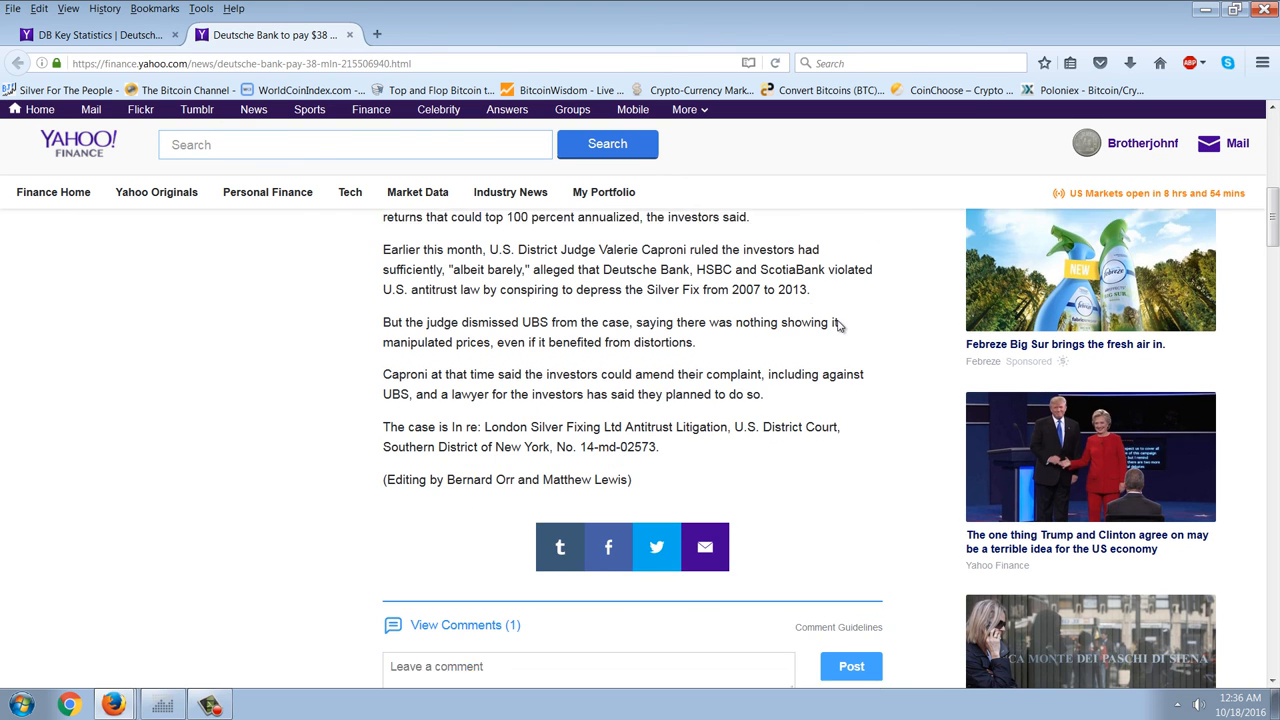
{"action": "scroll", "scroll_direction": "down", "scroll_amount": 3}
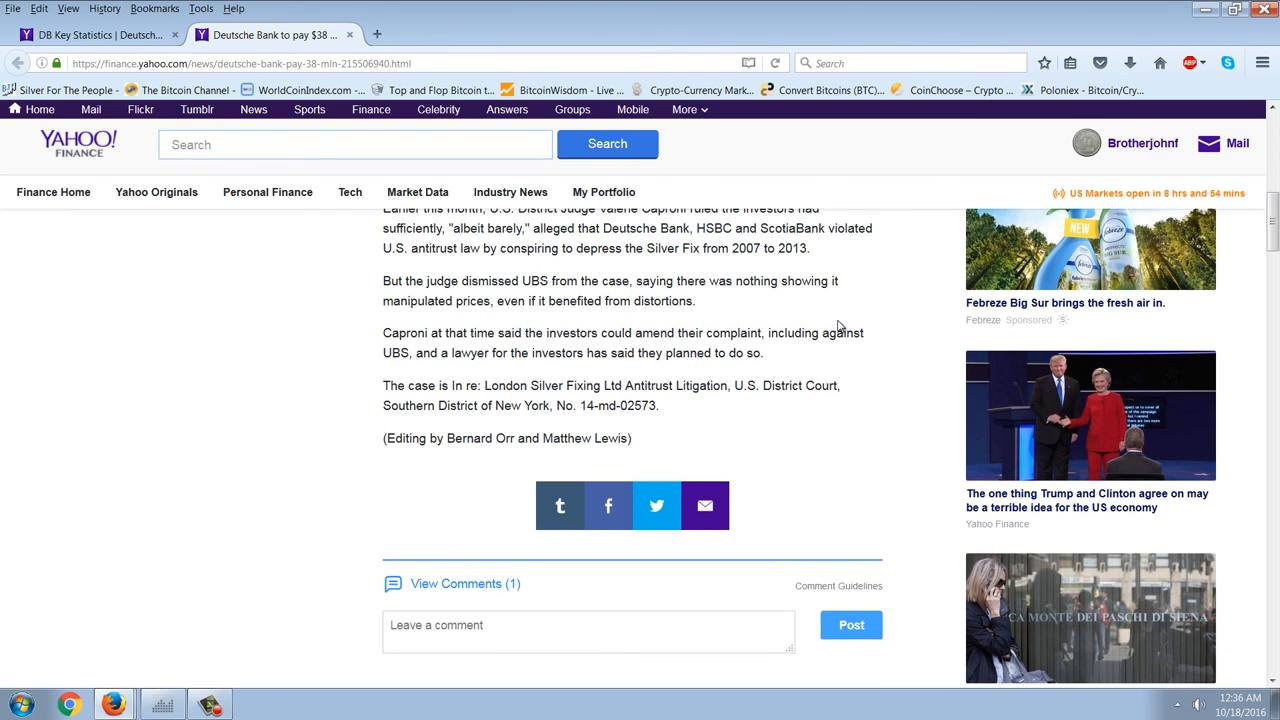
{"action": "mouse_move", "coordinate": [820, 300]}
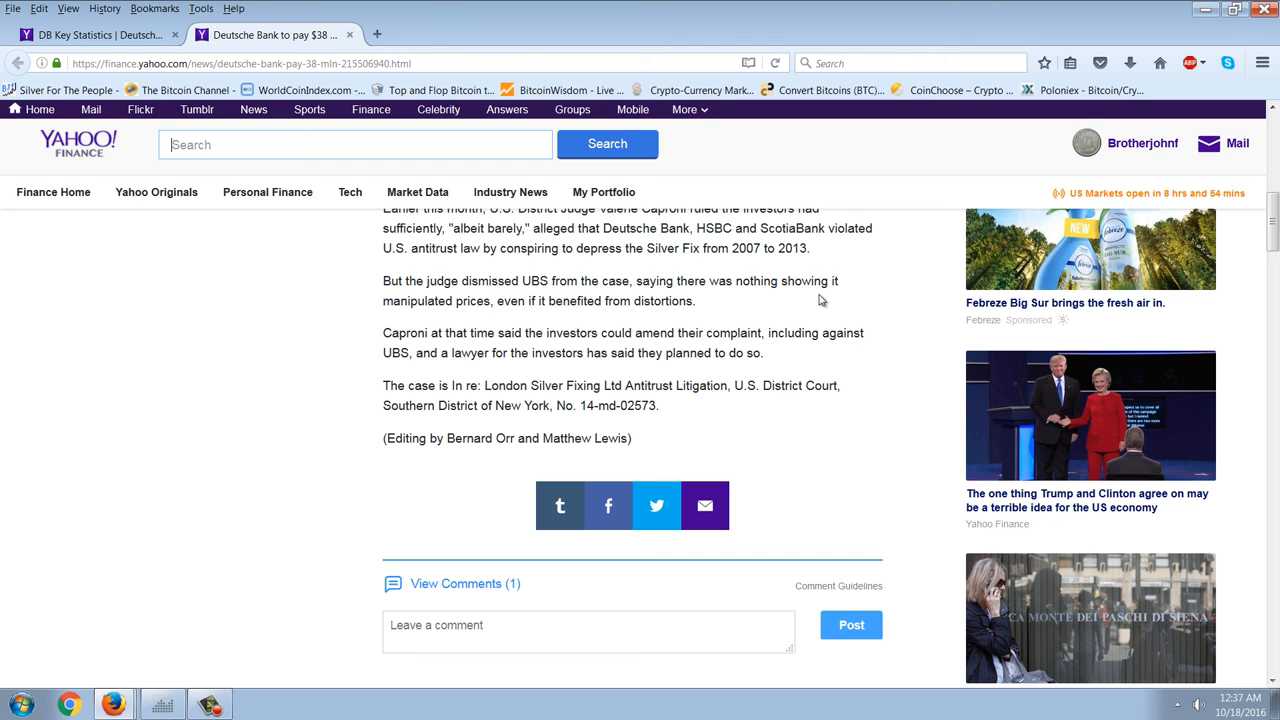
{"action": "scroll", "scroll_direction": "down", "scroll_amount": 3}
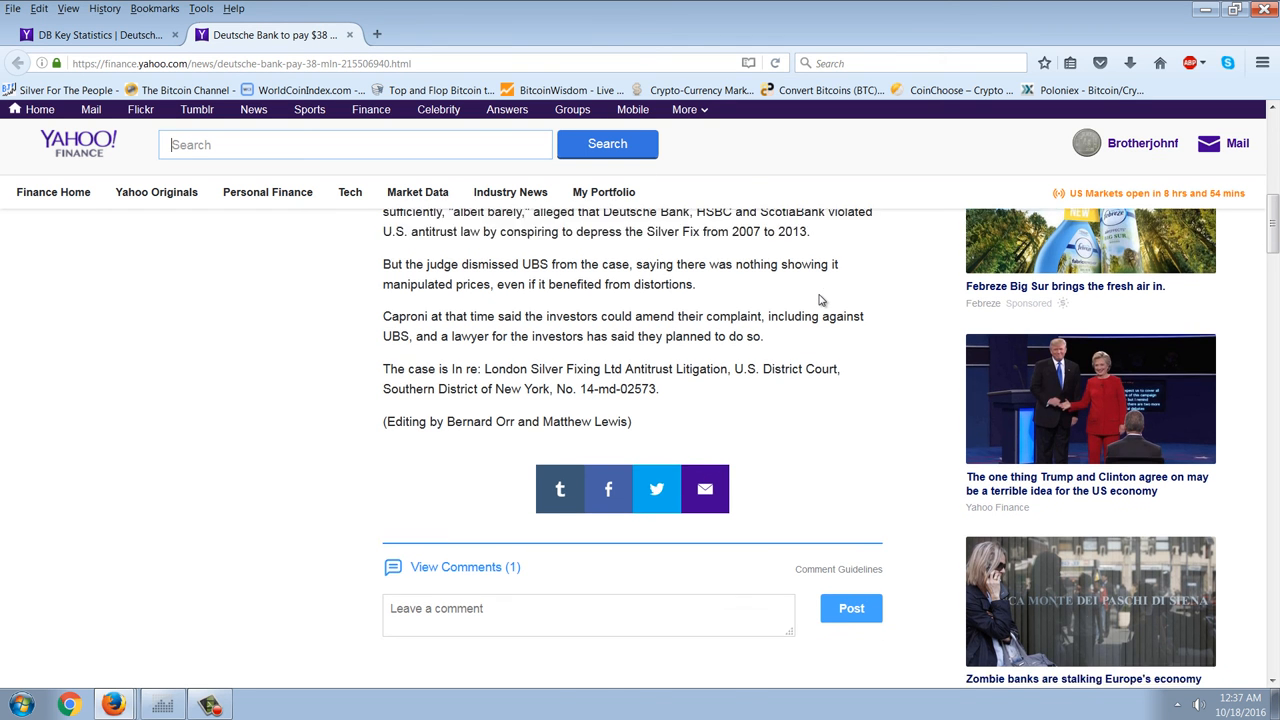
{"action": "scroll", "scroll_direction": "down", "scroll_amount": 3}
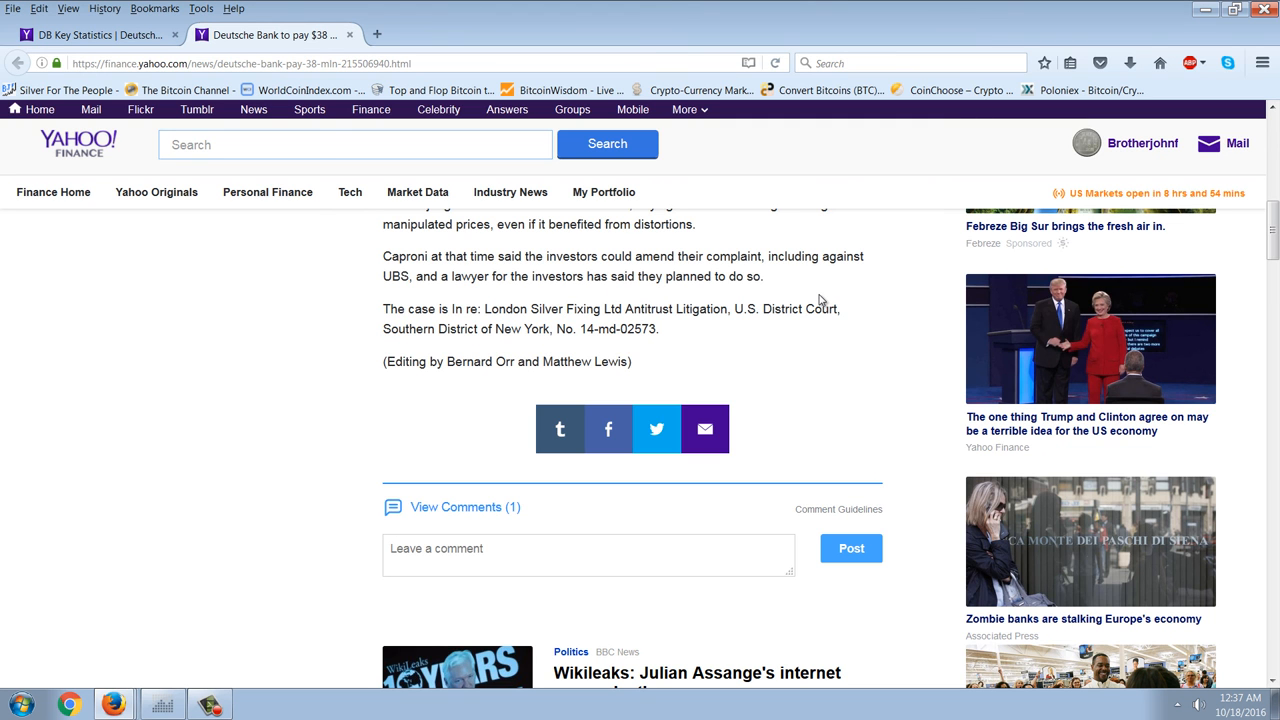
{"action": "mouse_move", "coordinate": [840, 264]}
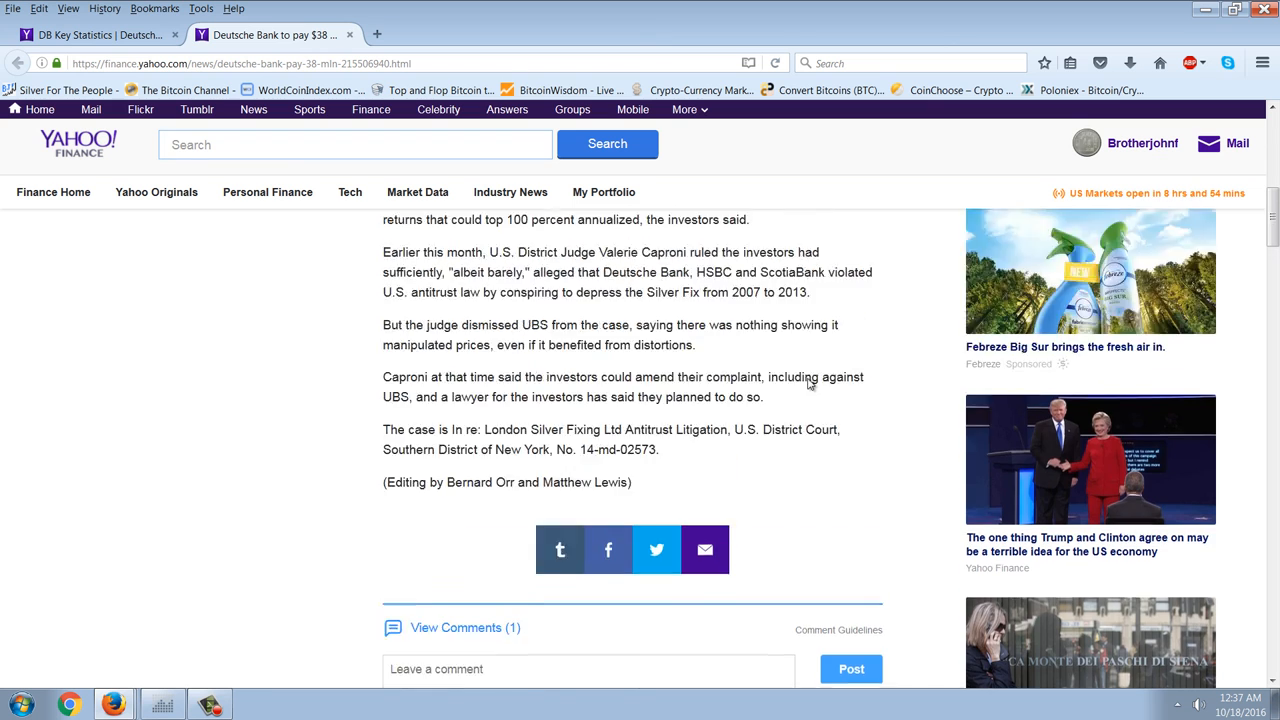
{"action": "scroll", "scroll_direction": "up", "scroll_amount": 3}
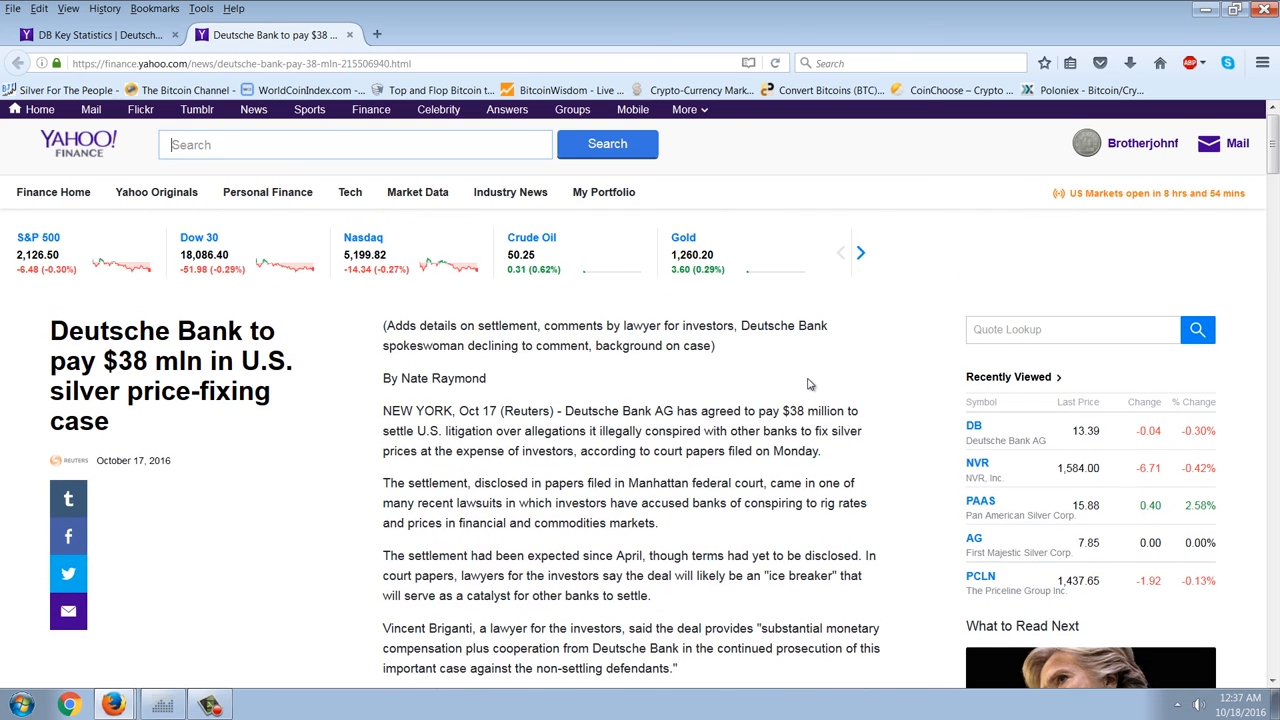
{"action": "mouse_move", "coordinate": [176, 384]}
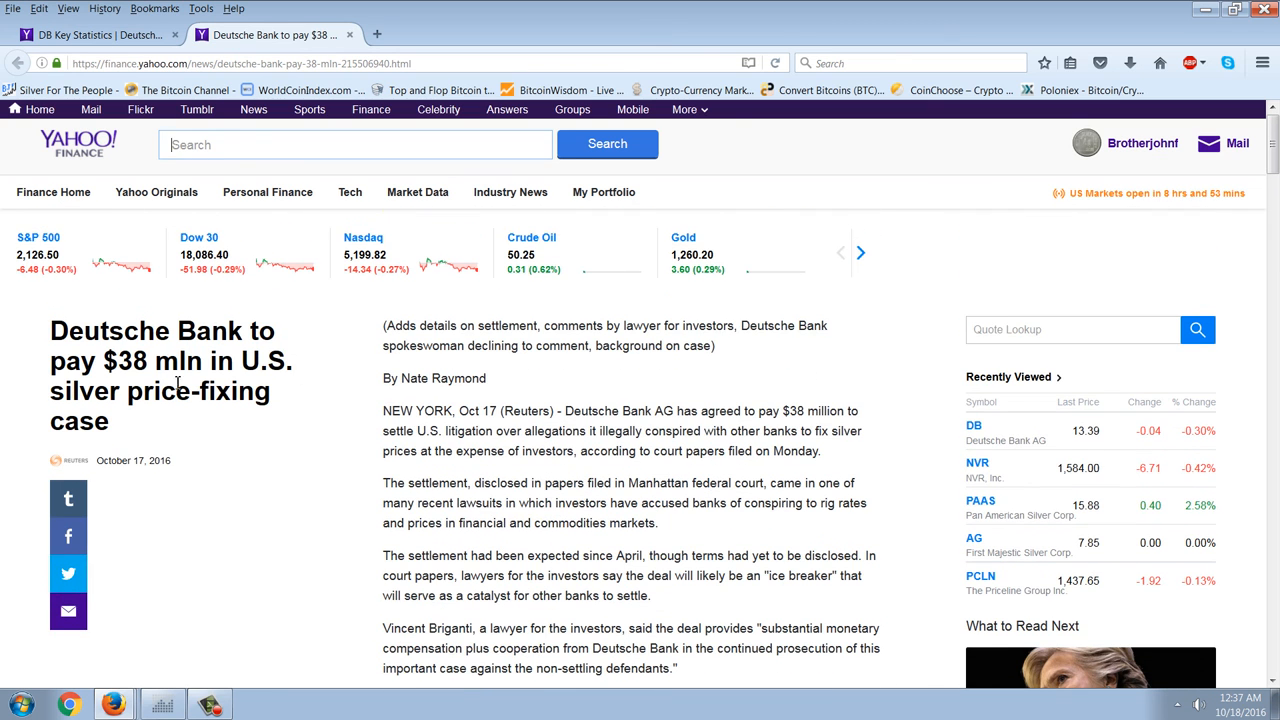
{"action": "mouse_move", "coordinate": [760, 482]}
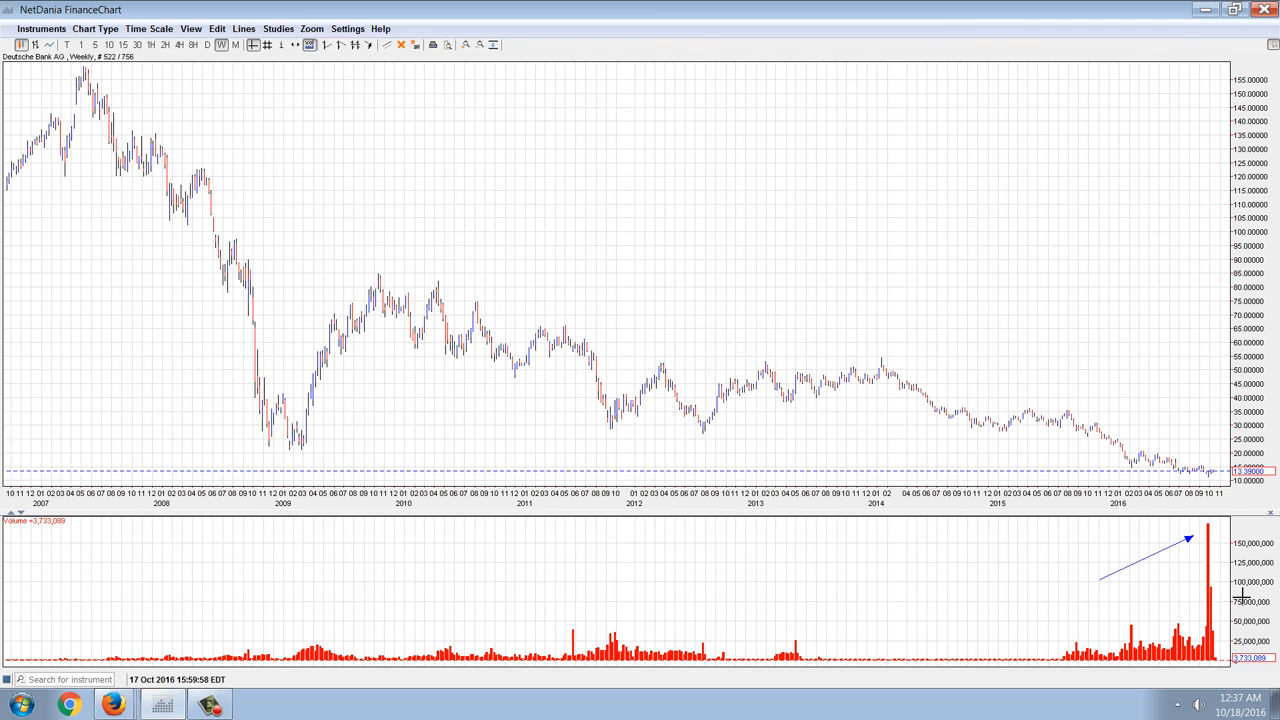
{"action": "mouse_move", "coordinate": [982, 234]}
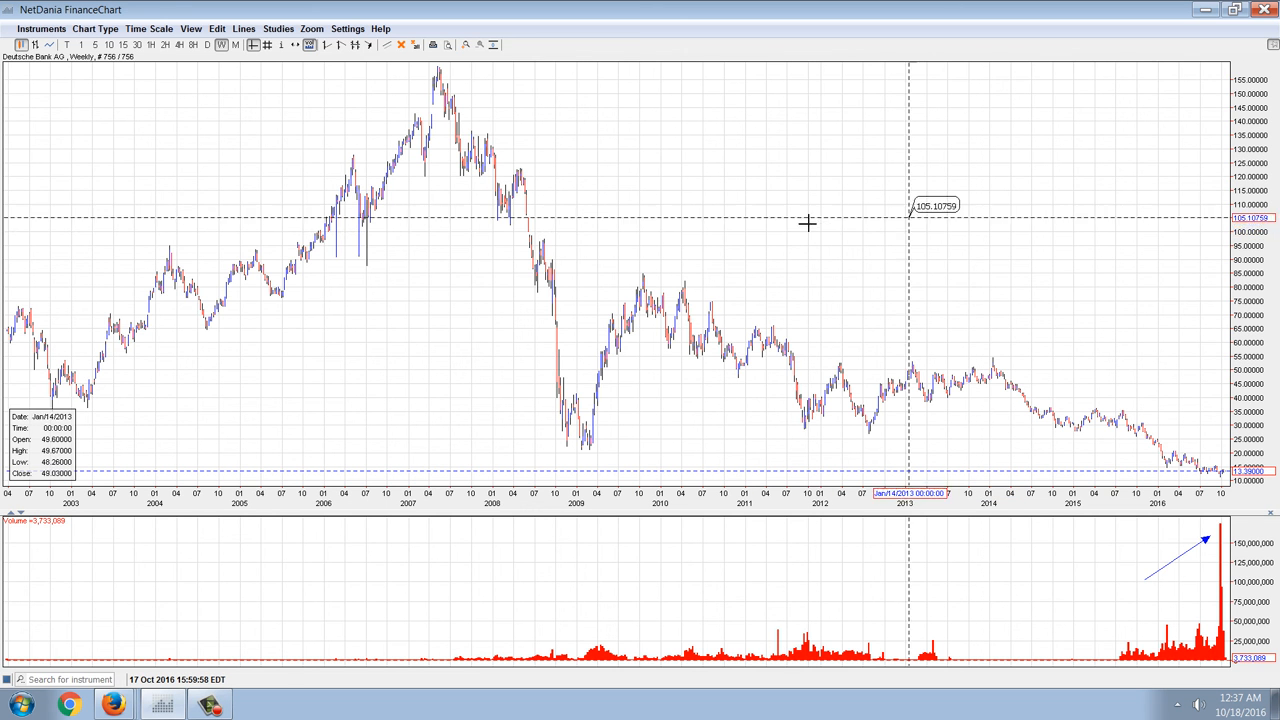
{"action": "mouse_move", "coordinate": [200, 660]}
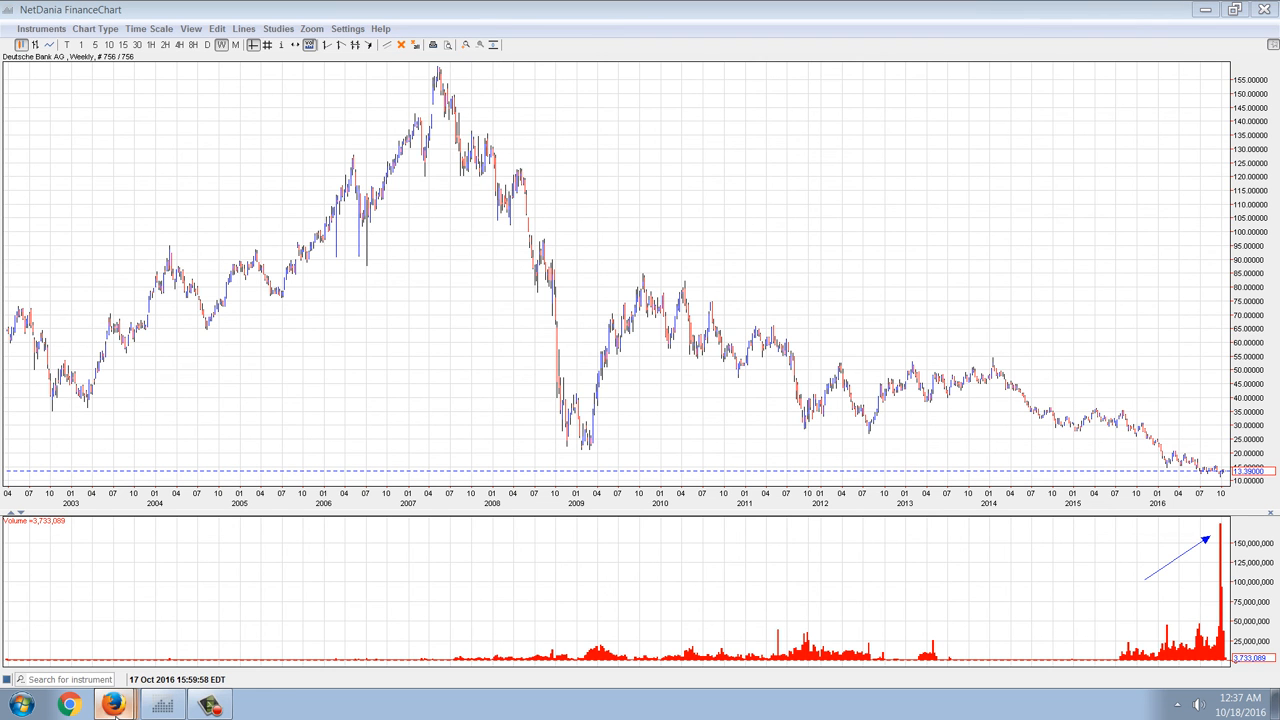
Step: Show the Florincoin FLO/BTC page with BTC markets ranked by 24-hour change, biggest losers first
{"action": "left_click", "coordinate": [112, 704]}
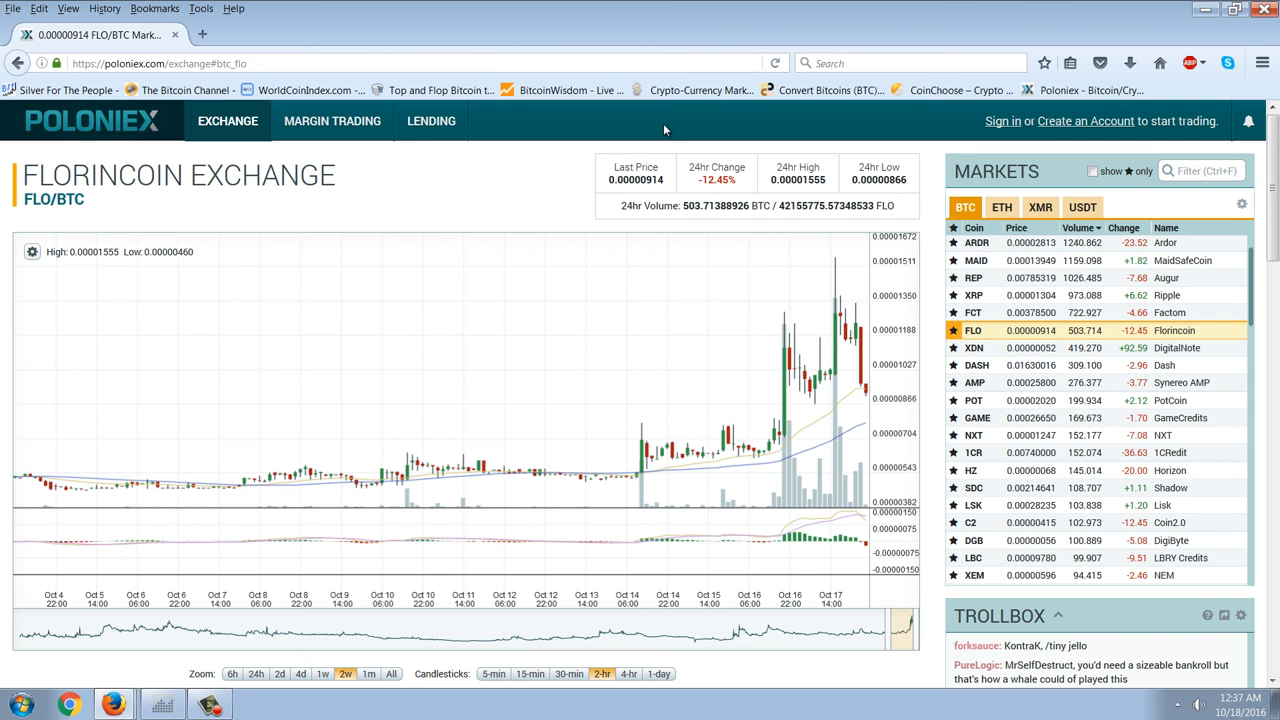
{"action": "mouse_move", "coordinate": [690, 184]}
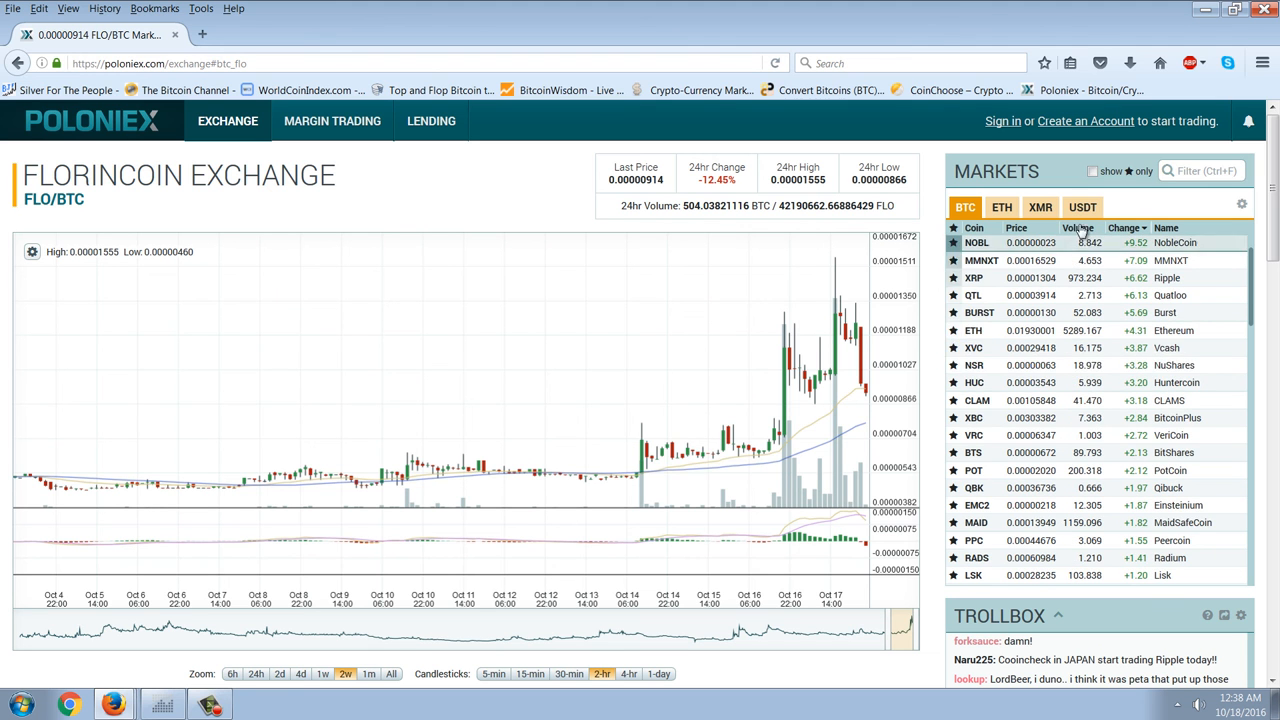
{"action": "scroll", "scroll_direction": "up", "scroll_amount": 3}
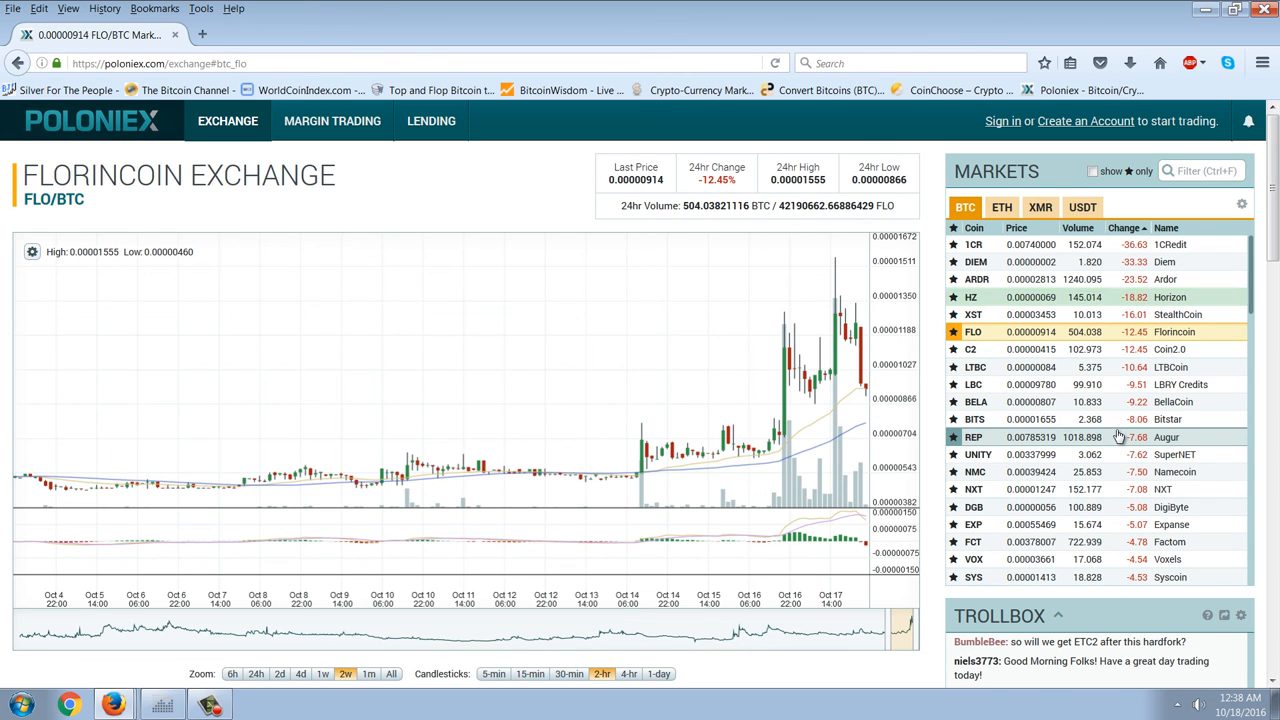
{"action": "mouse_move", "coordinate": [472, 370]}
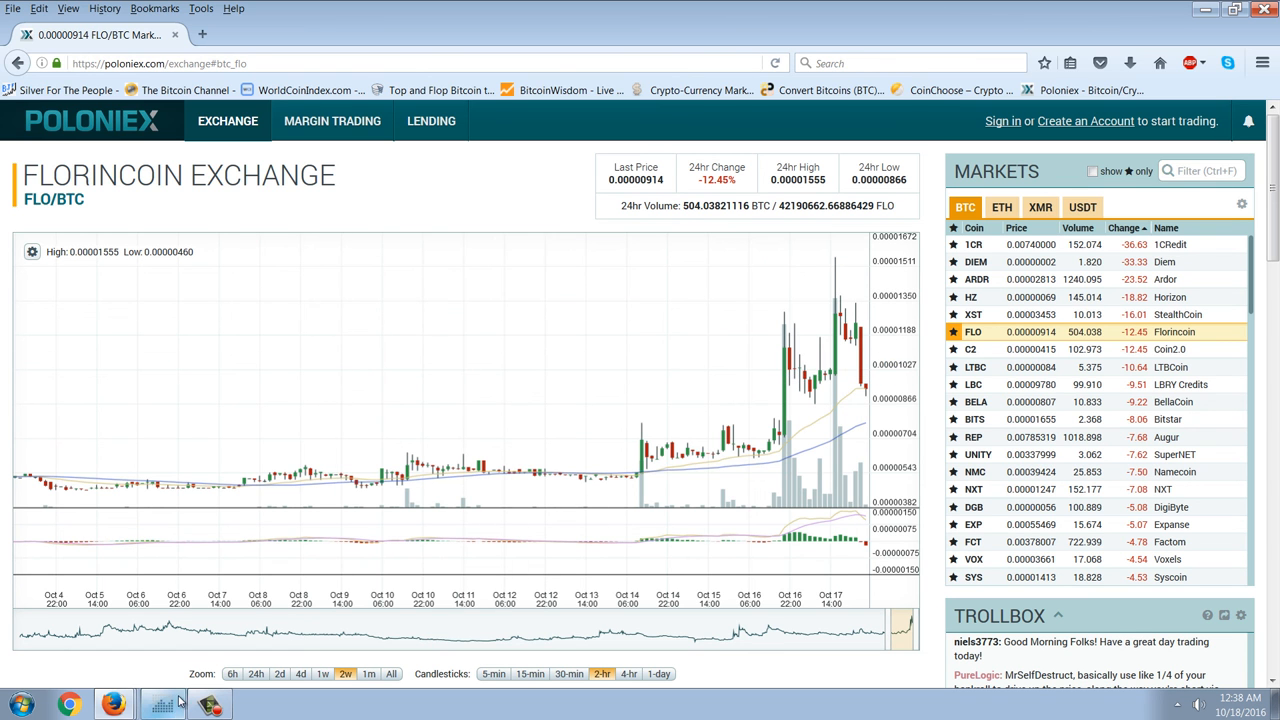
Step: Bring the weekly Deutsche Bank chart (2003-2016) back in front with price readouts
{"action": "left_click", "coordinate": [160, 704]}
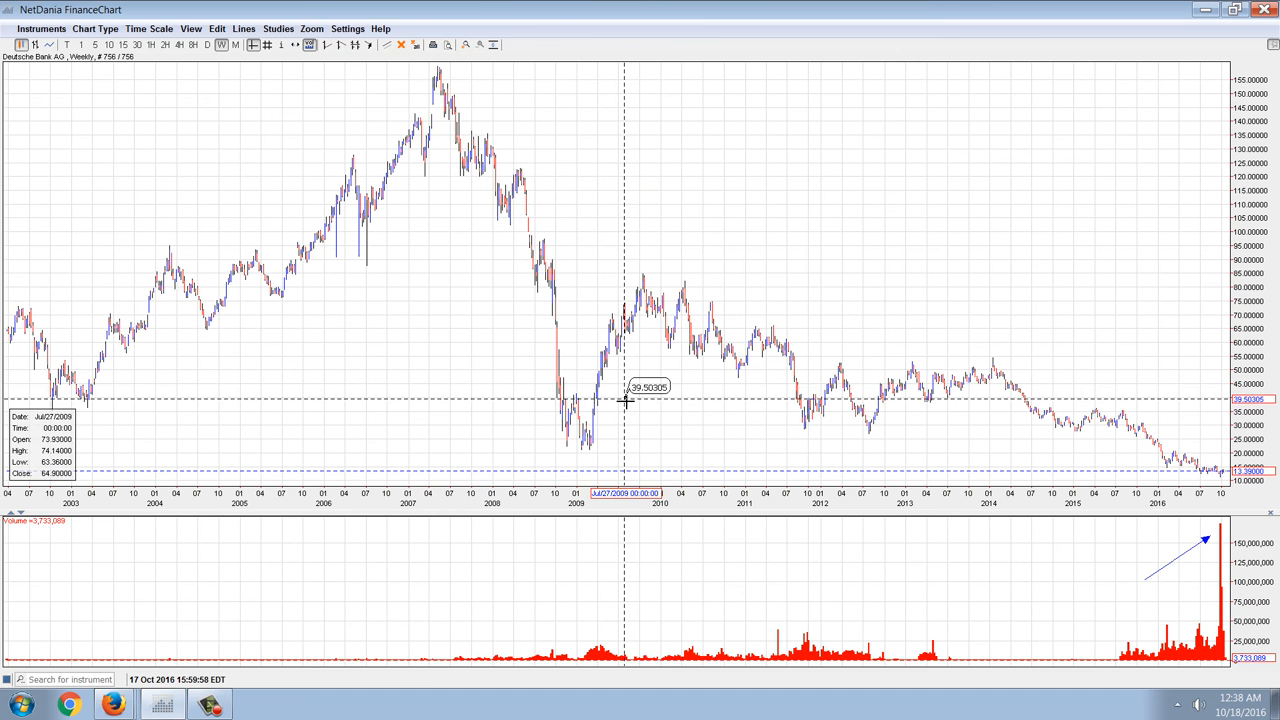
{"action": "mouse_move", "coordinate": [722, 288]}
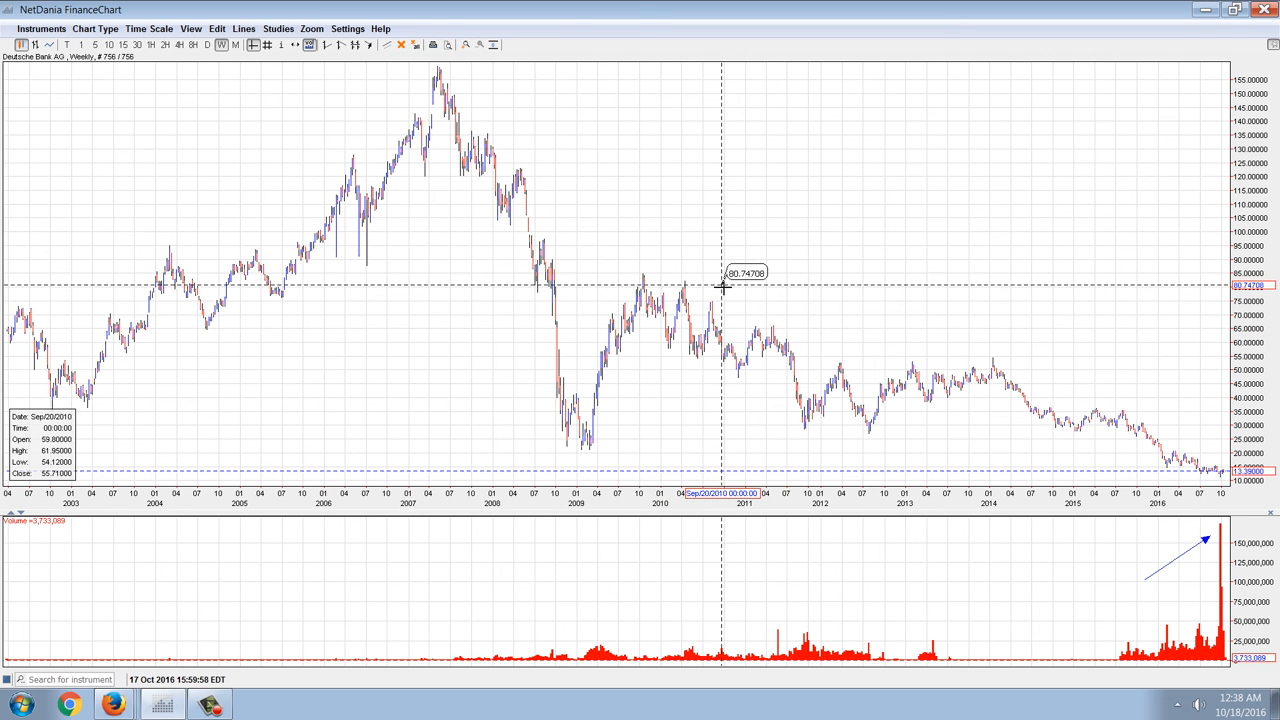
{"action": "mouse_move", "coordinate": [750, 202]}
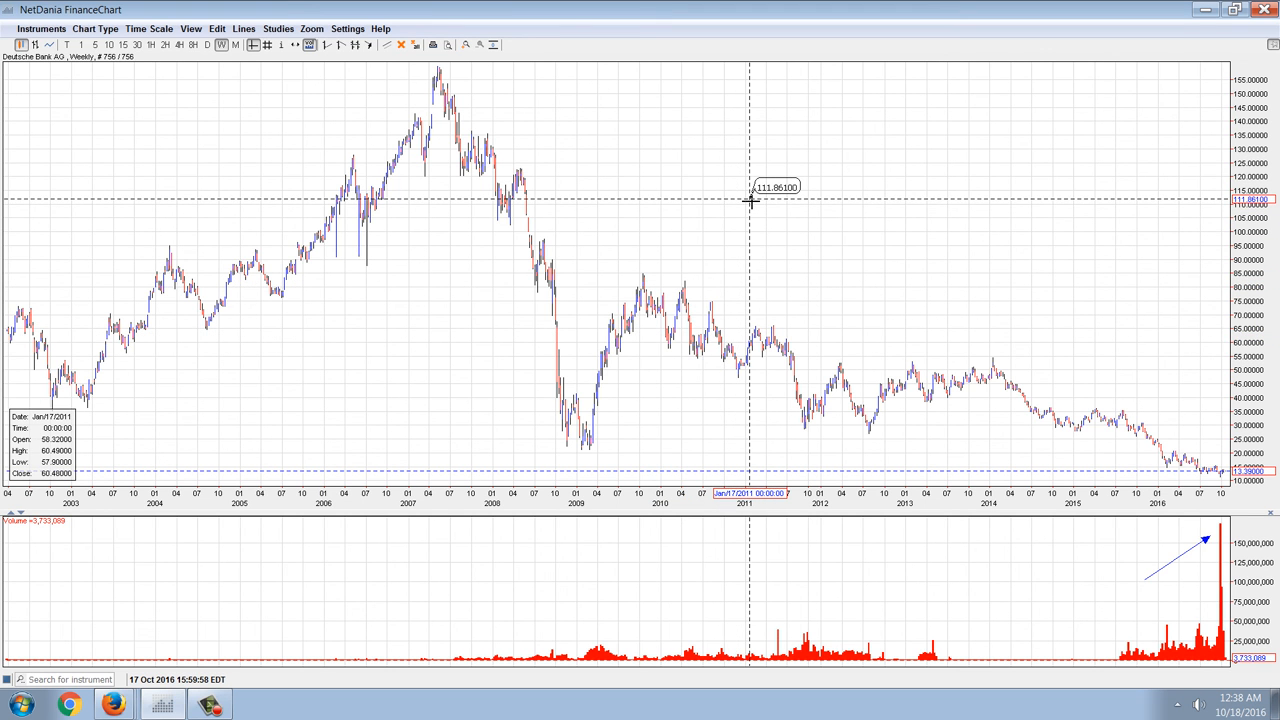